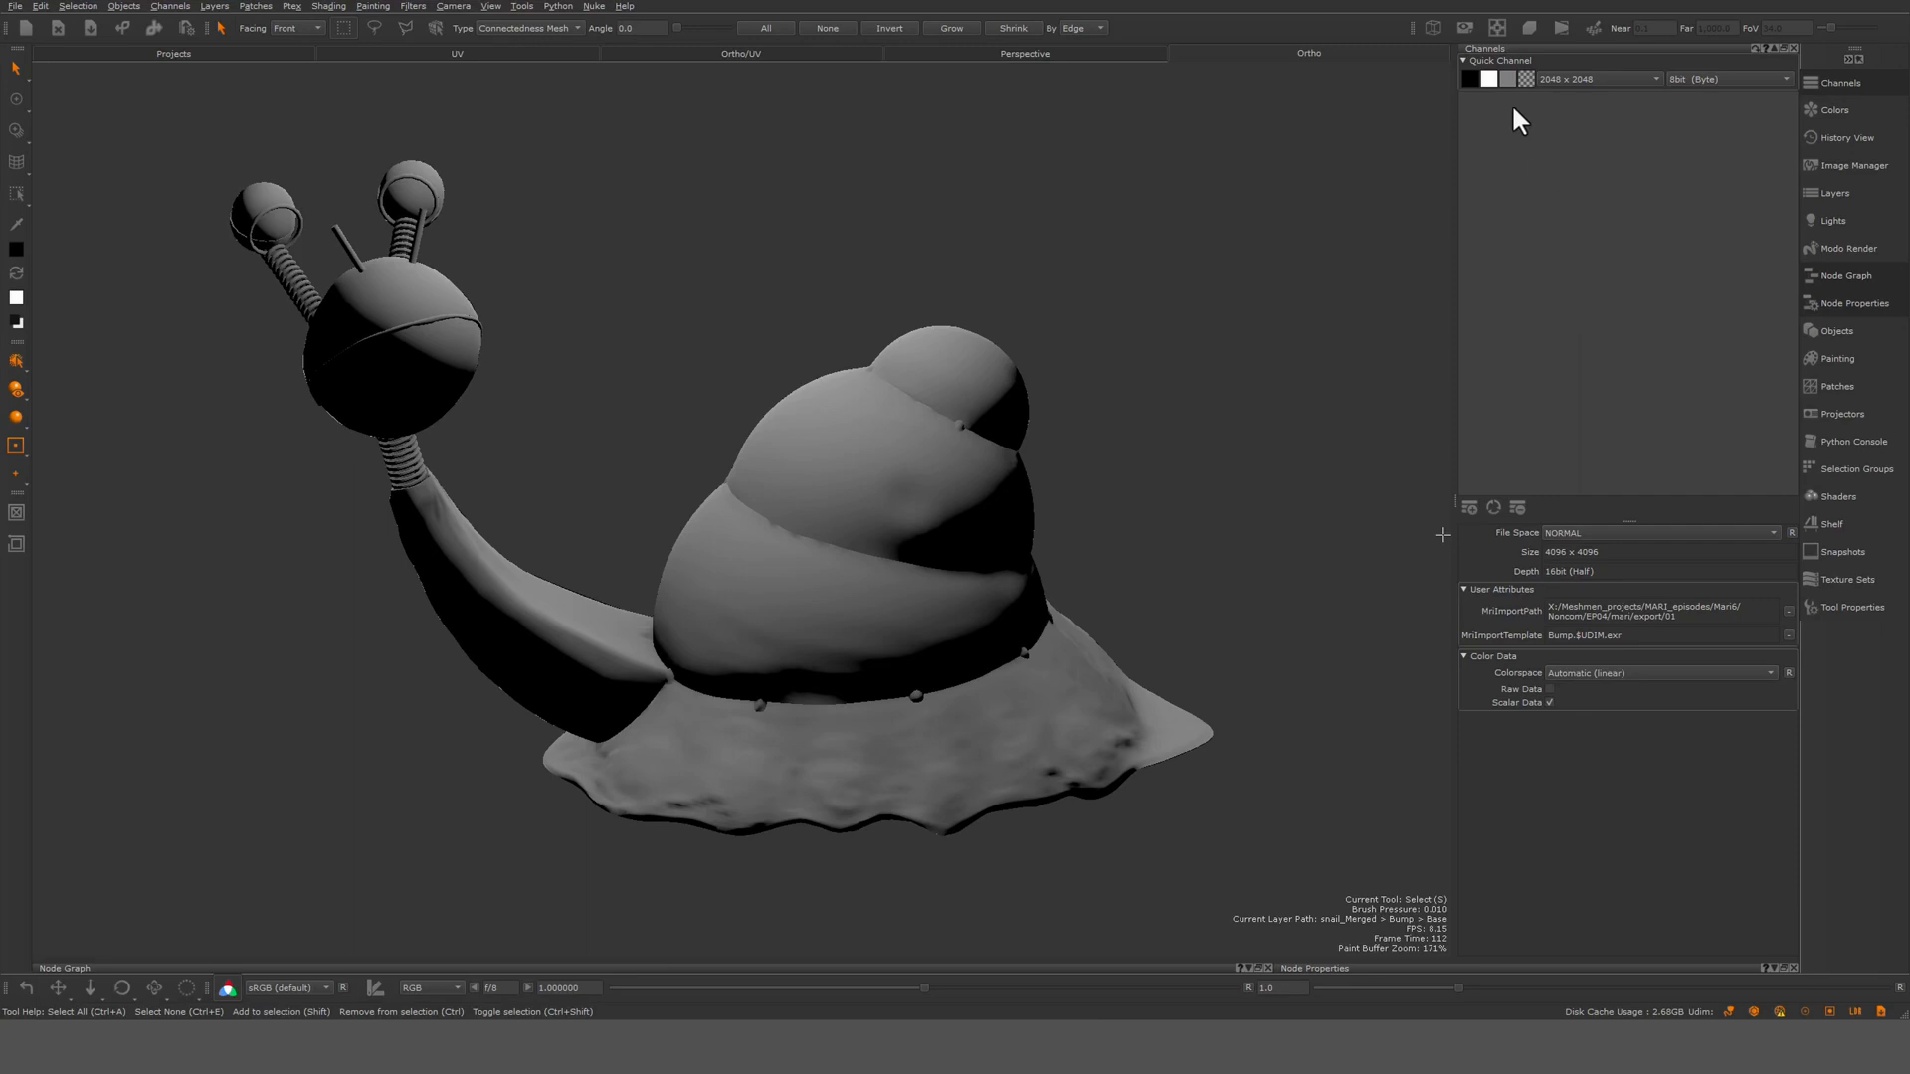
mouse_move(1508, 286)
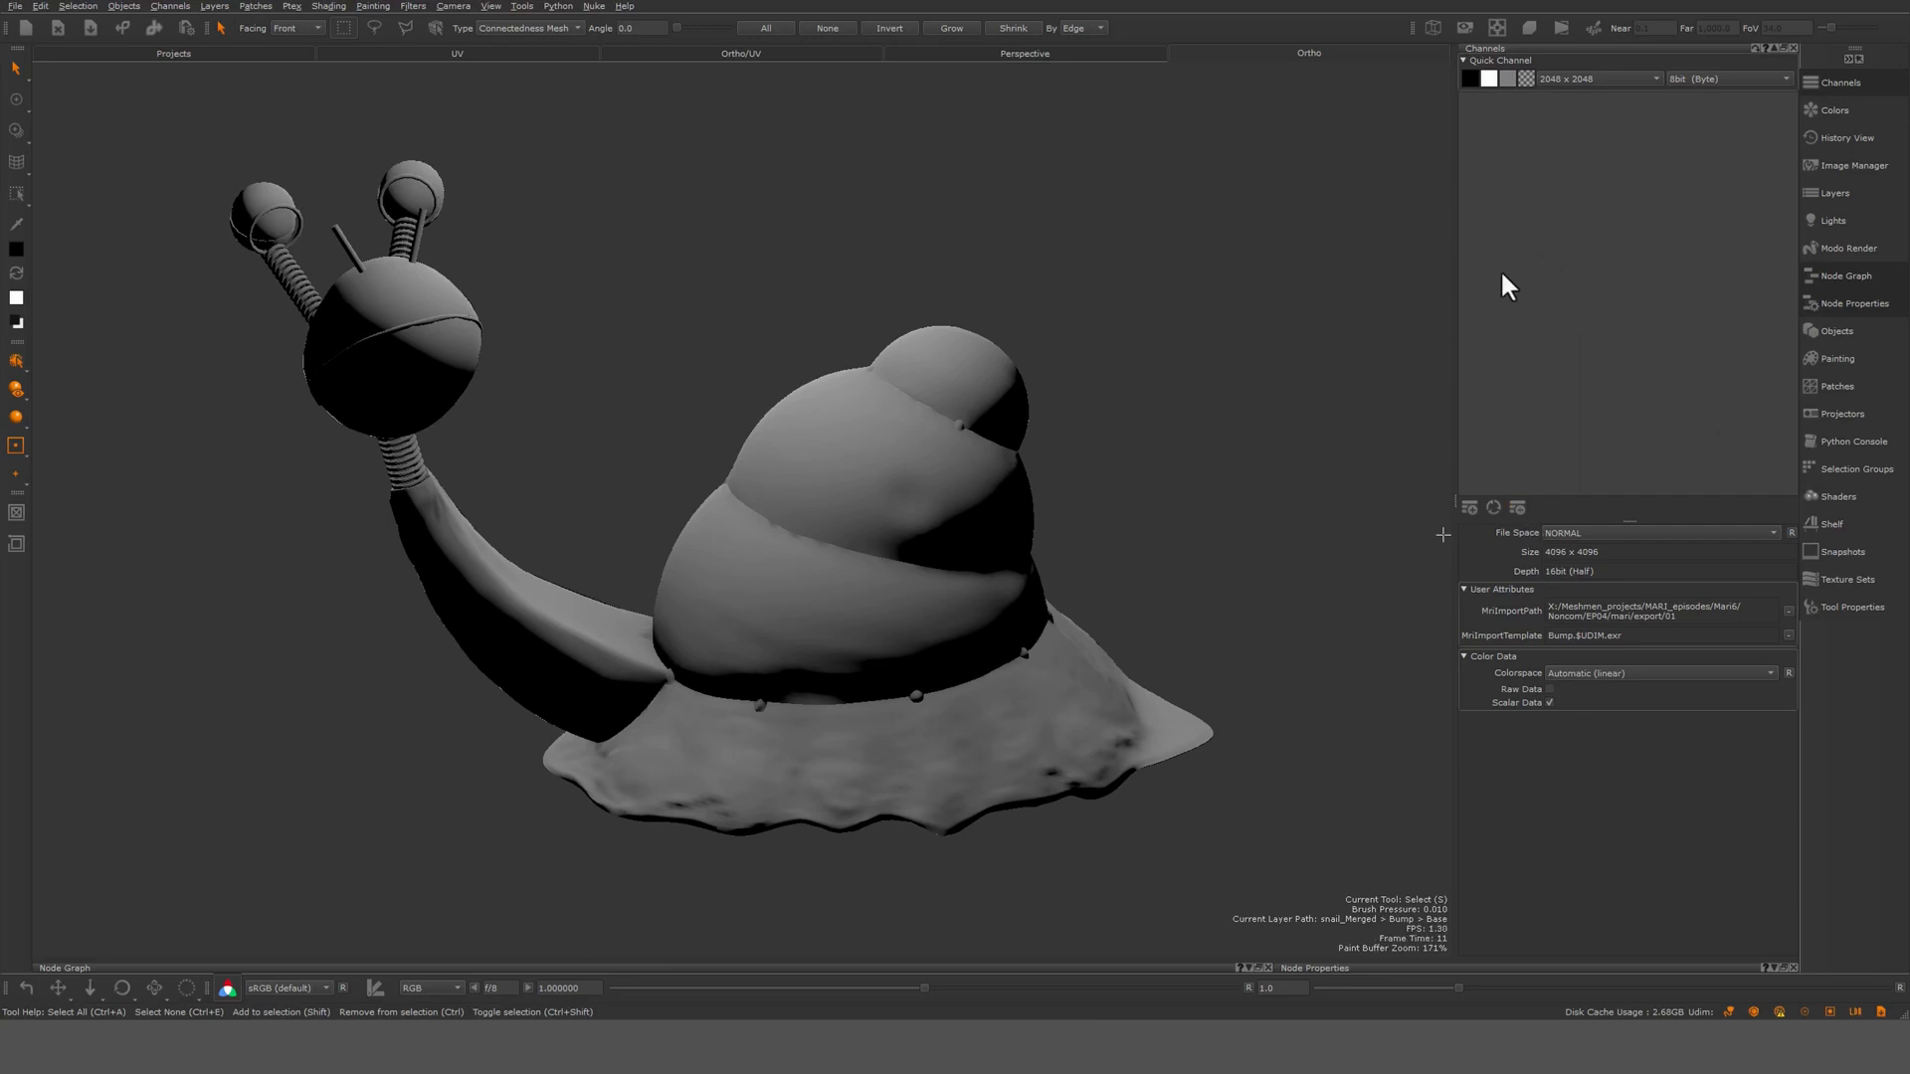
Open the Add Channel dialog from the Channels palette's right-click menu
right_click(1508, 285)
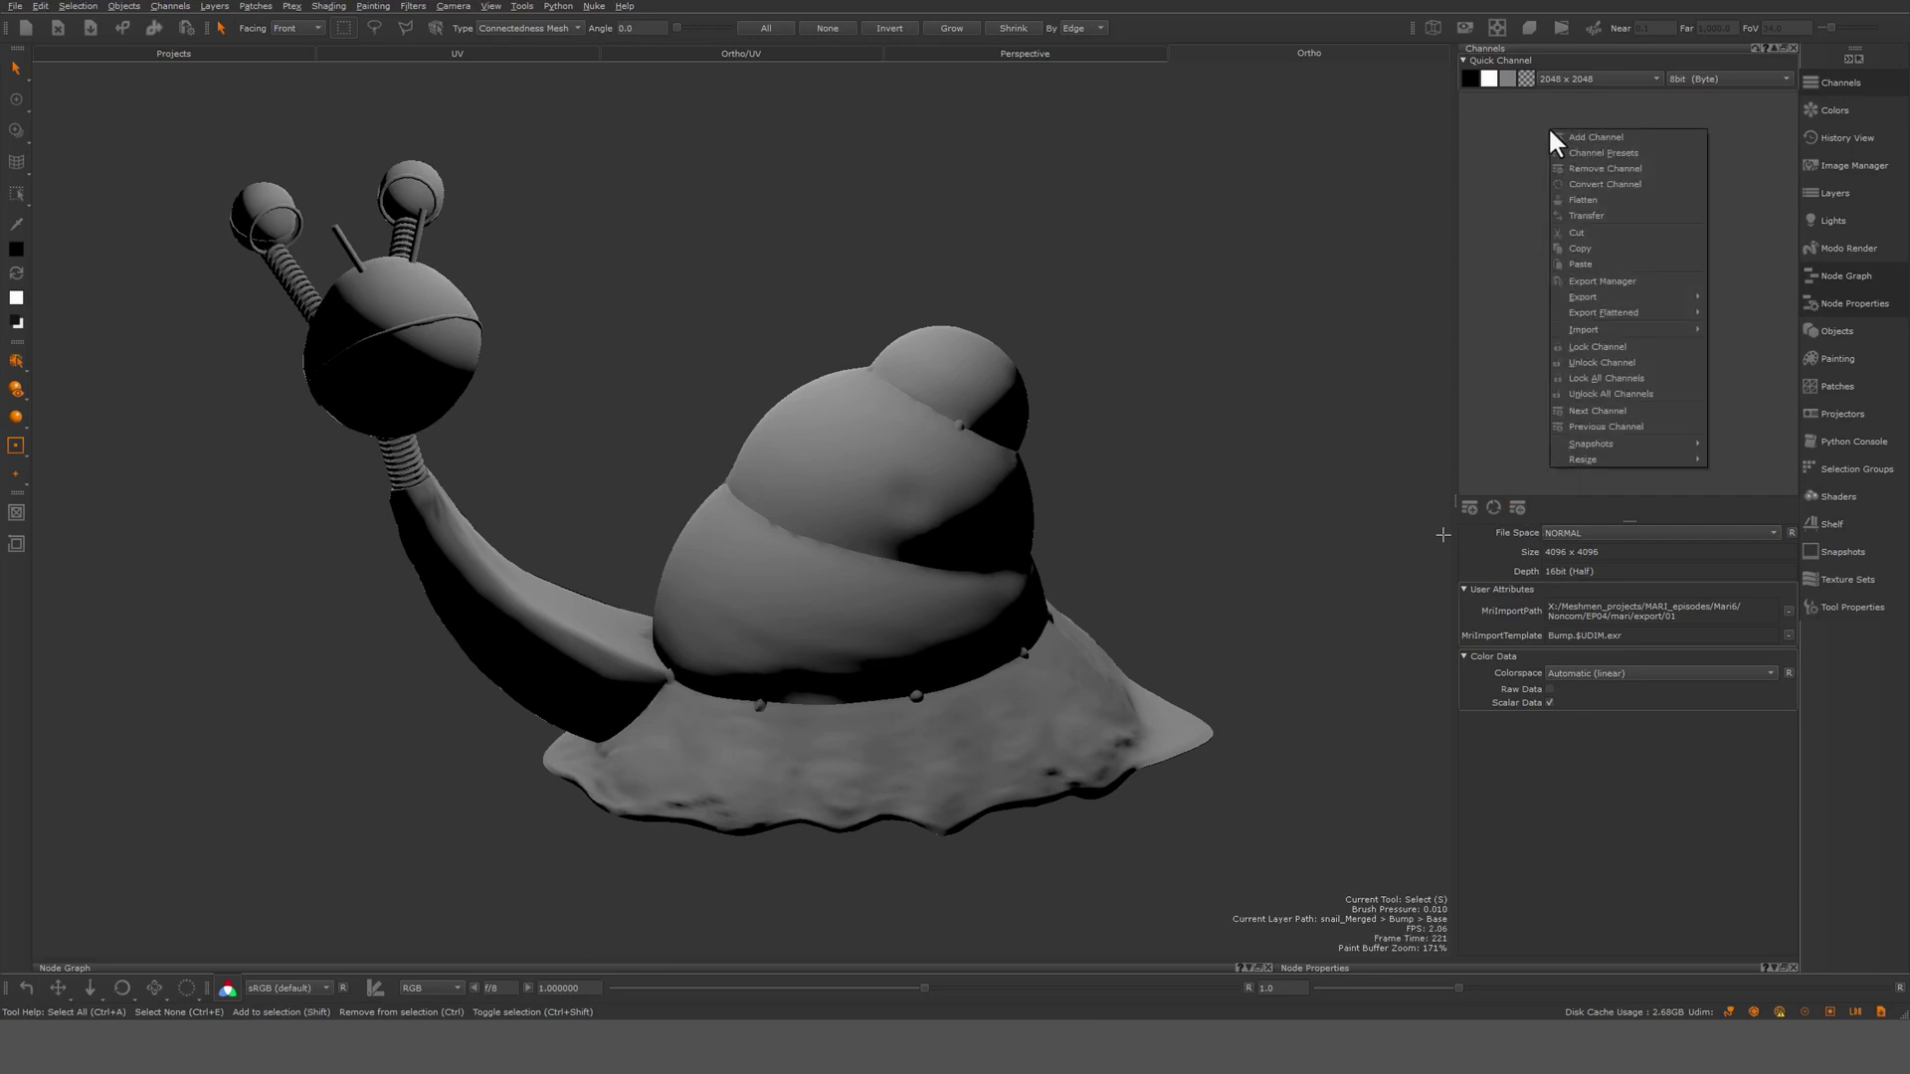
left_click(1595, 136)
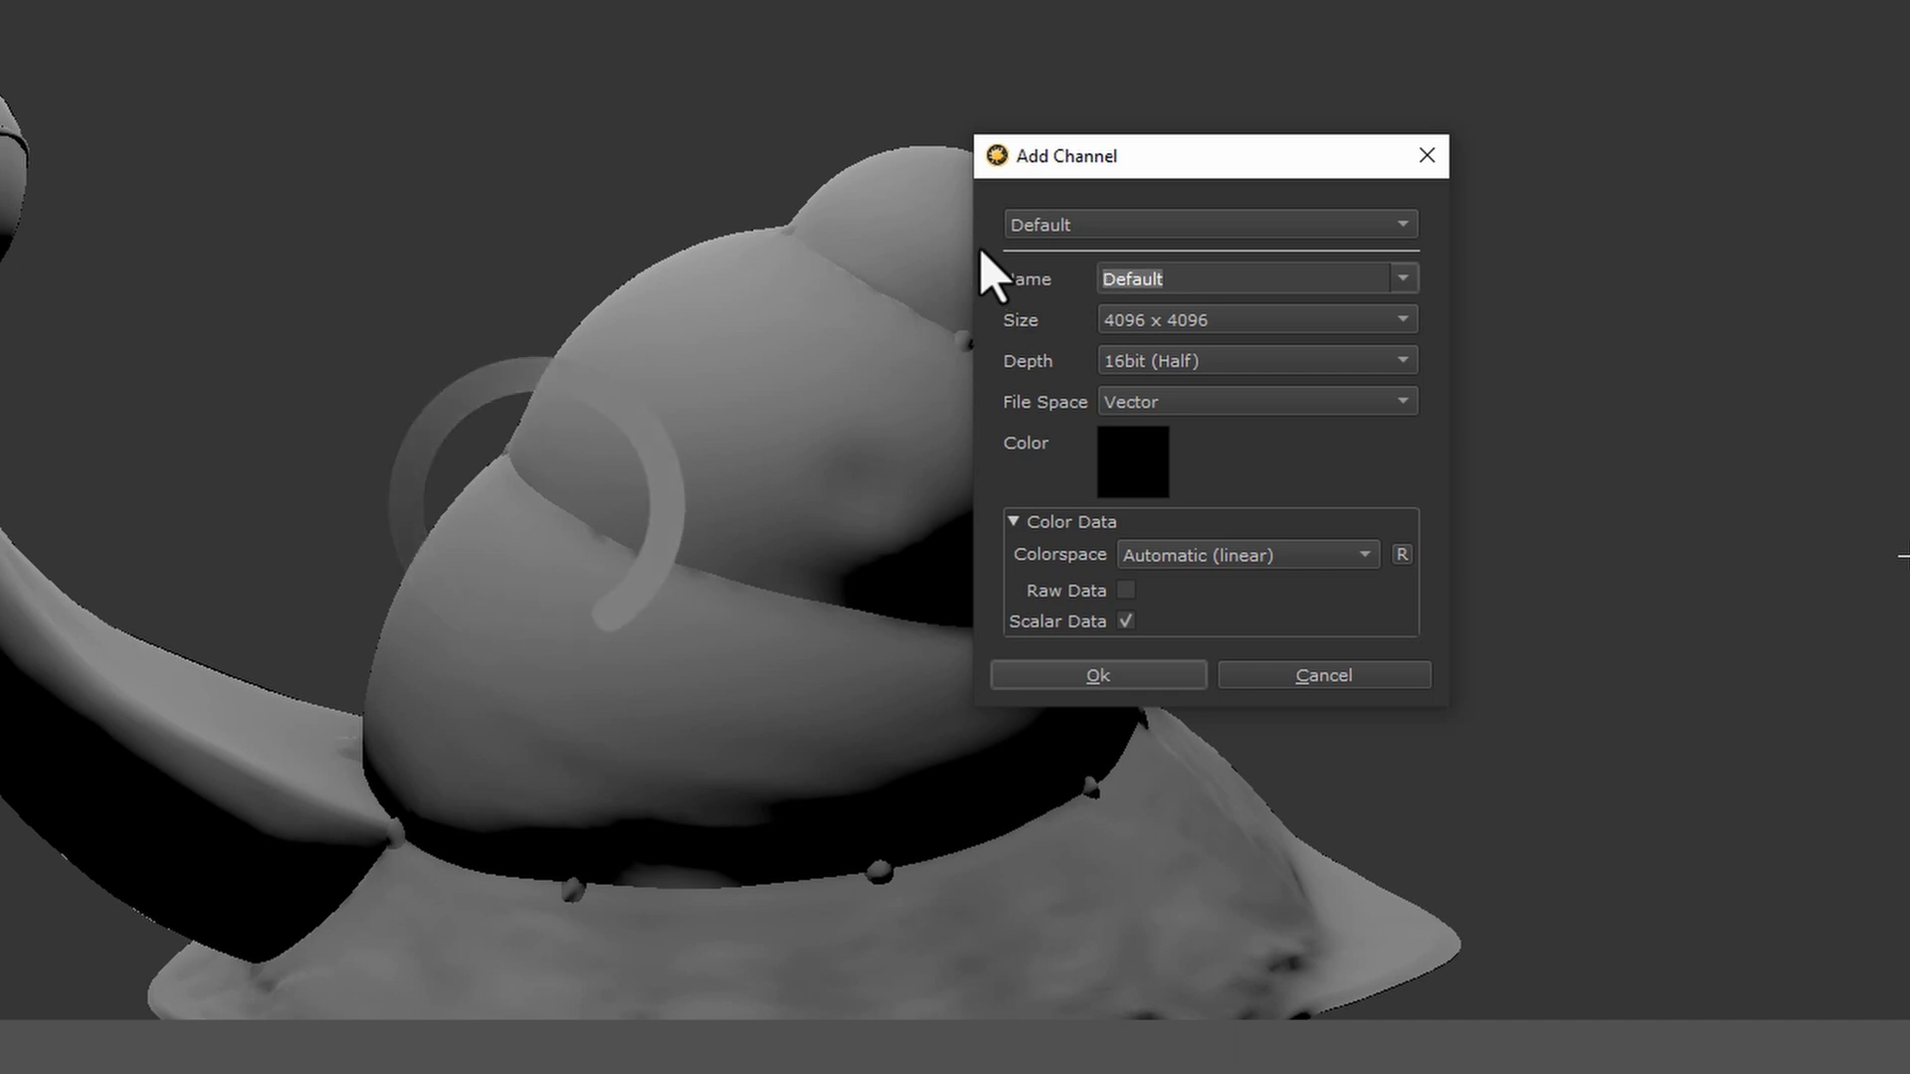
Name the new channel COLOR with 16-bit (Half) depth and Normal file space
type("color")
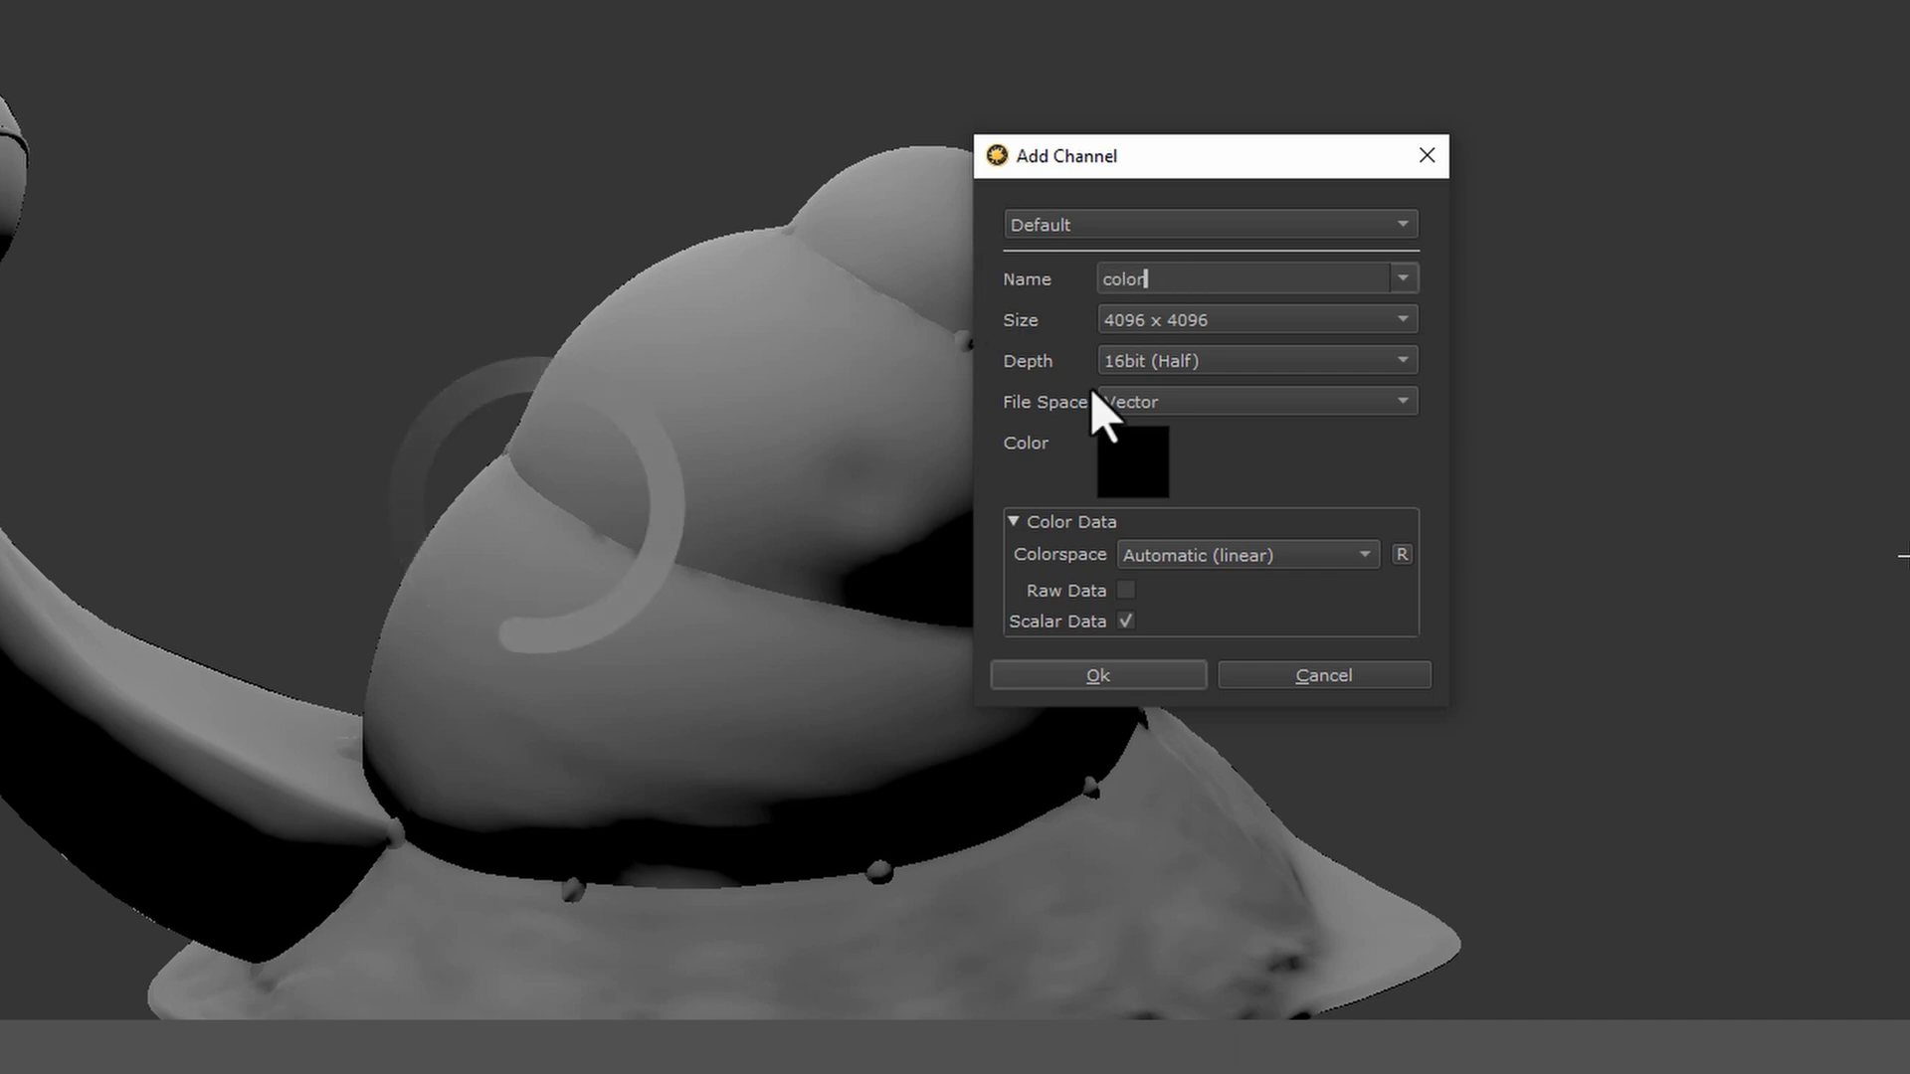
mouse_move(1157, 353)
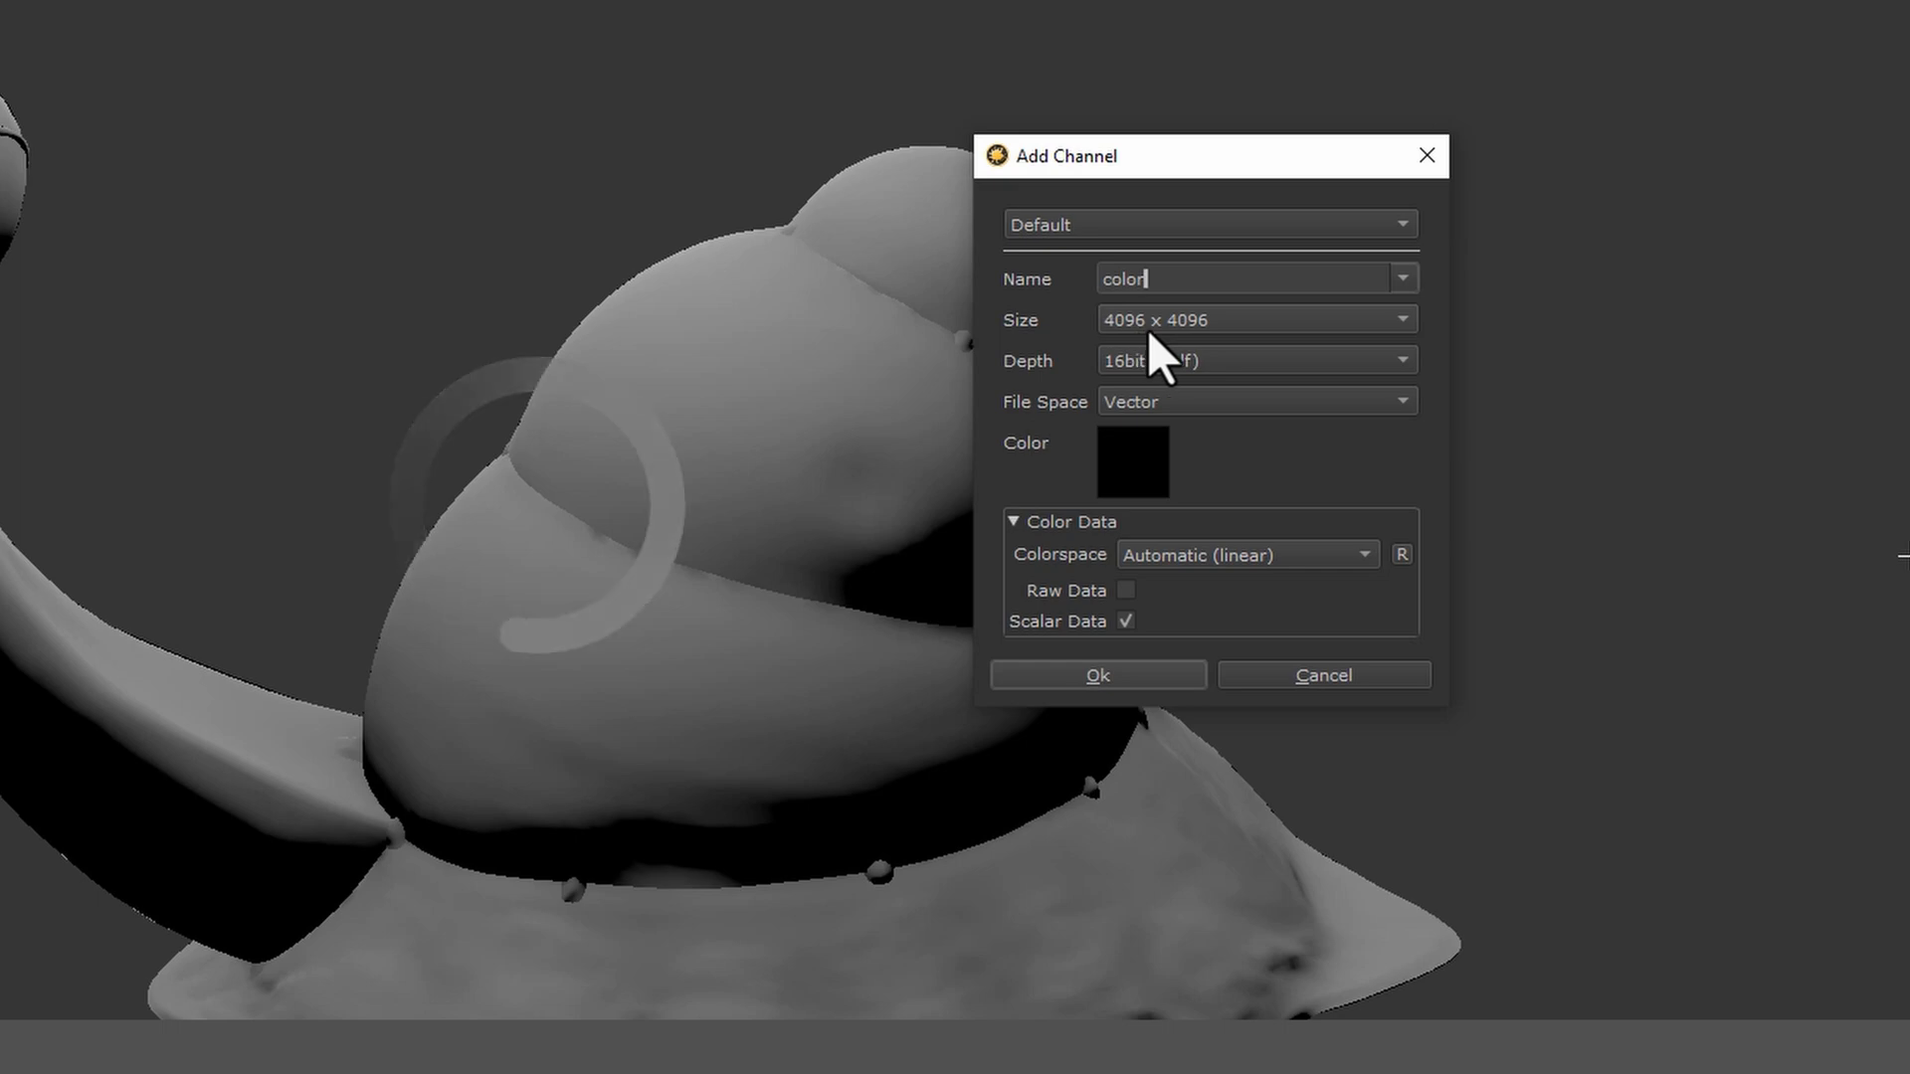
left_click(1096, 675)
type("COLOR")
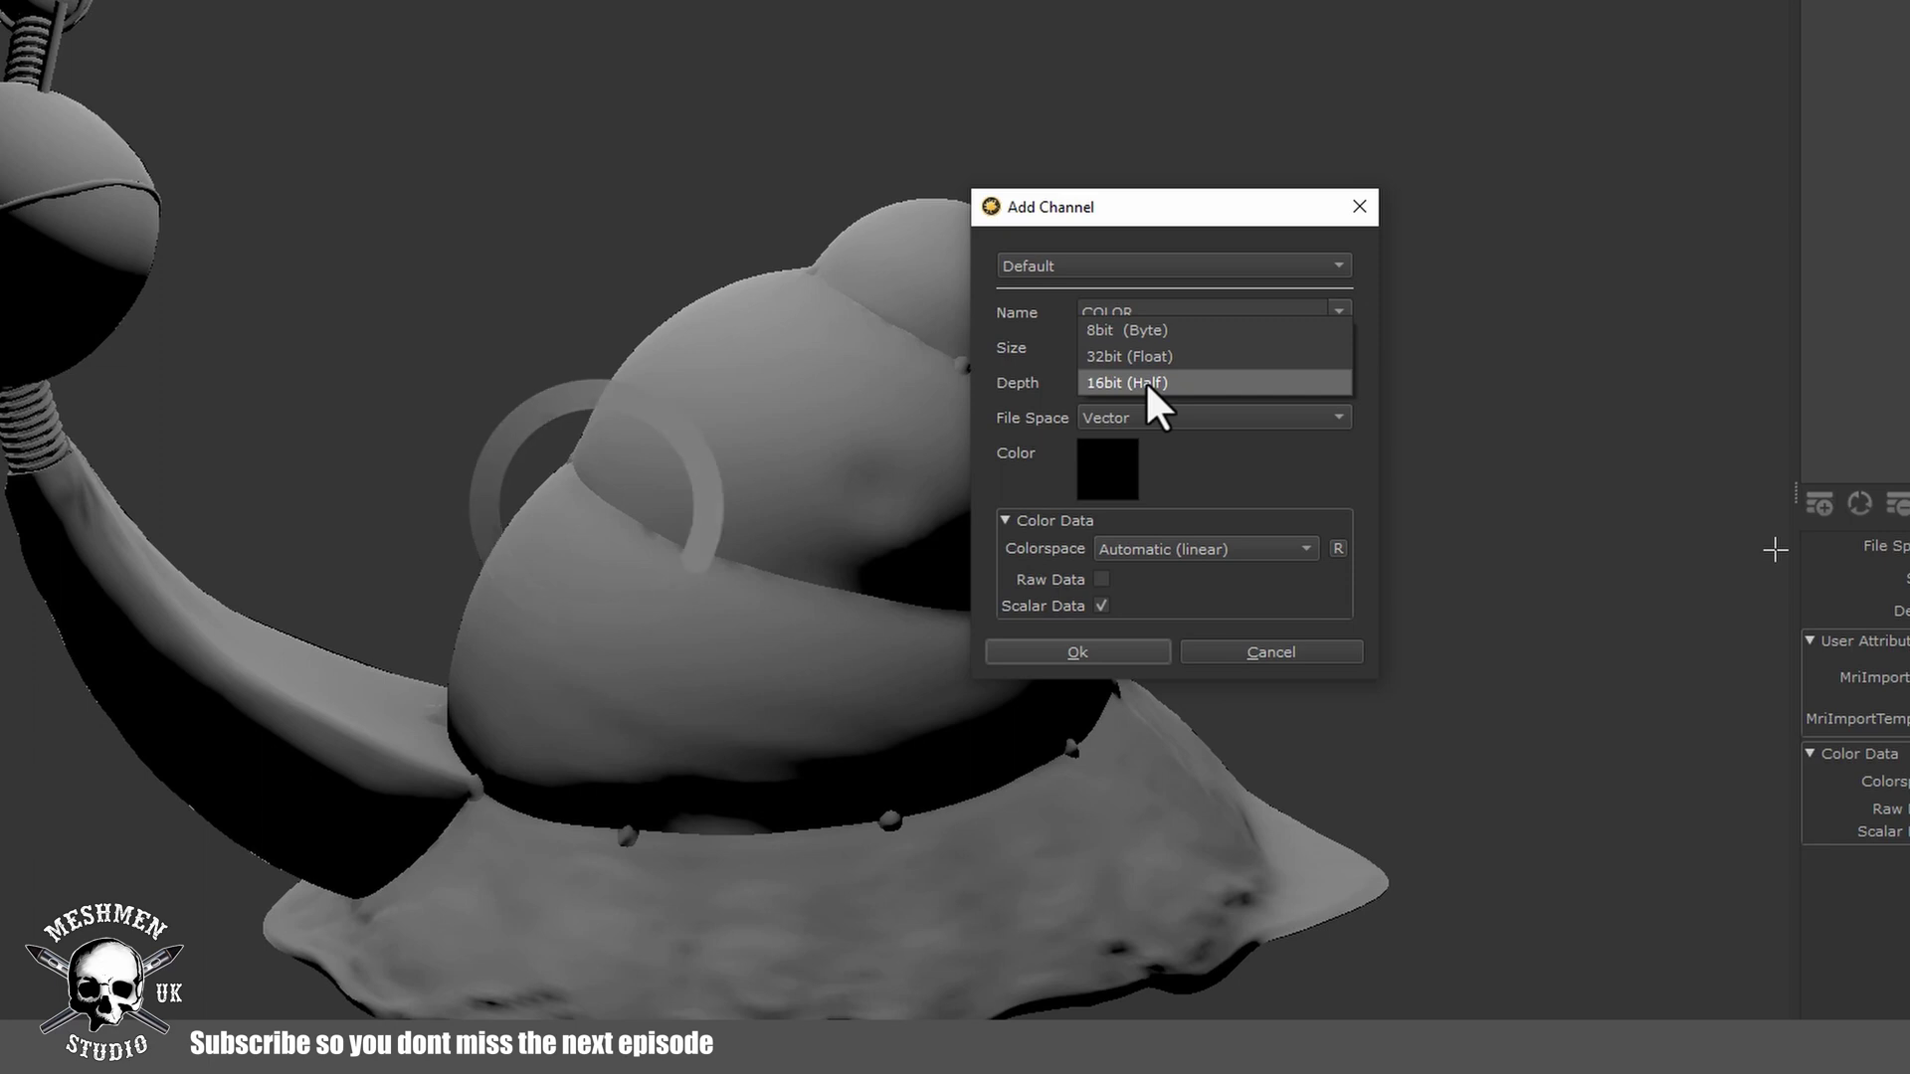
left_click(1125, 381)
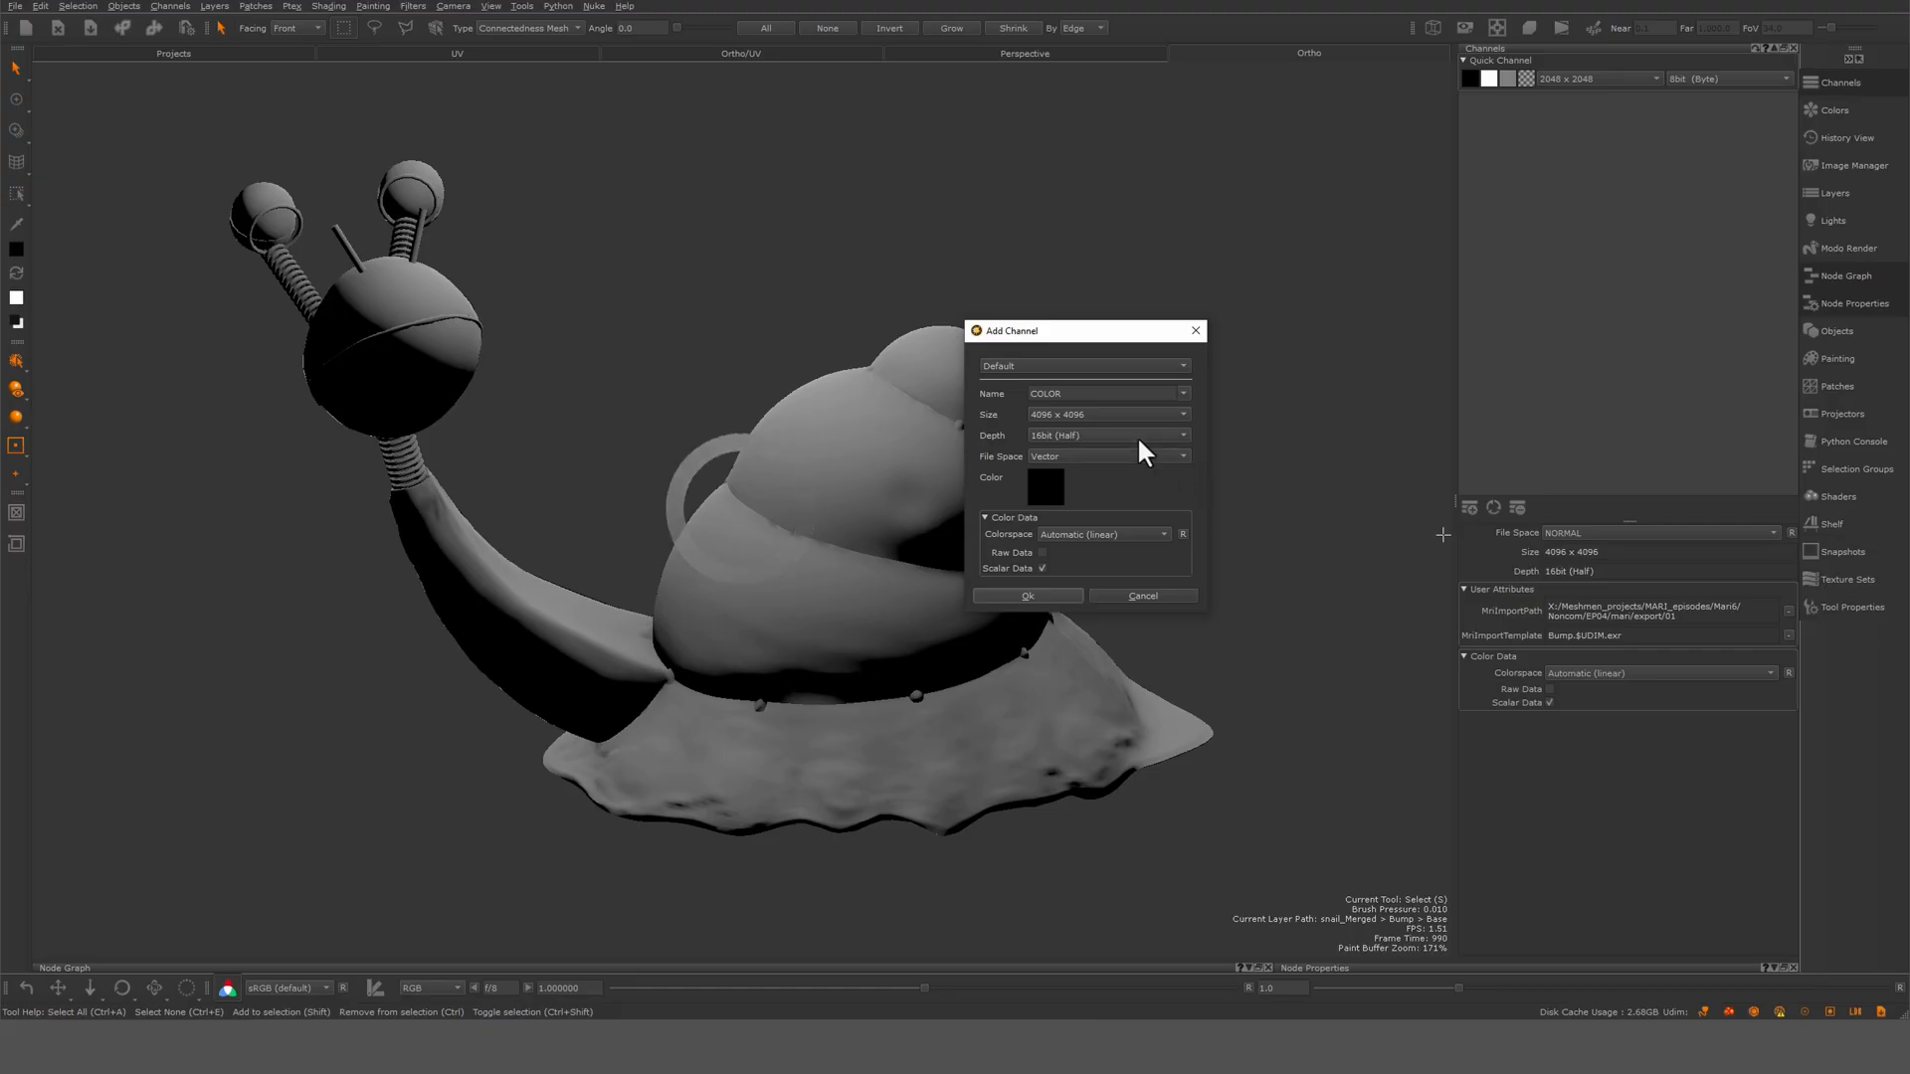
mouse_move(1121, 353)
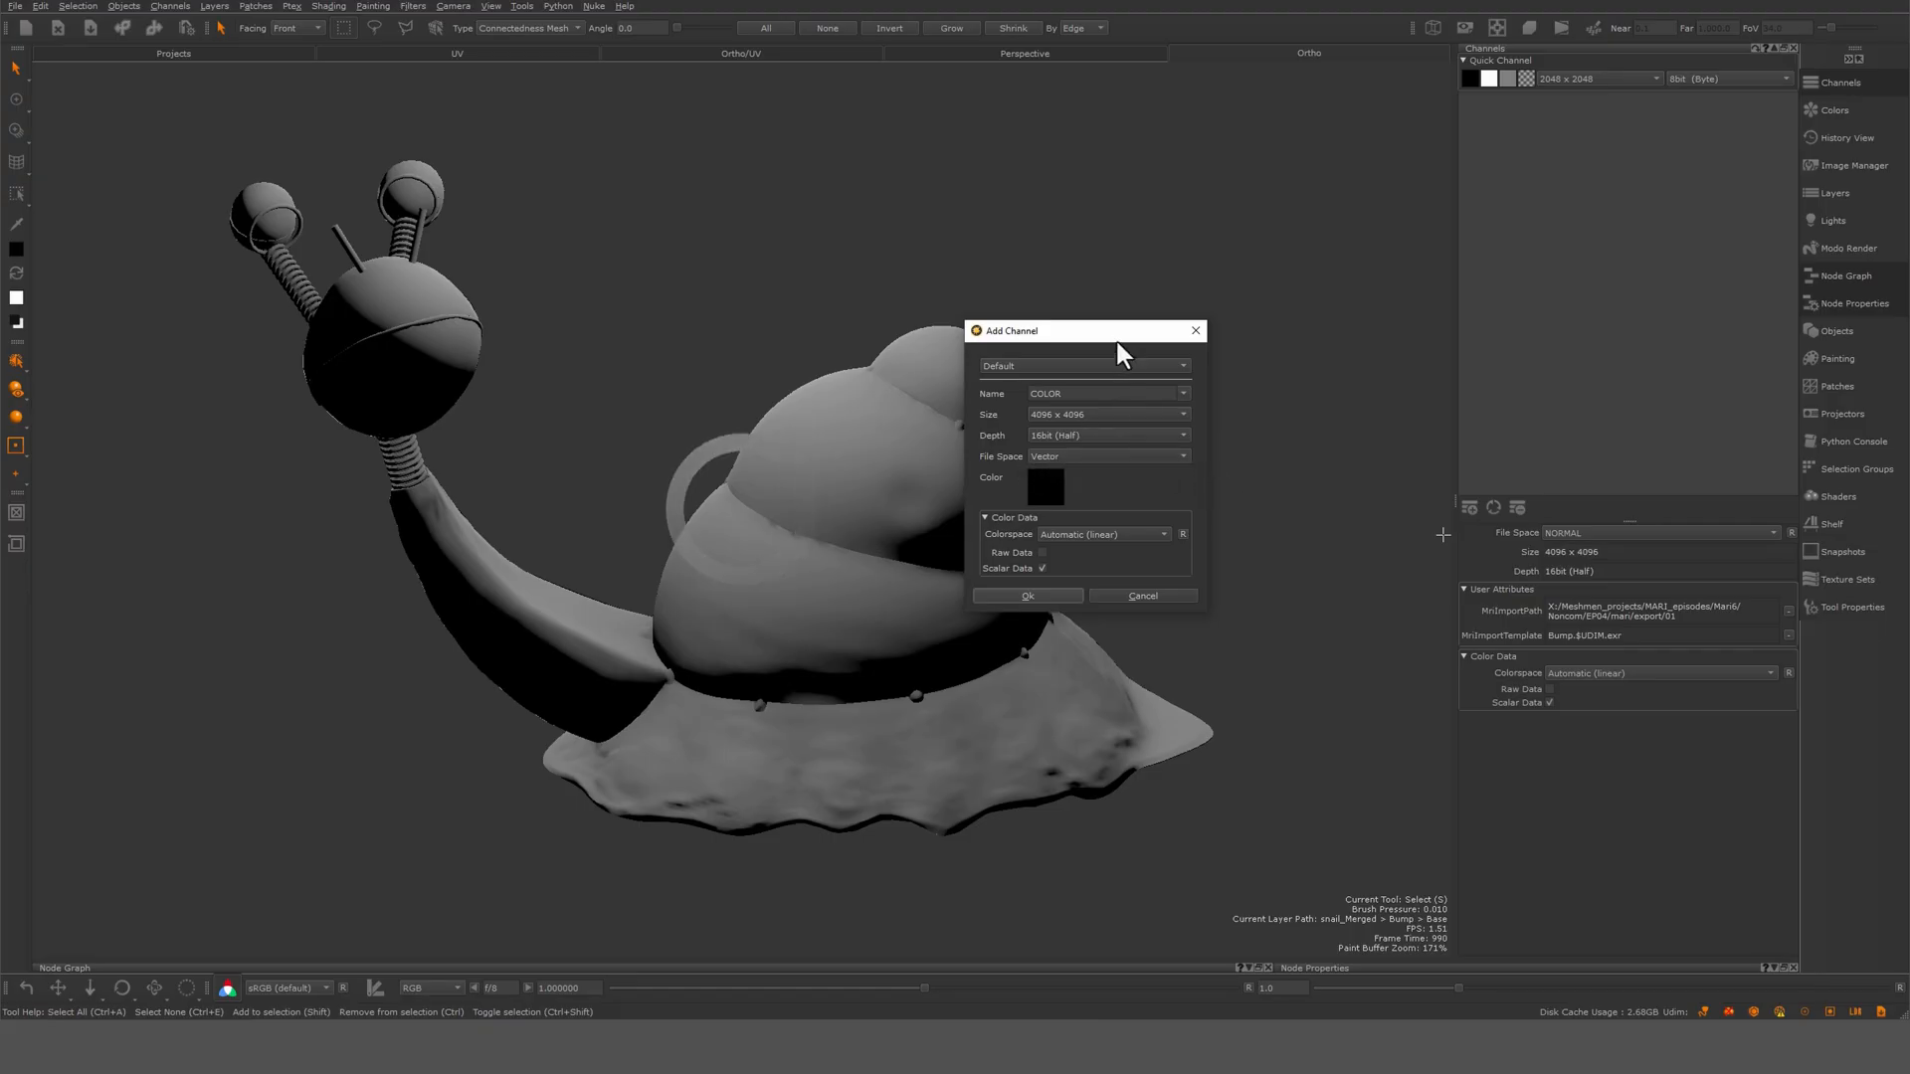
mouse_move(1070, 473)
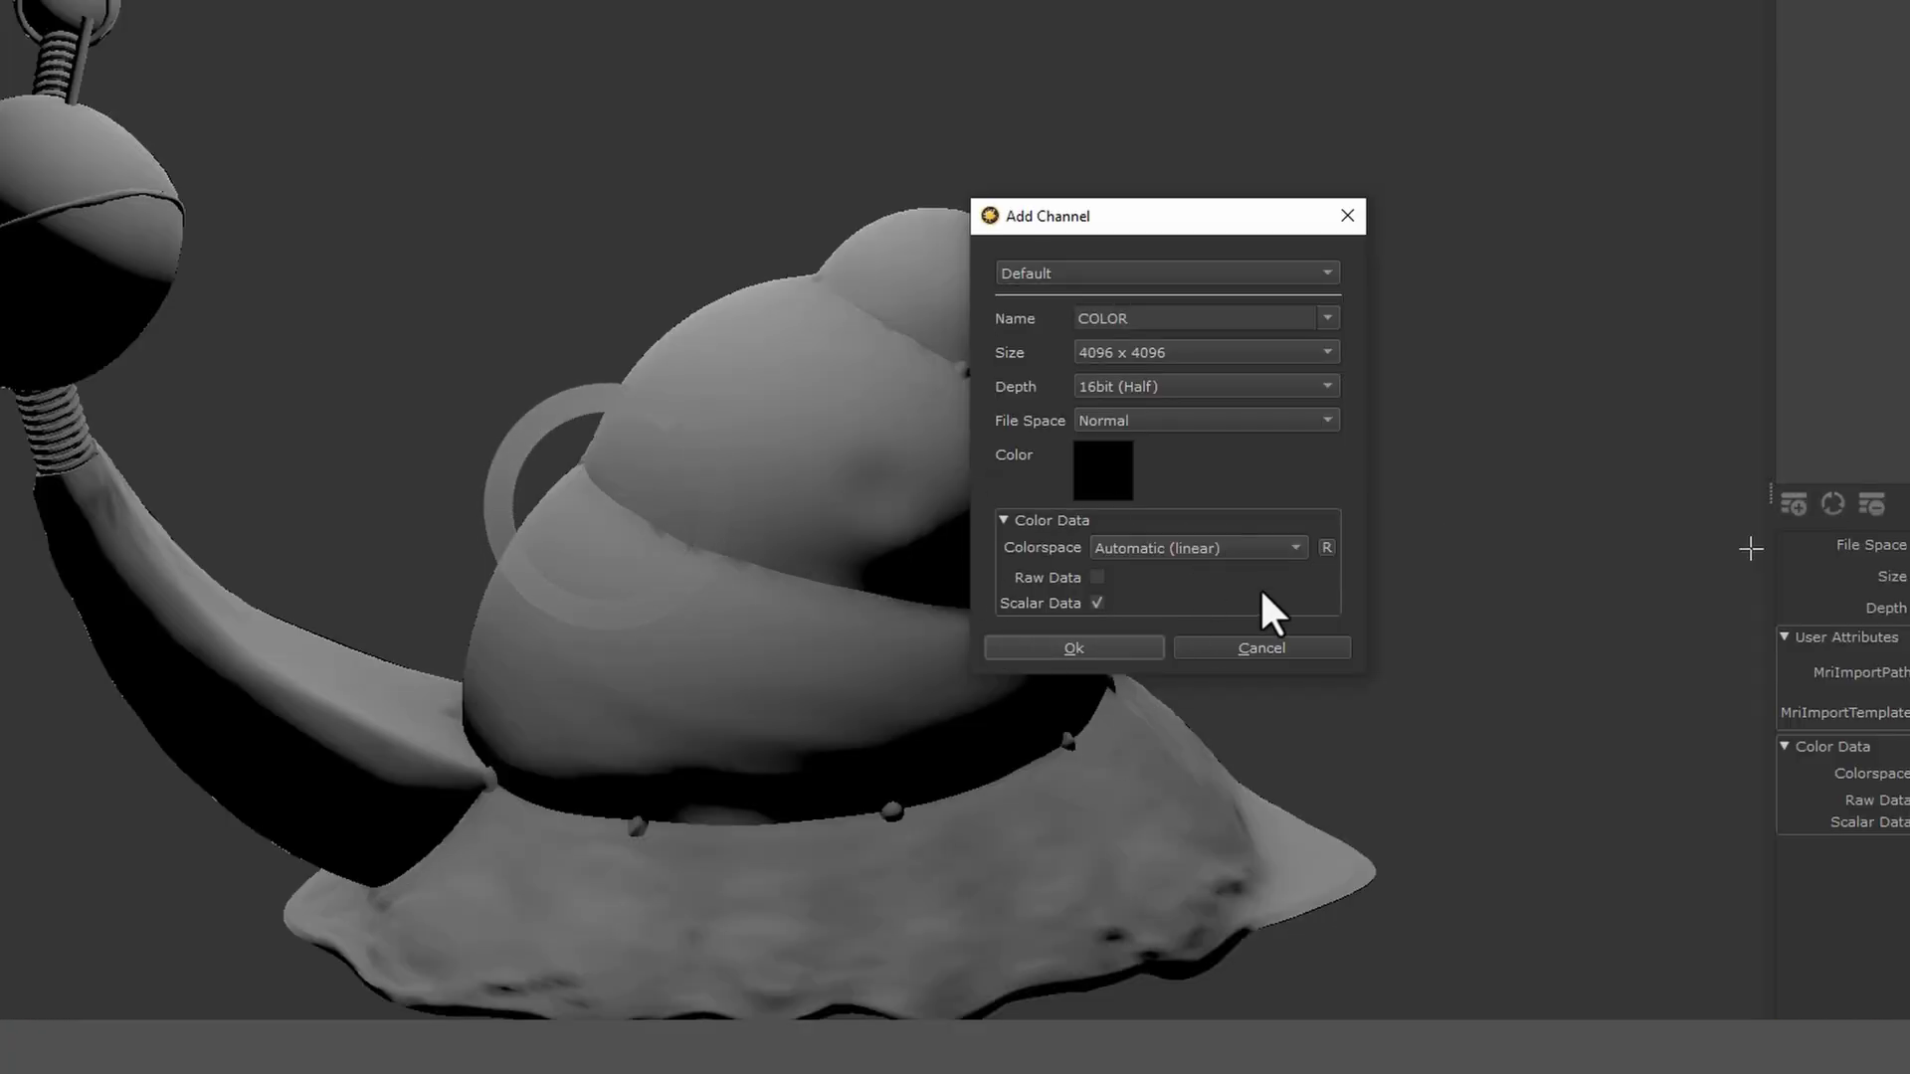
mouse_move(1285, 536)
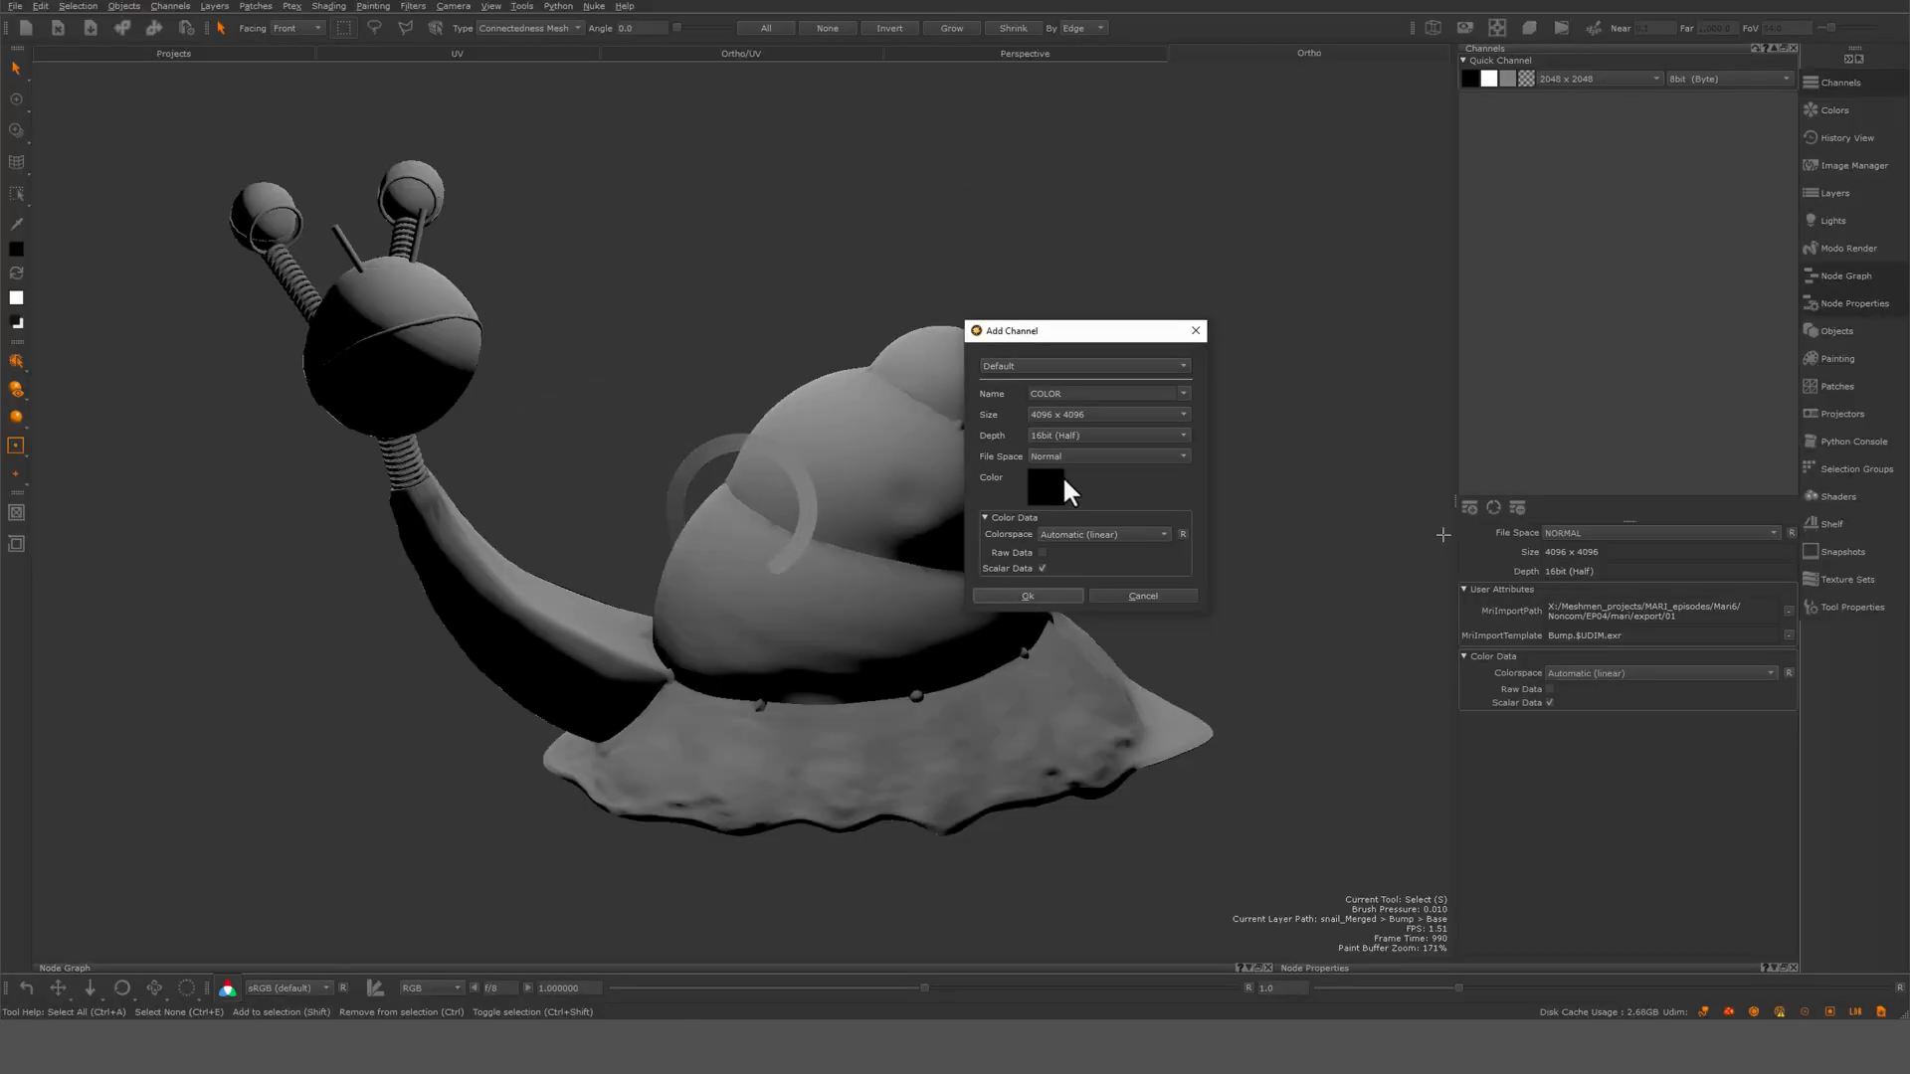
left_click(1102, 392)
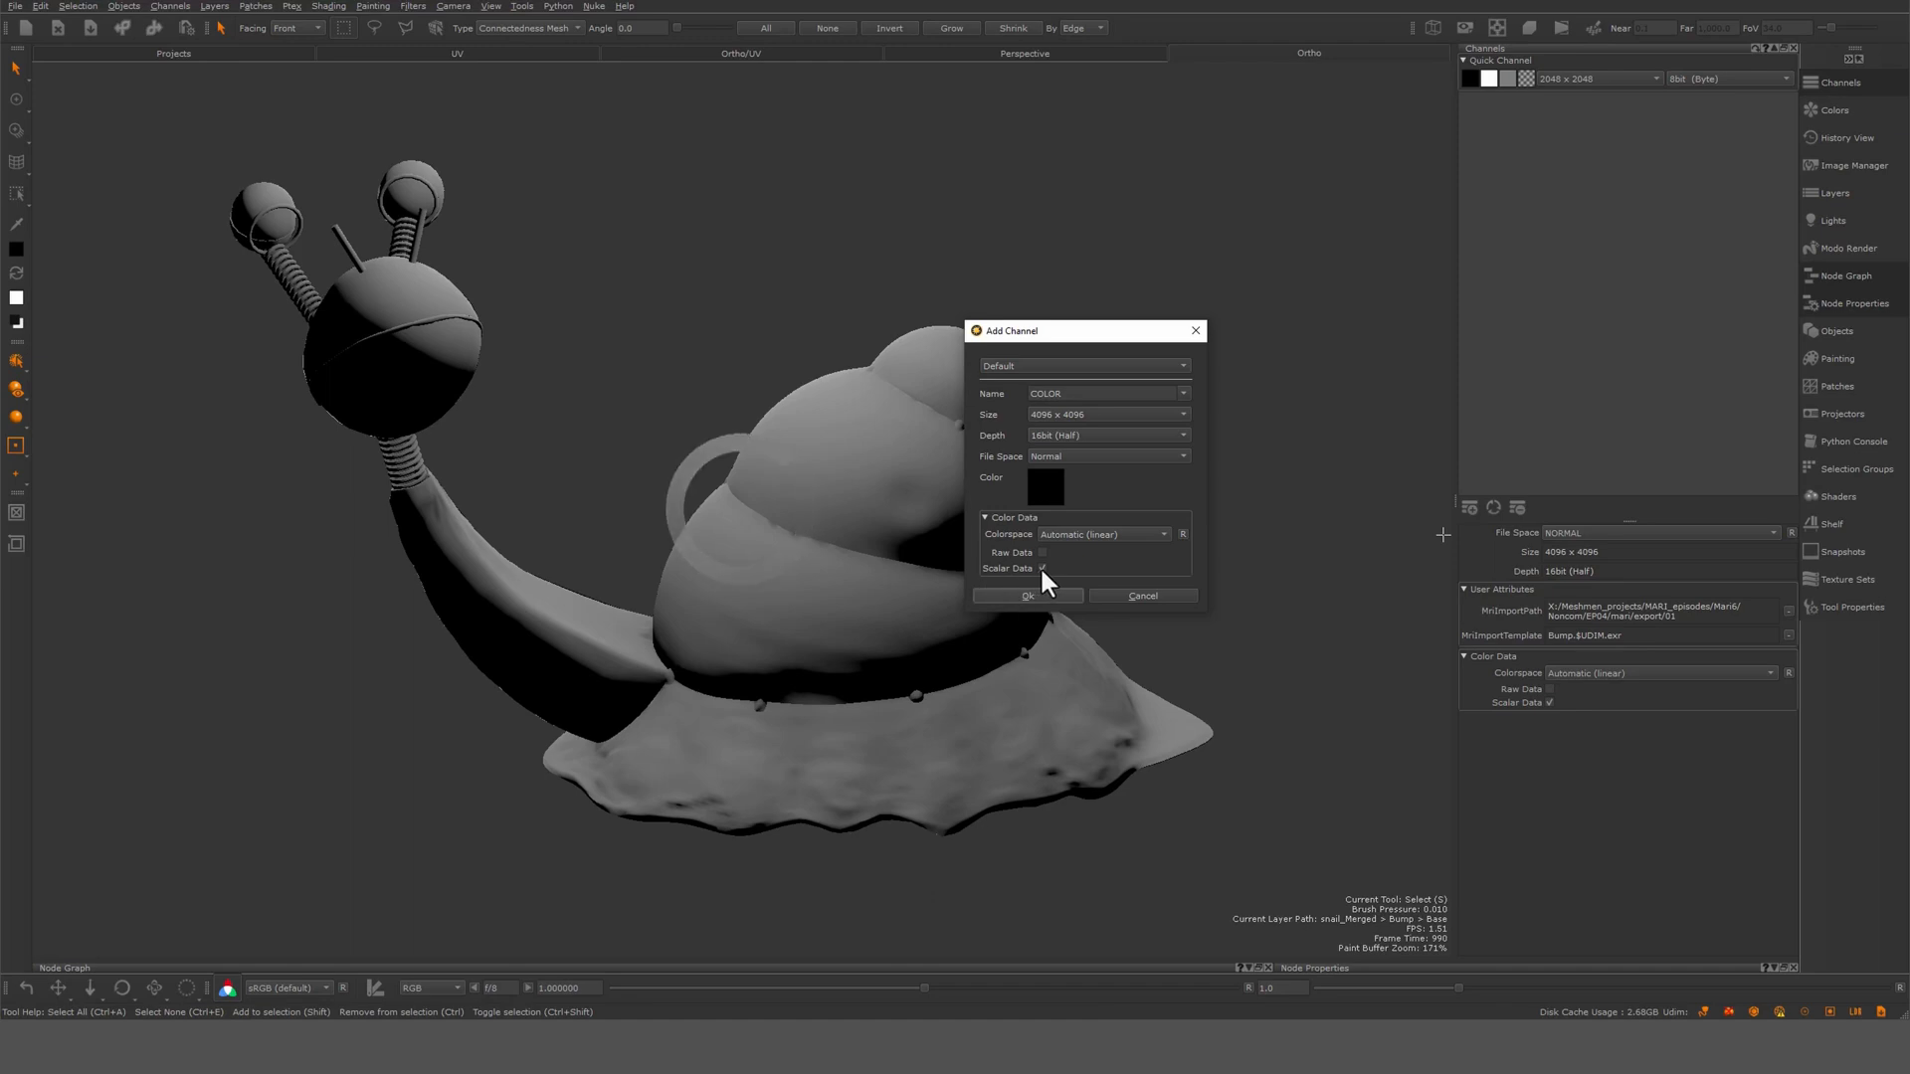
mouse_move(1043, 568)
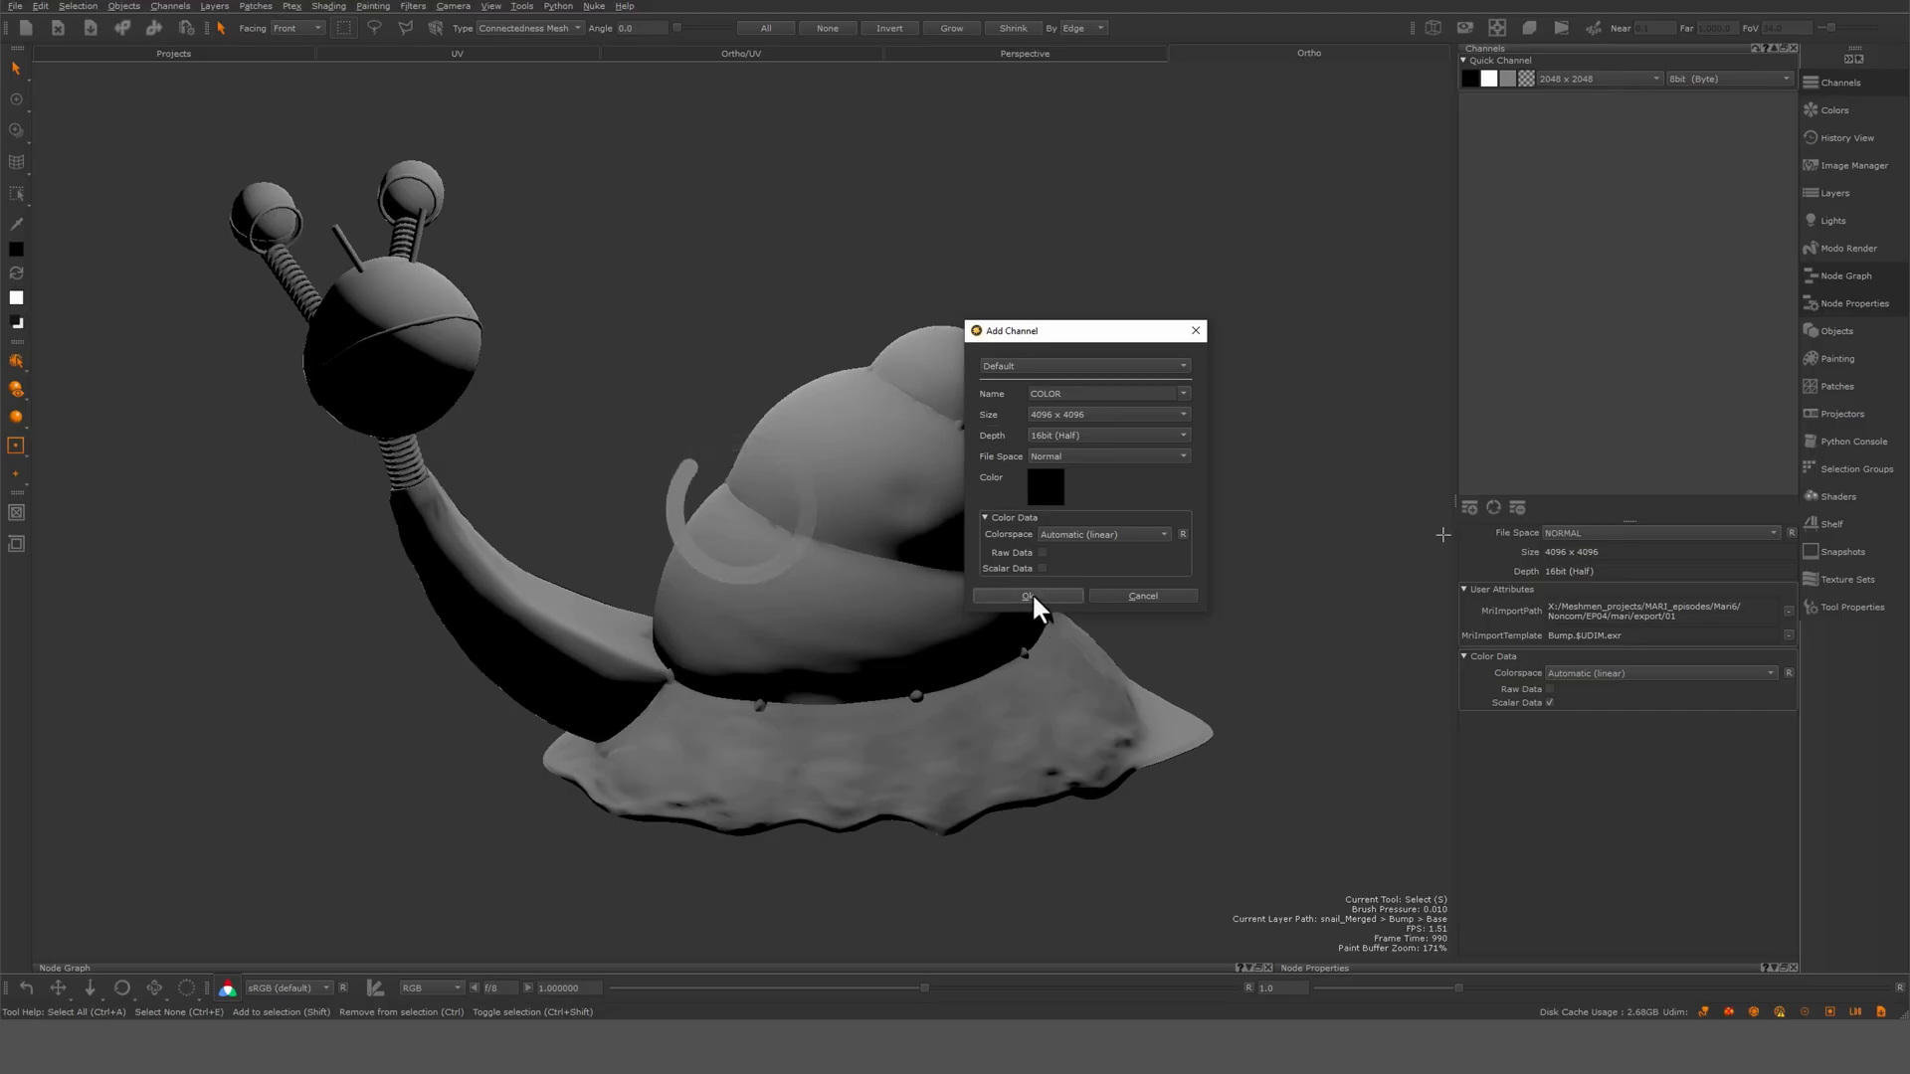
Confirm Add Channel so COLOR appears in the snail's channel list
left_click(1025, 597)
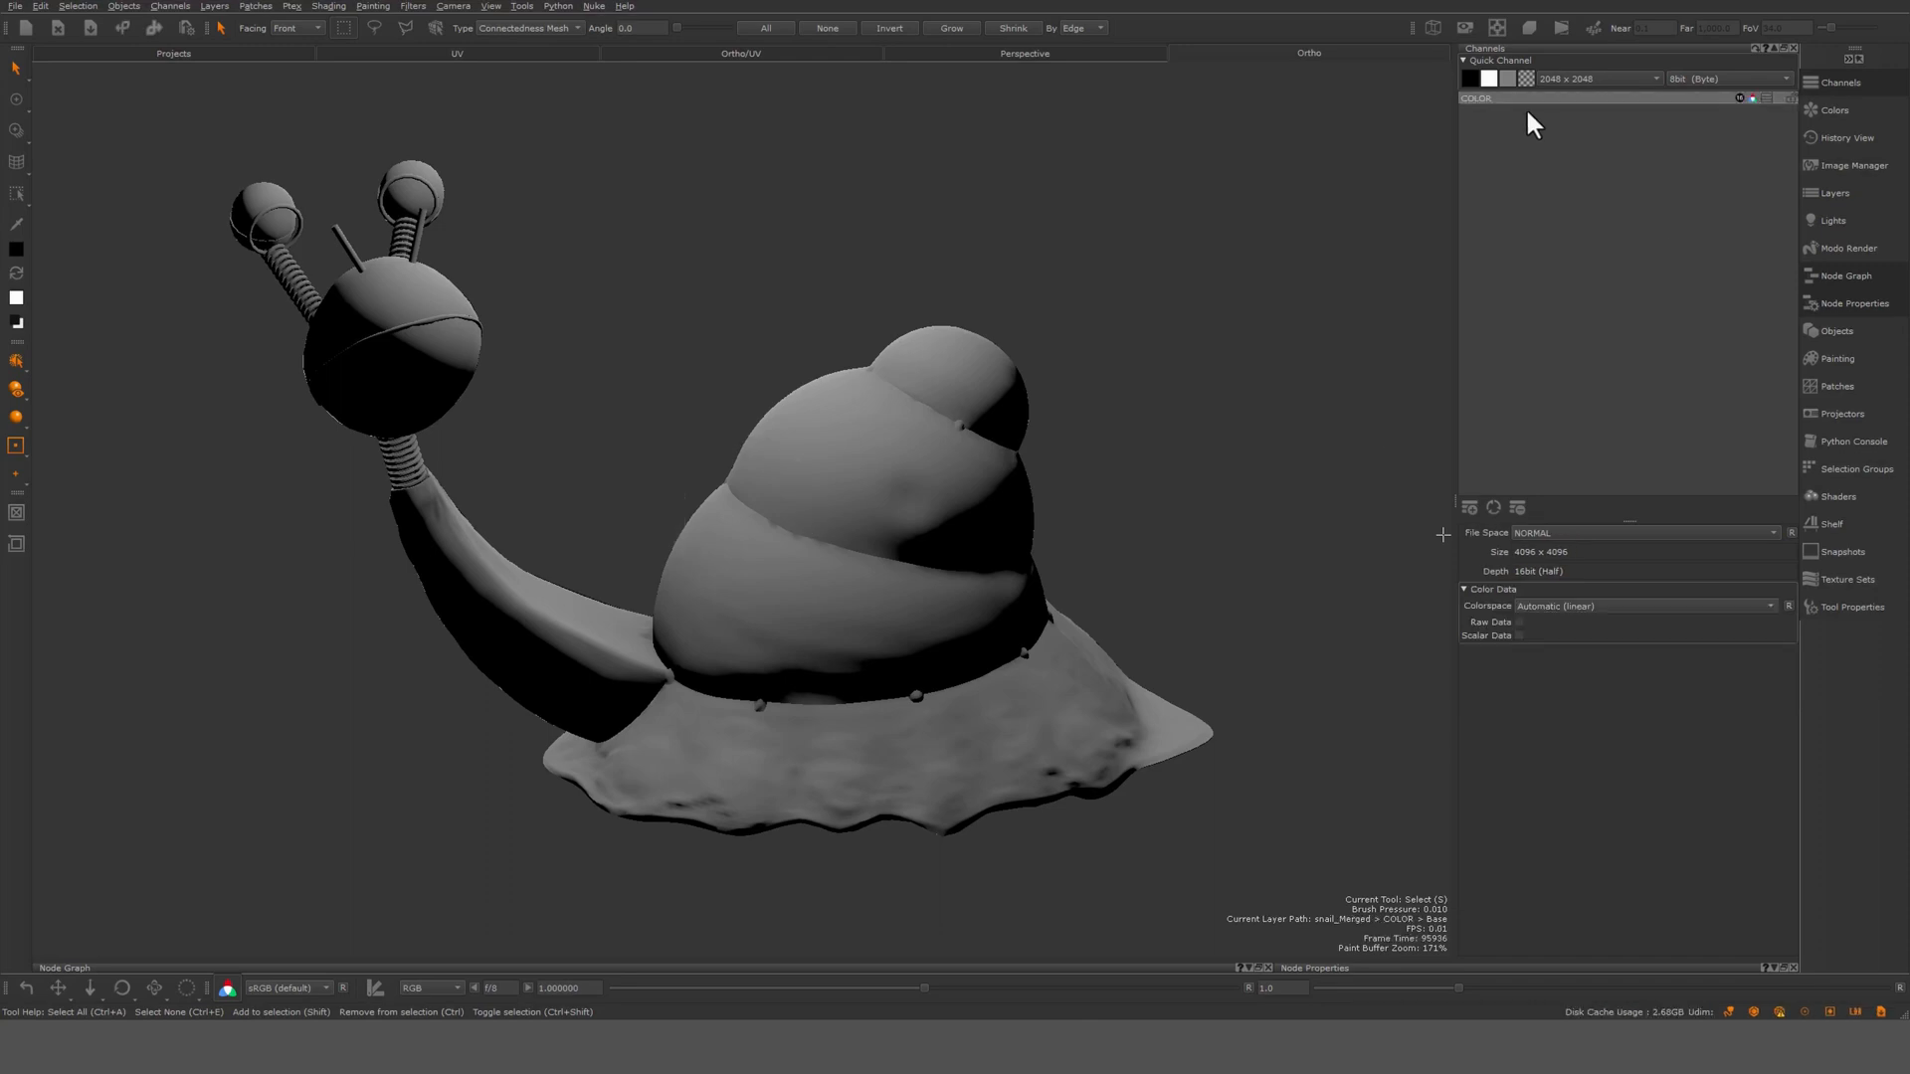
mouse_move(1509, 120)
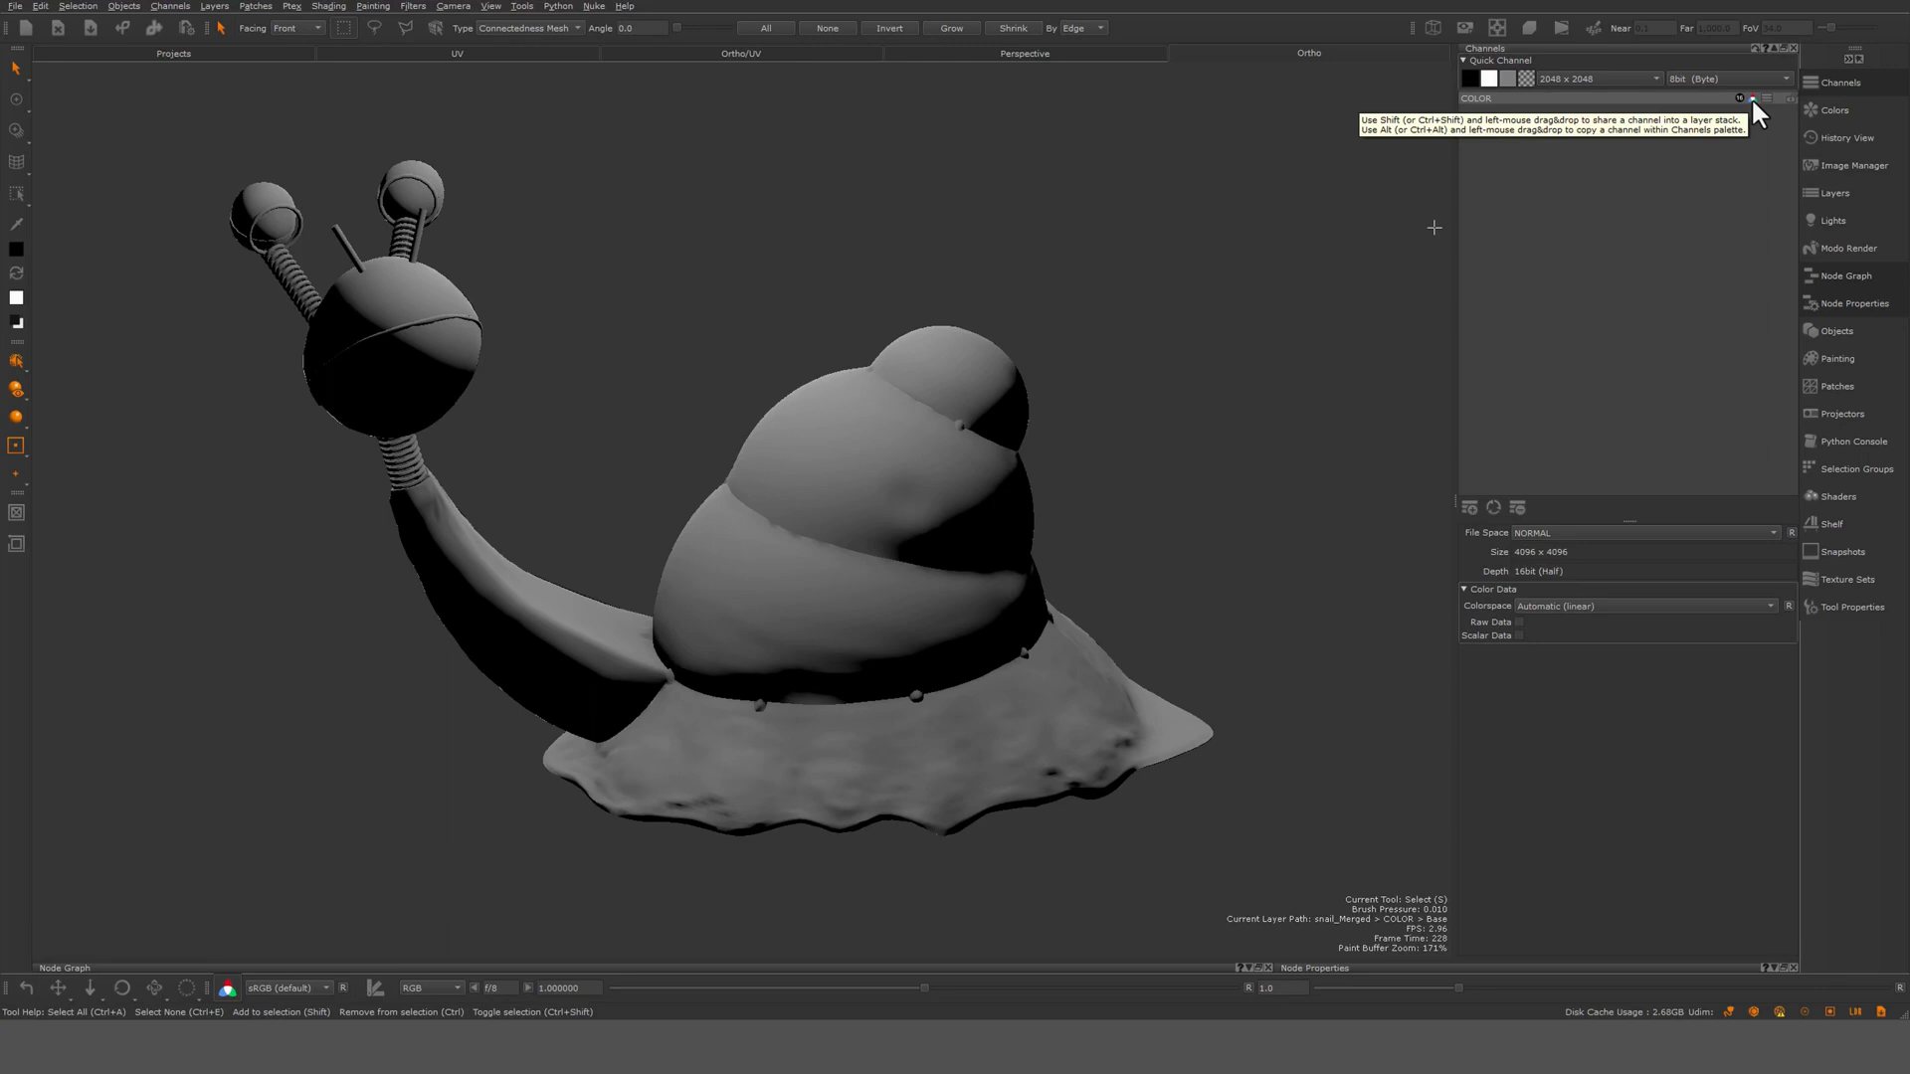
mouse_move(1569, 667)
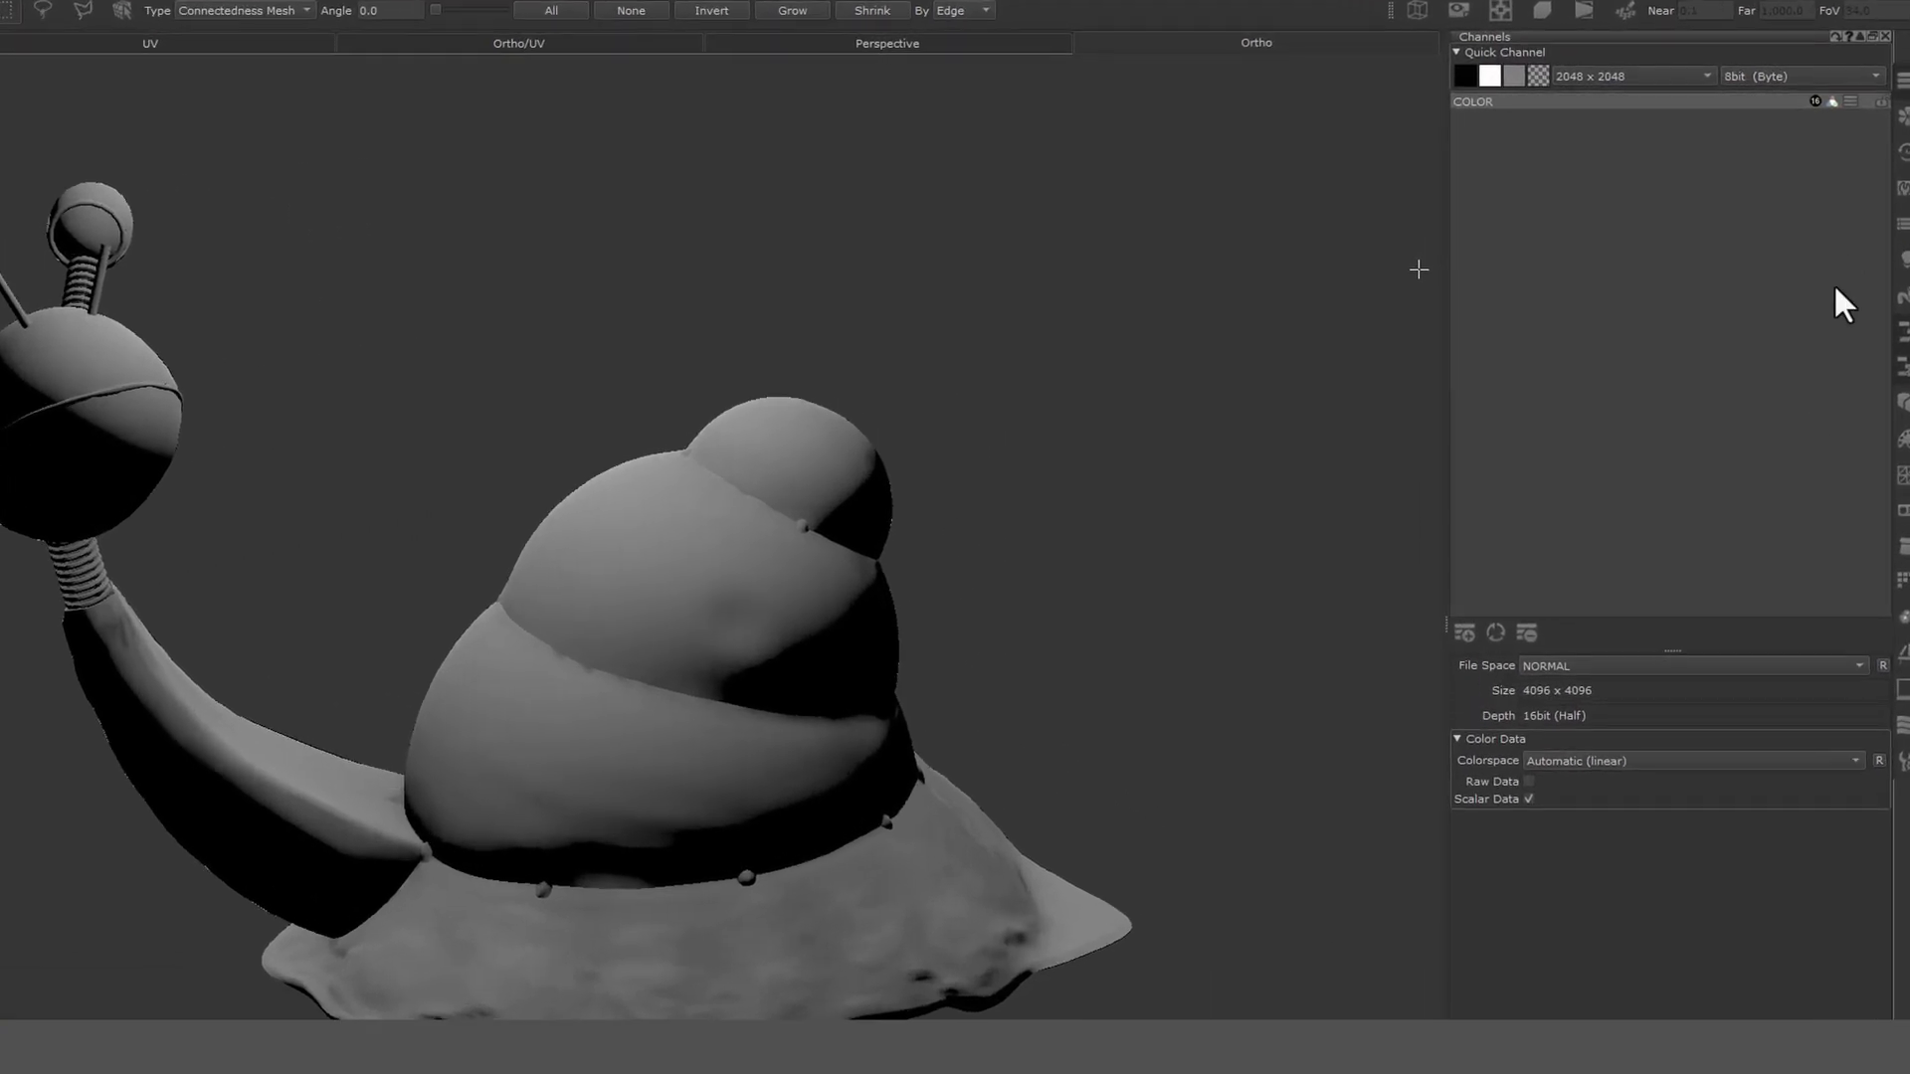
left_click(1846, 101)
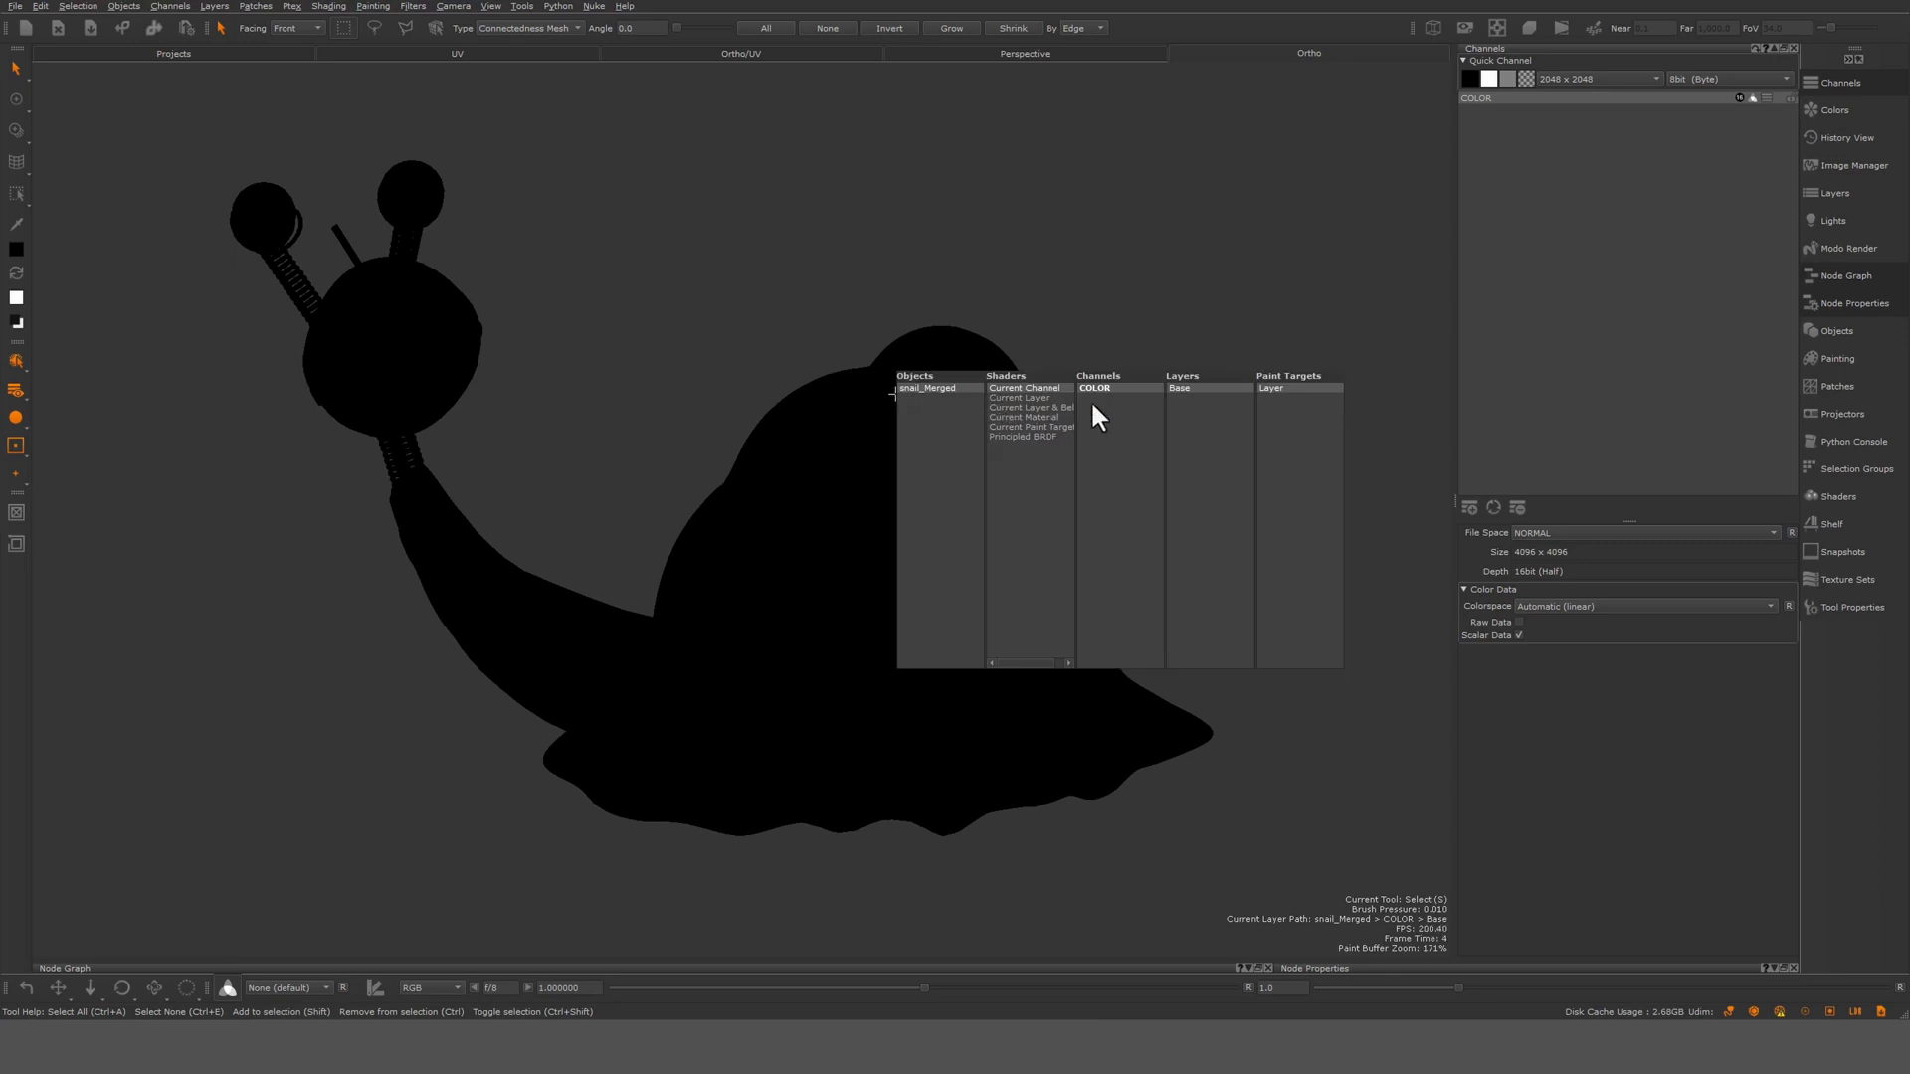
mouse_move(1042, 400)
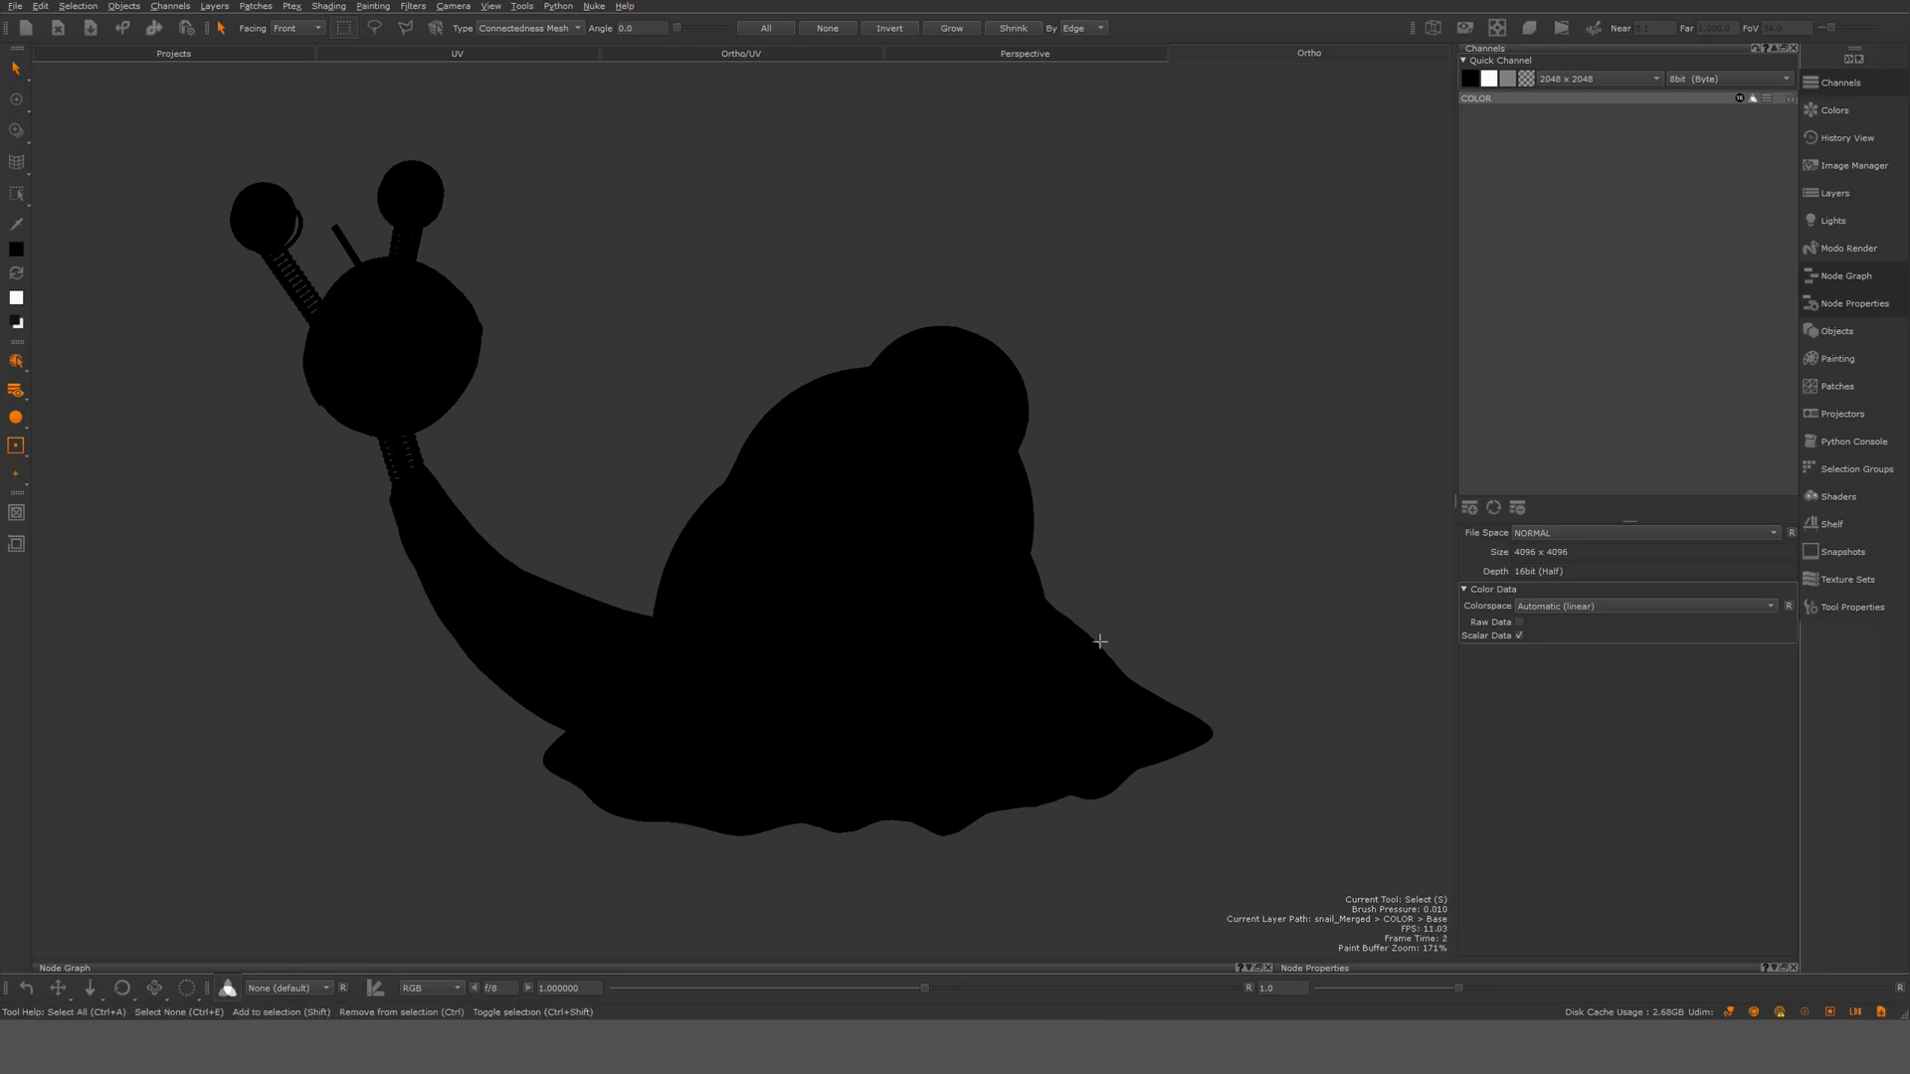
mouse_move(1541, 650)
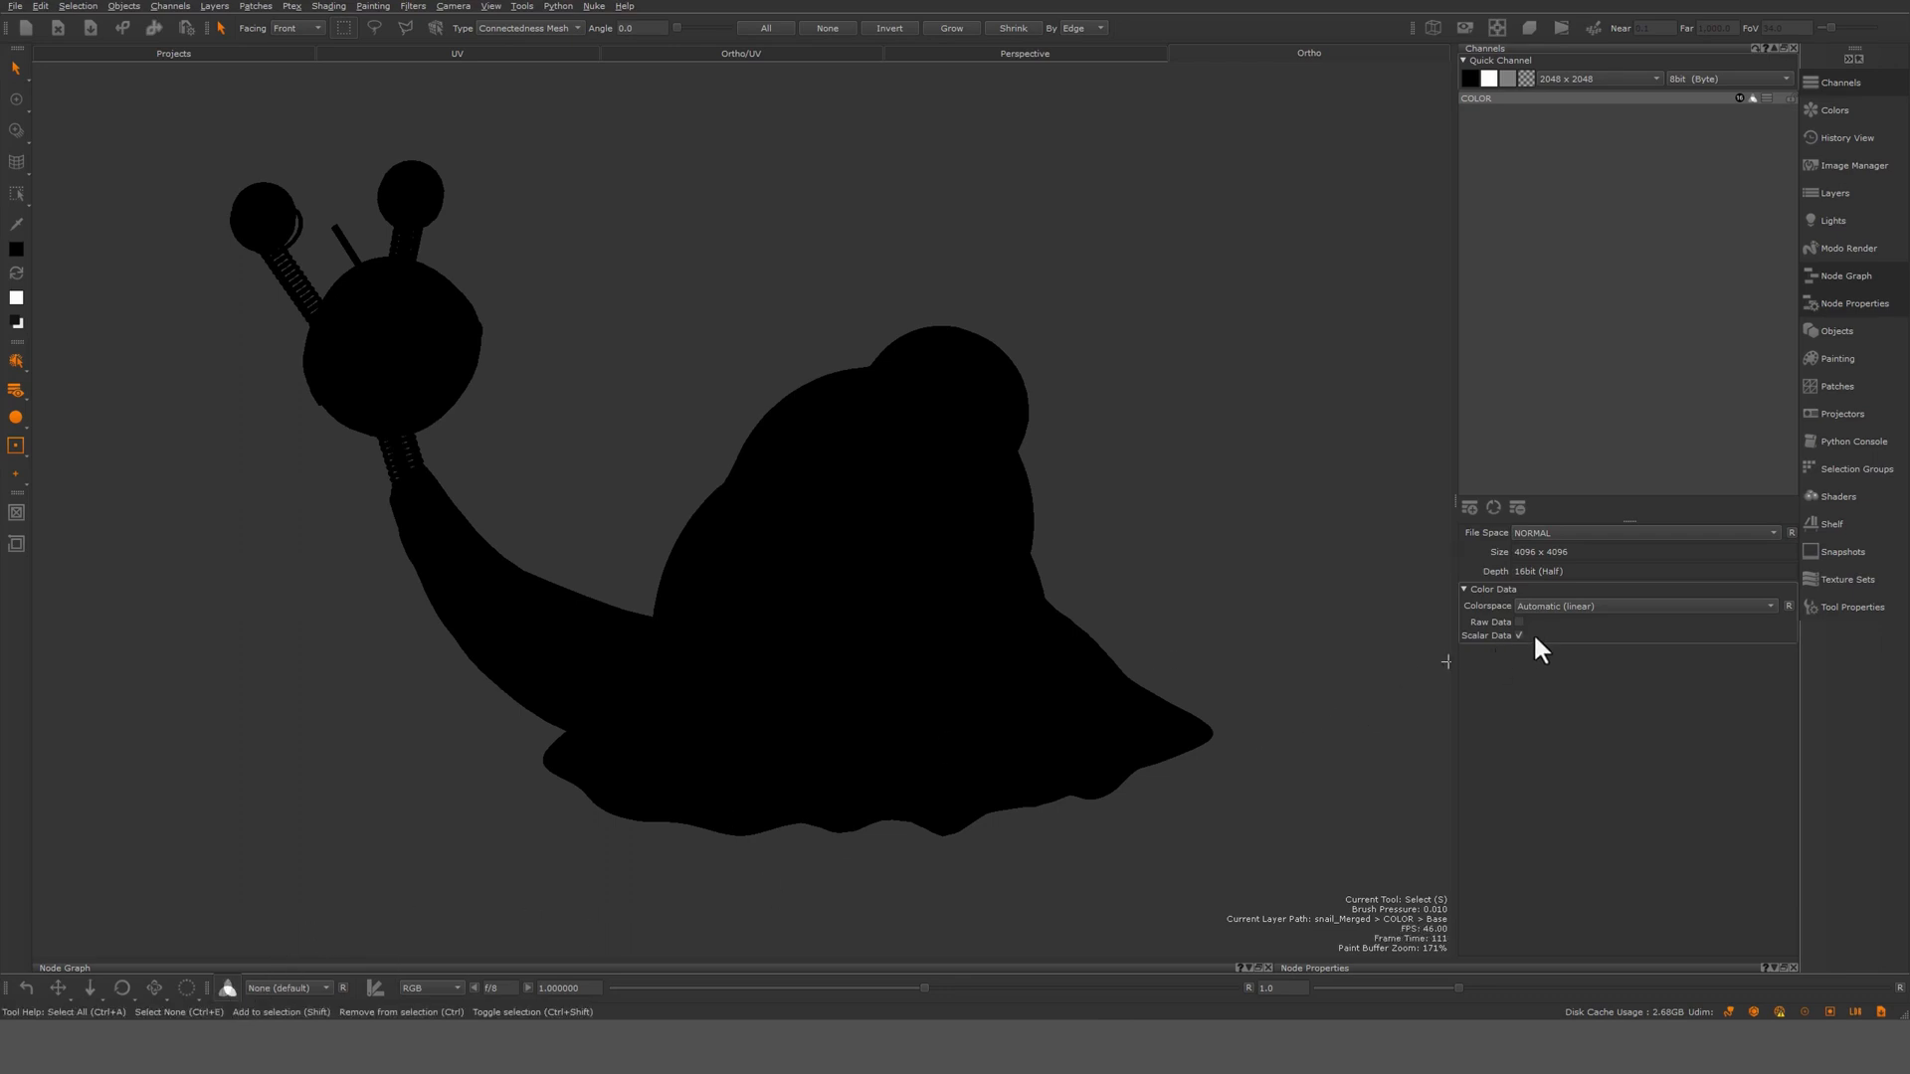
Untick Scalar Data in the COLOR channel's properties
left_click(1519, 635)
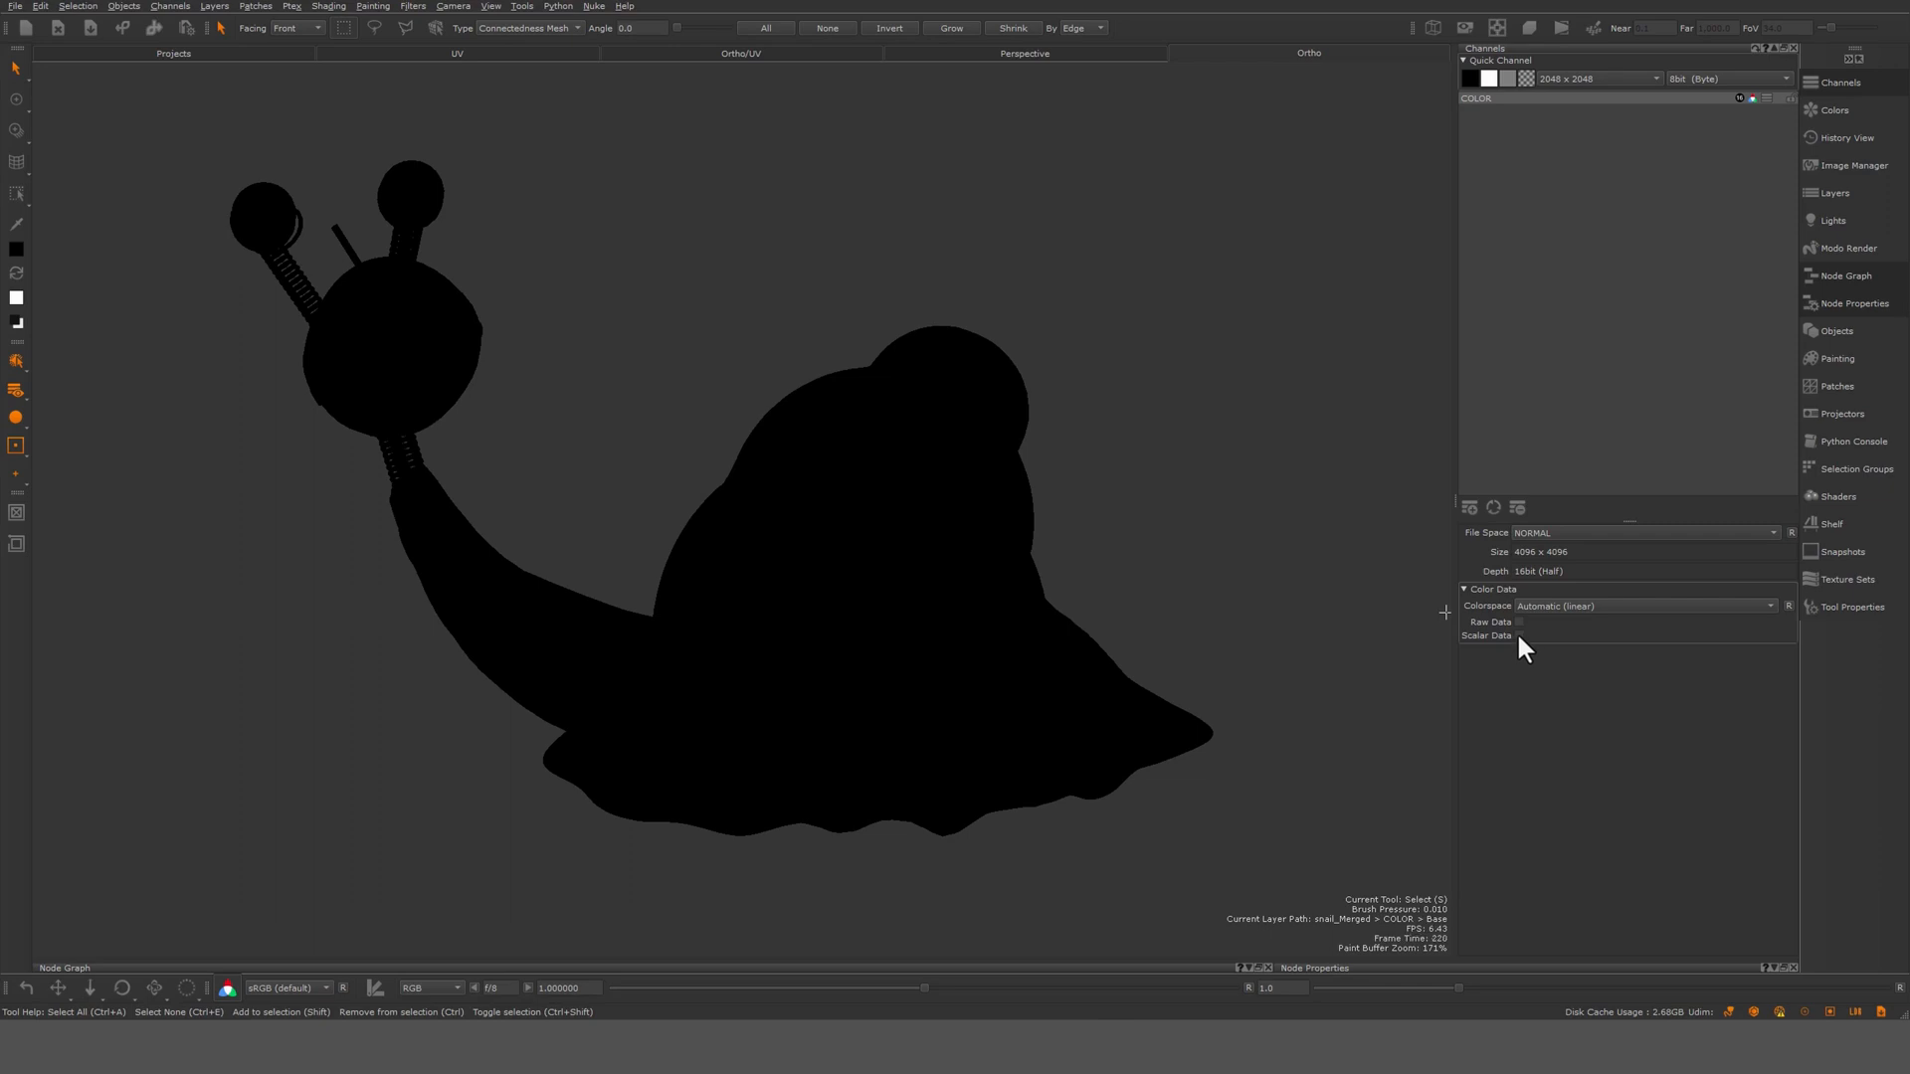
mouse_move(1775, 298)
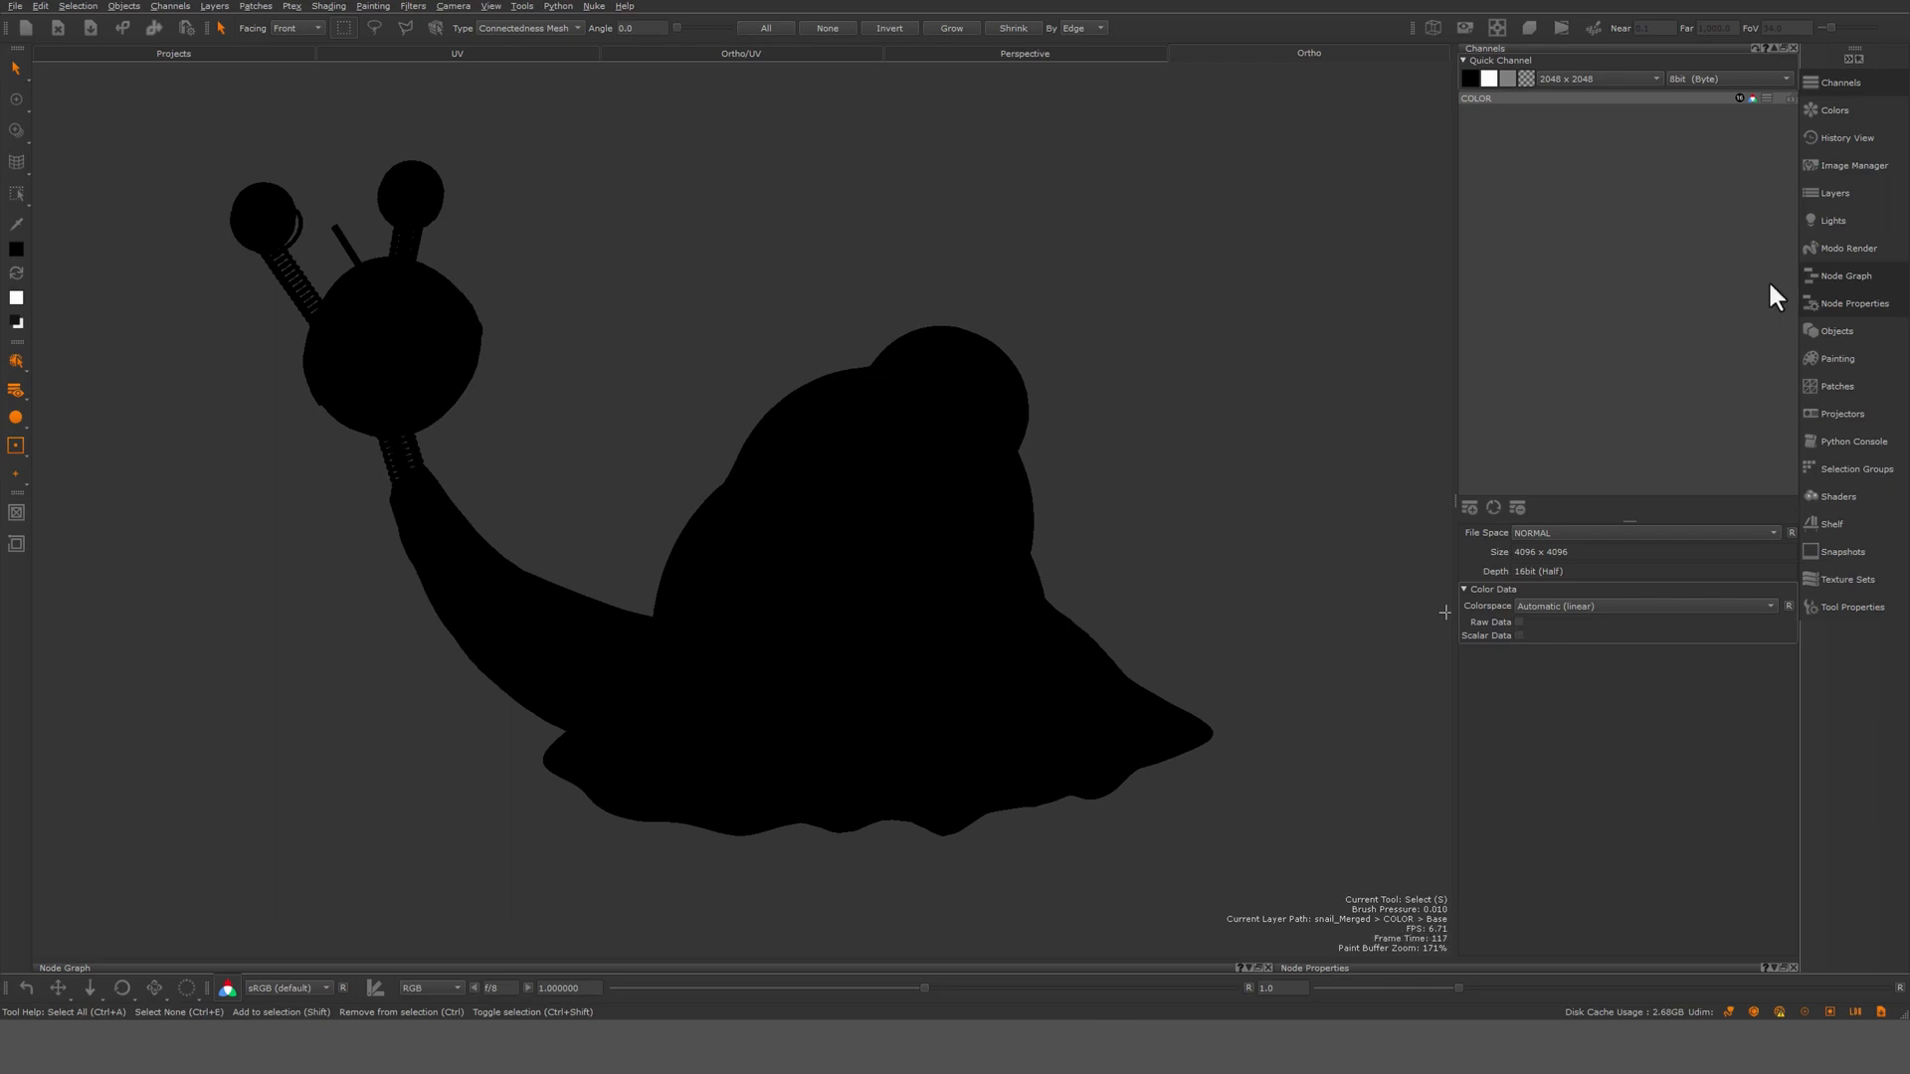
Show COLOR's layers and add a light grey procedural Color layer above Base
left_click(1833, 192)
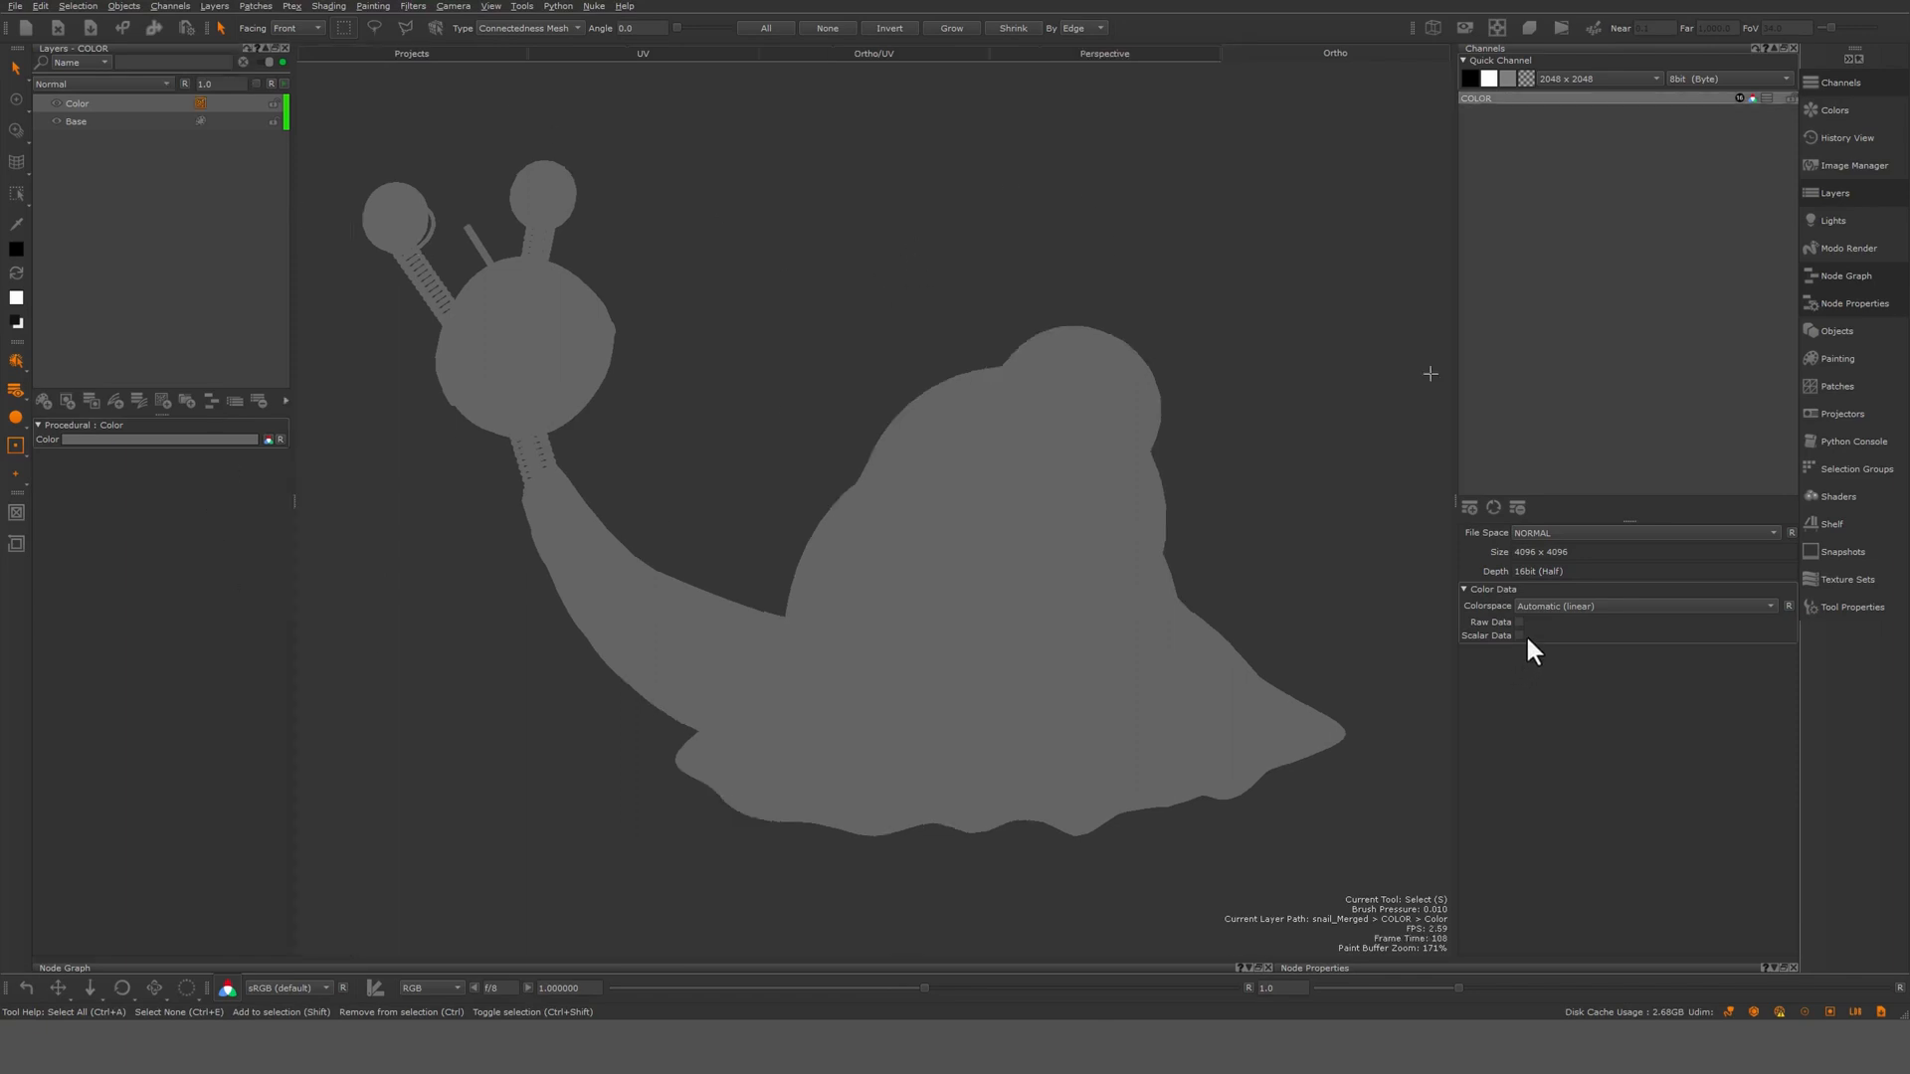
left_click(1518, 635)
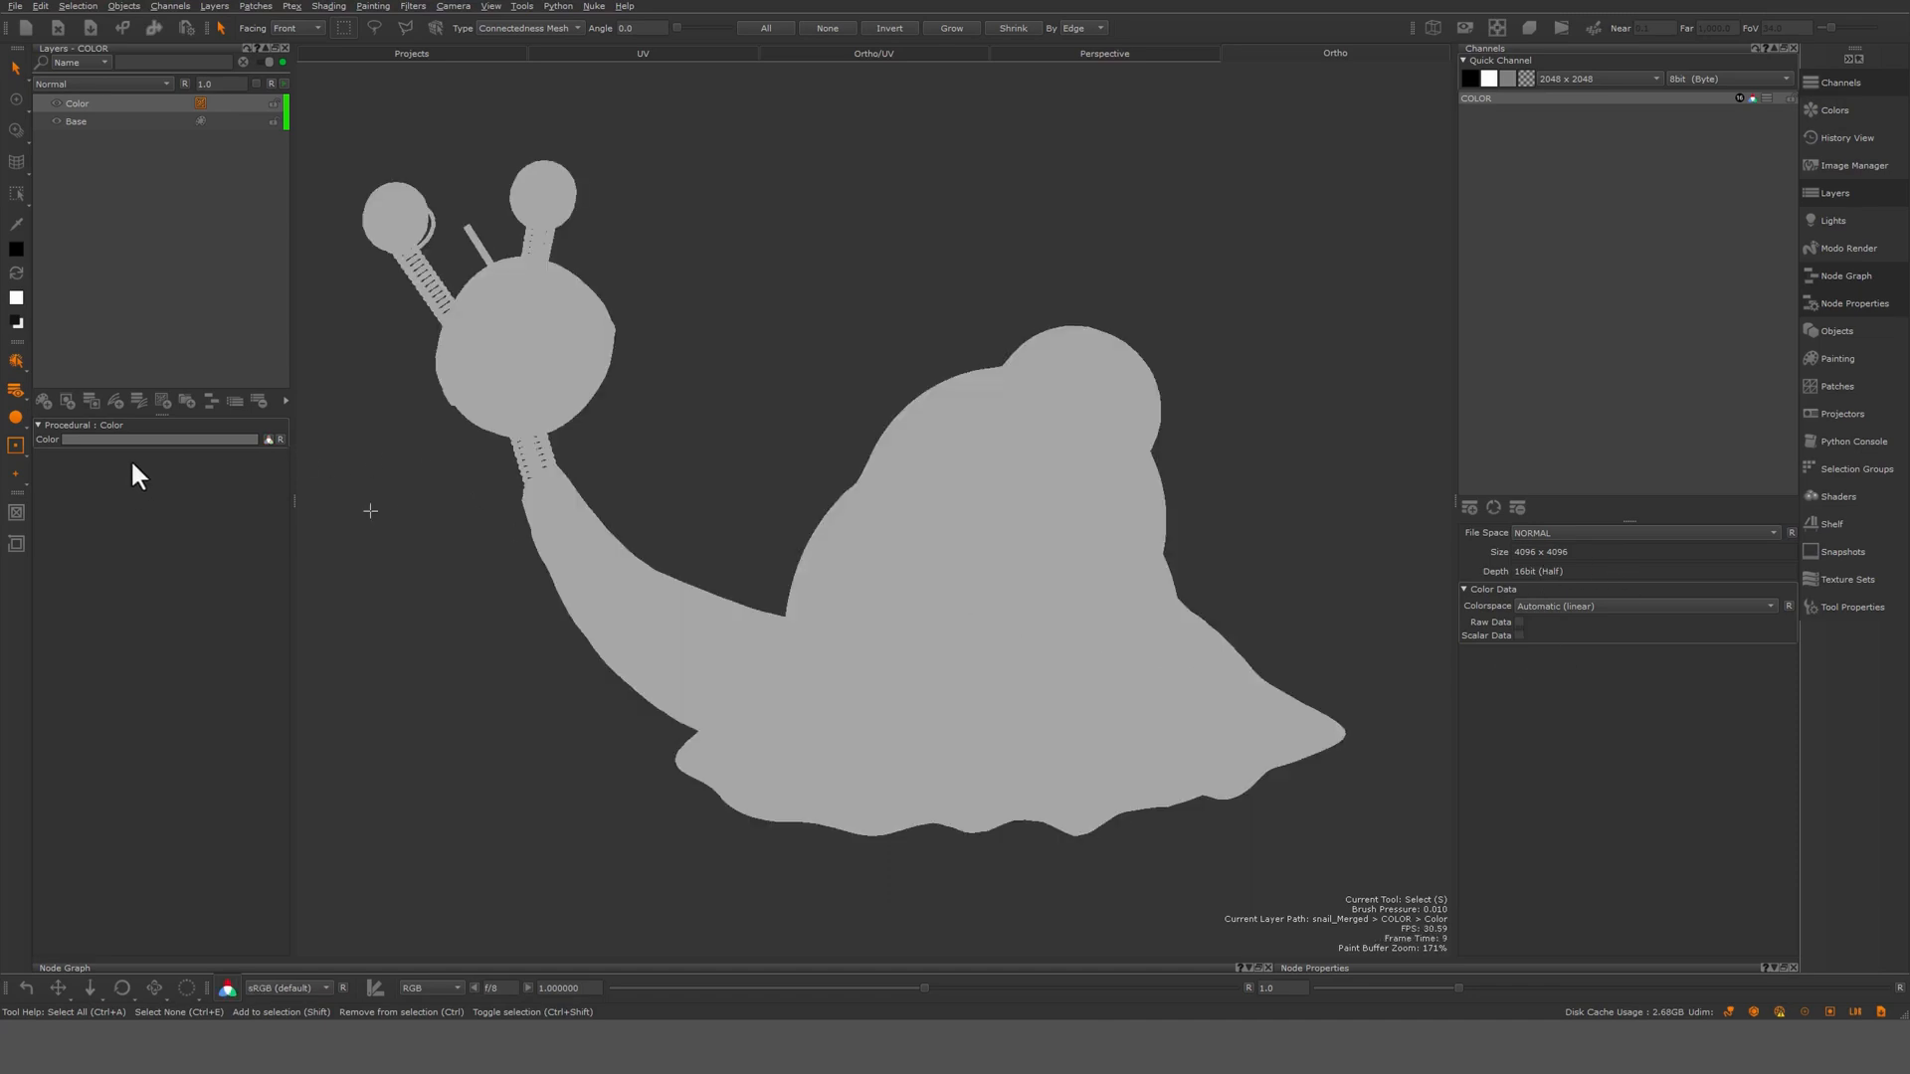
mouse_move(270, 454)
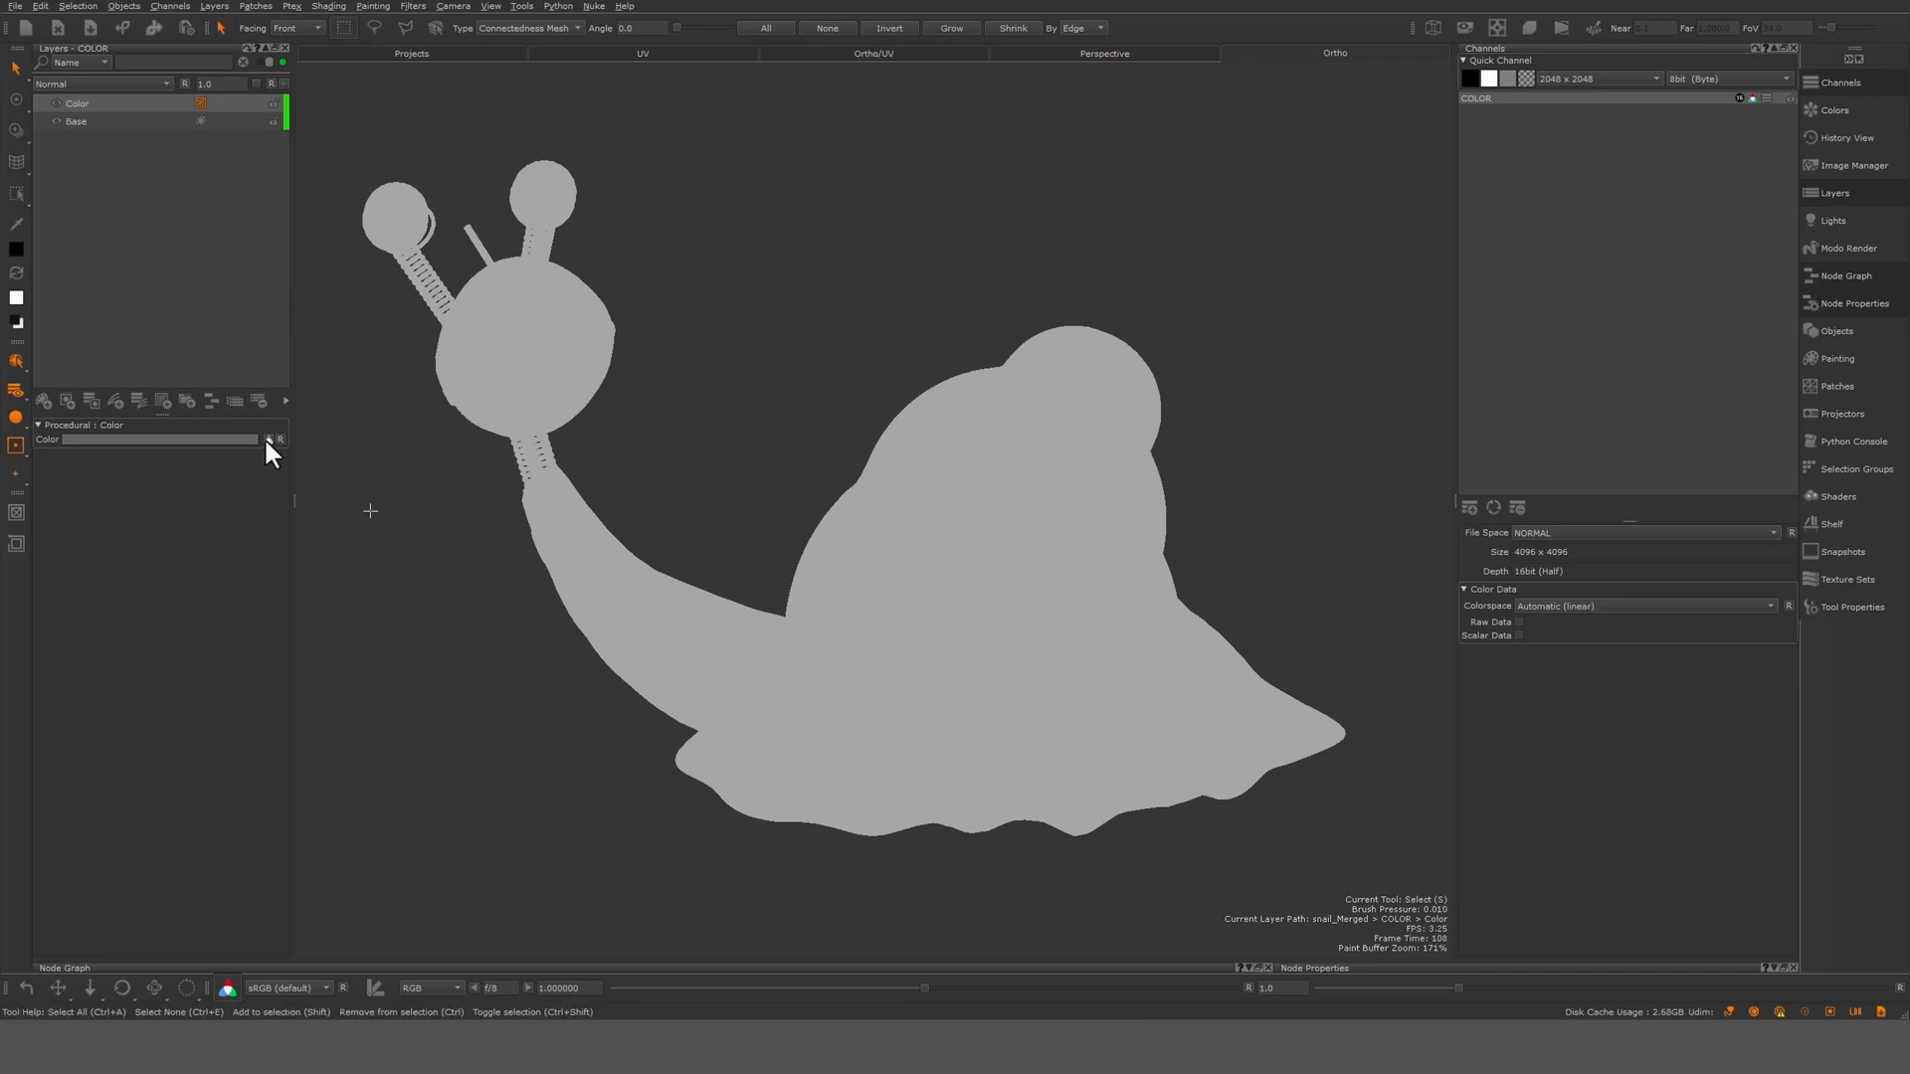
mouse_move(1569, 684)
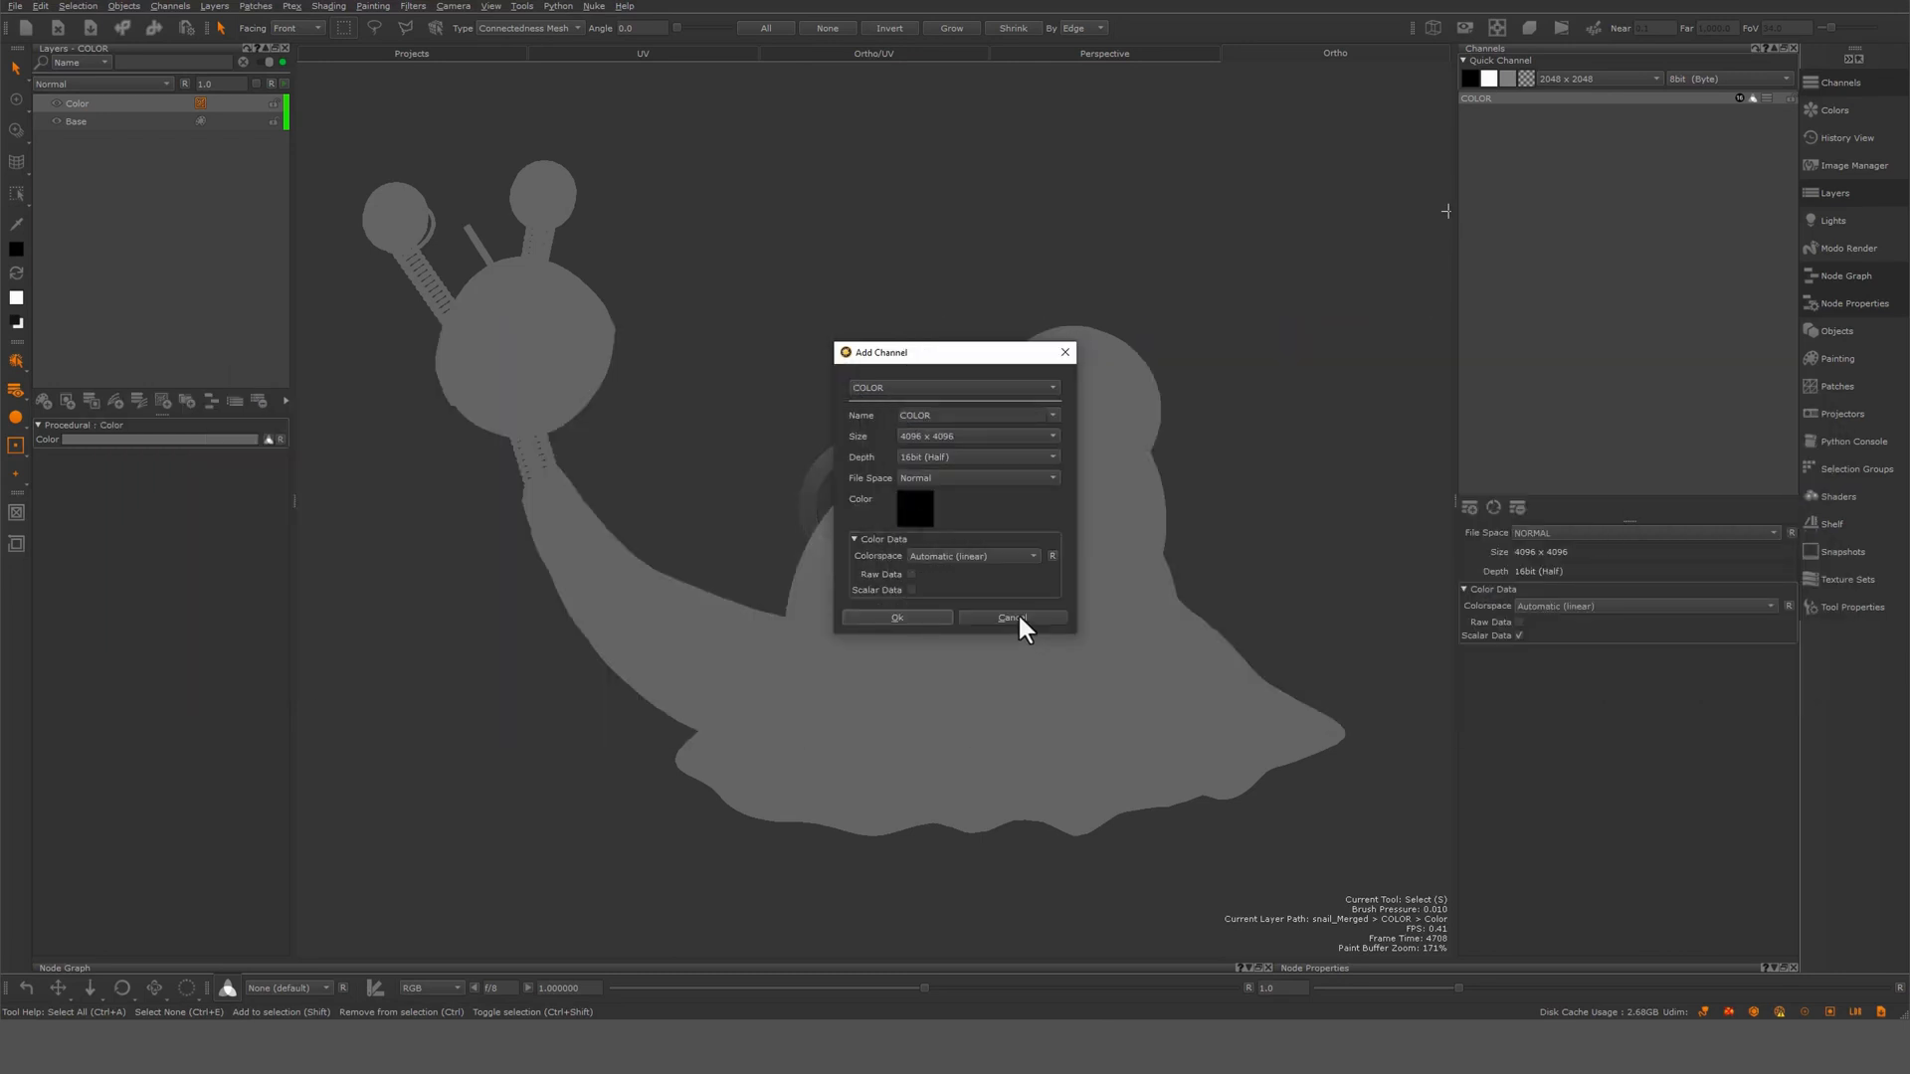
Dismiss the leftover channel dialogs and menus, then select Base Color
left_click(1012, 618)
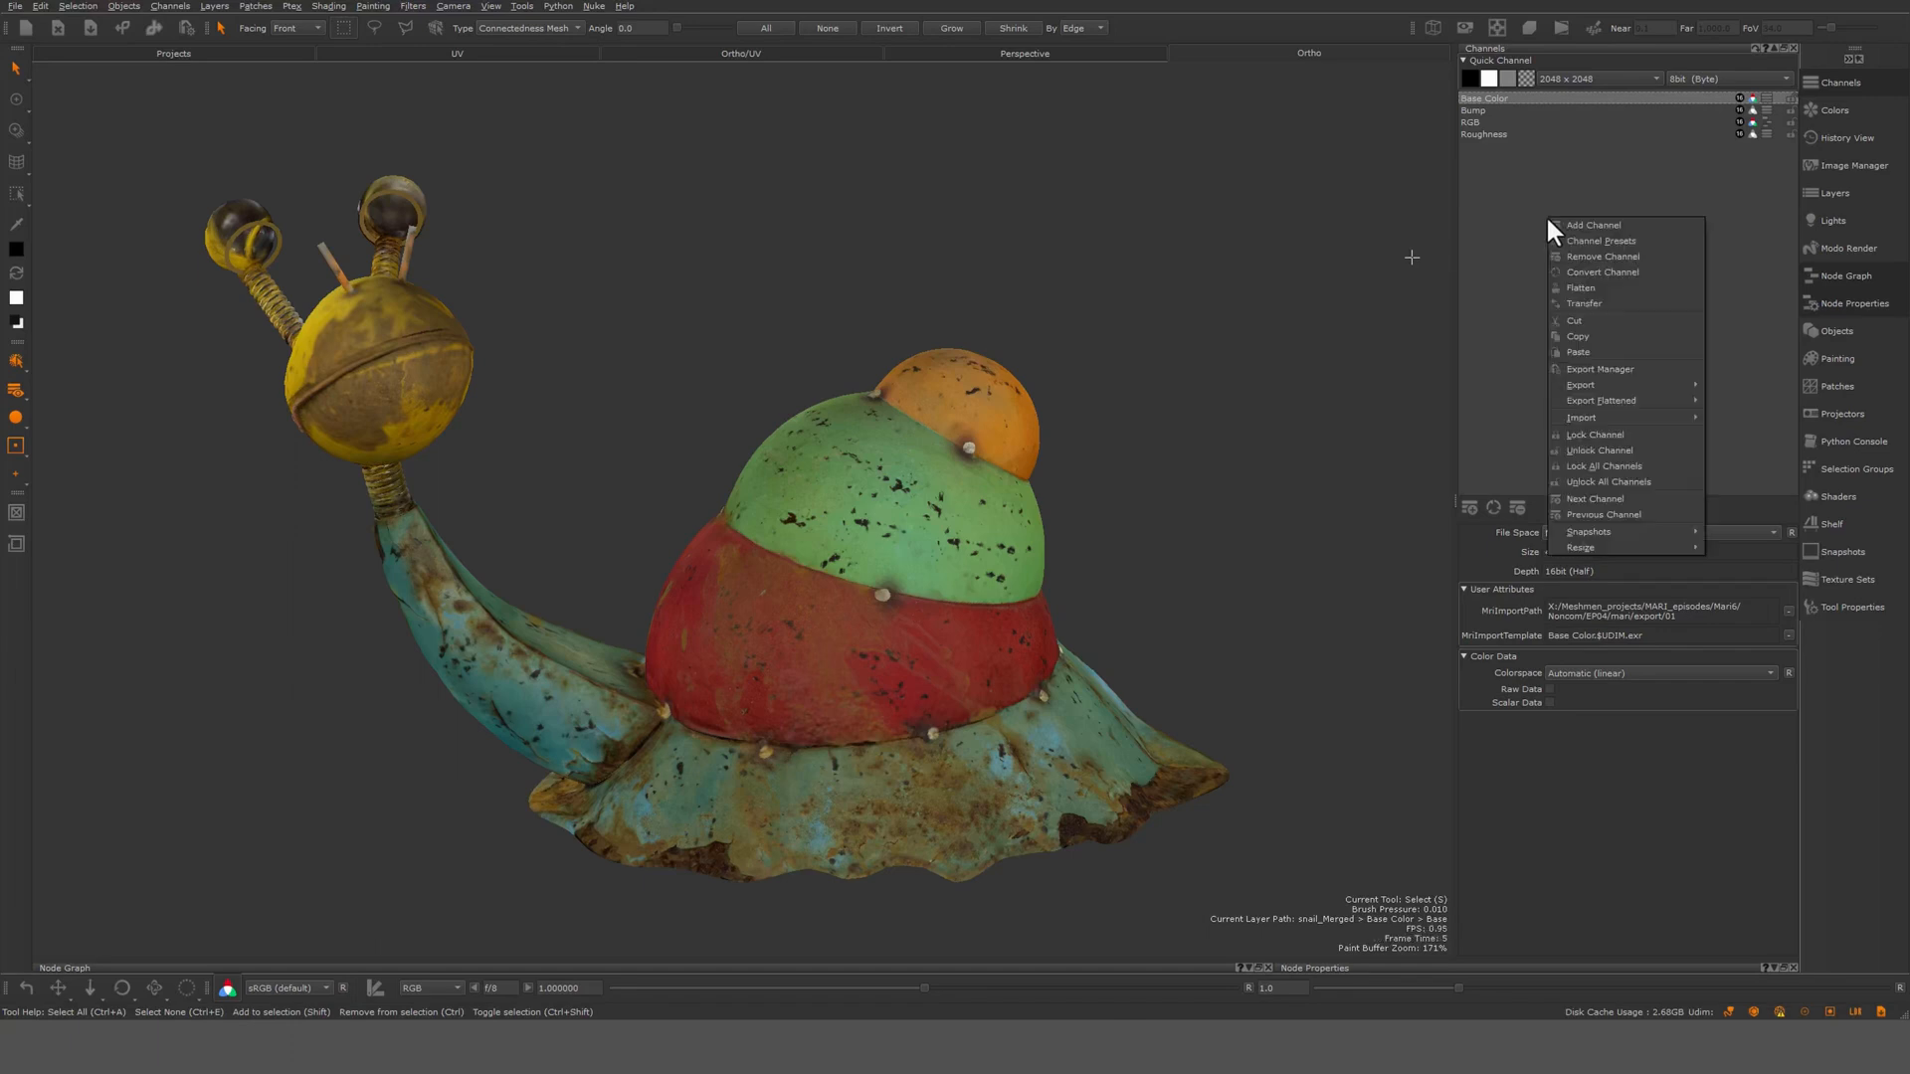
mouse_move(1543, 195)
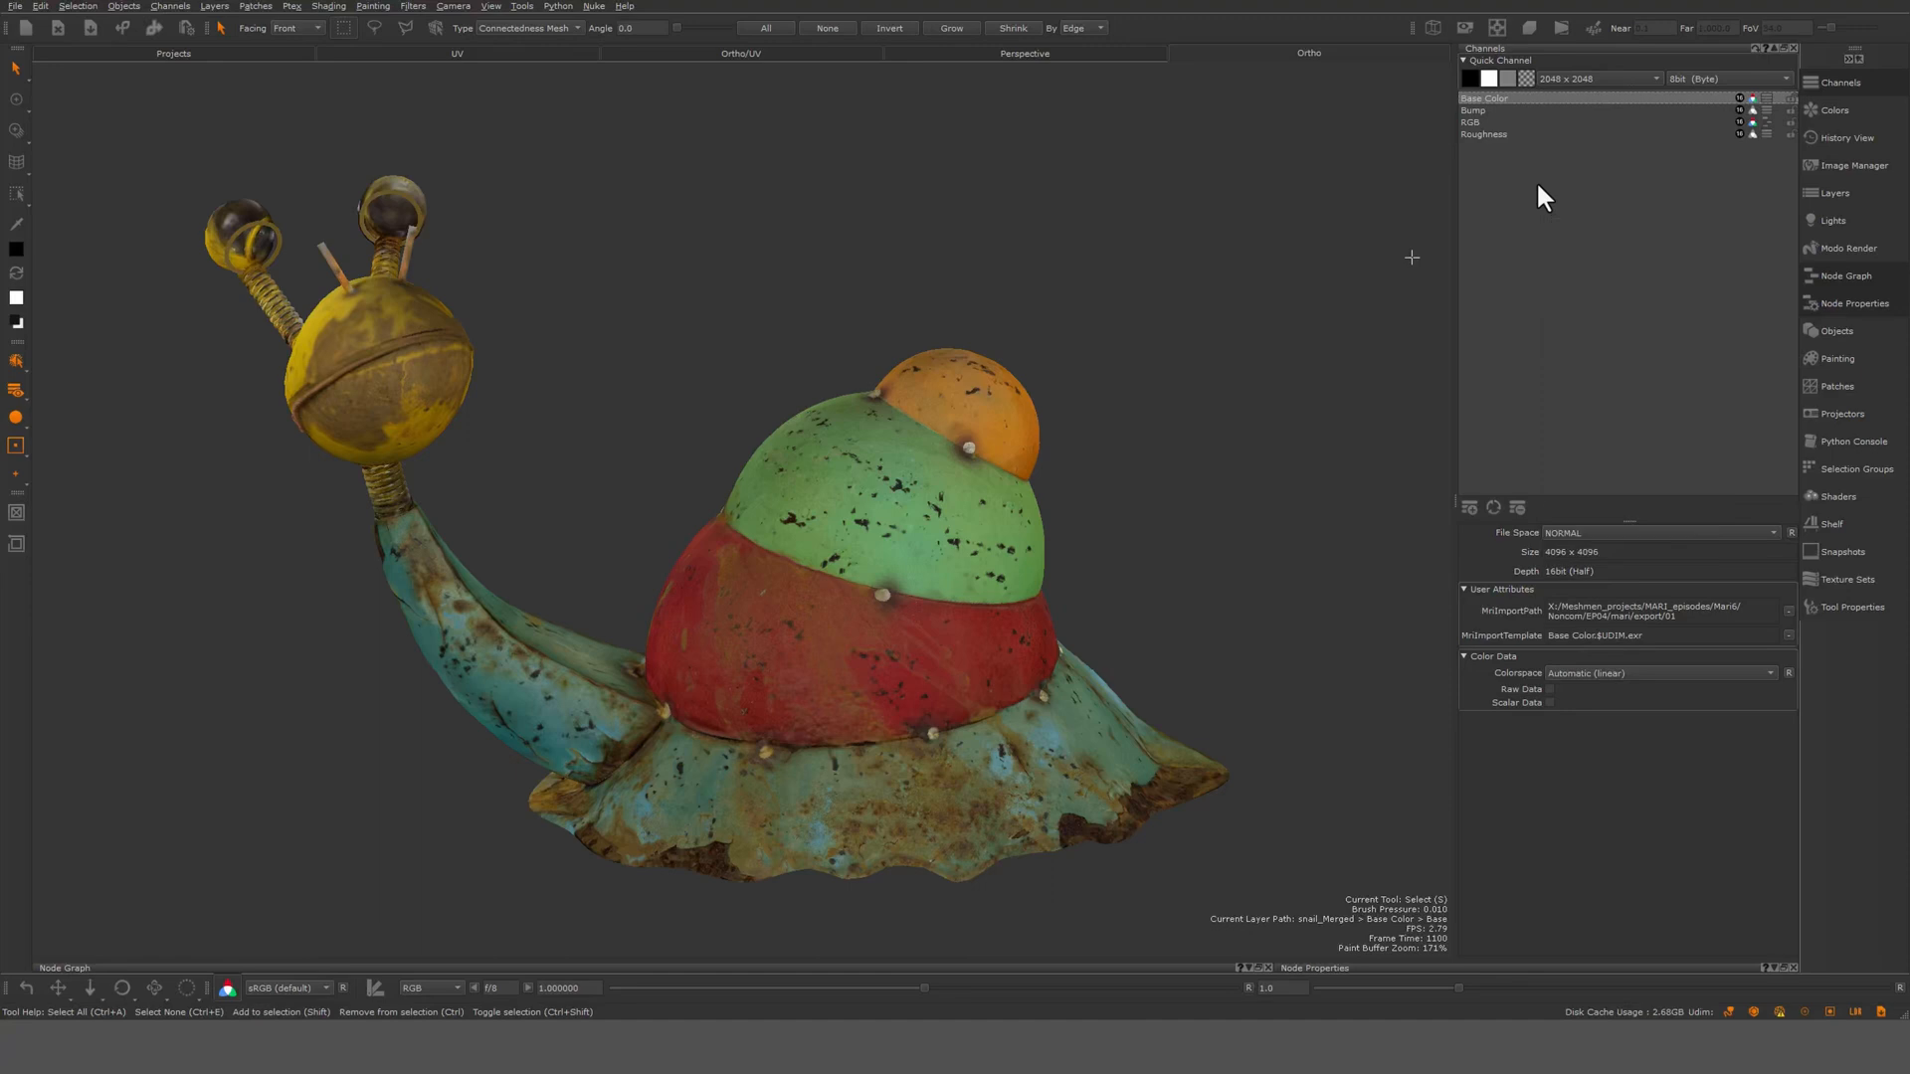
left_click(168, 6)
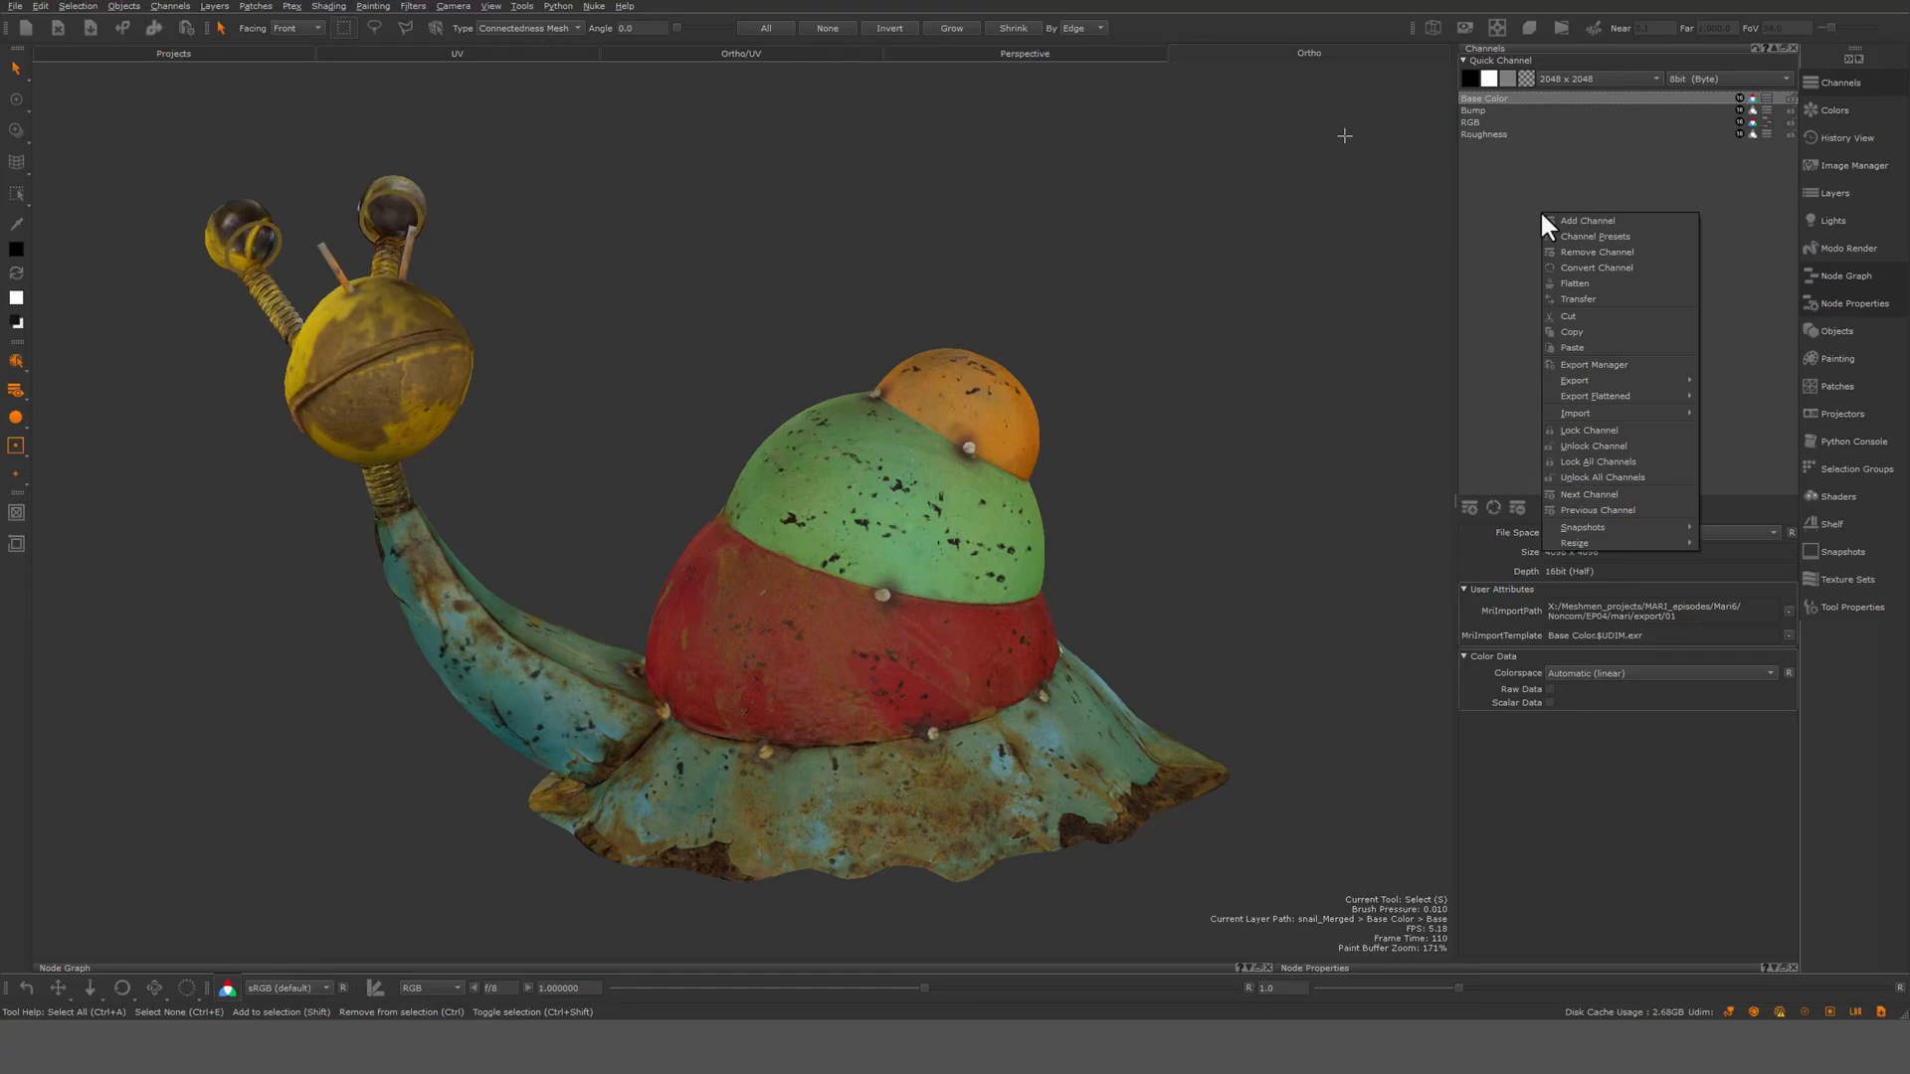
mouse_move(1505, 110)
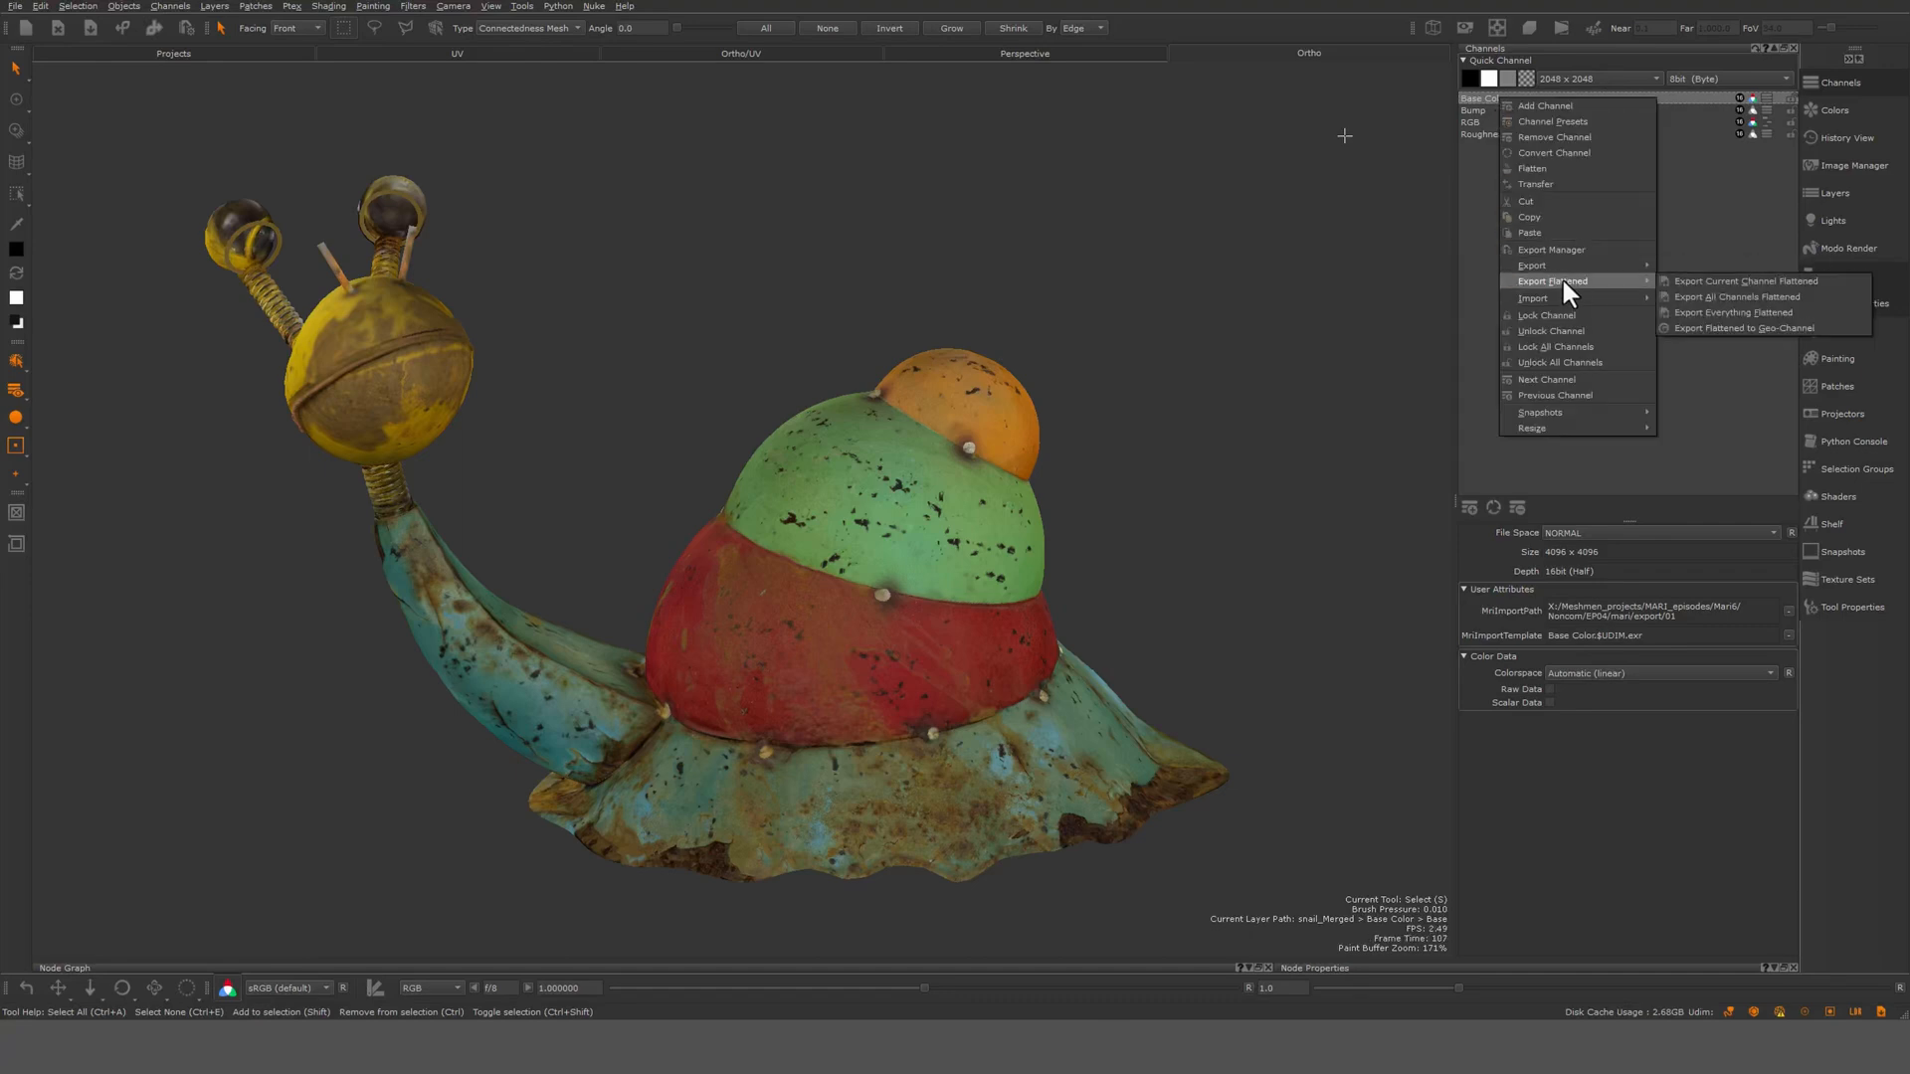
mouse_move(1523, 294)
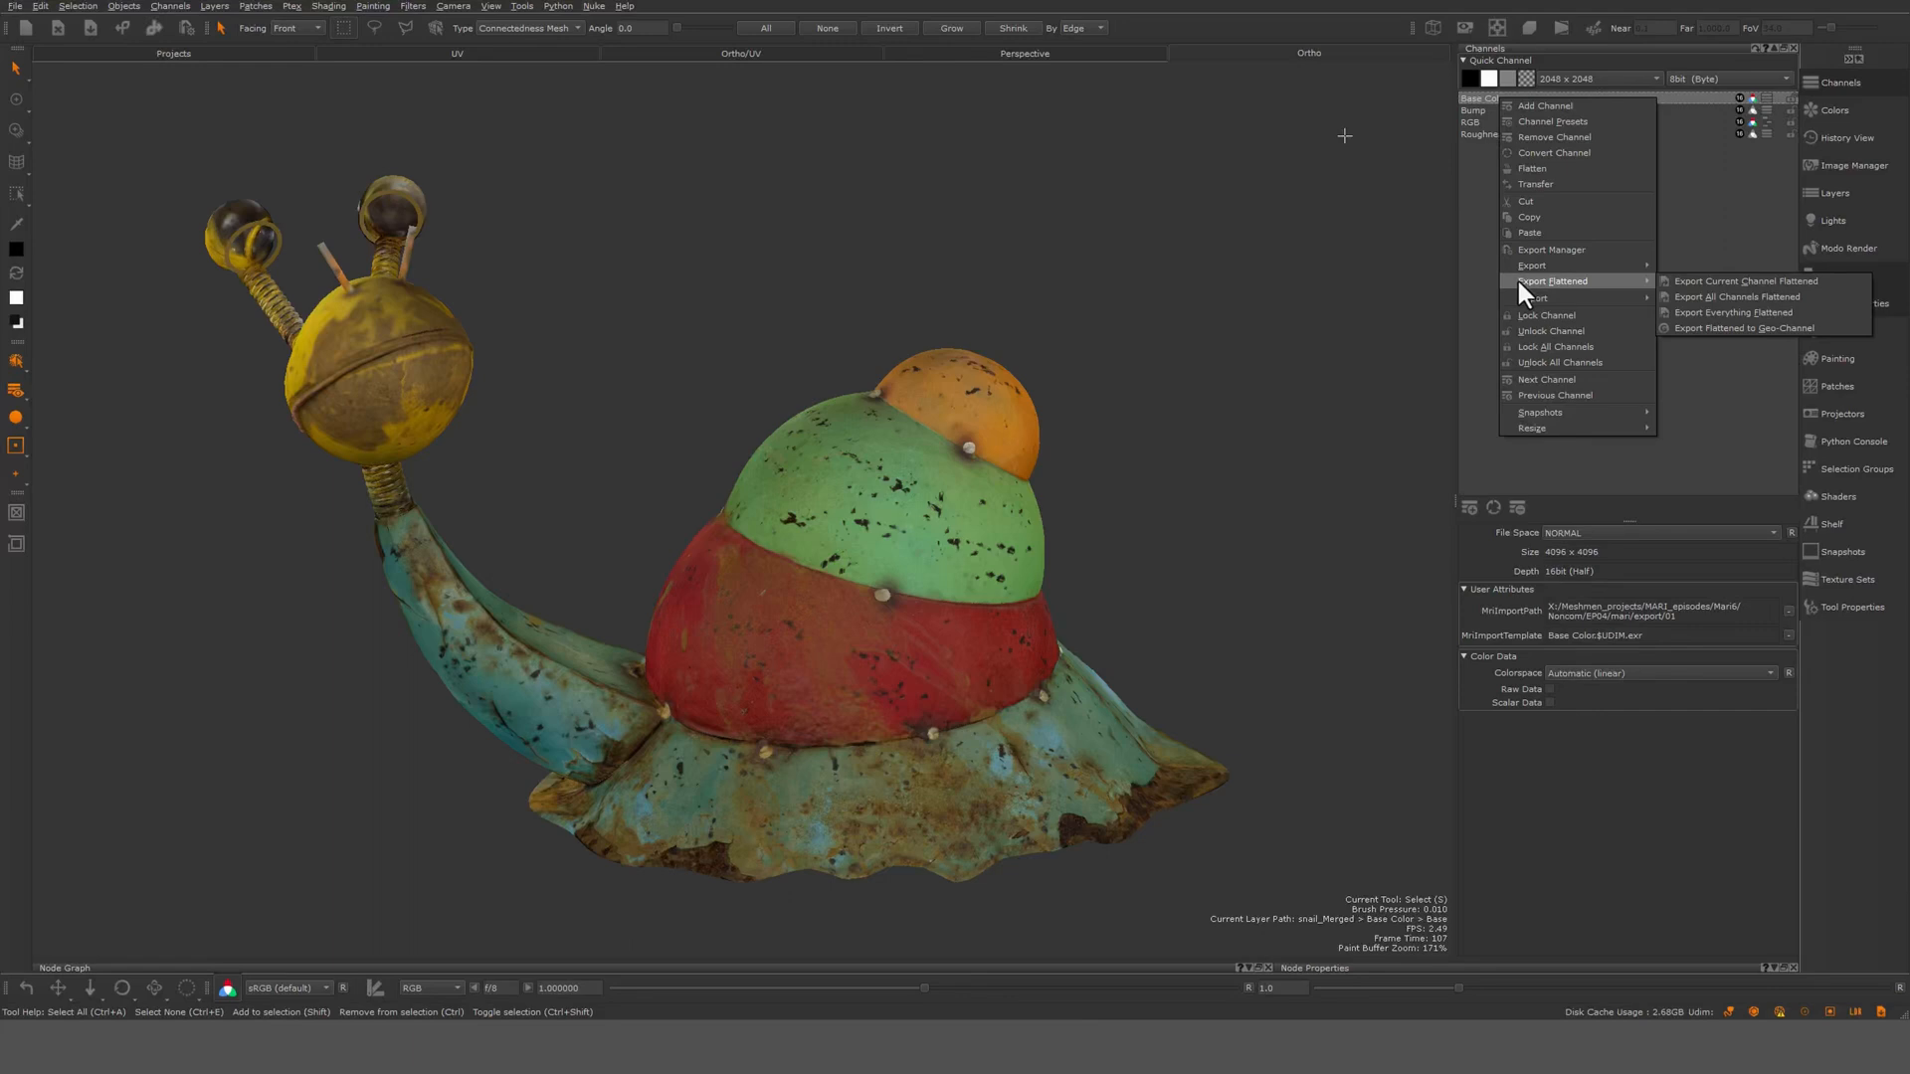
mouse_move(1791, 286)
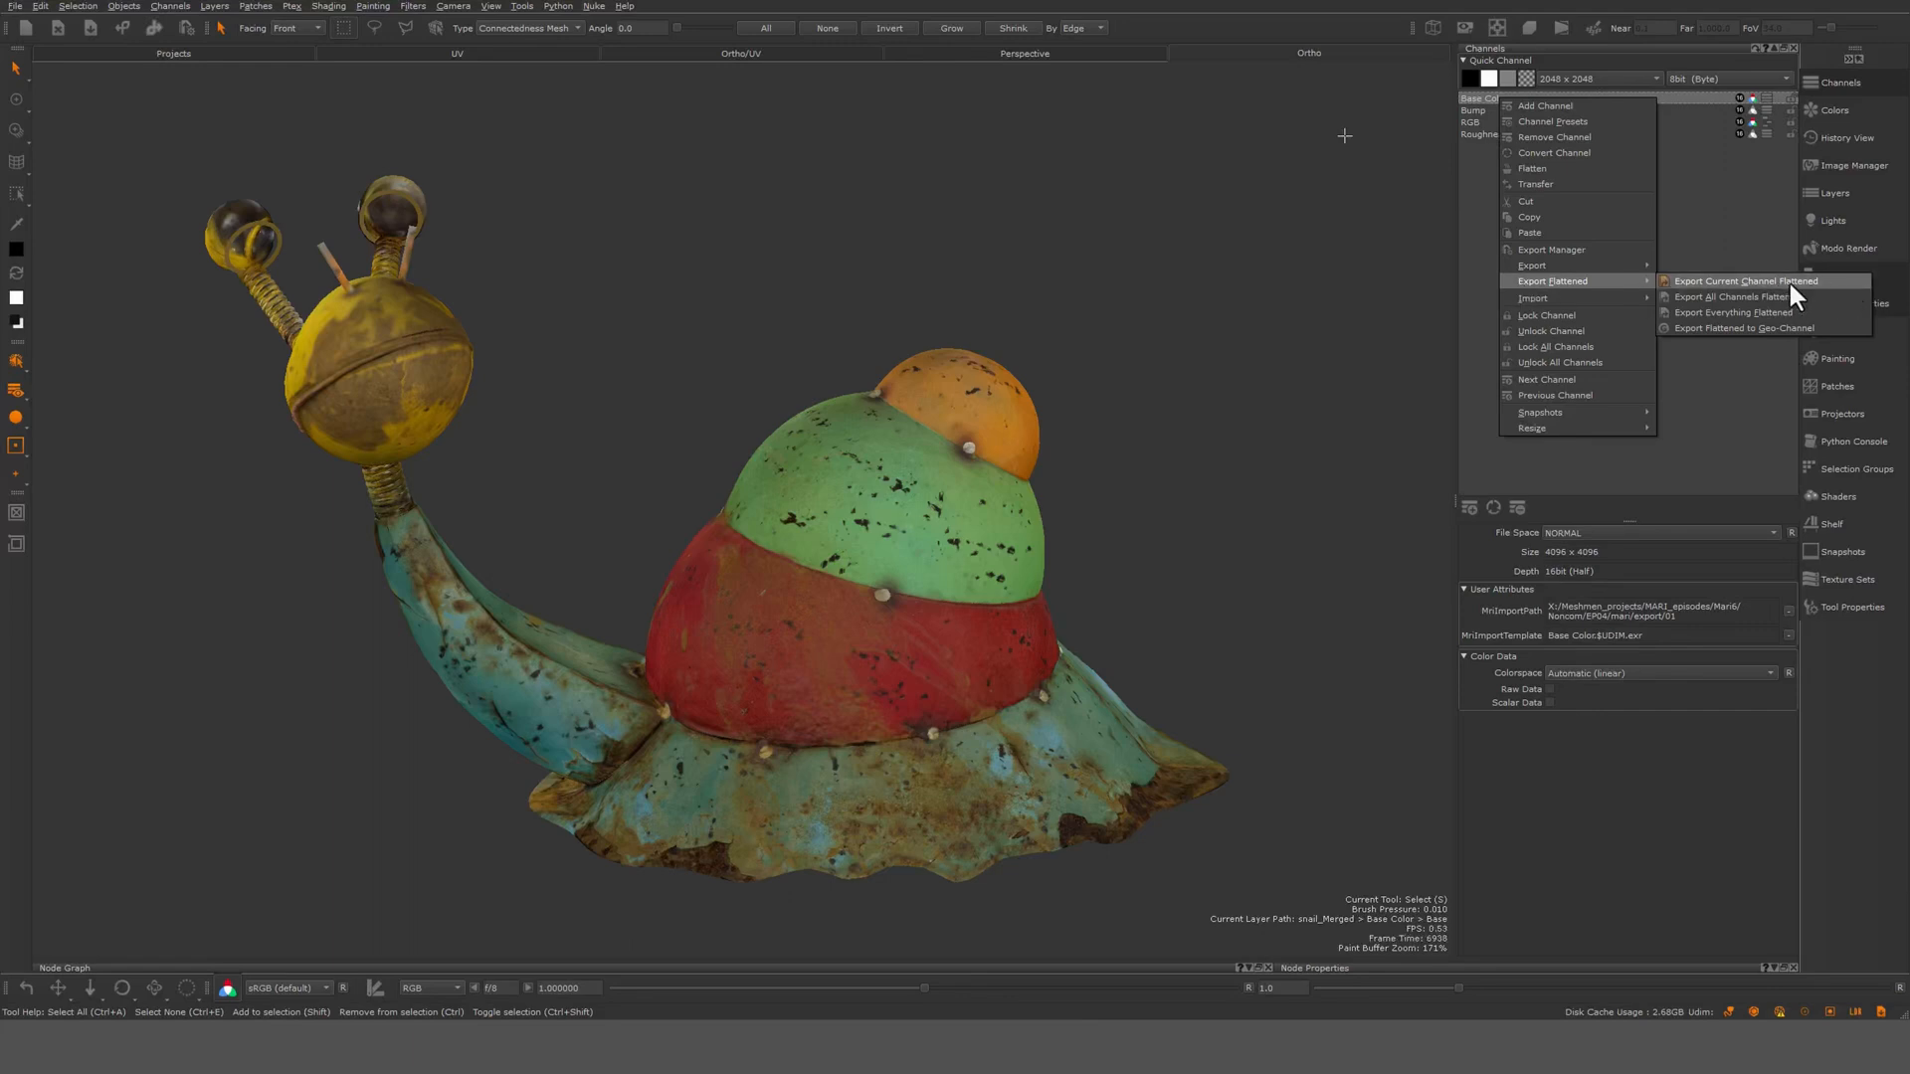
mouse_move(1738, 297)
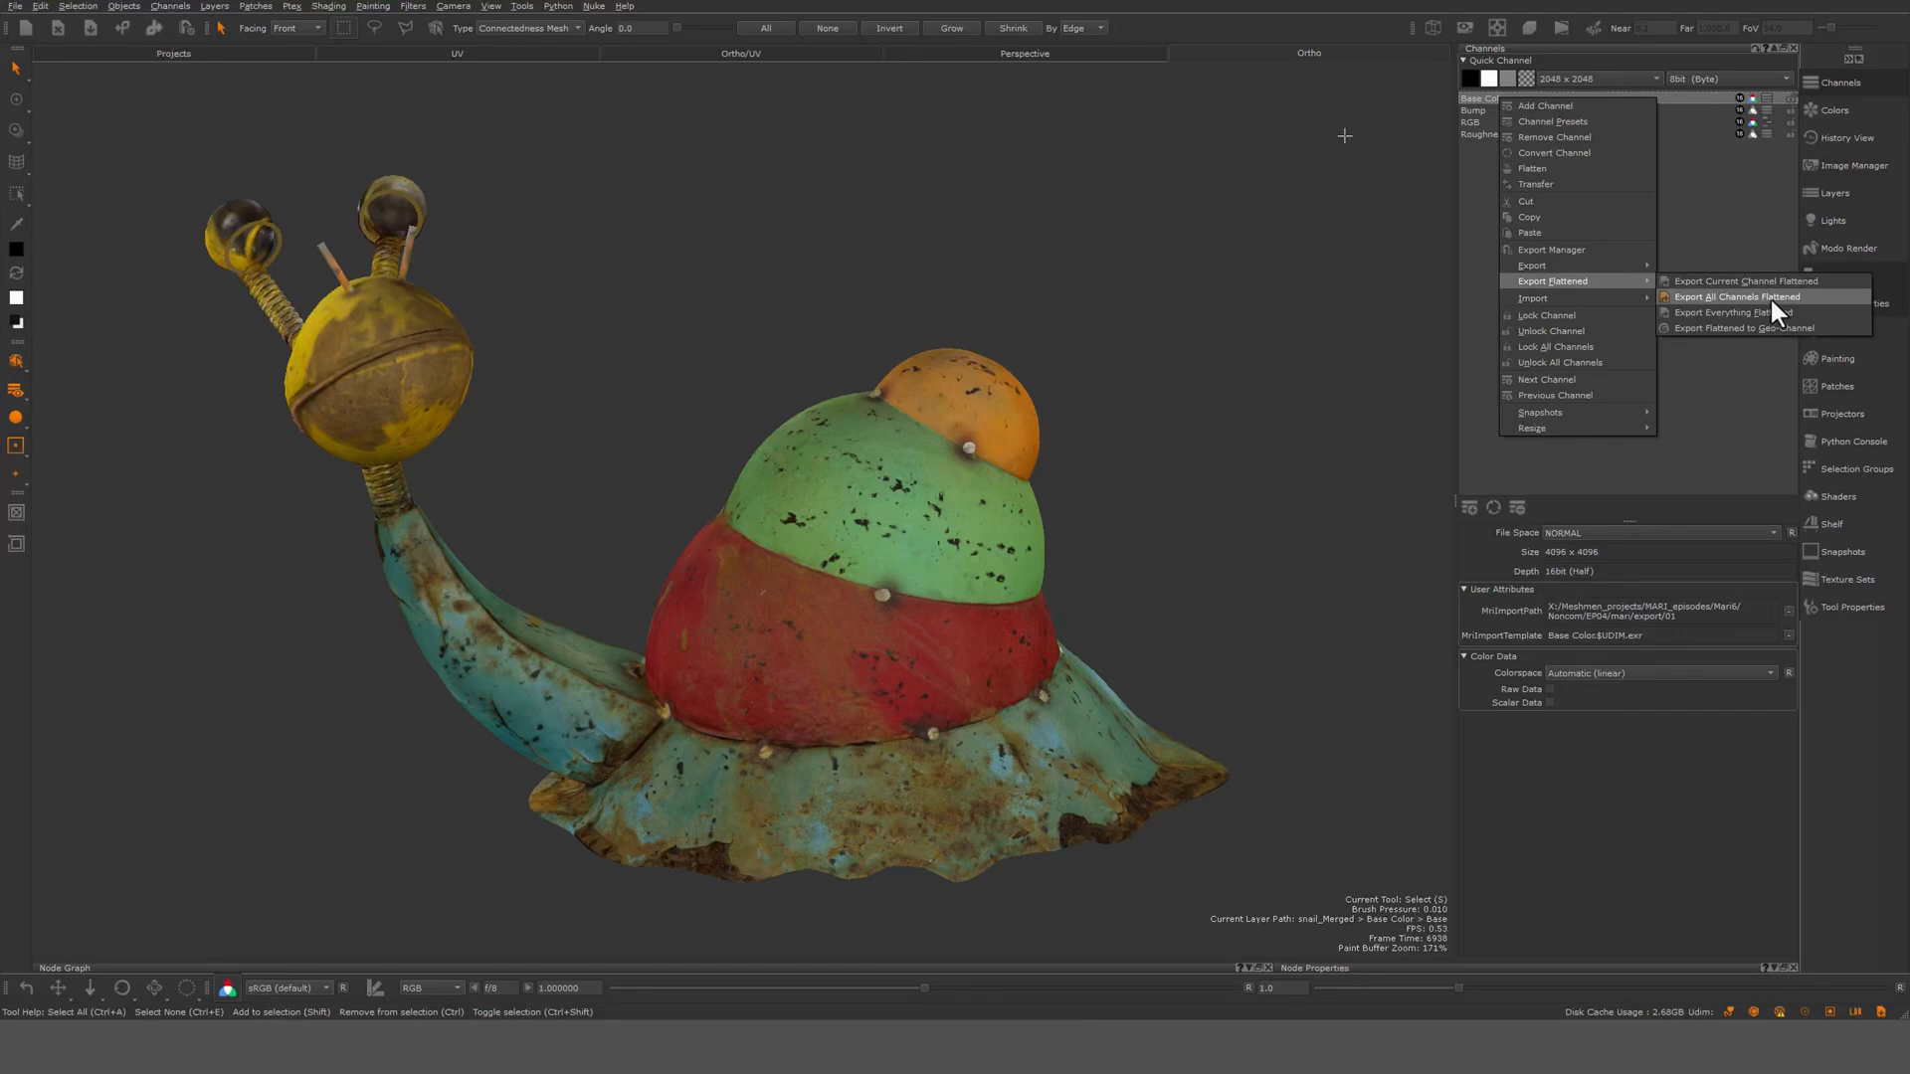
left_click(1732, 296)
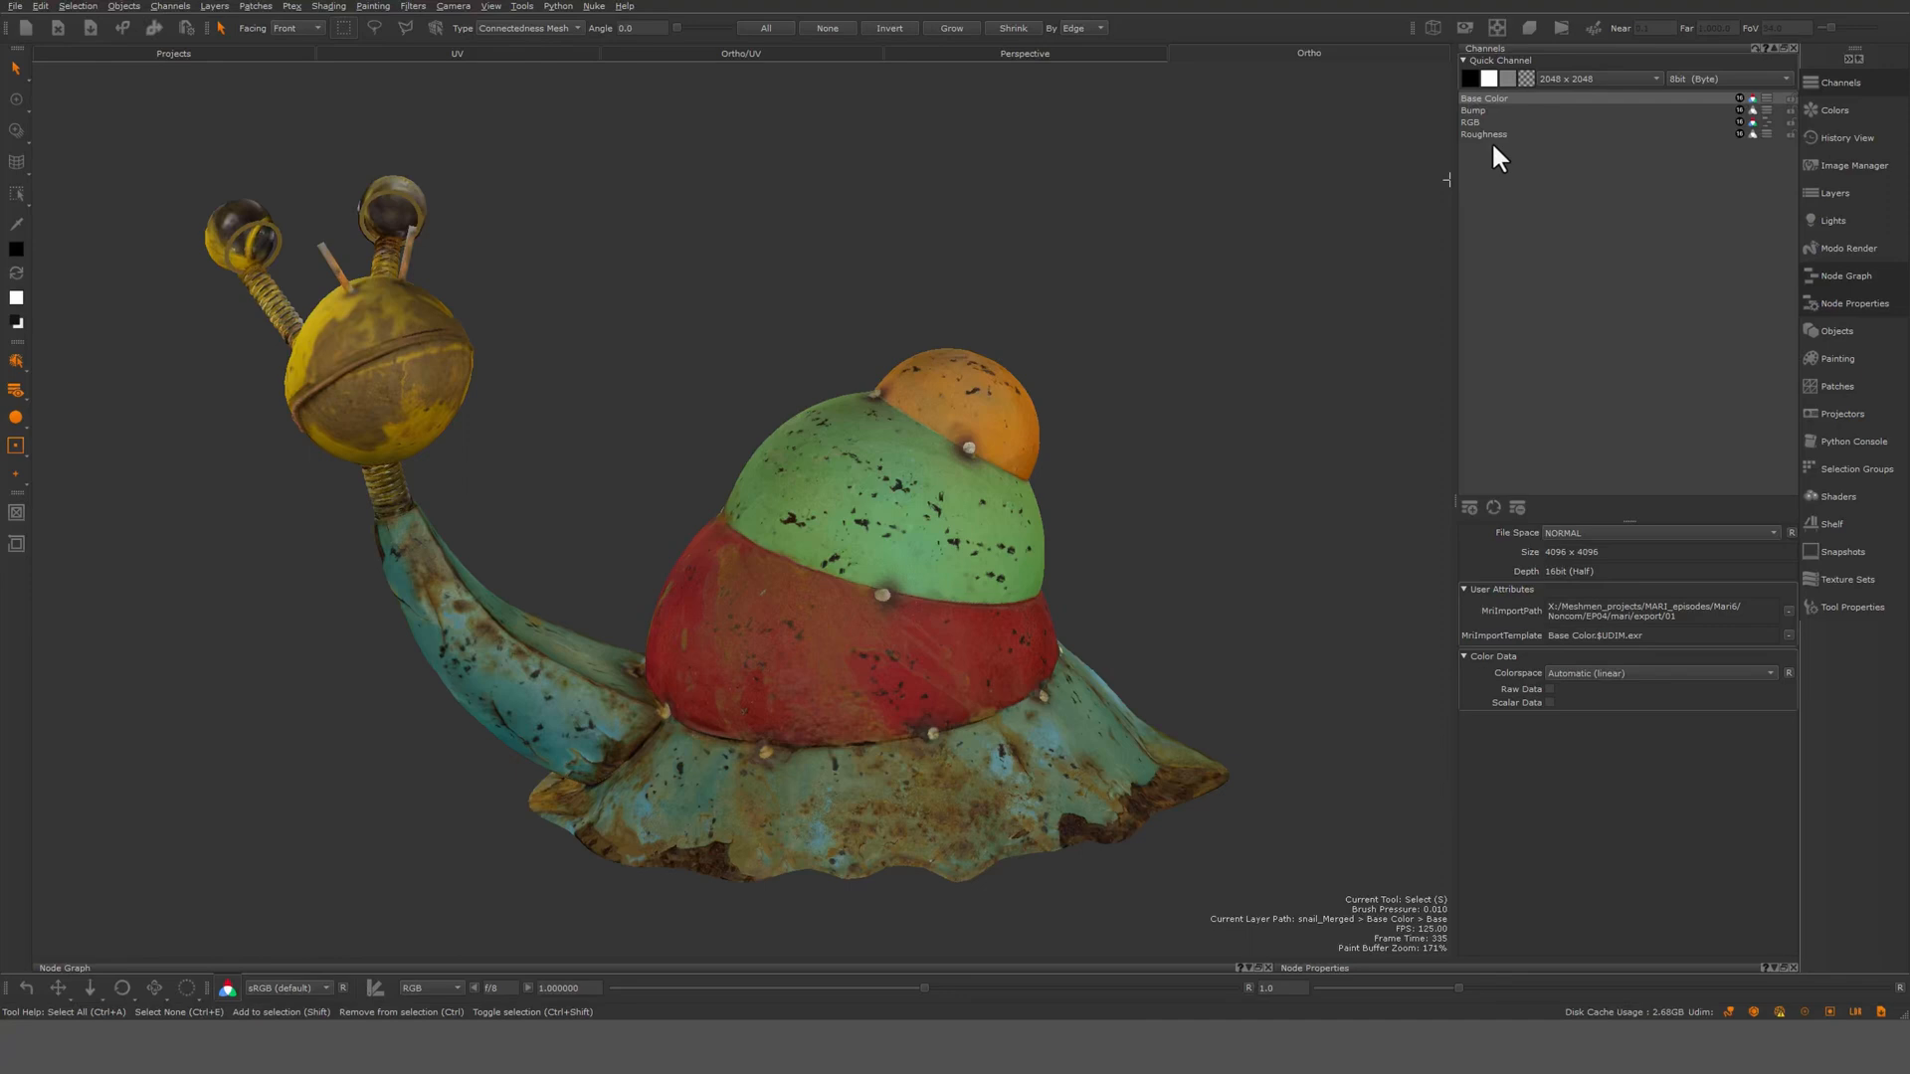
left_click(1483, 97)
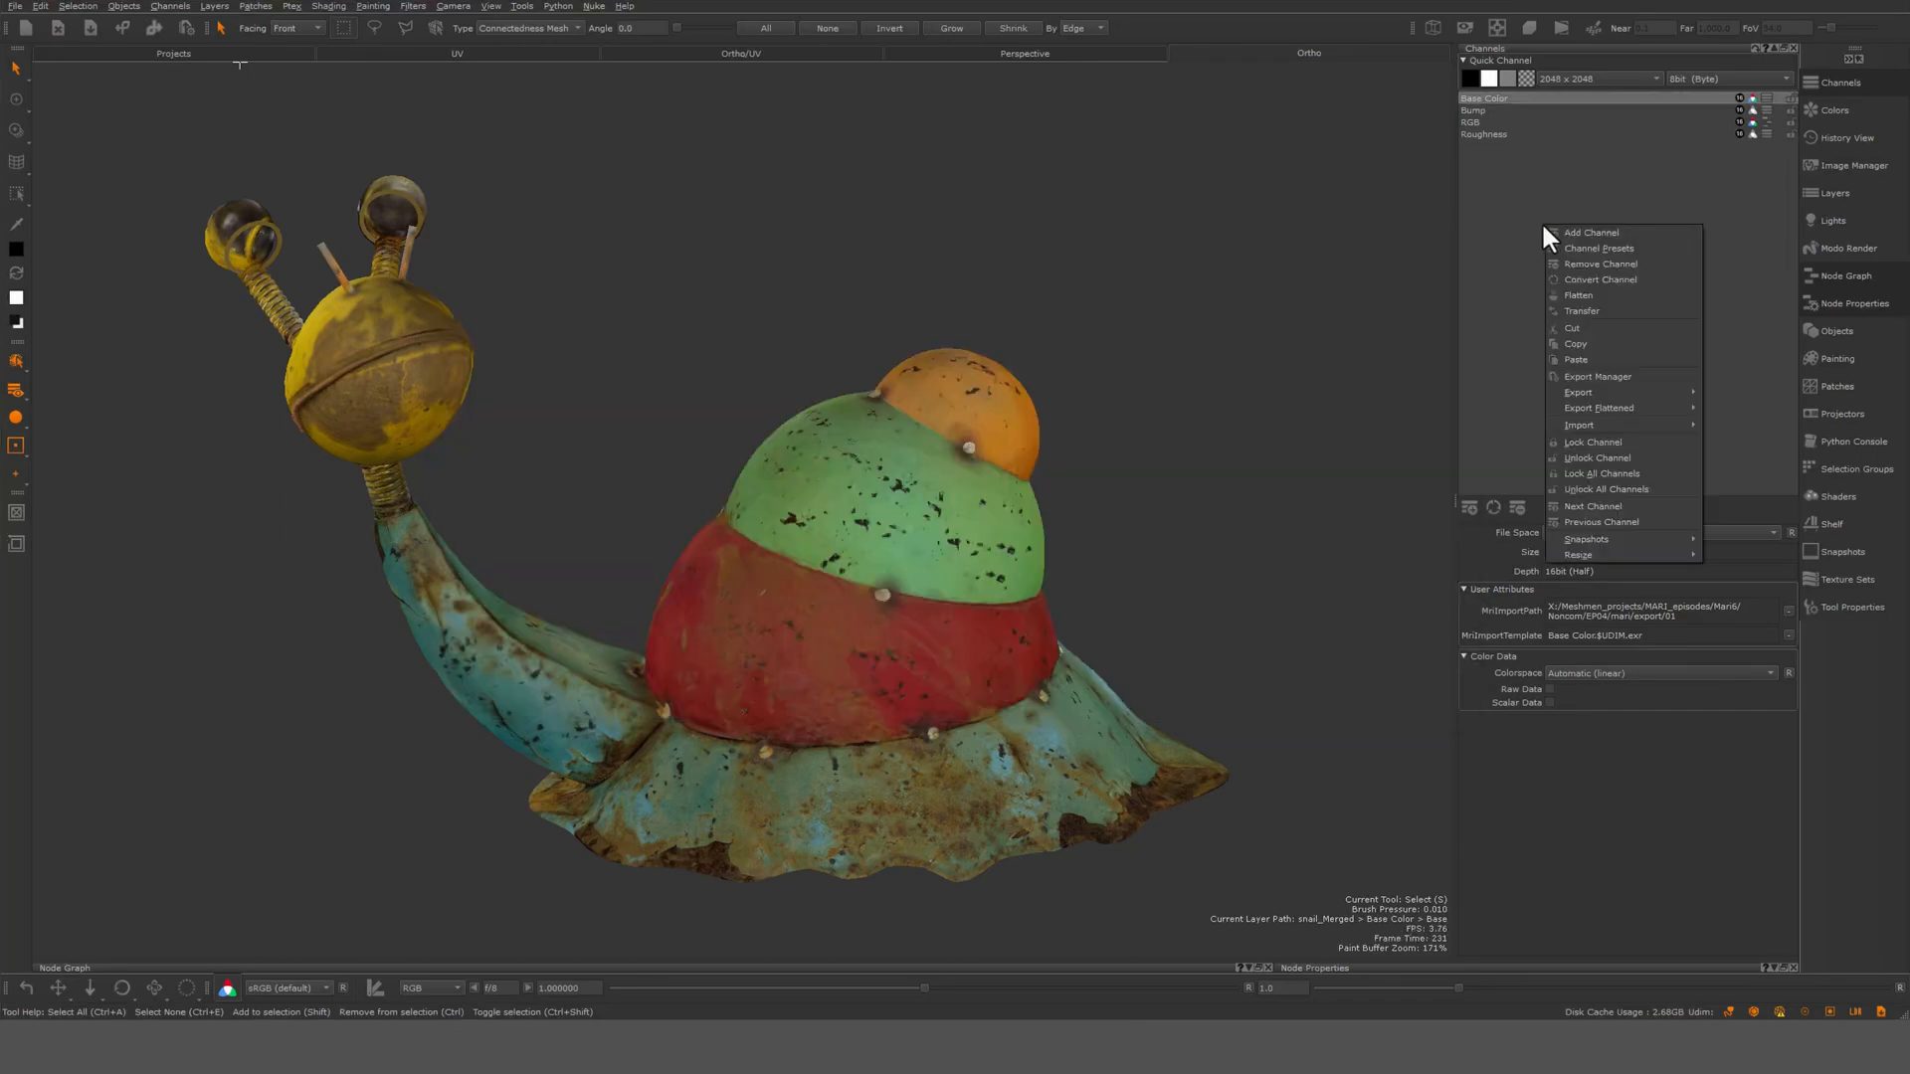
mouse_move(1573, 343)
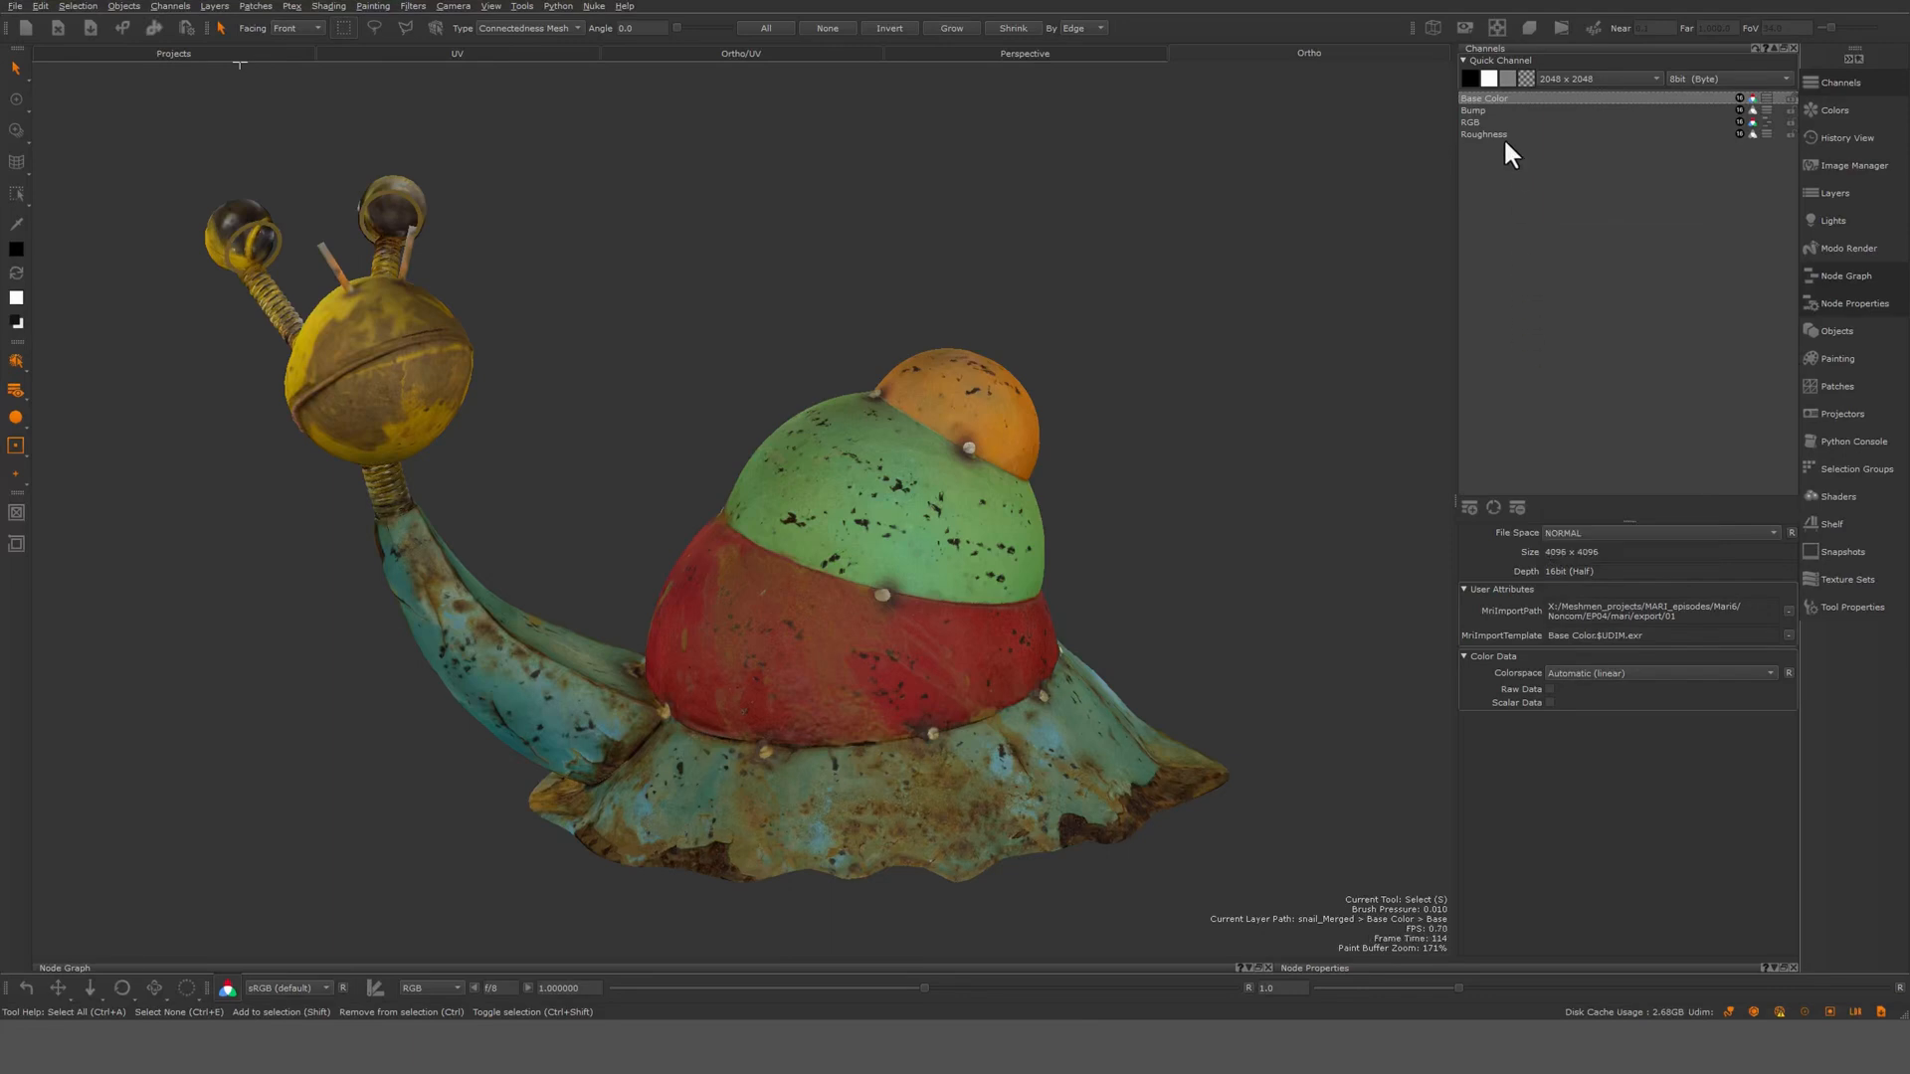
Duplicate Base Color into a channel named BaseWorn, then reselect Base Color
right_click(1493, 109)
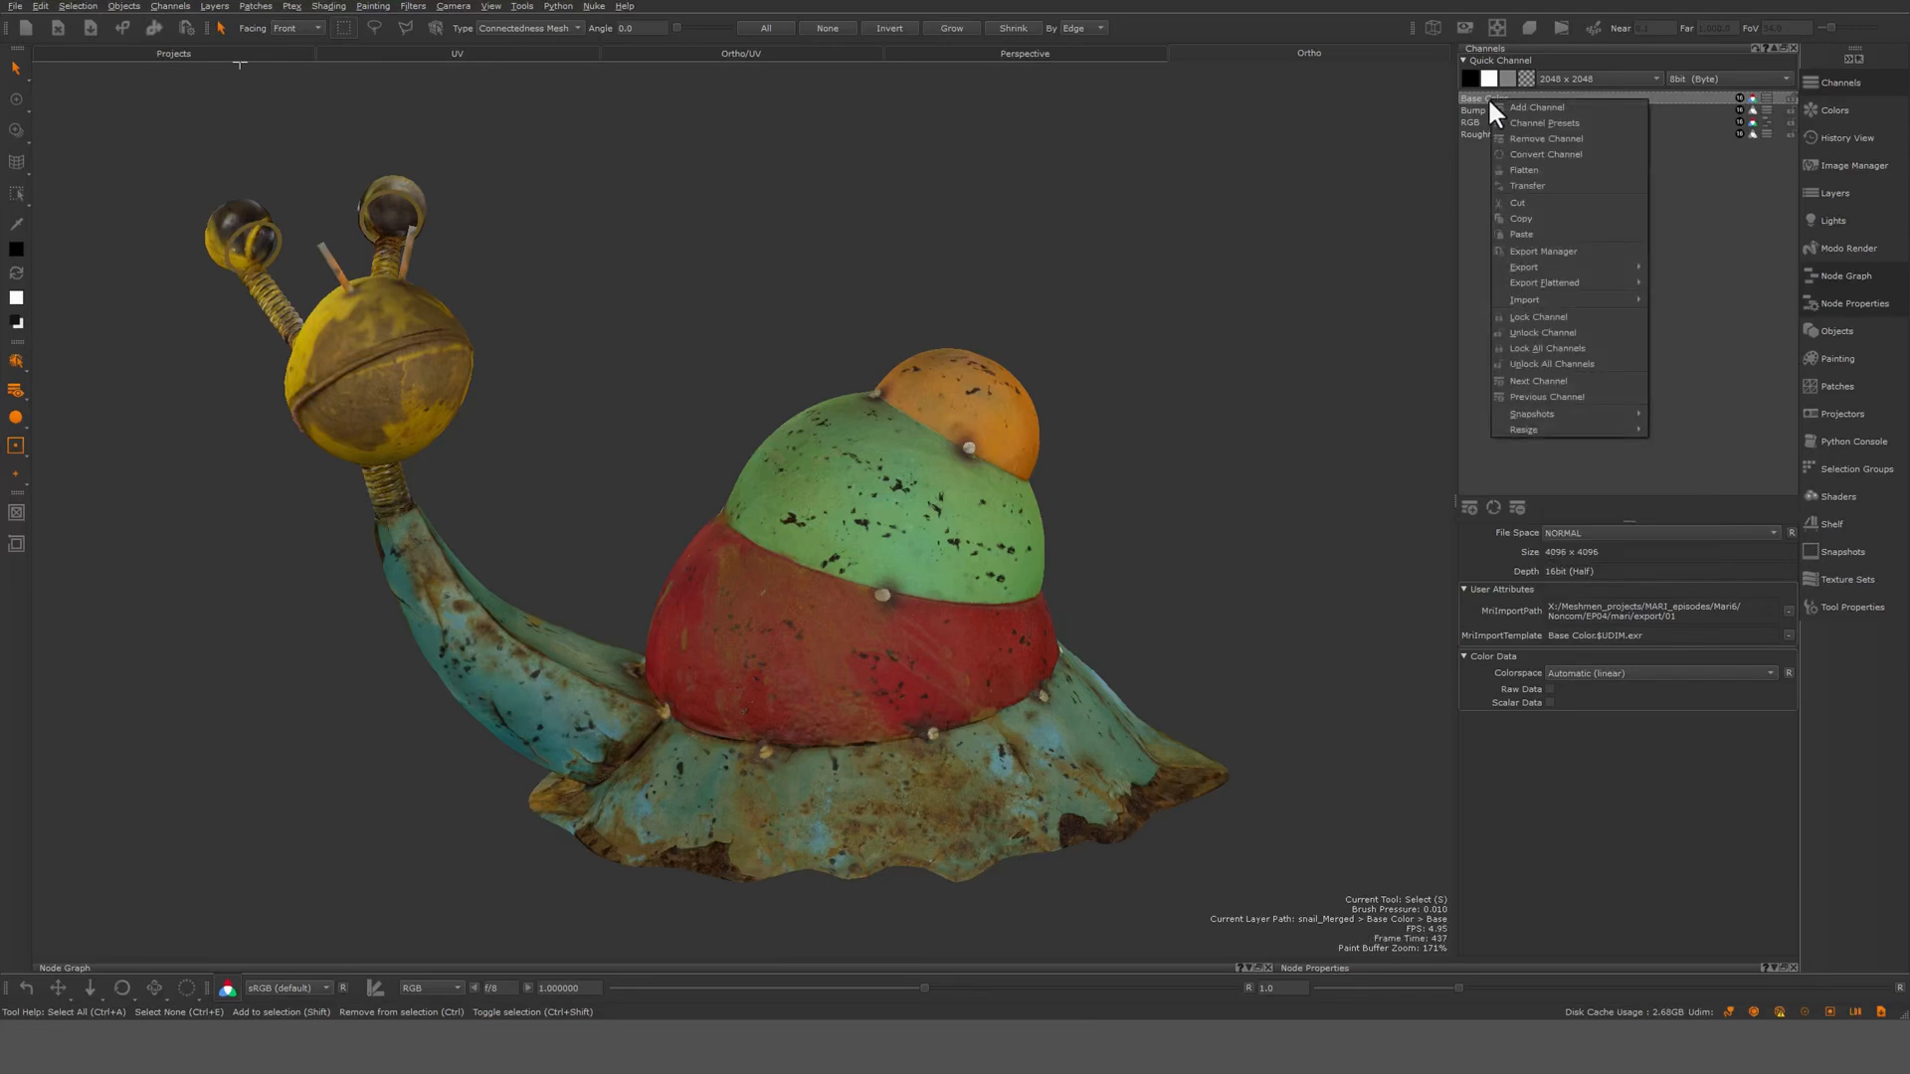
mouse_move(1526, 219)
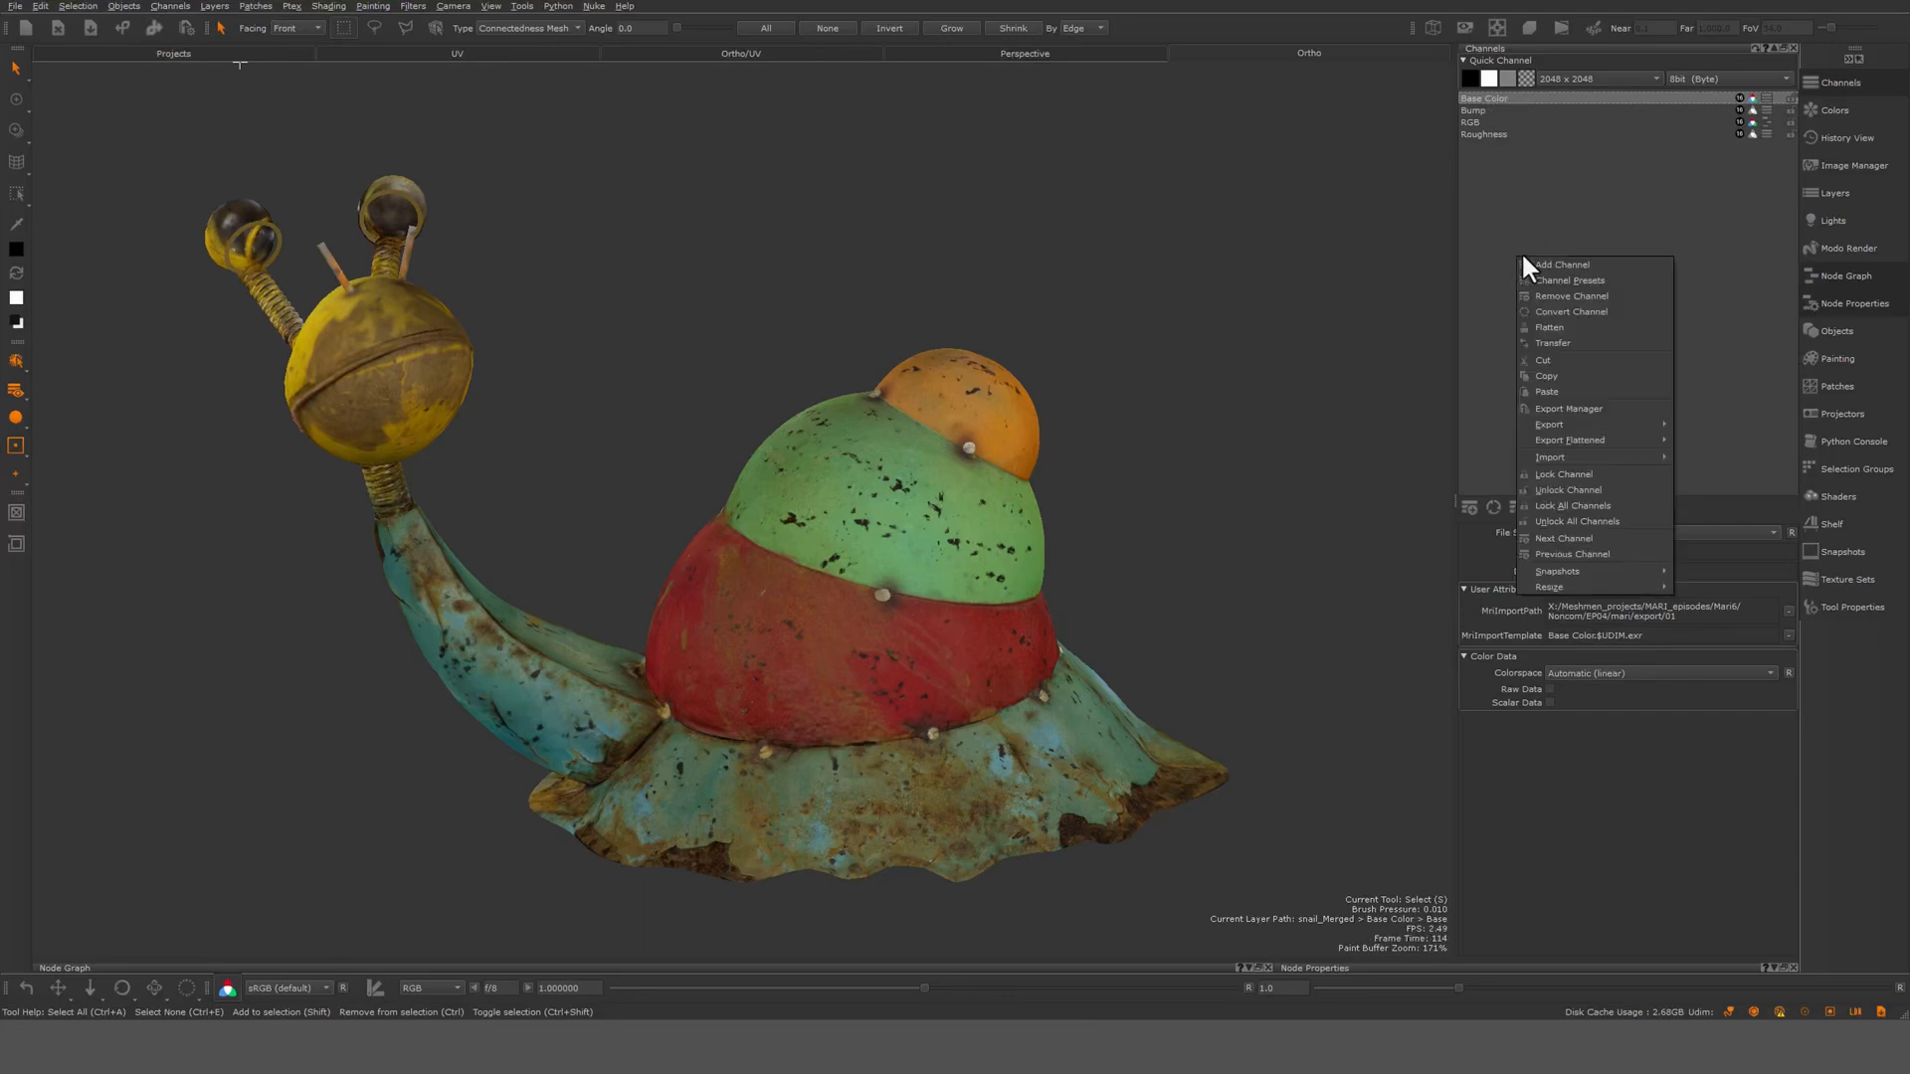
left_click(1561, 264)
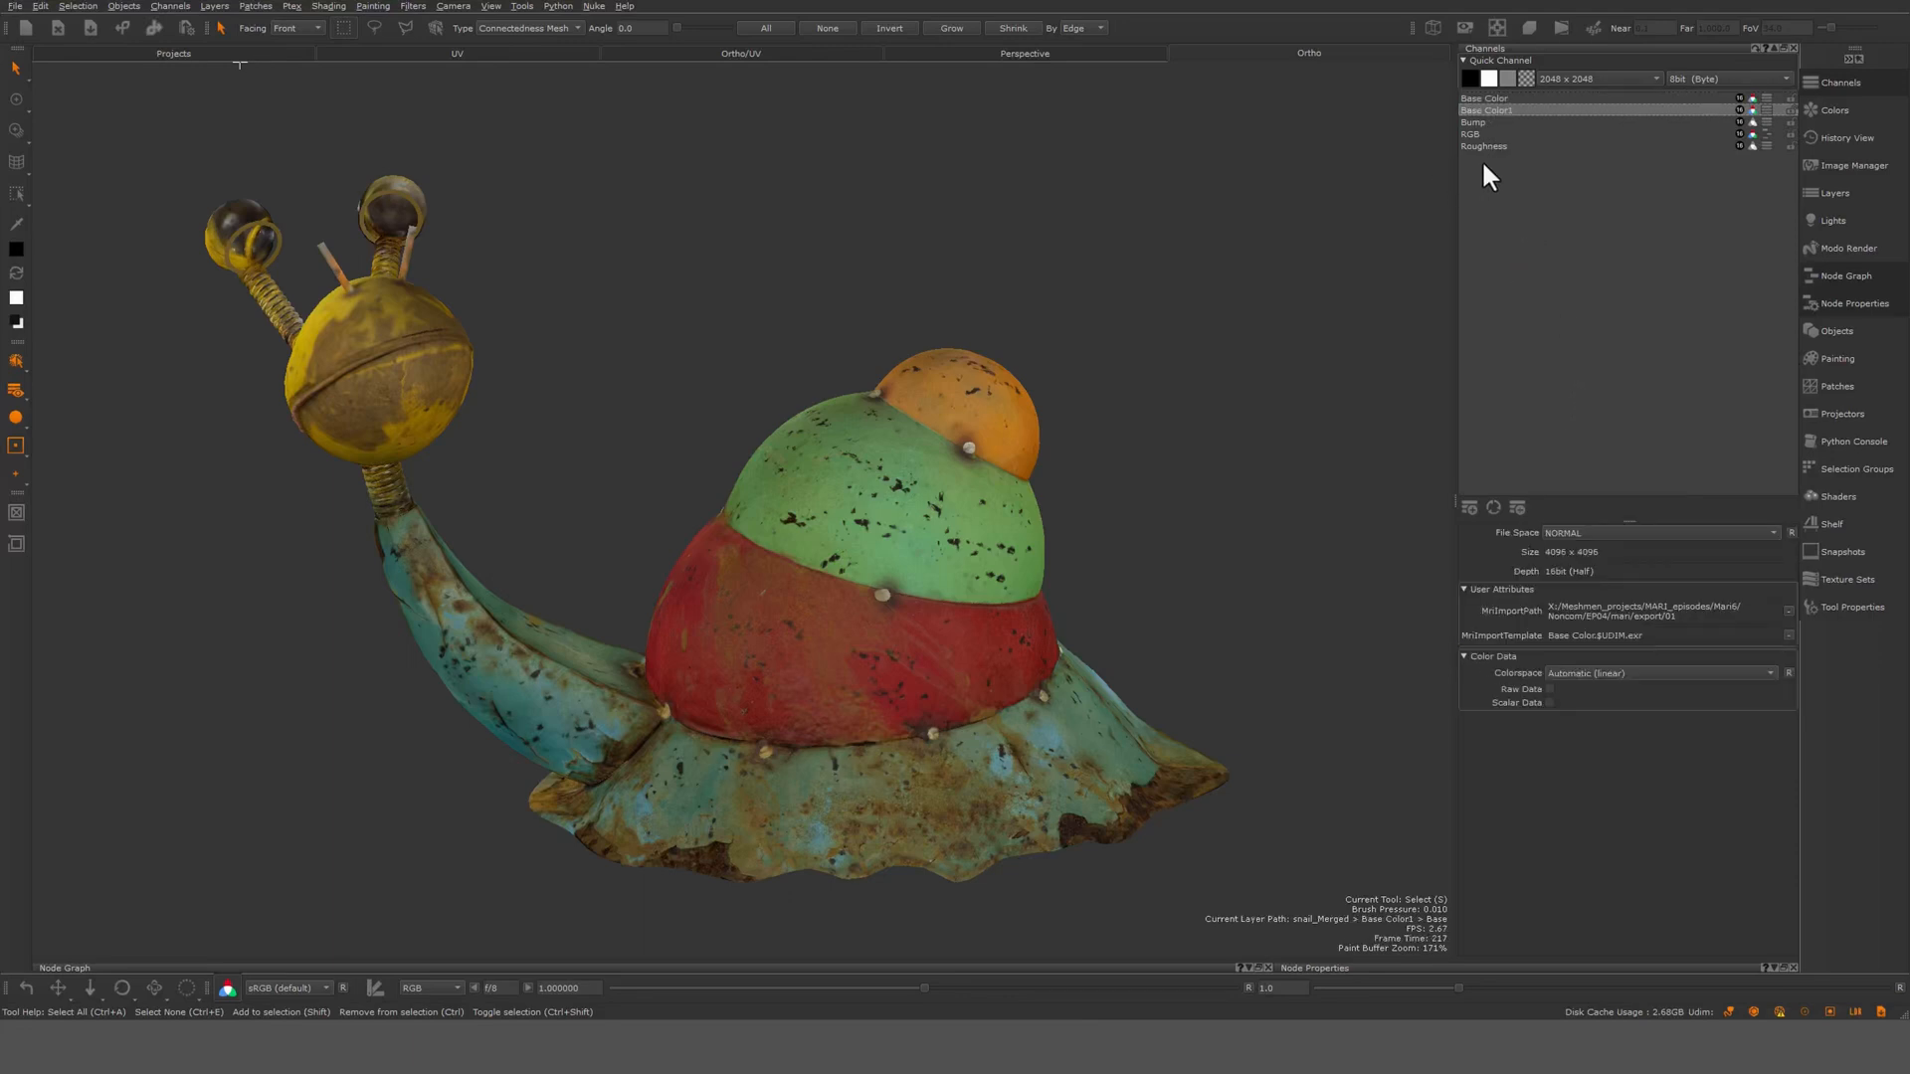
left_click(1487, 97)
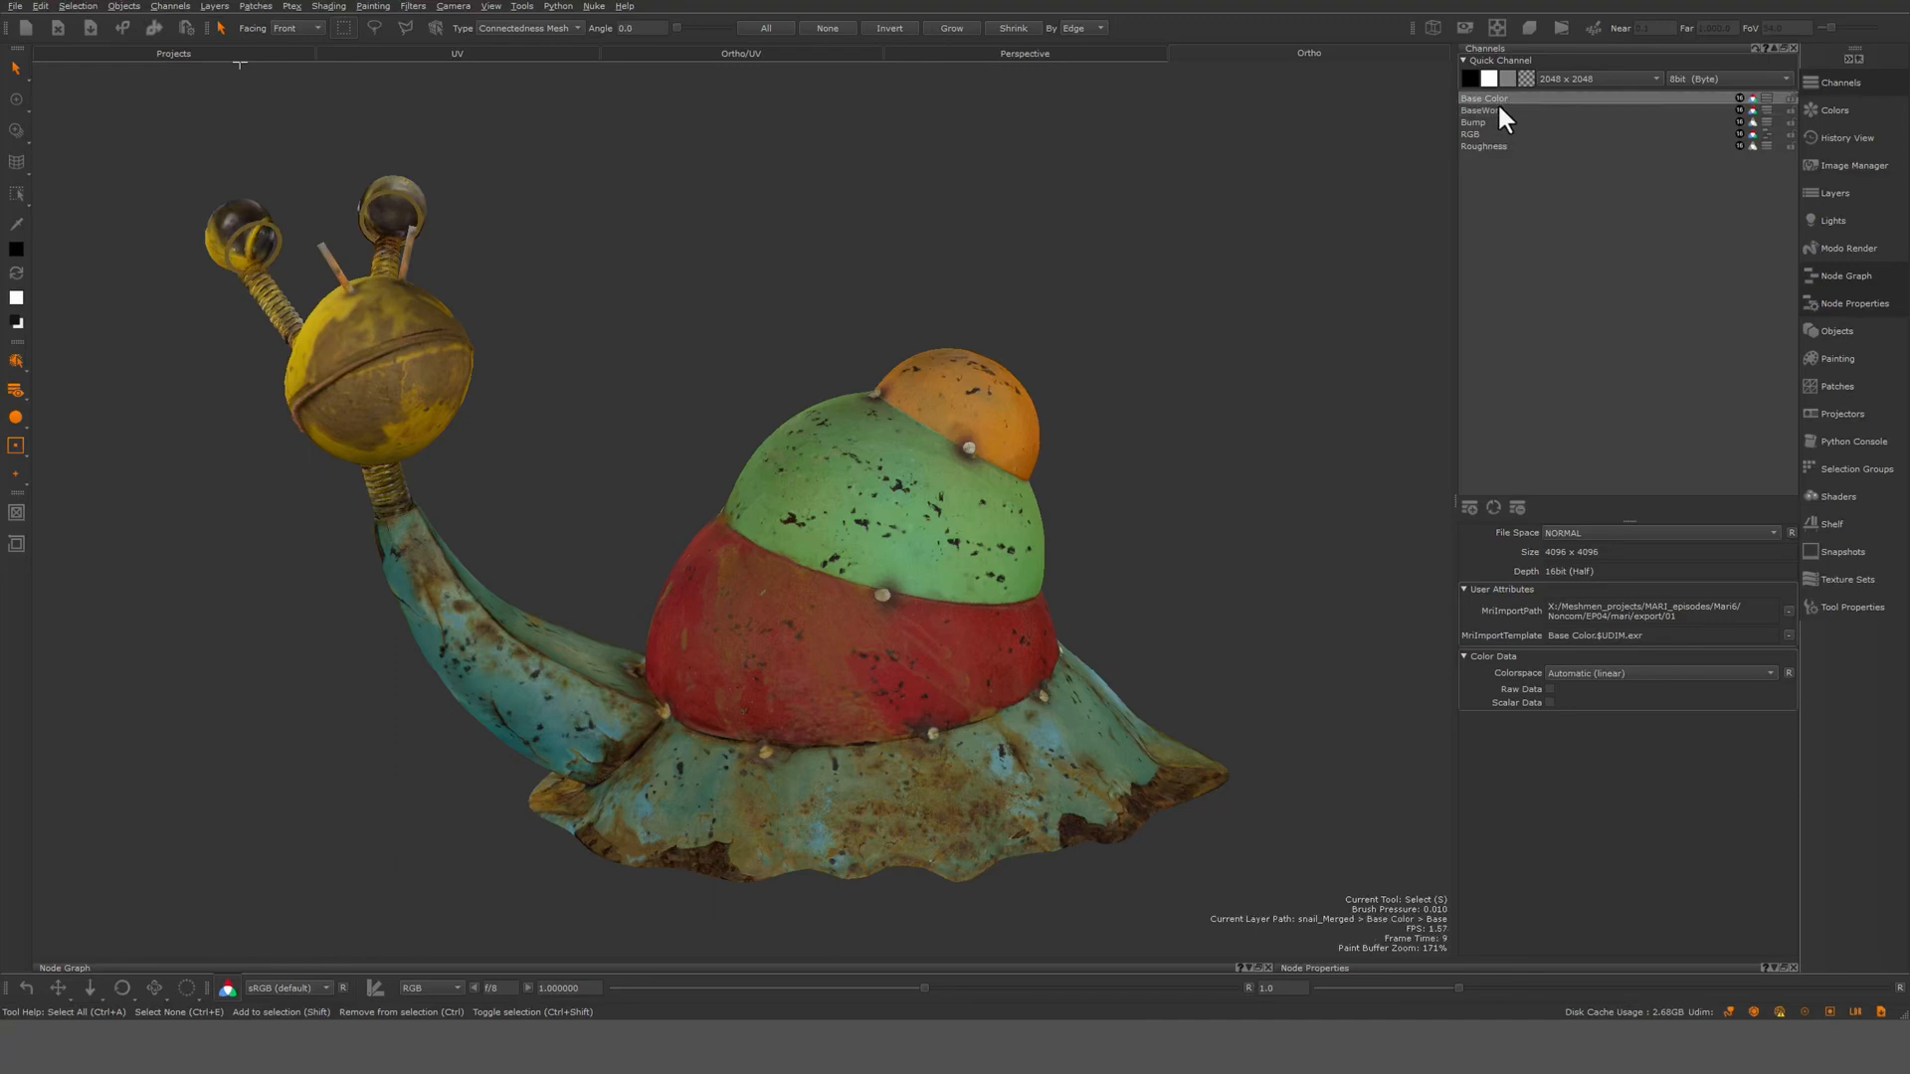
left_click(1481, 110)
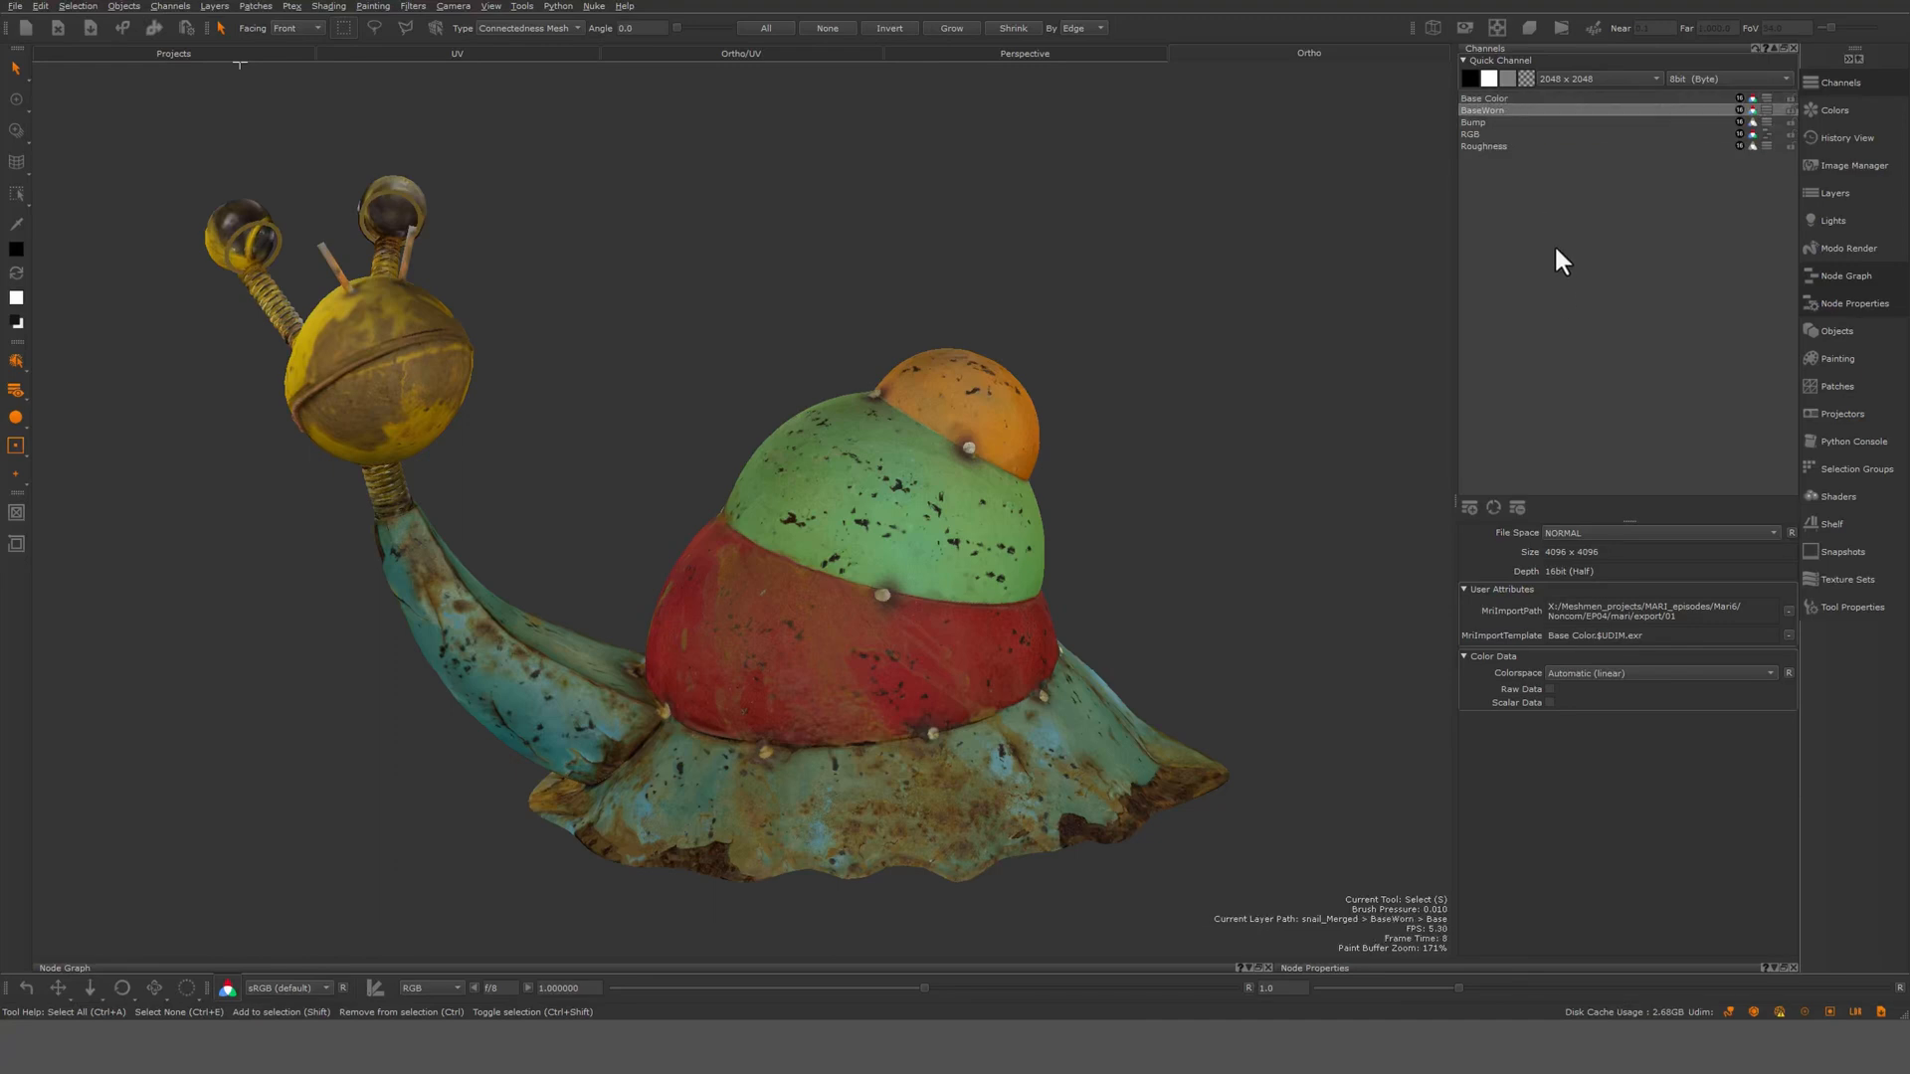
right_click(1563, 260)
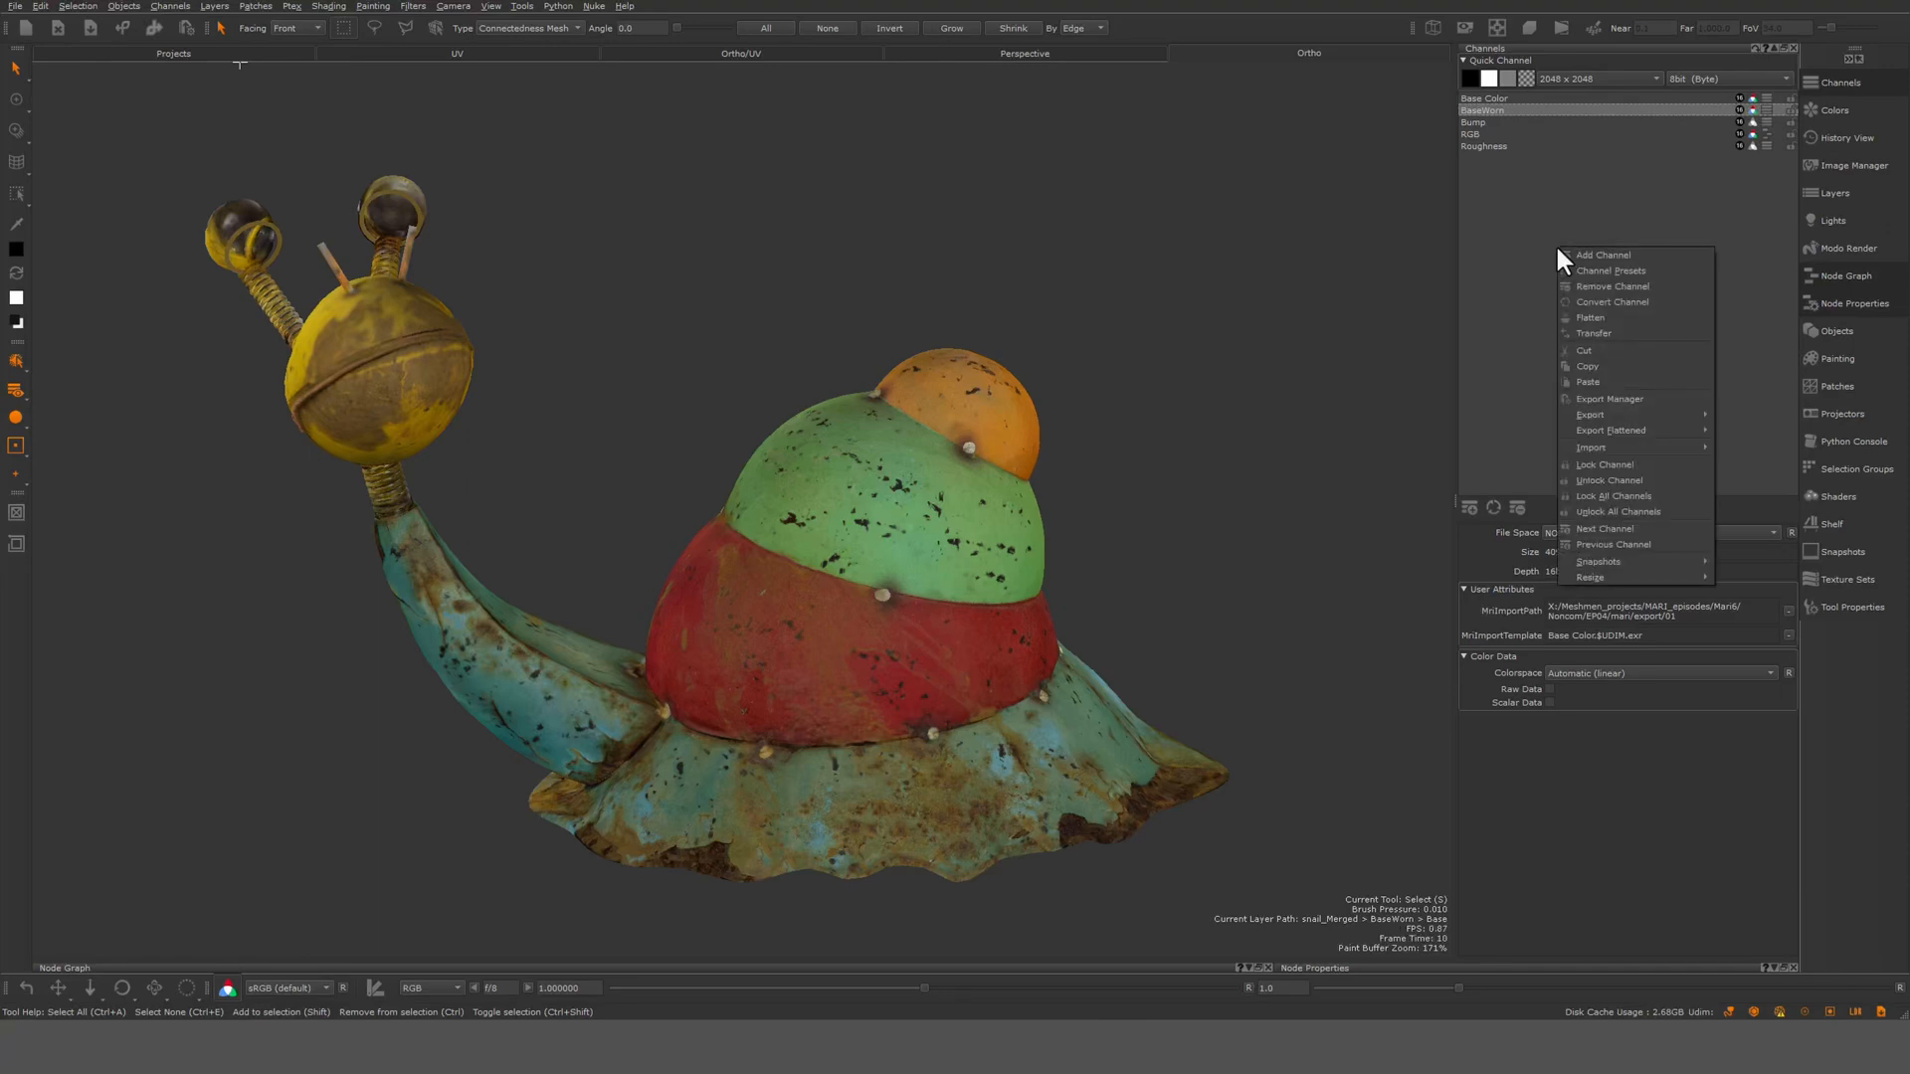
mouse_move(1507, 283)
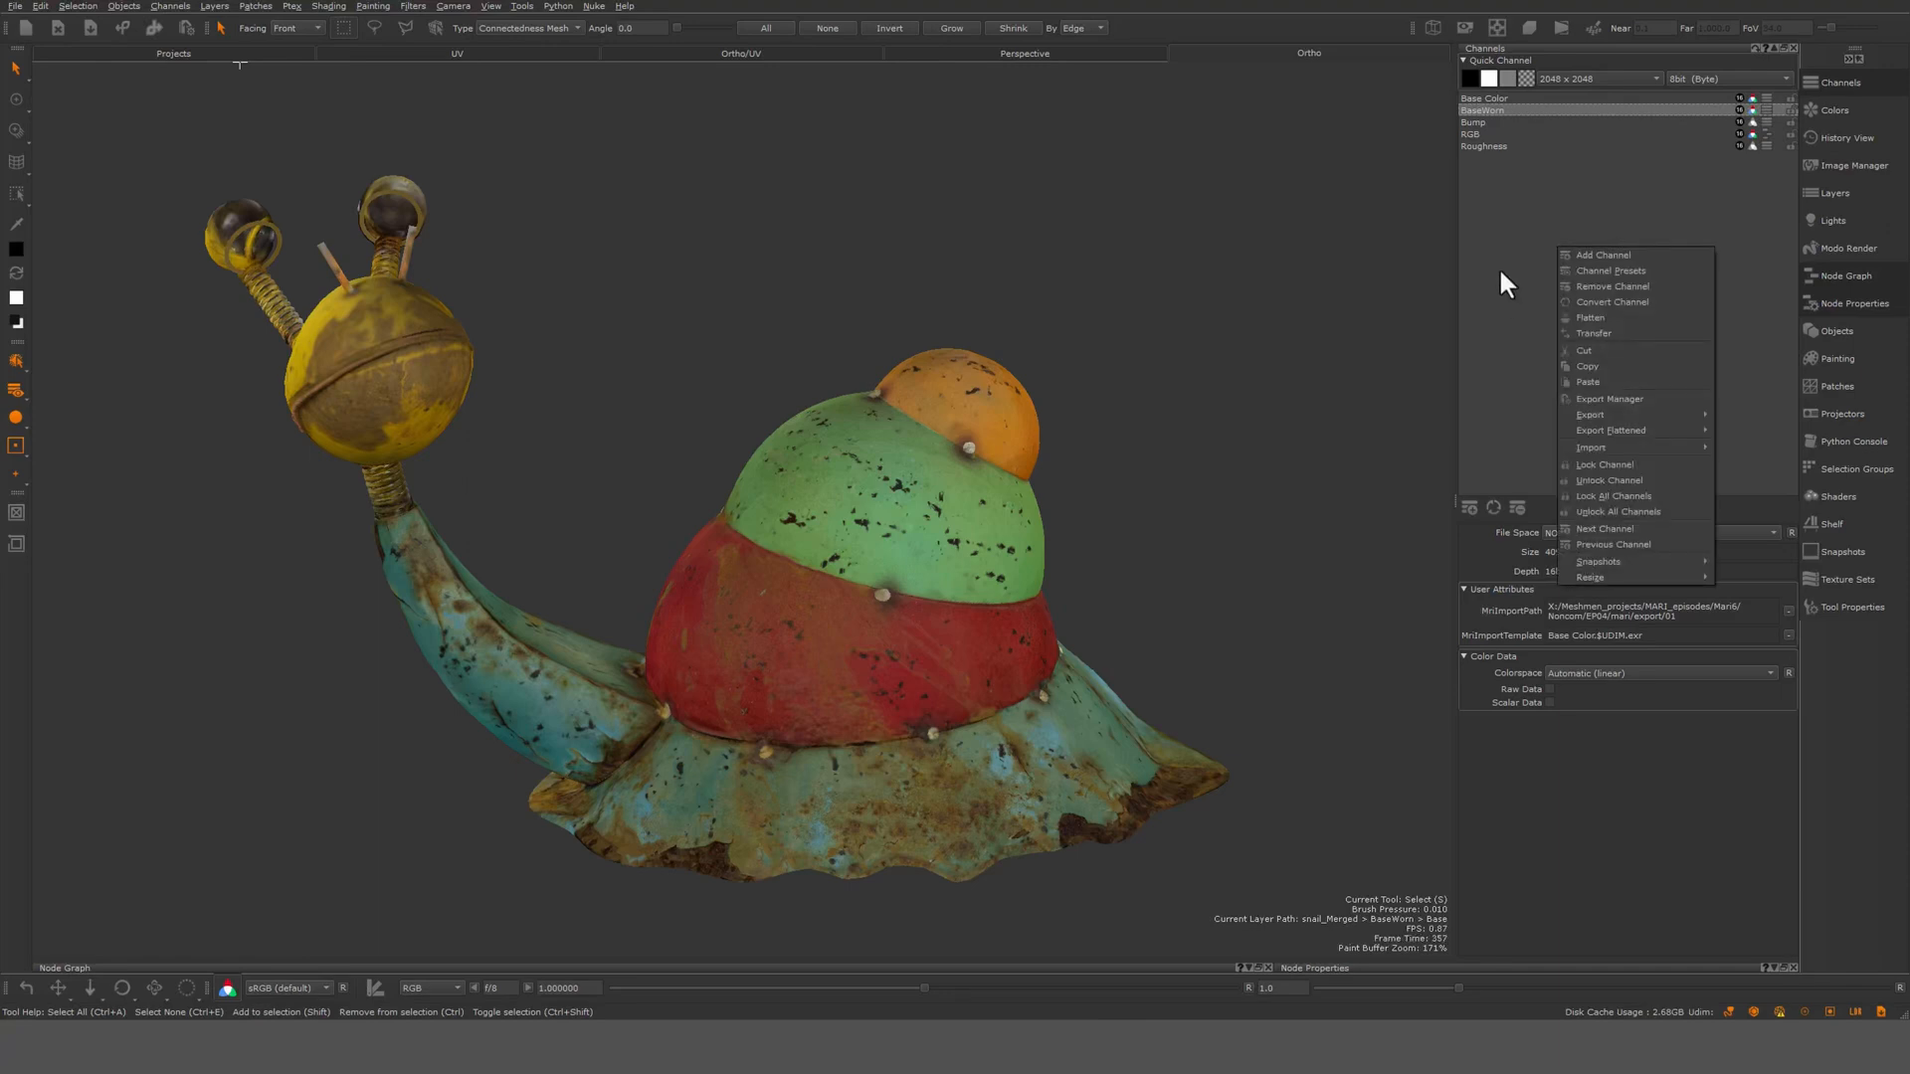
mouse_move(1525, 277)
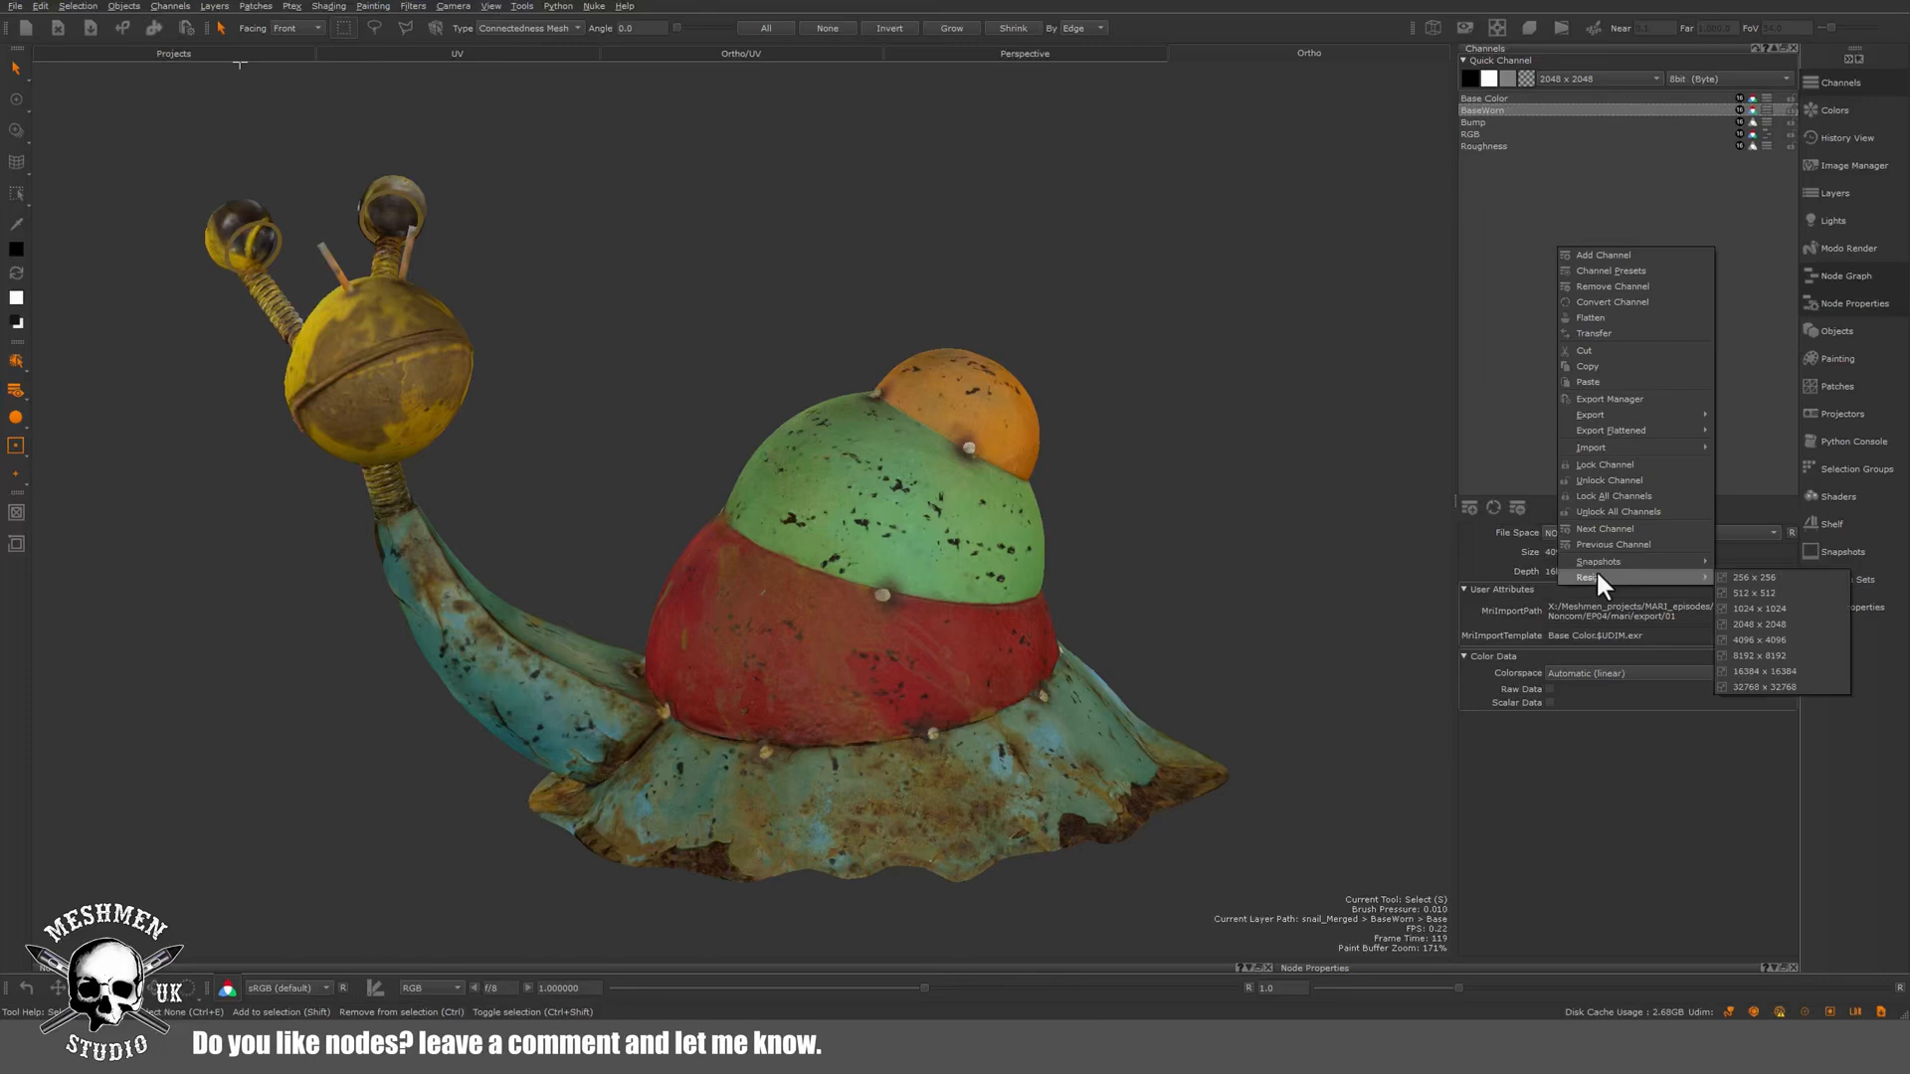
mouse_move(1602, 591)
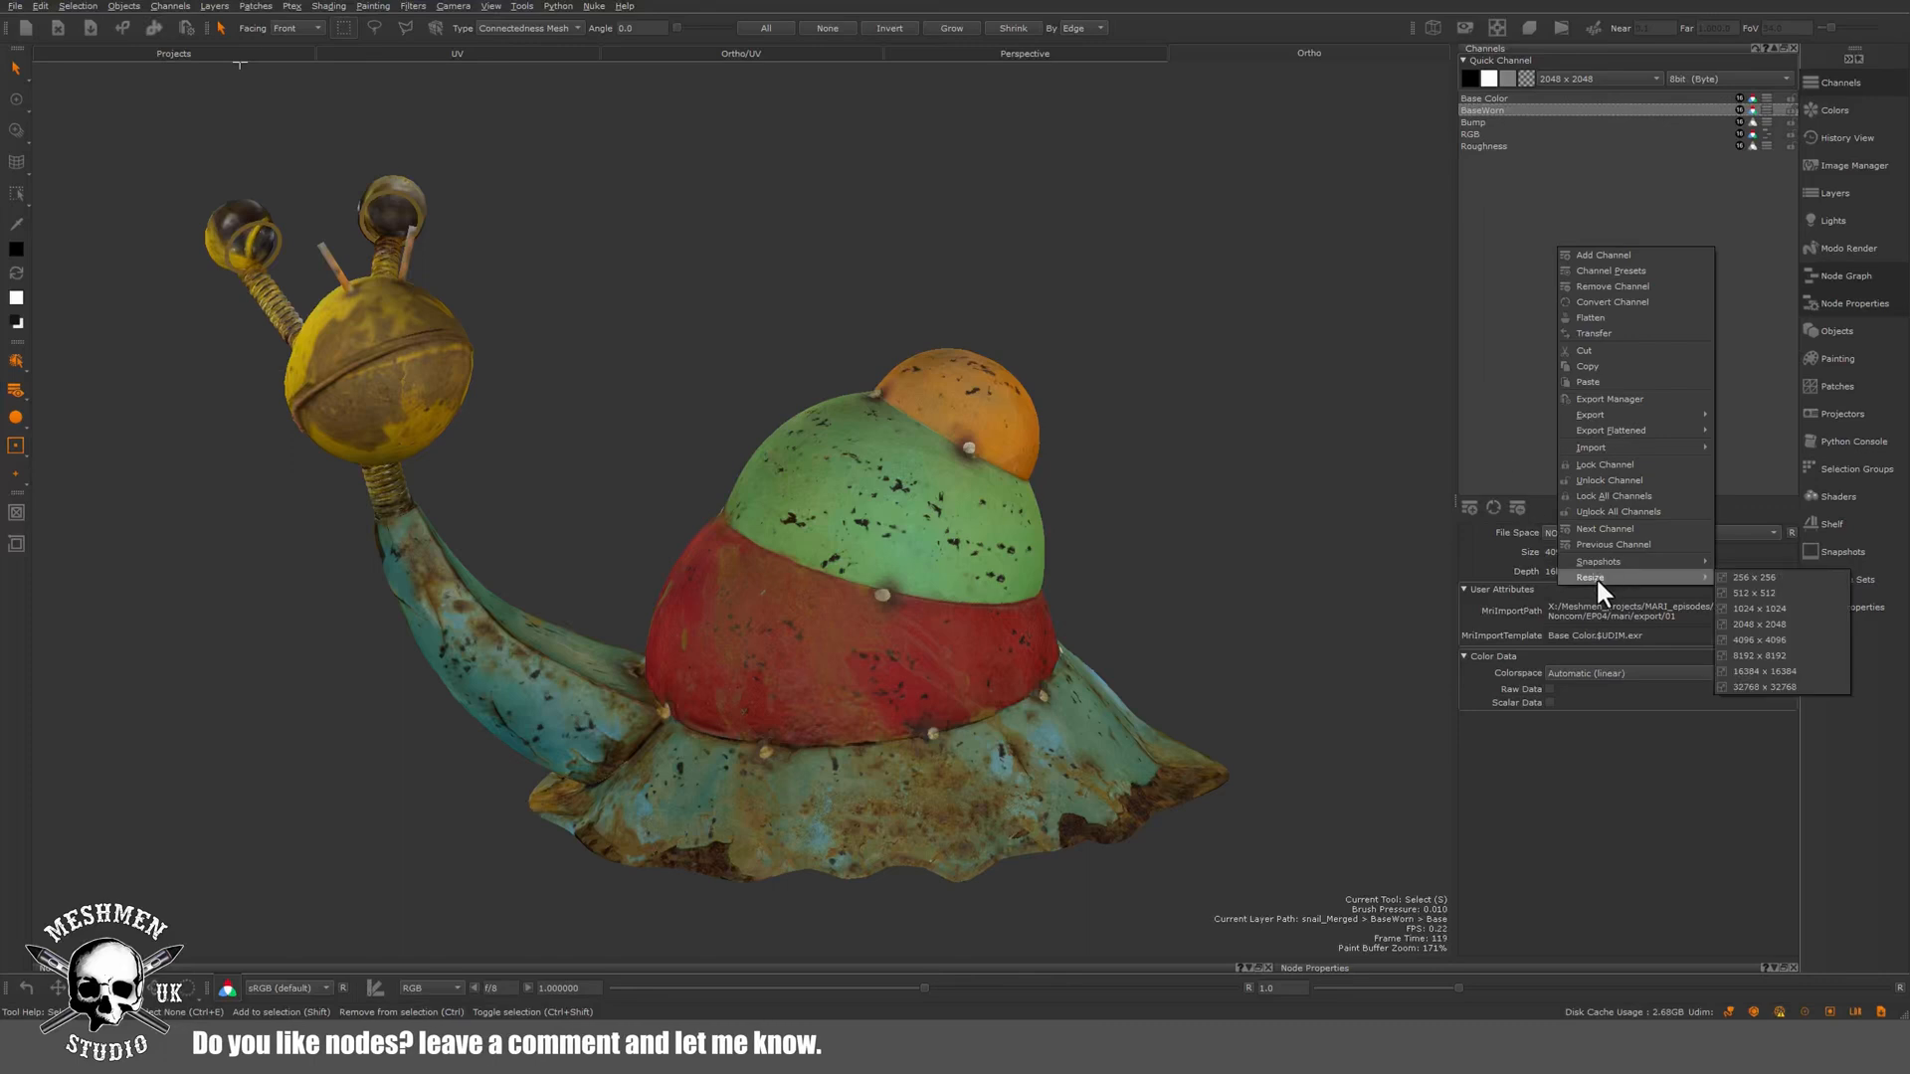
mouse_move(1578, 588)
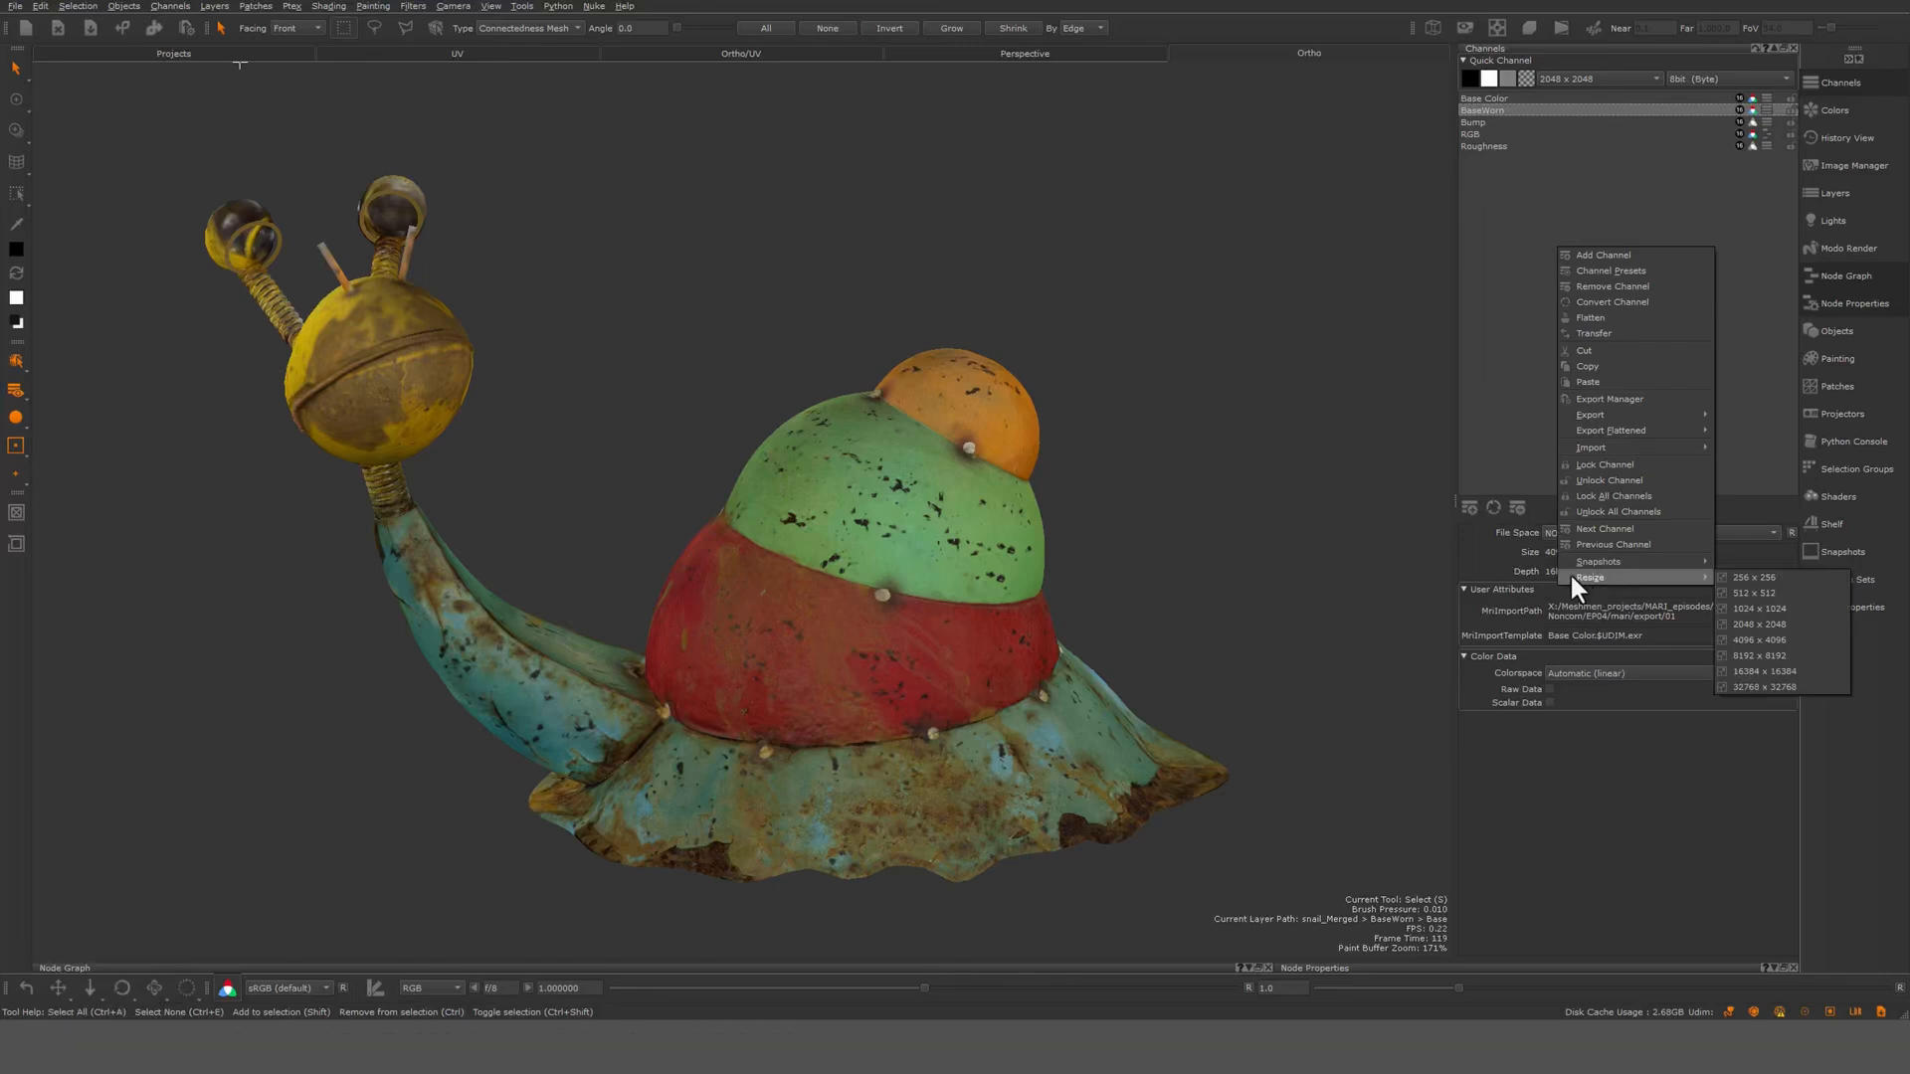
left_click(1758, 640)
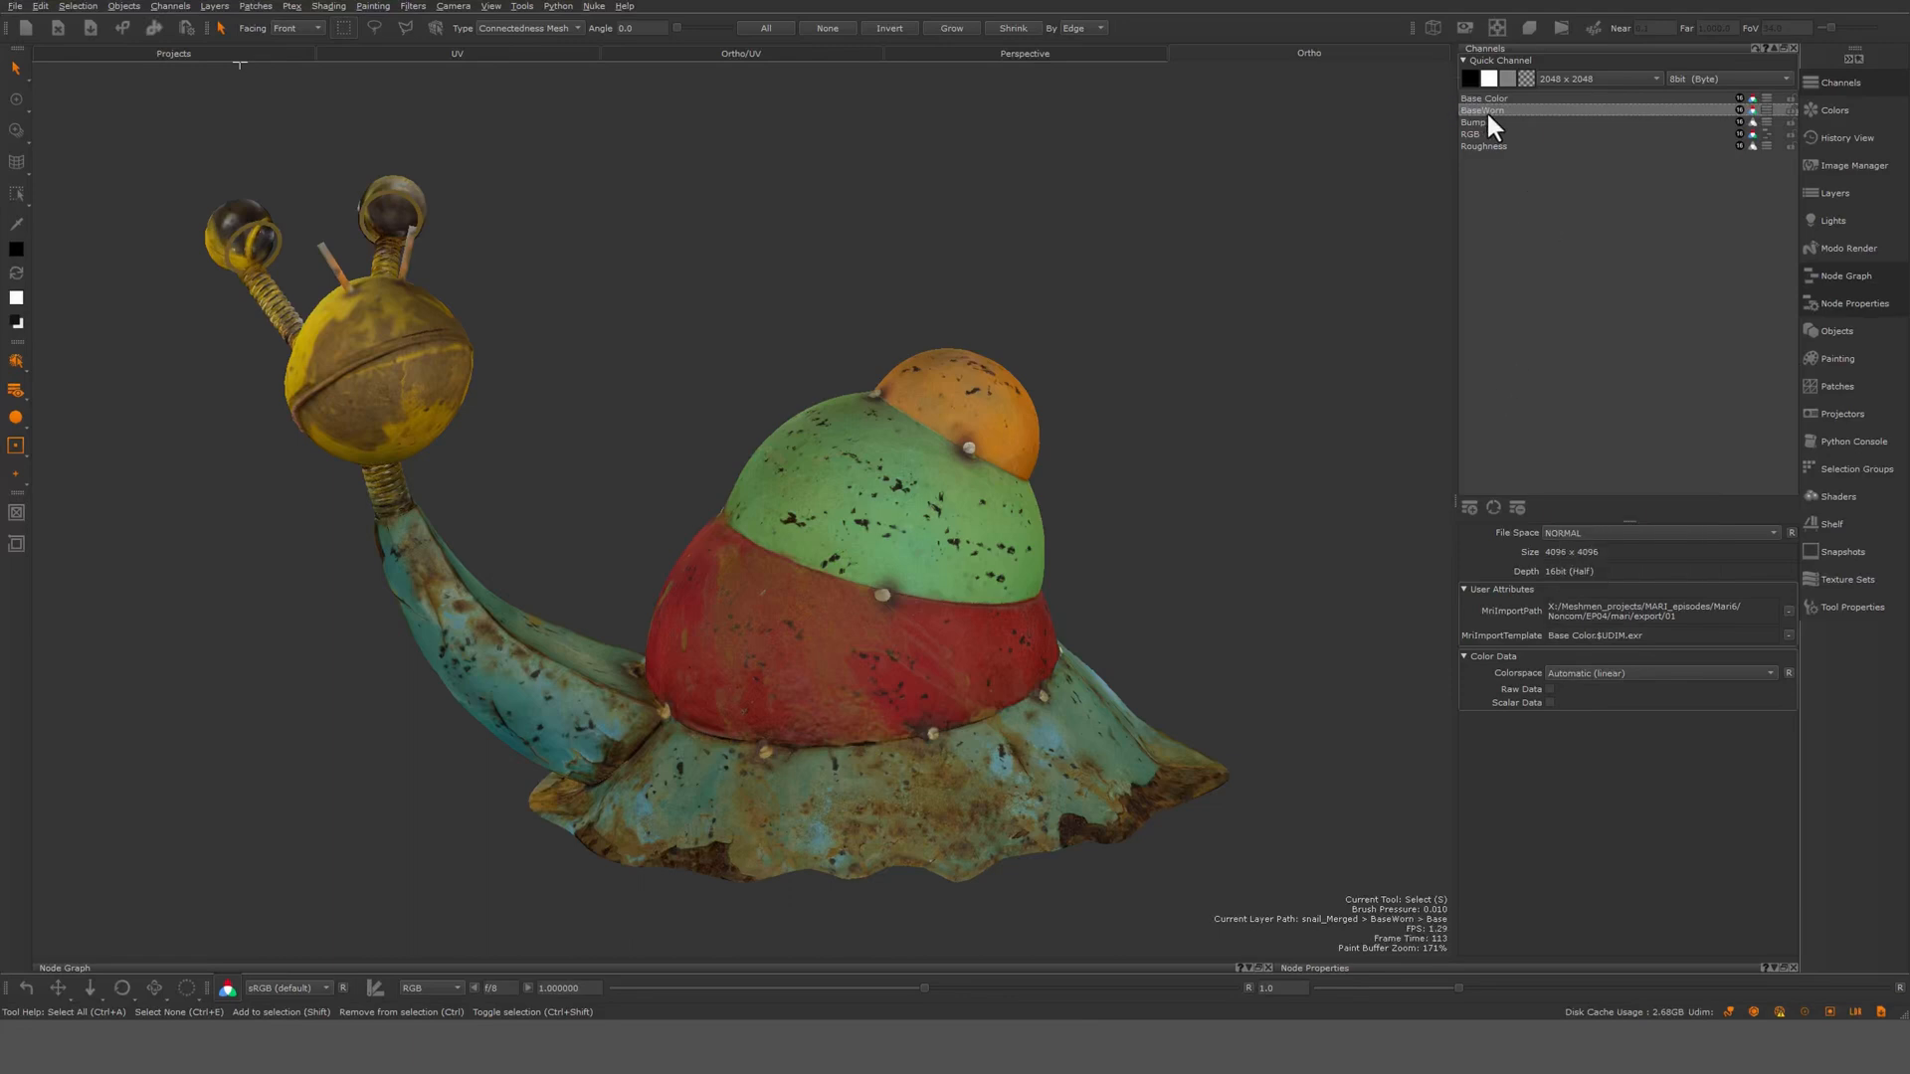
left_click(1498, 98)
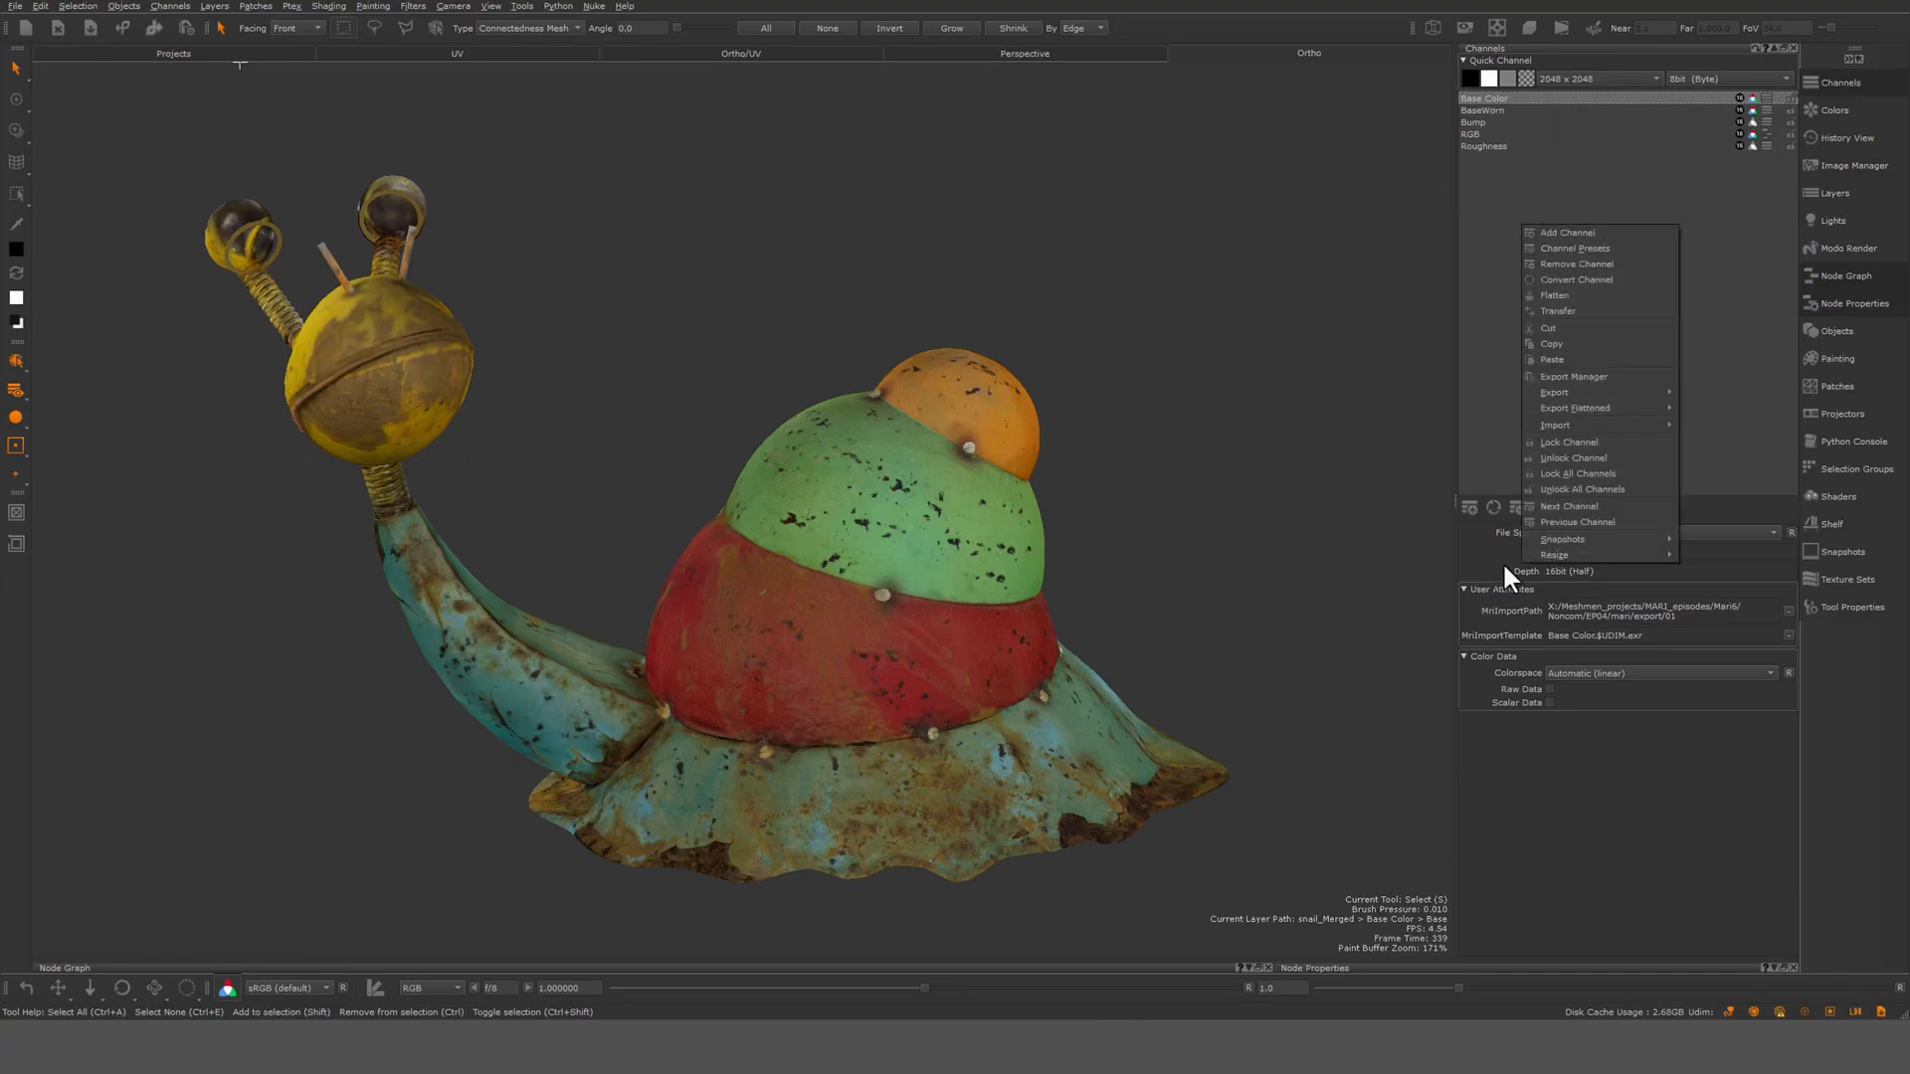
mouse_move(1521, 384)
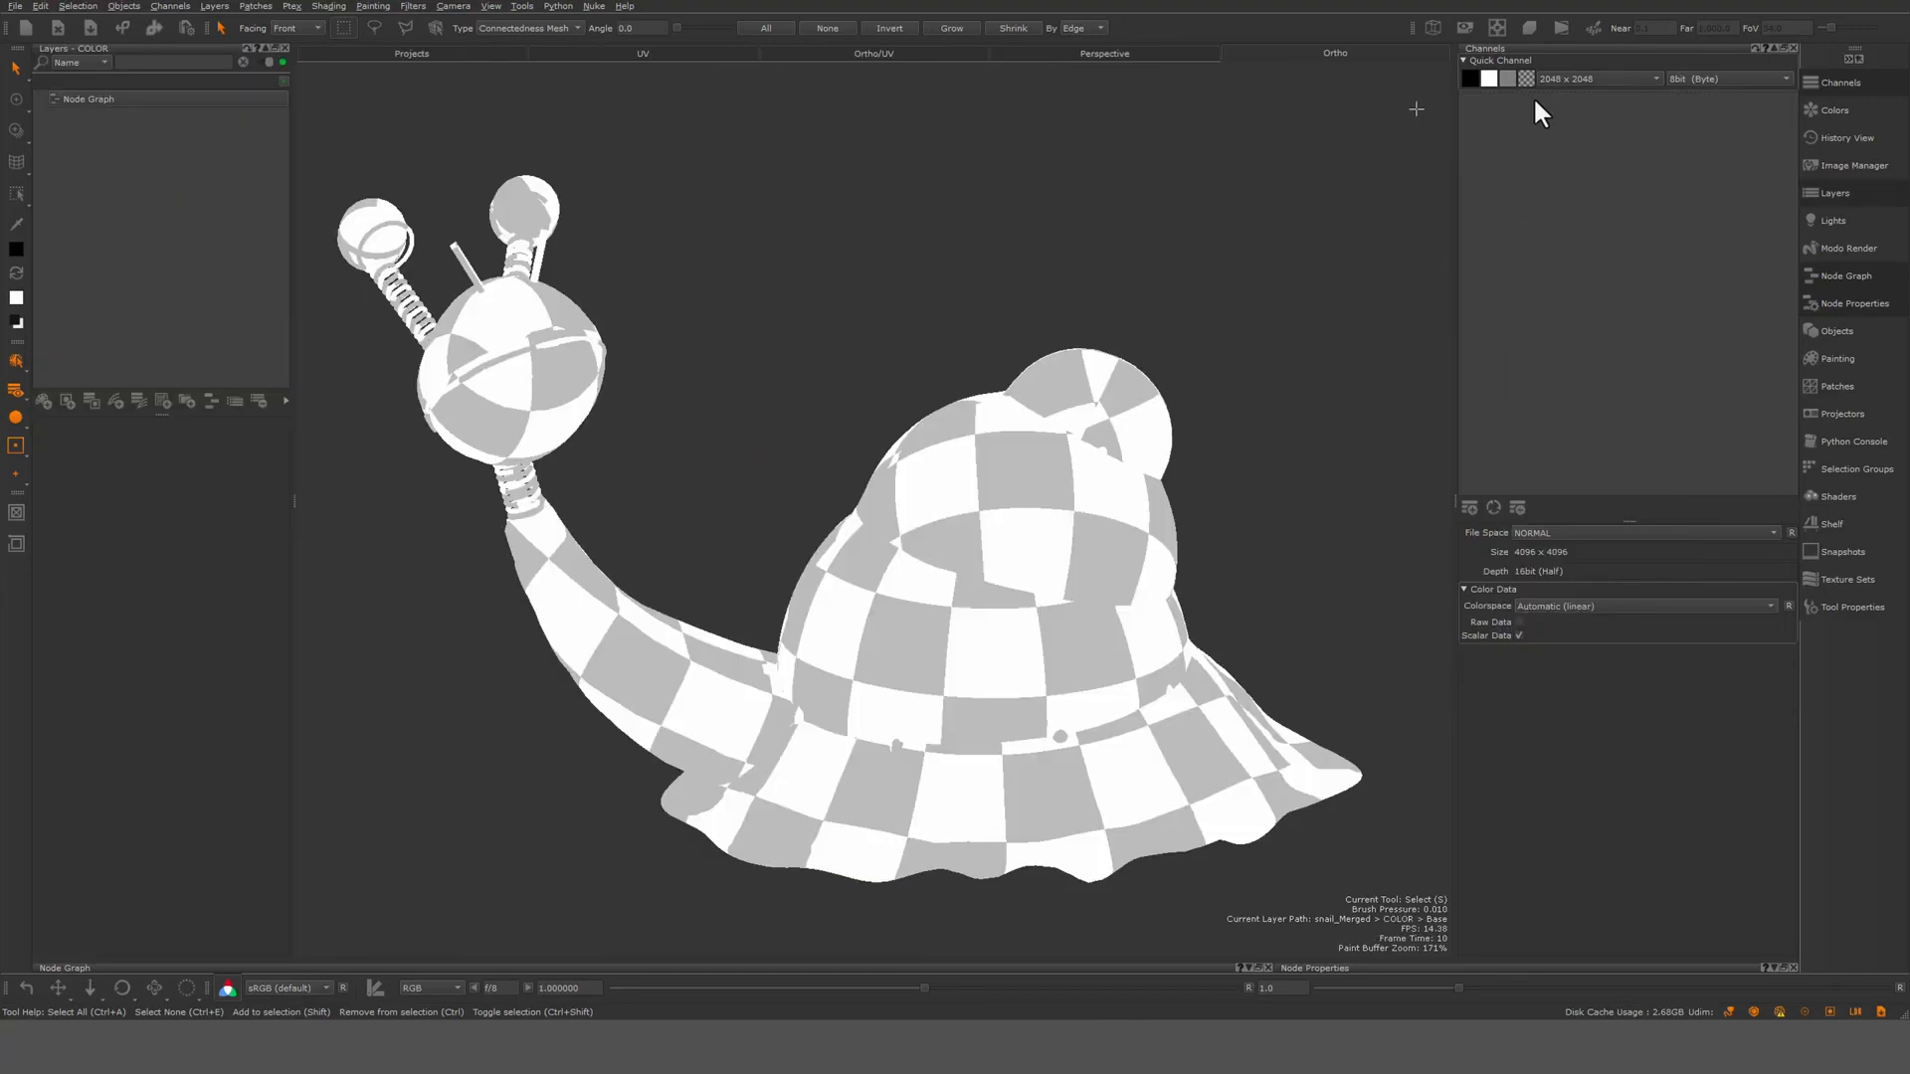
mouse_move(1507, 217)
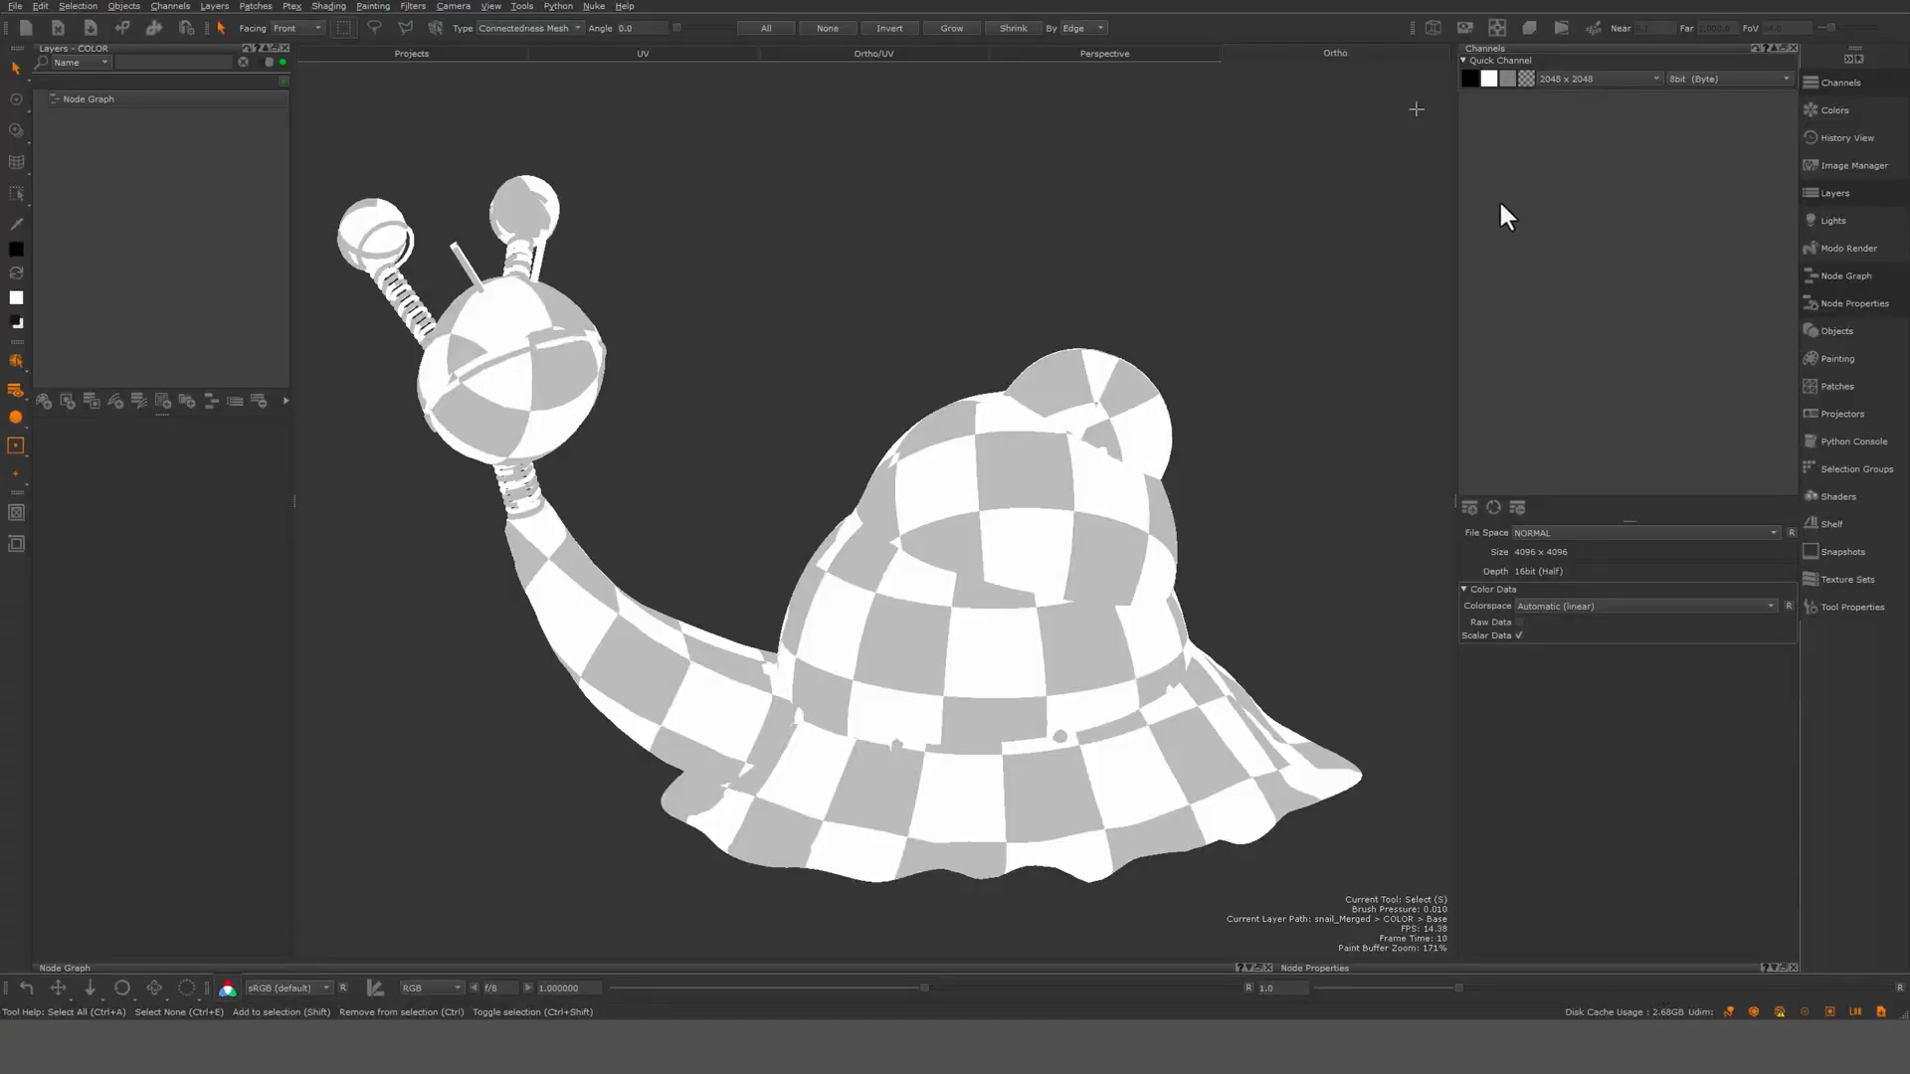
mouse_move(1521, 254)
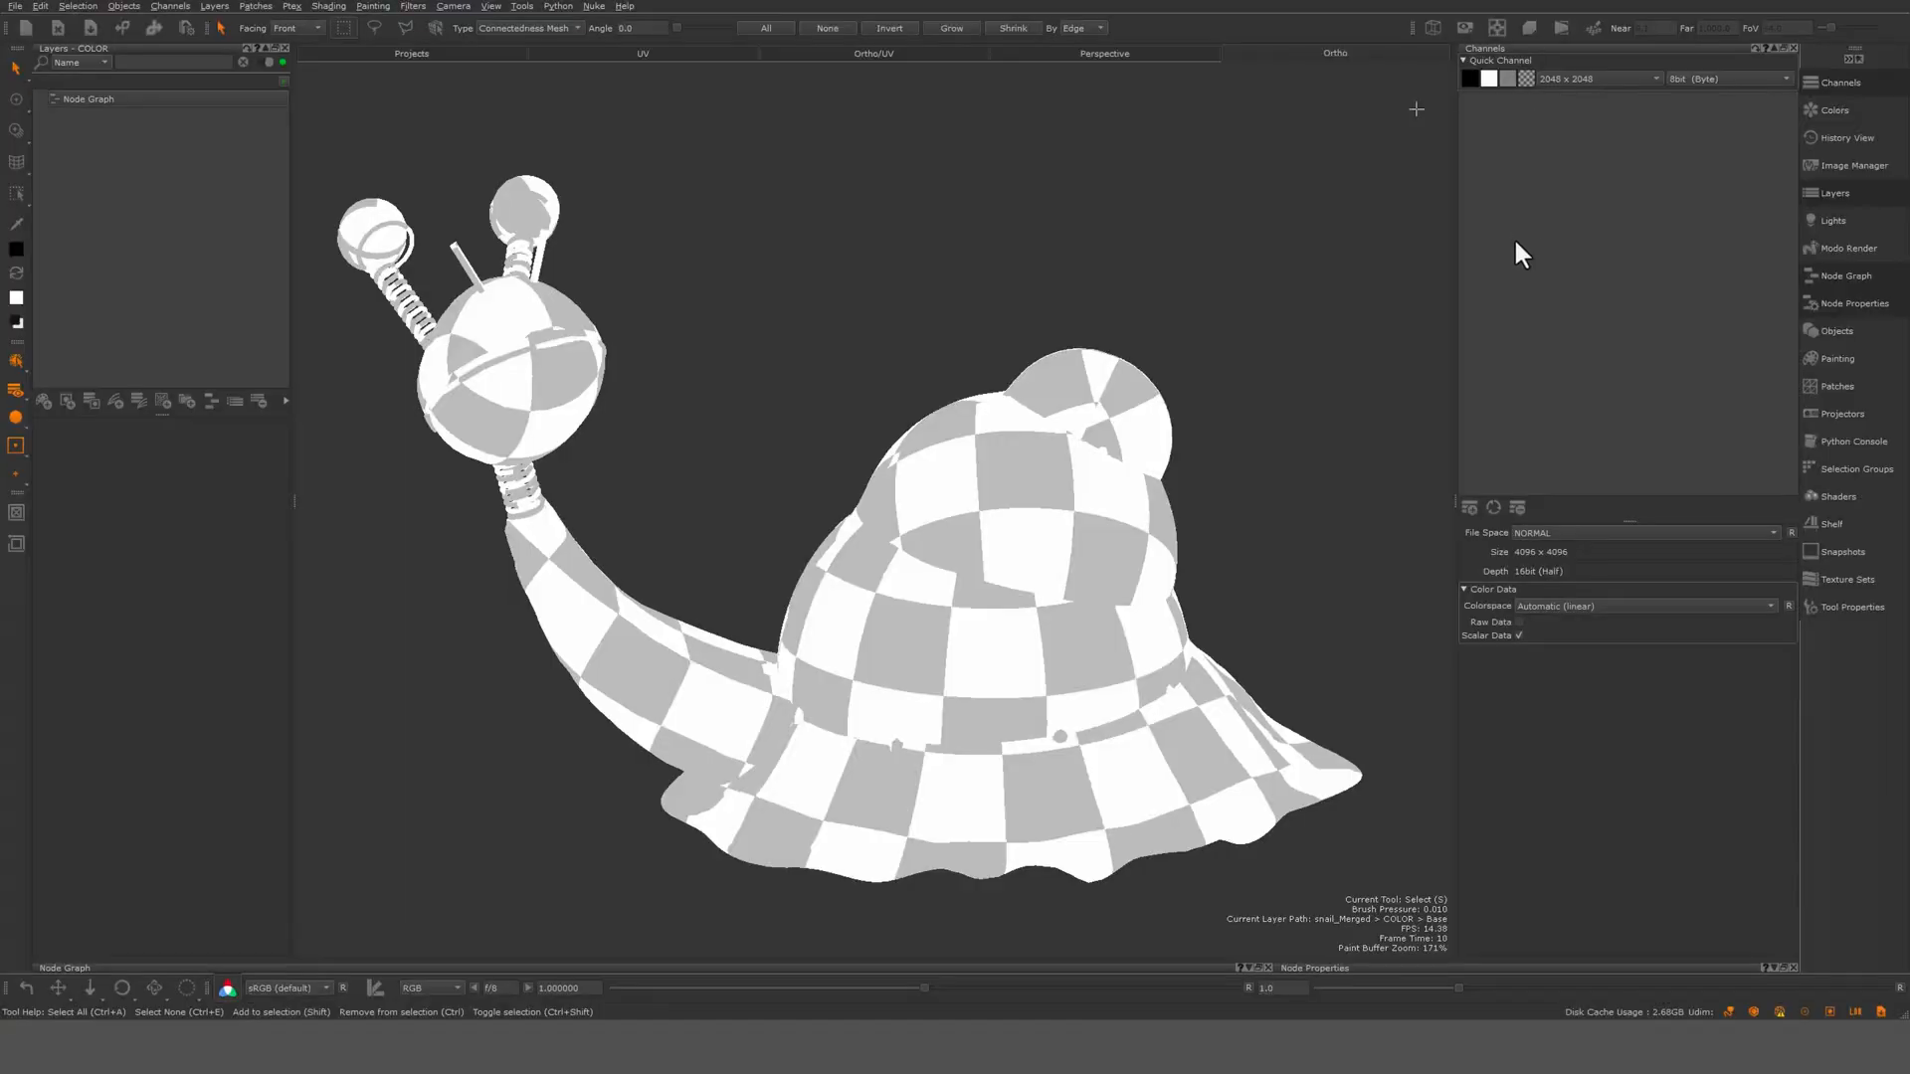
mouse_move(1516, 268)
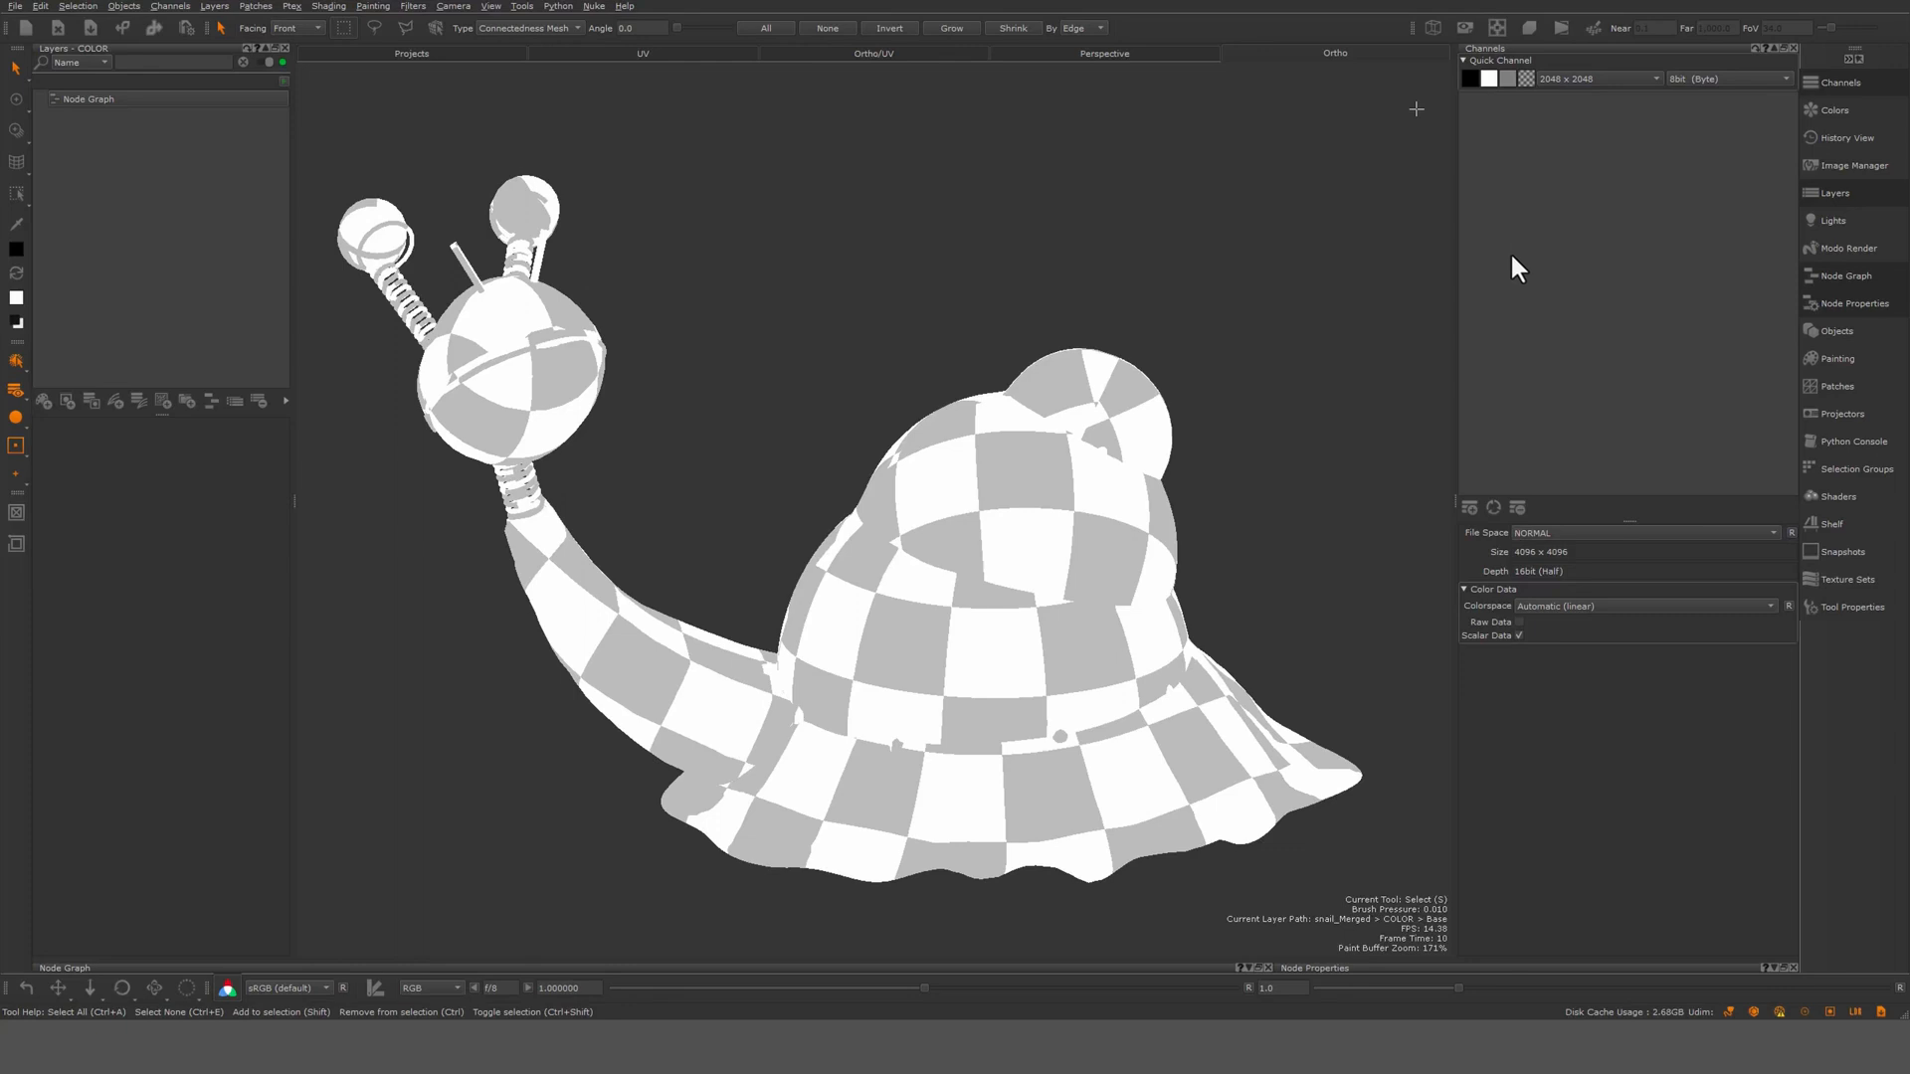
mouse_move(1671, 276)
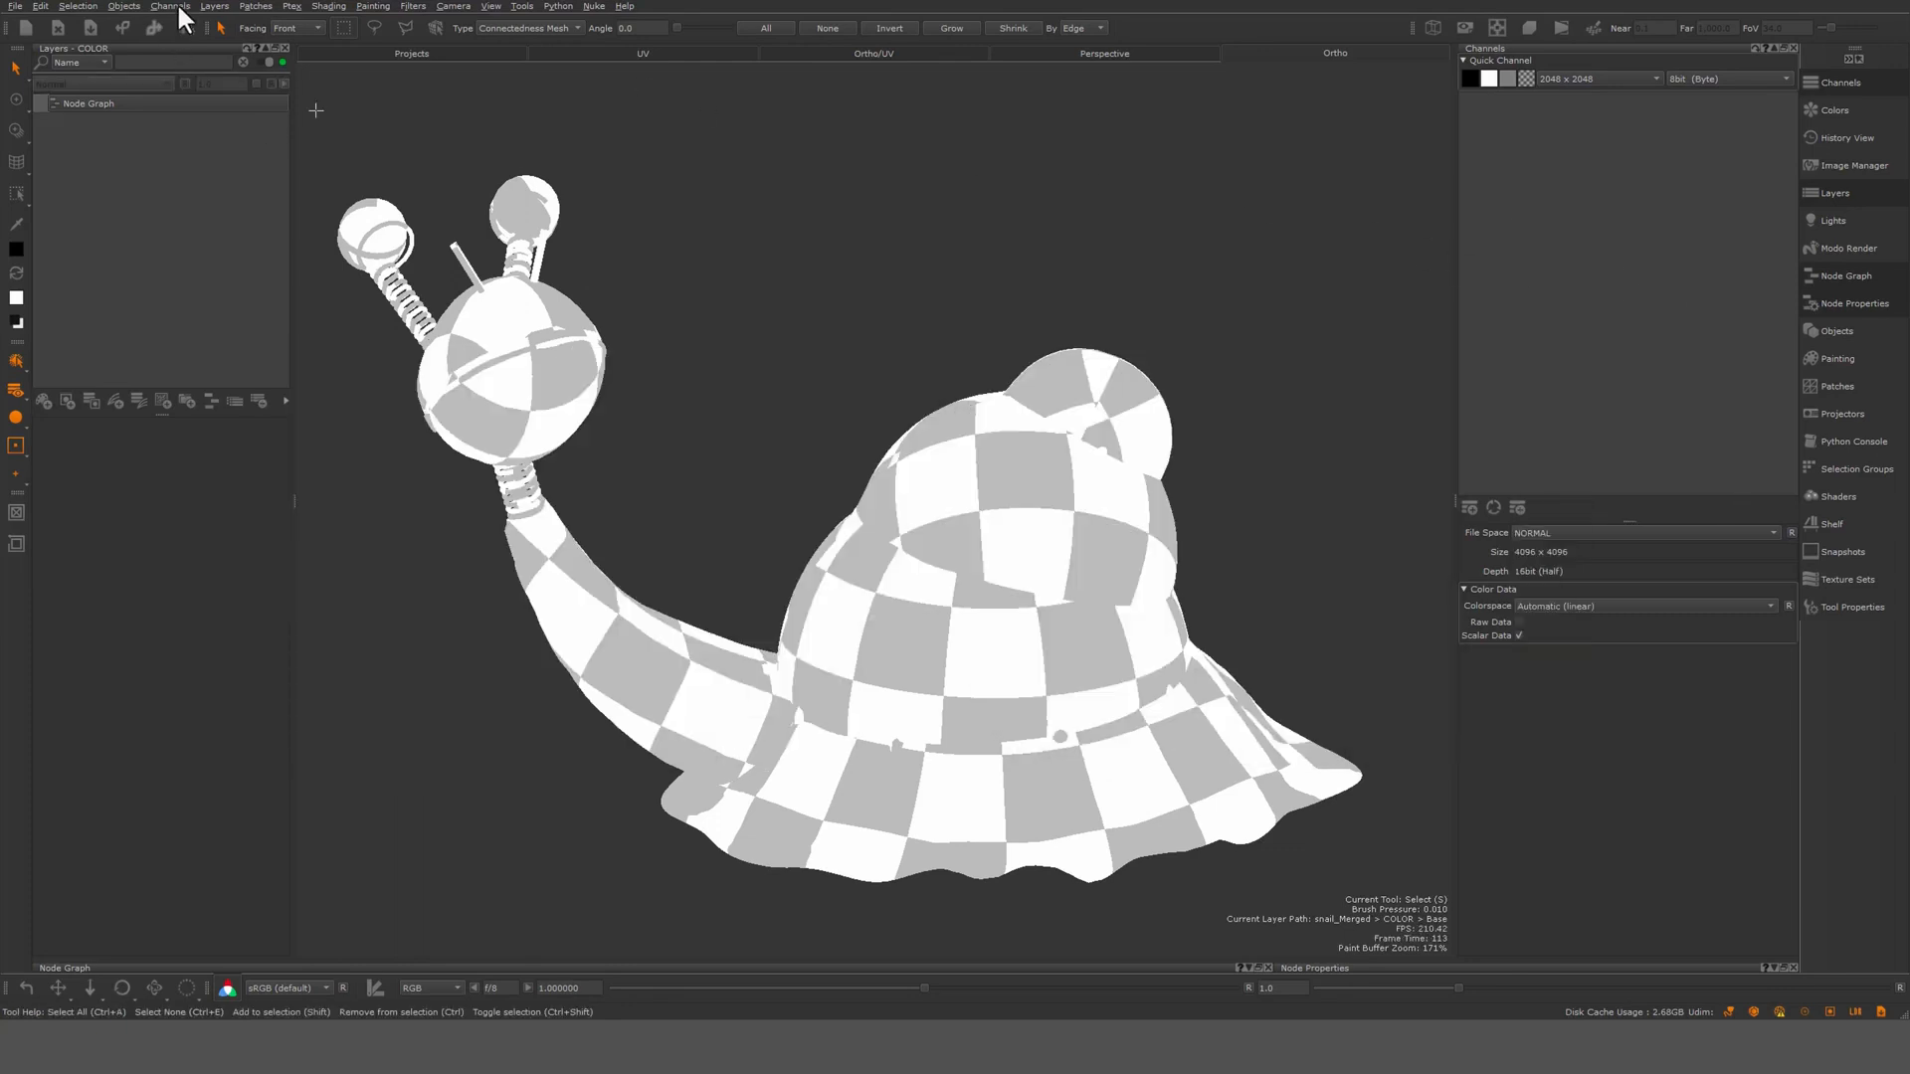
Open the Channel Presets dialog from the top Channels menu
left_click(168, 6)
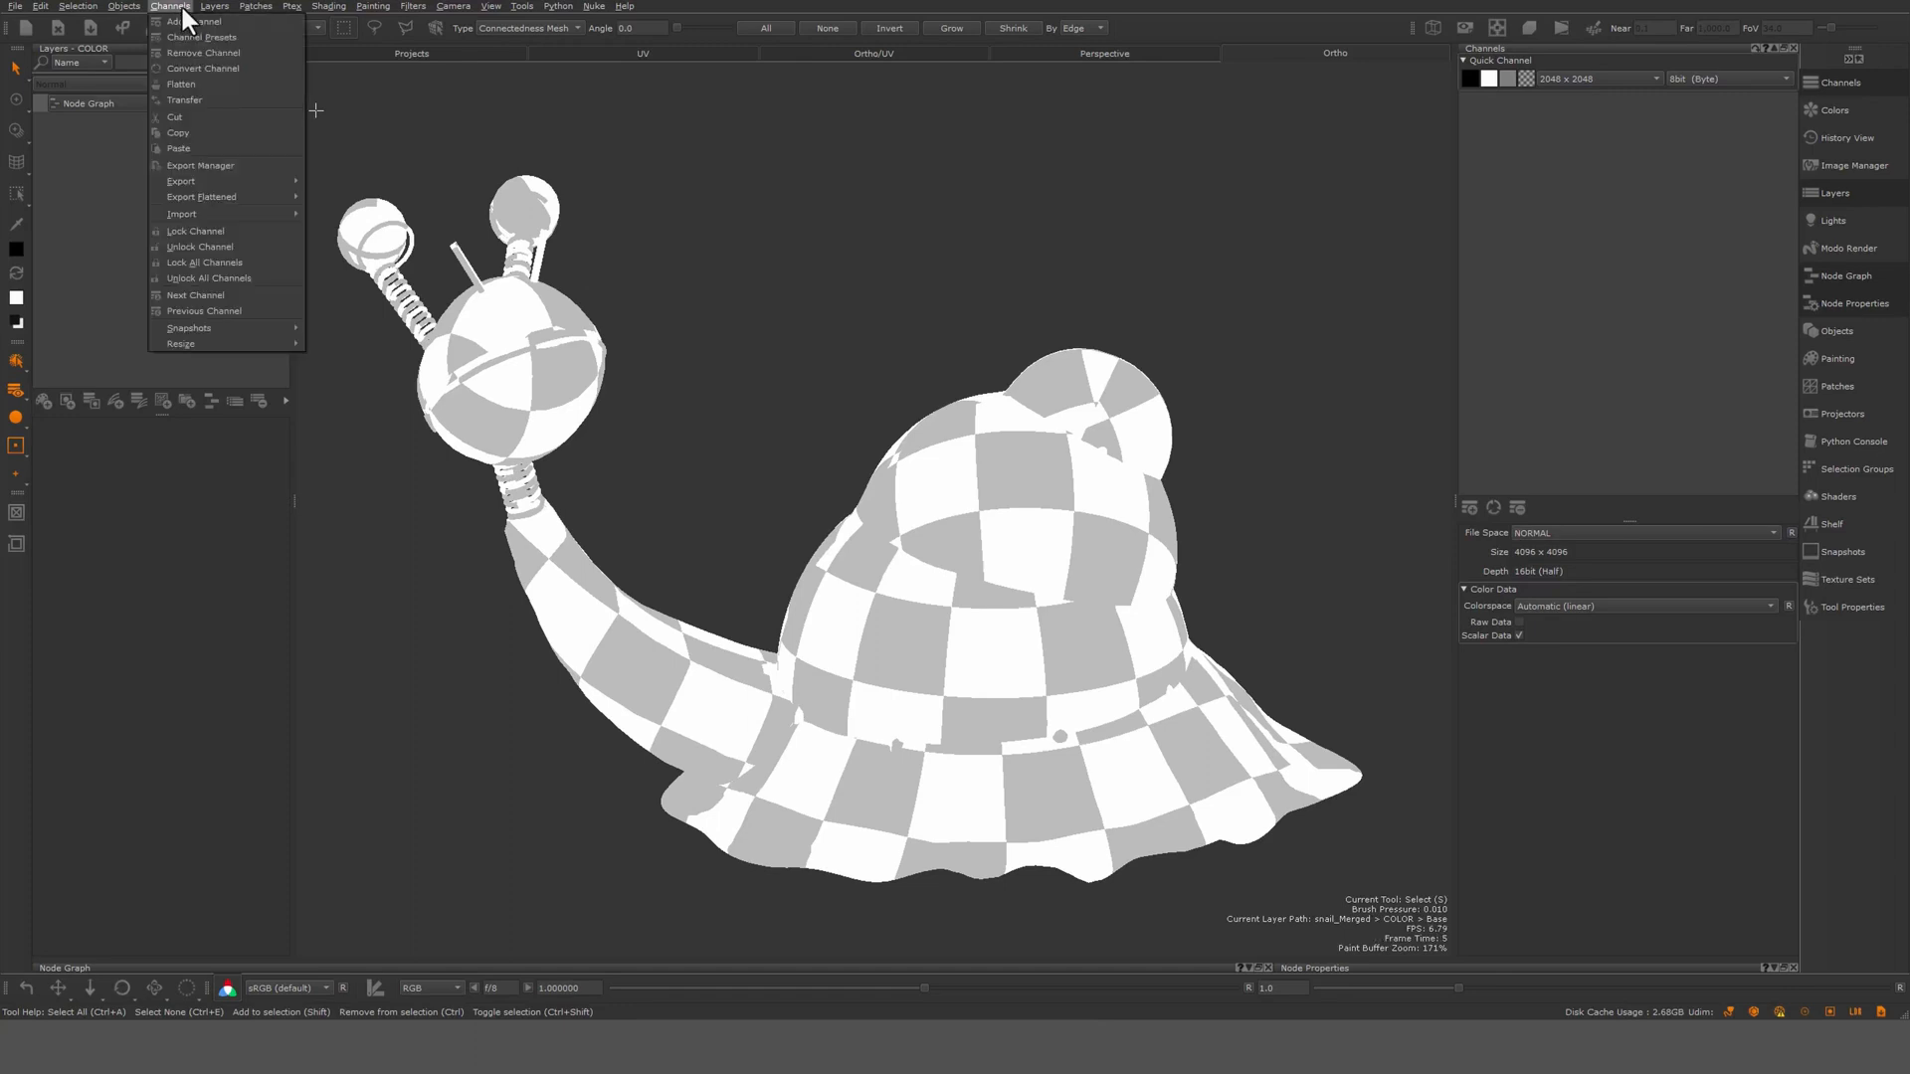
left_click(201, 37)
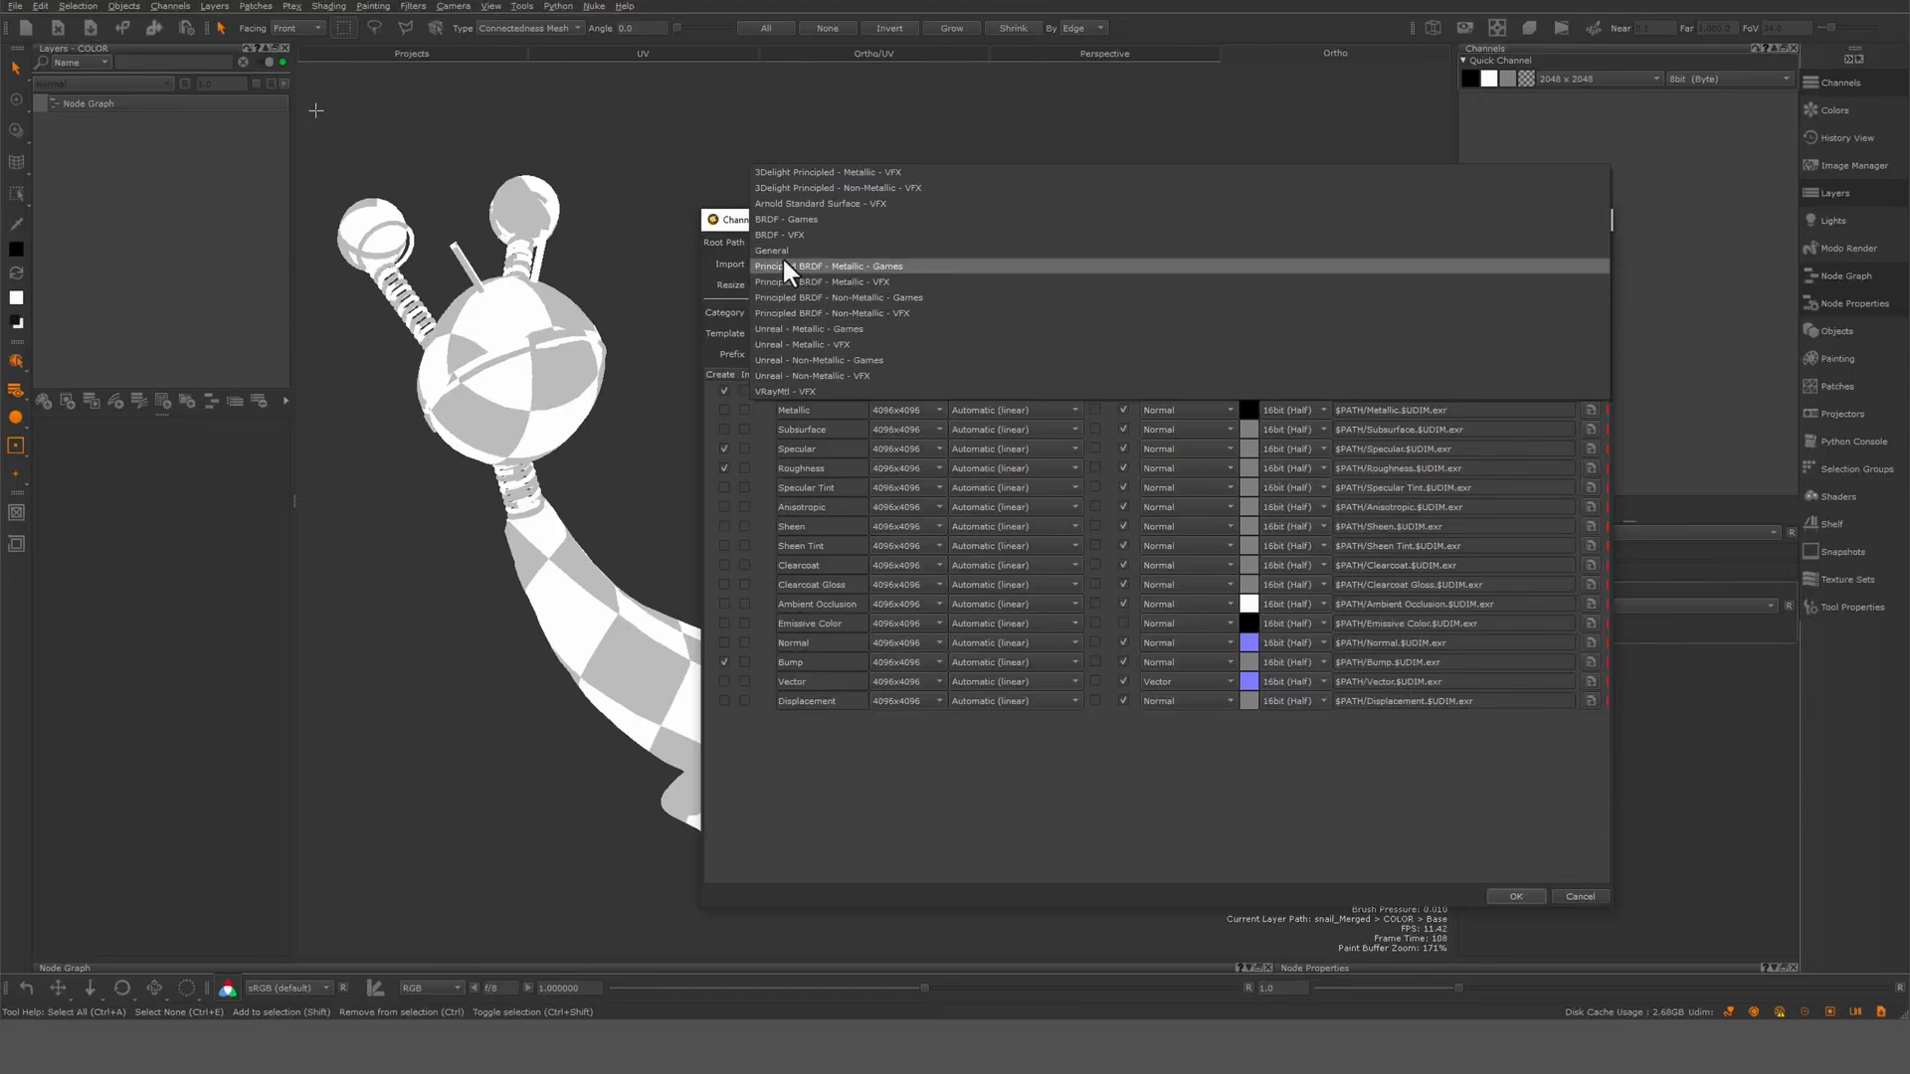
Pick the Principled BRDF - Metallic - Games template and browse for a root path
left_click(835, 218)
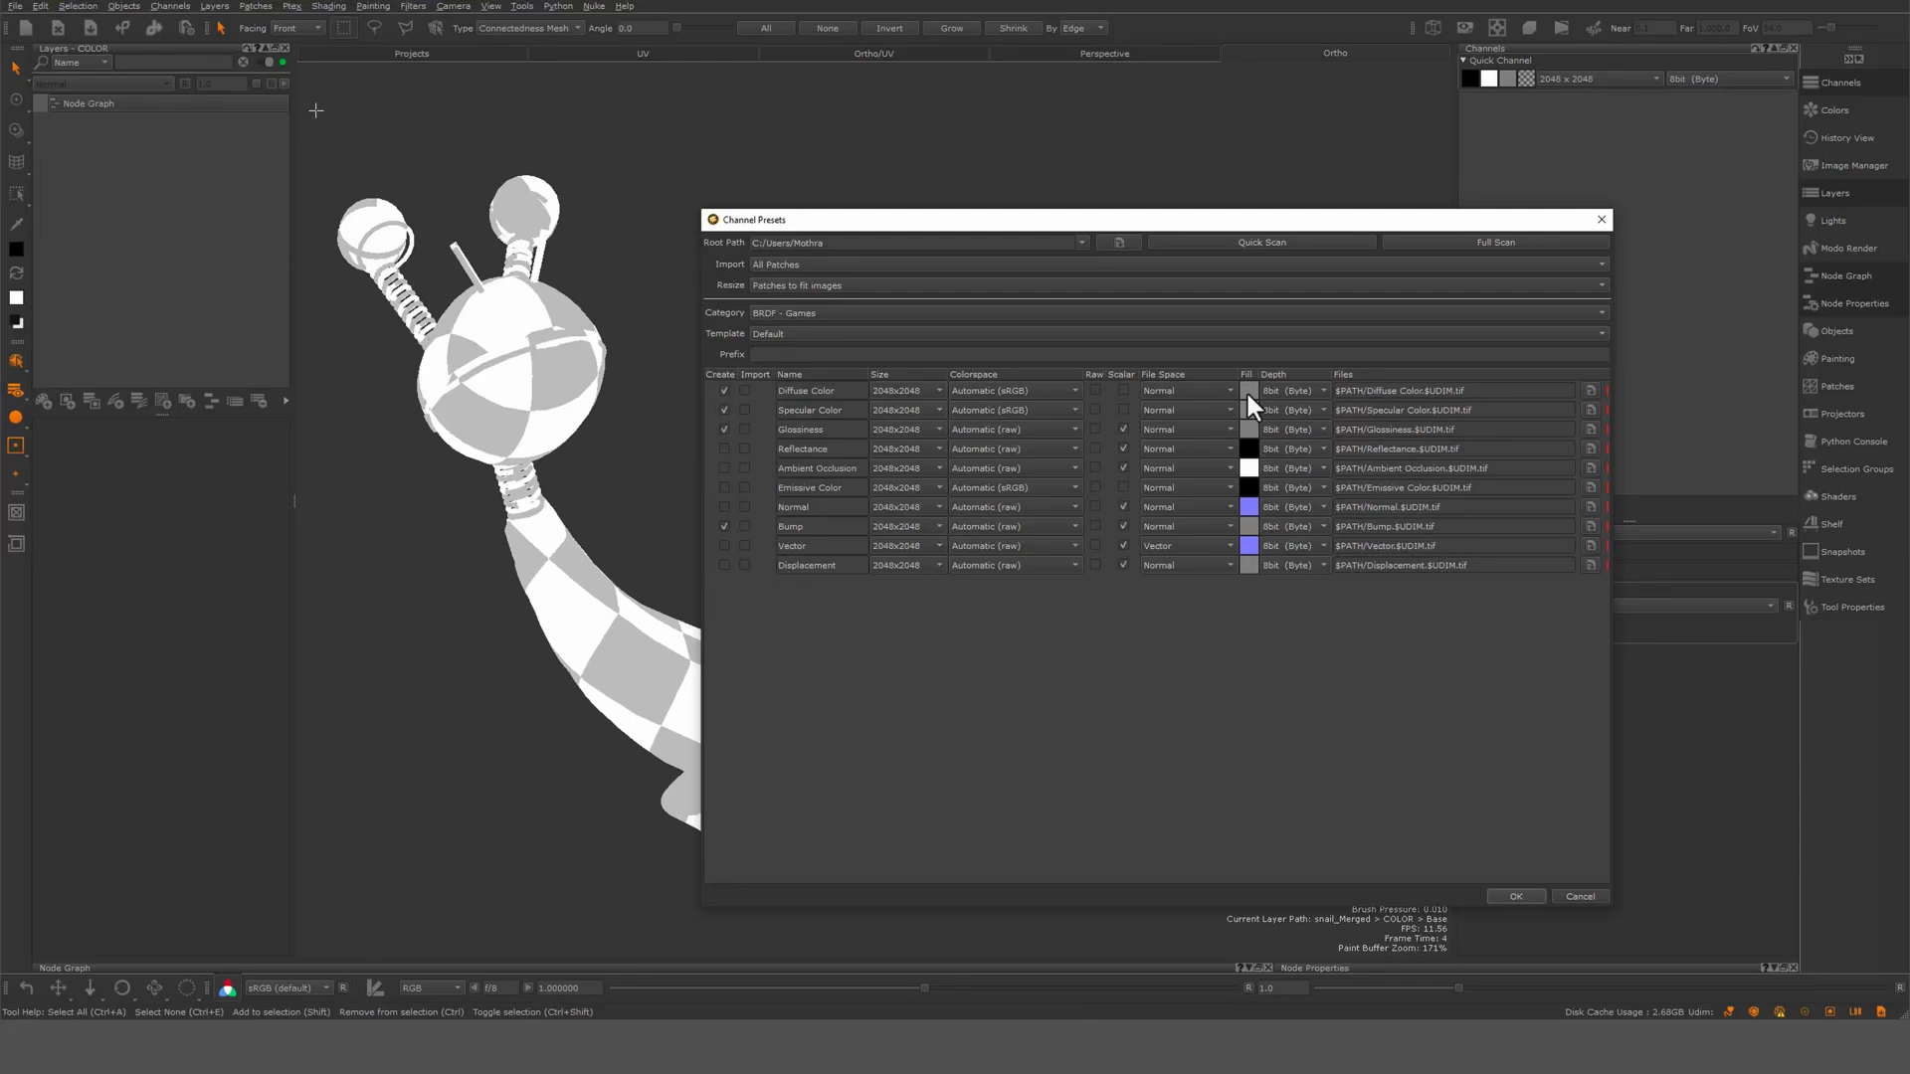
mouse_move(847, 323)
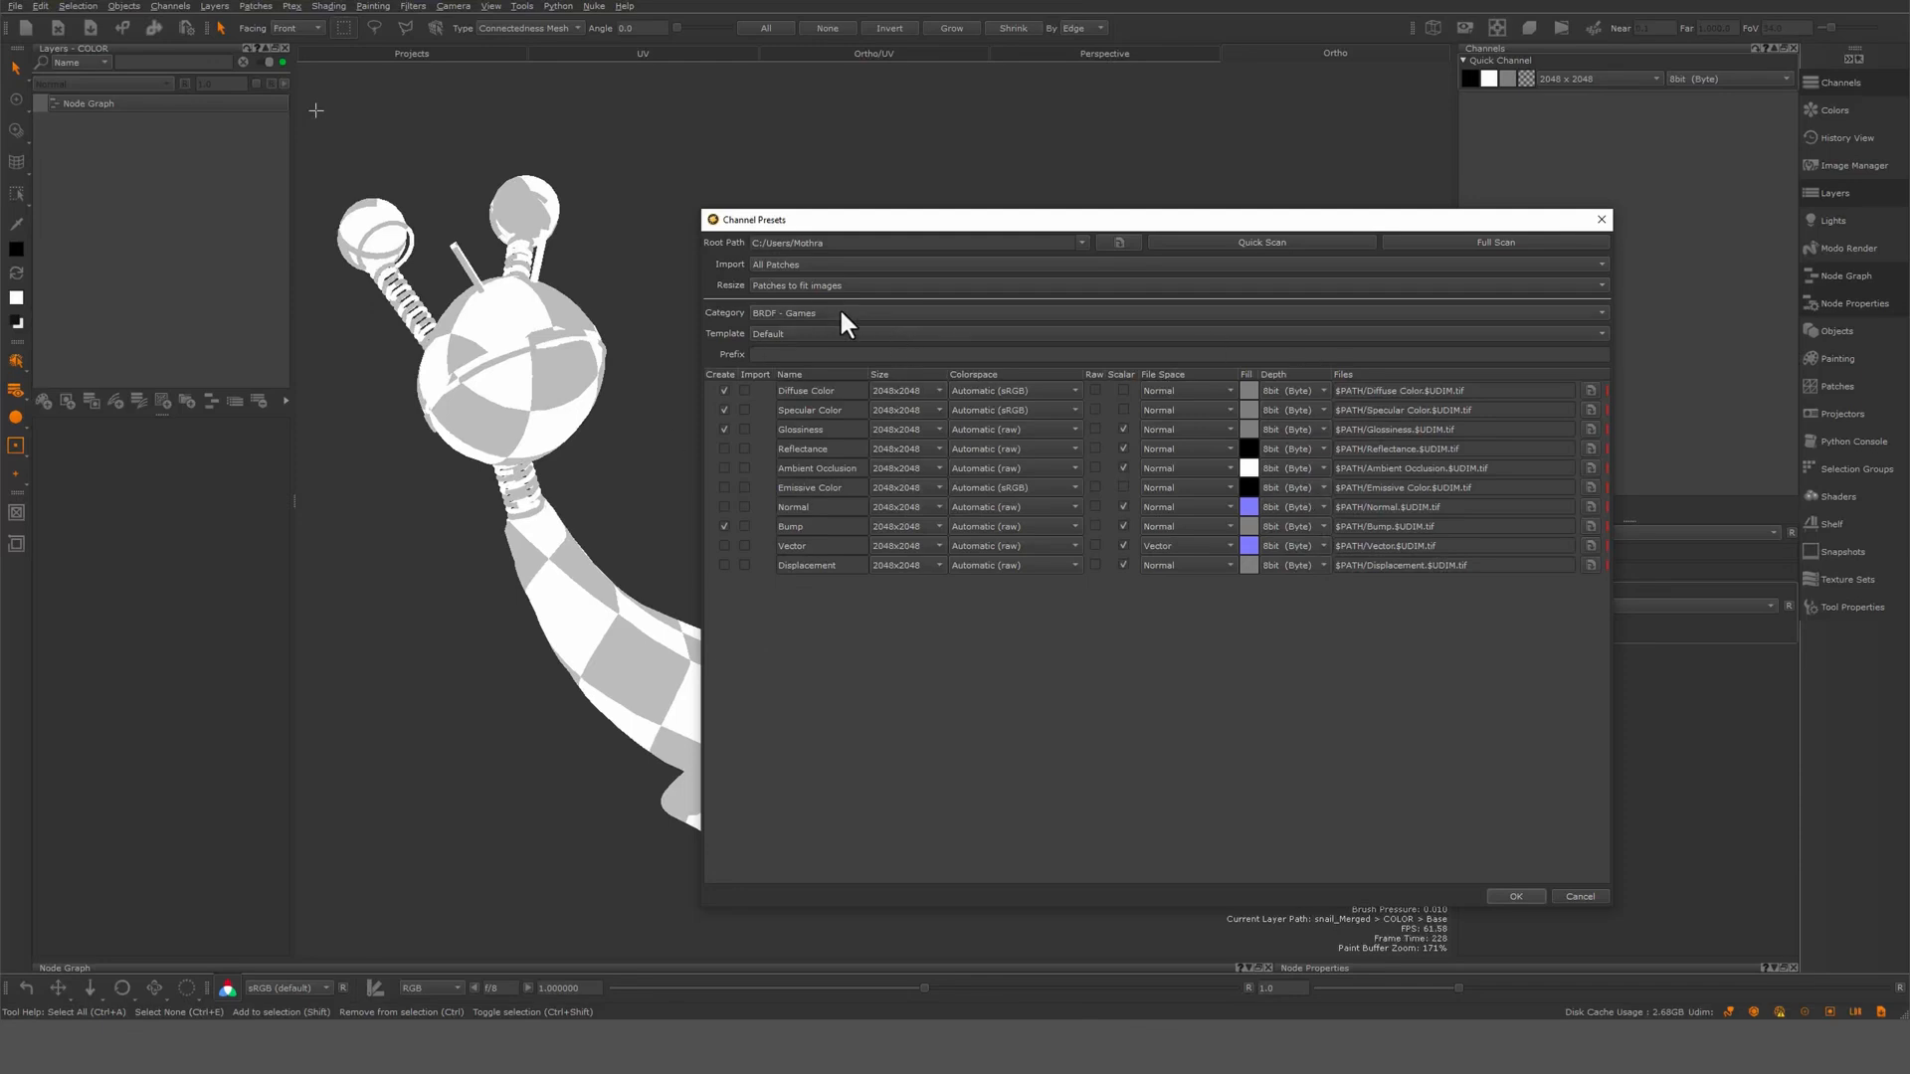
mouse_move(845, 352)
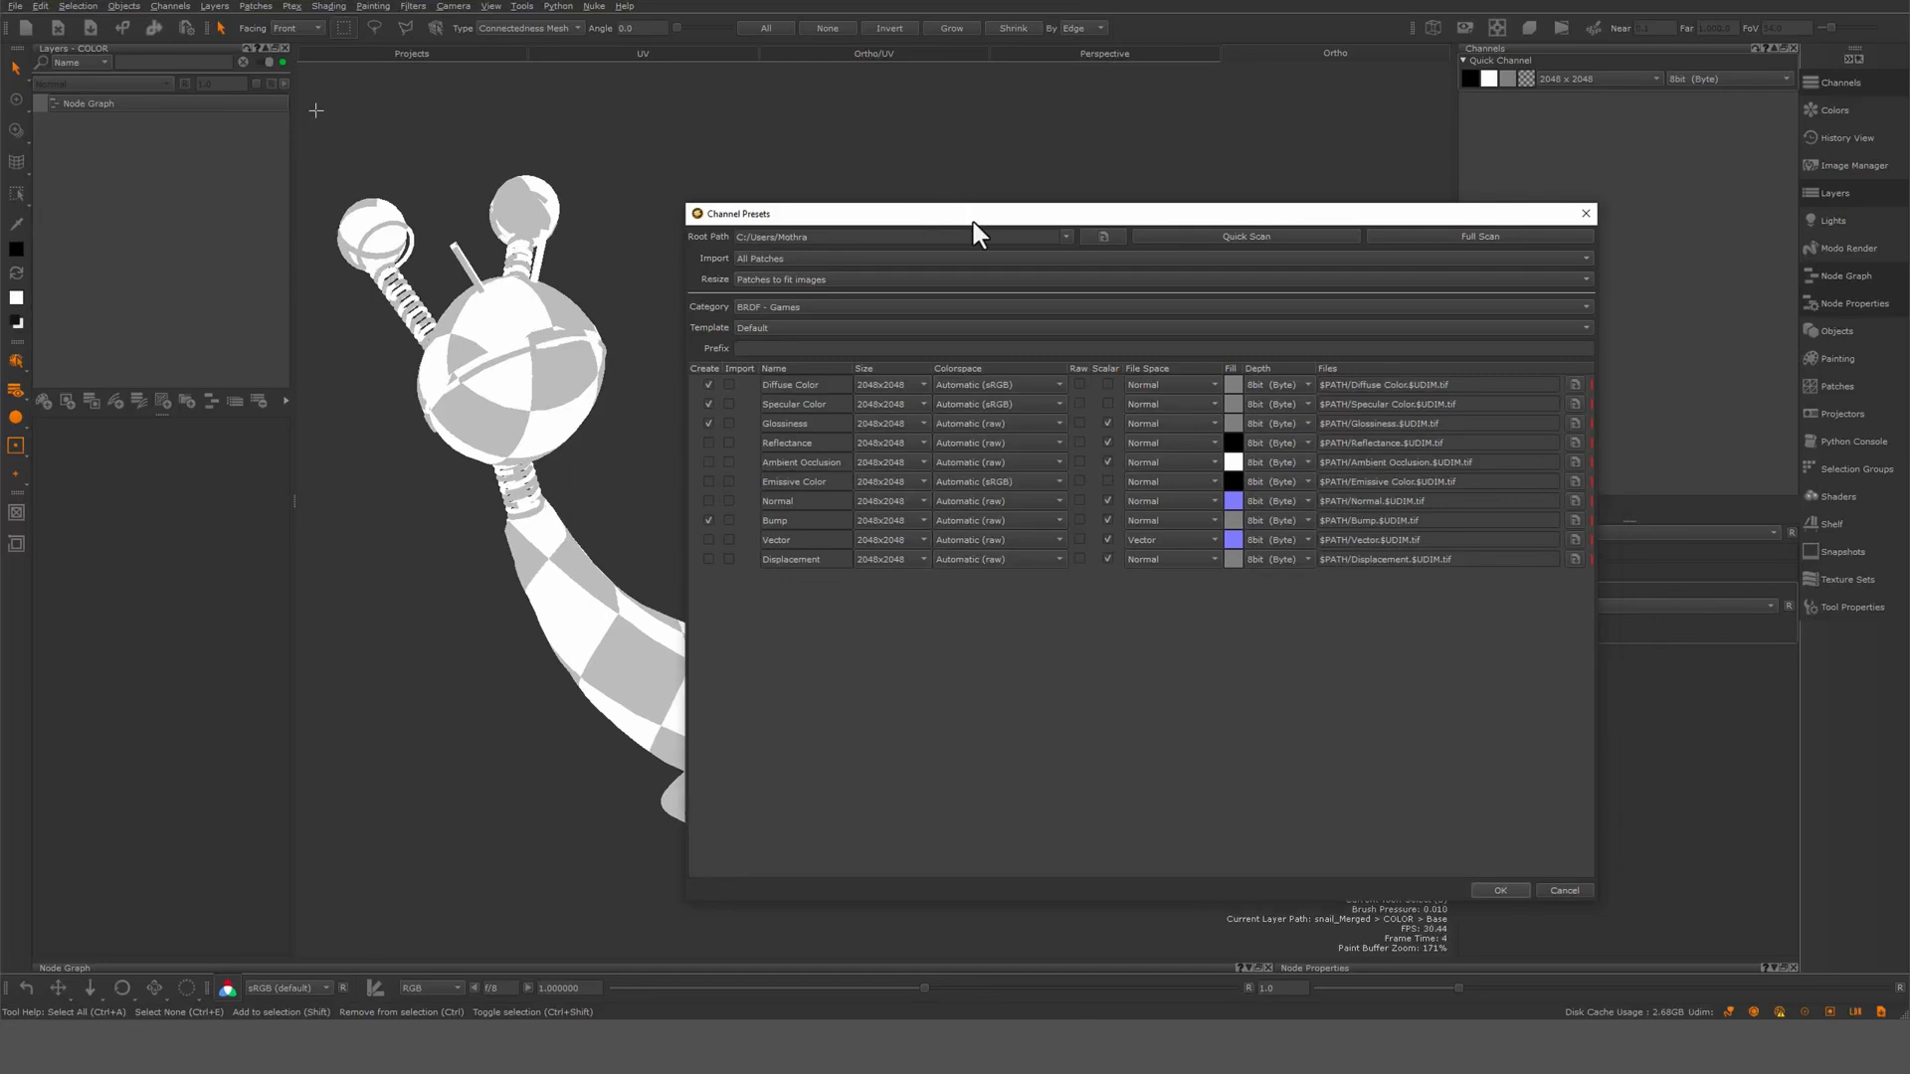
mouse_move(1090, 267)
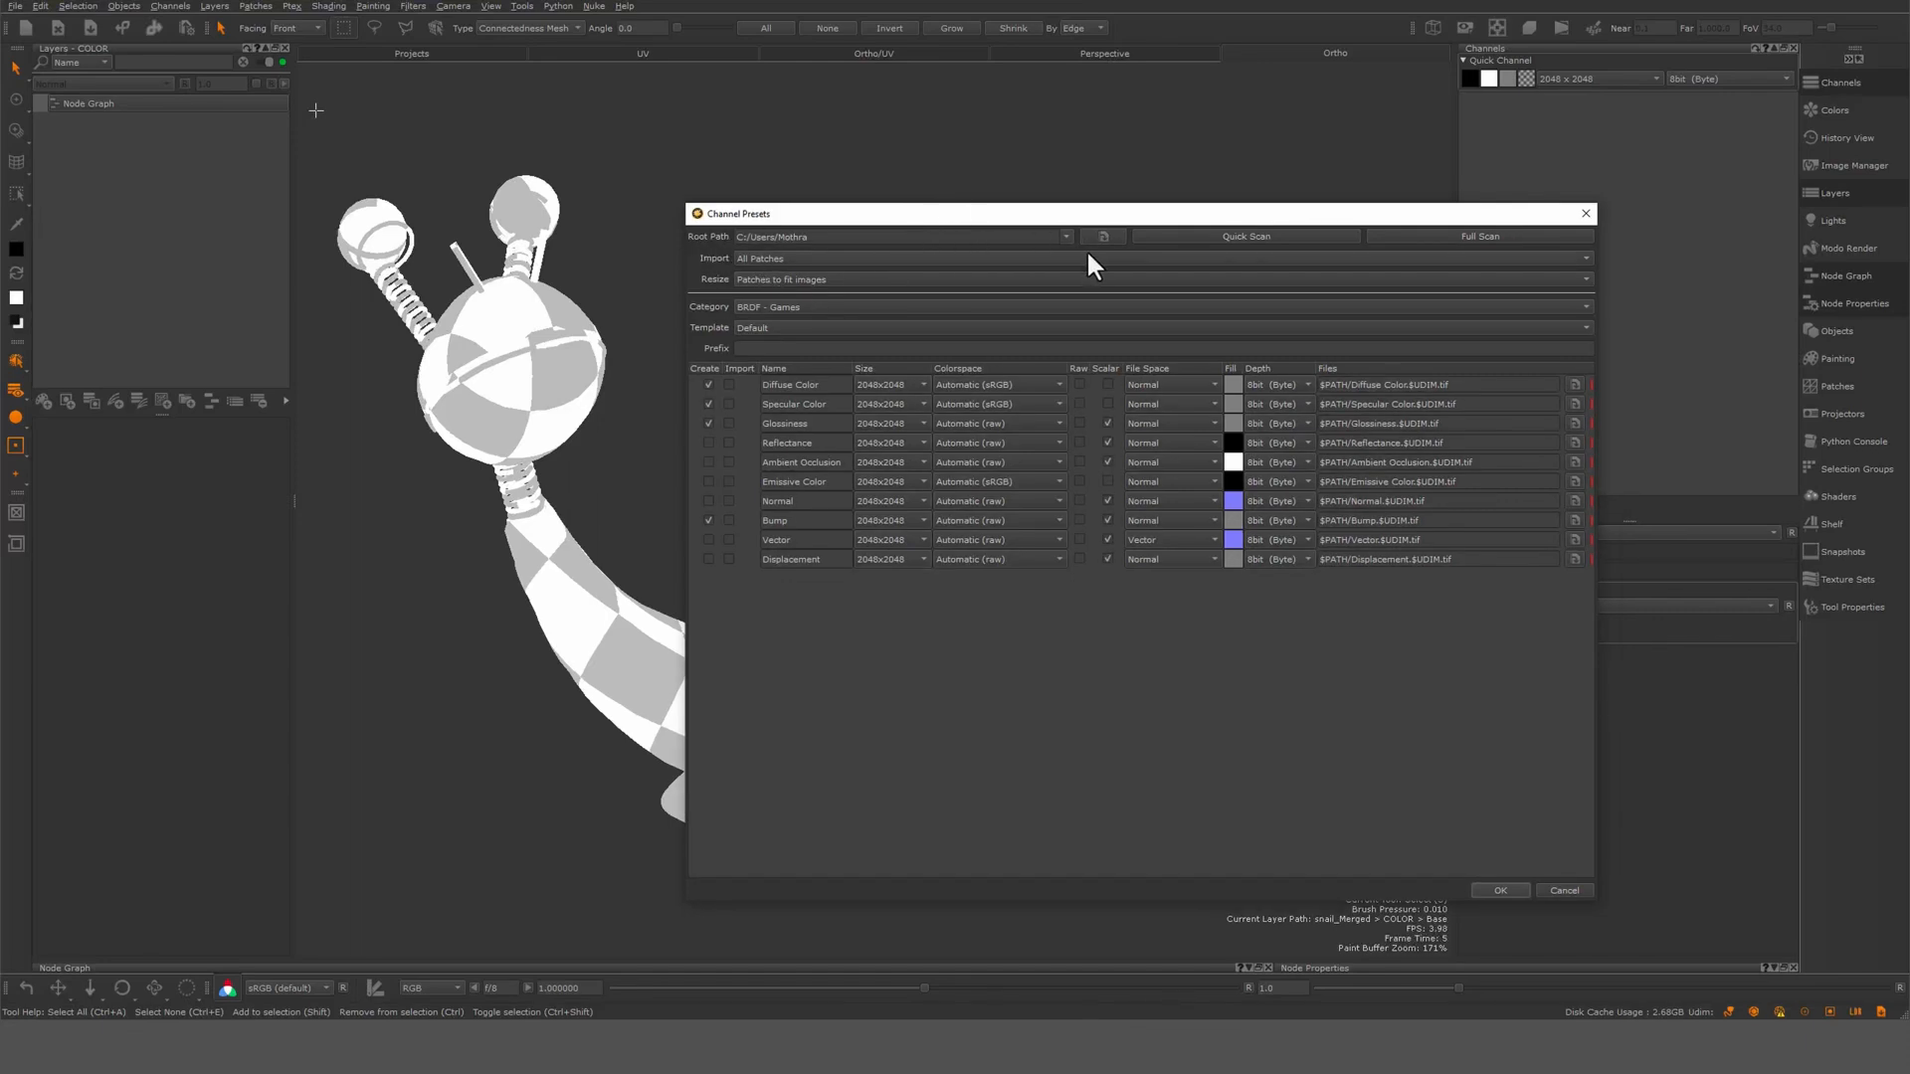
left_click(1100, 237)
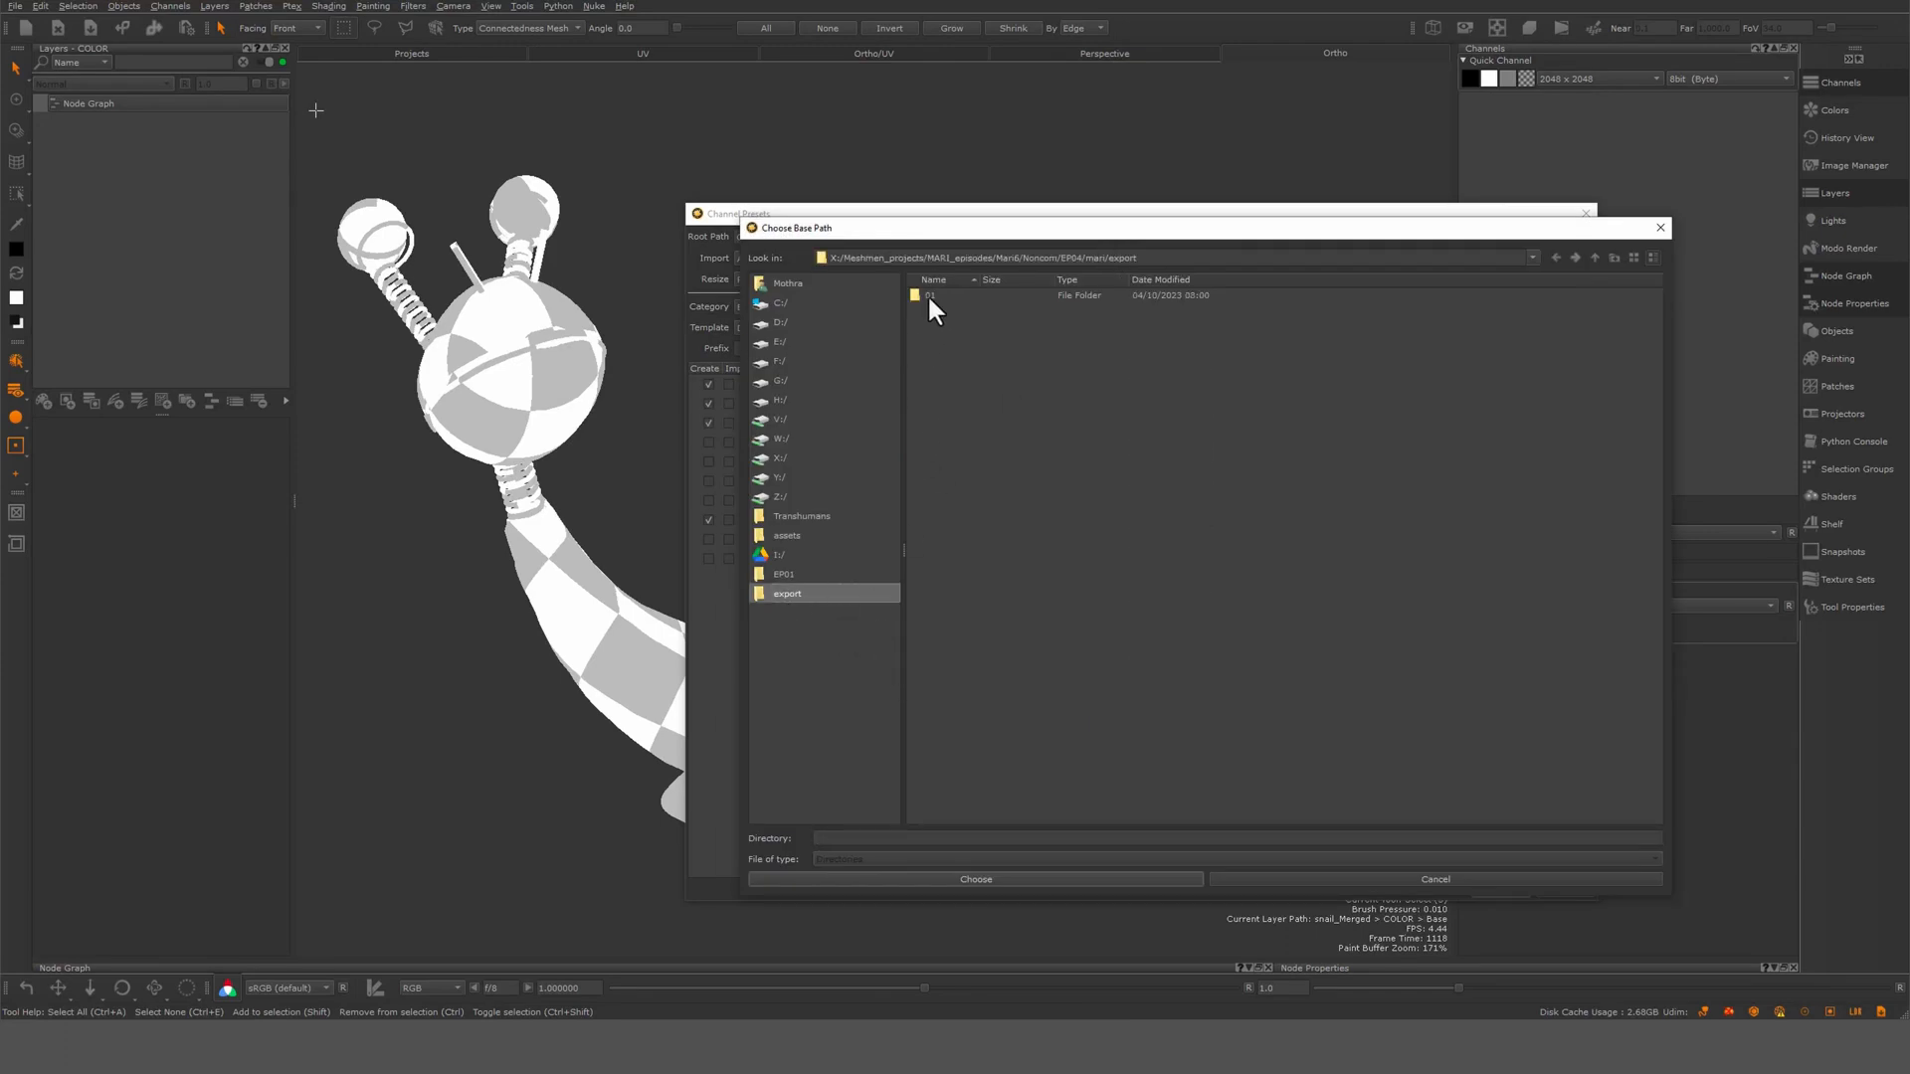
Choose the export/01 folder as the channel presets' root path
left_click(933, 295)
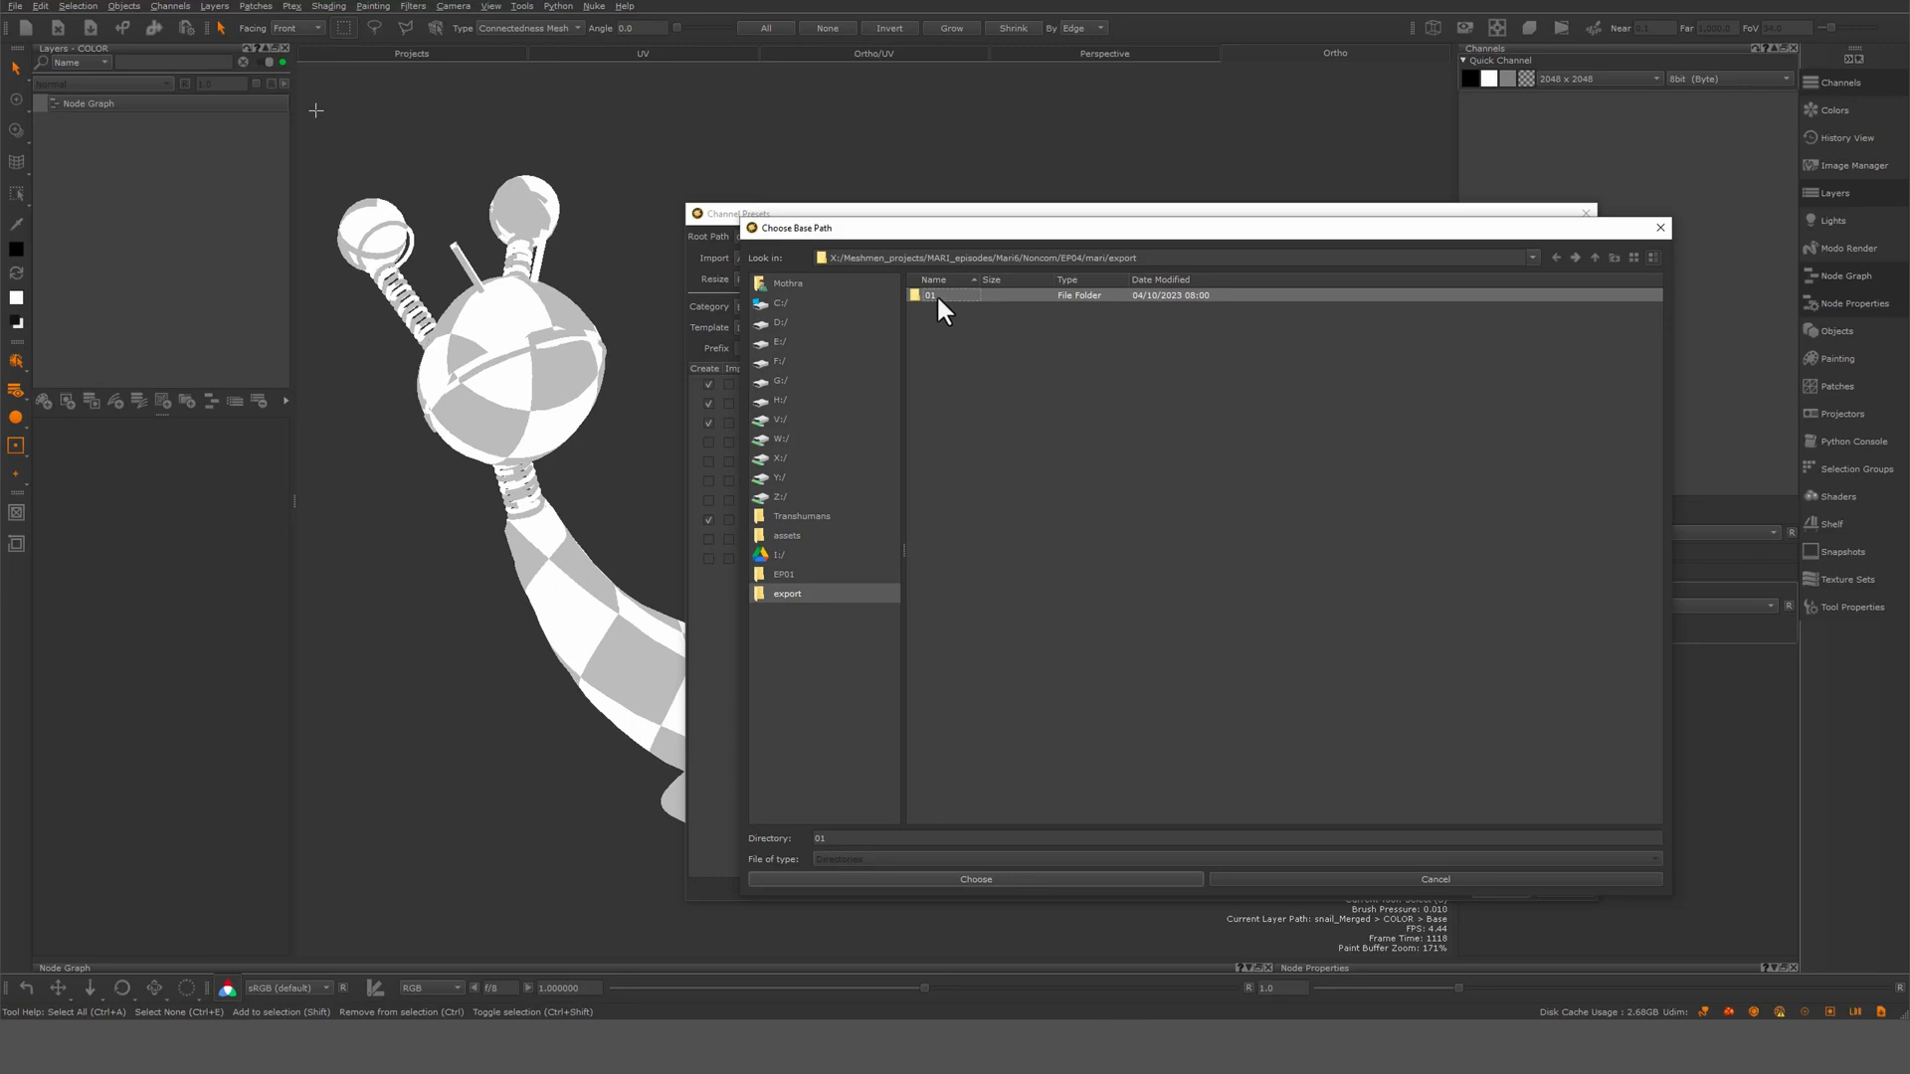
mouse_move(940, 324)
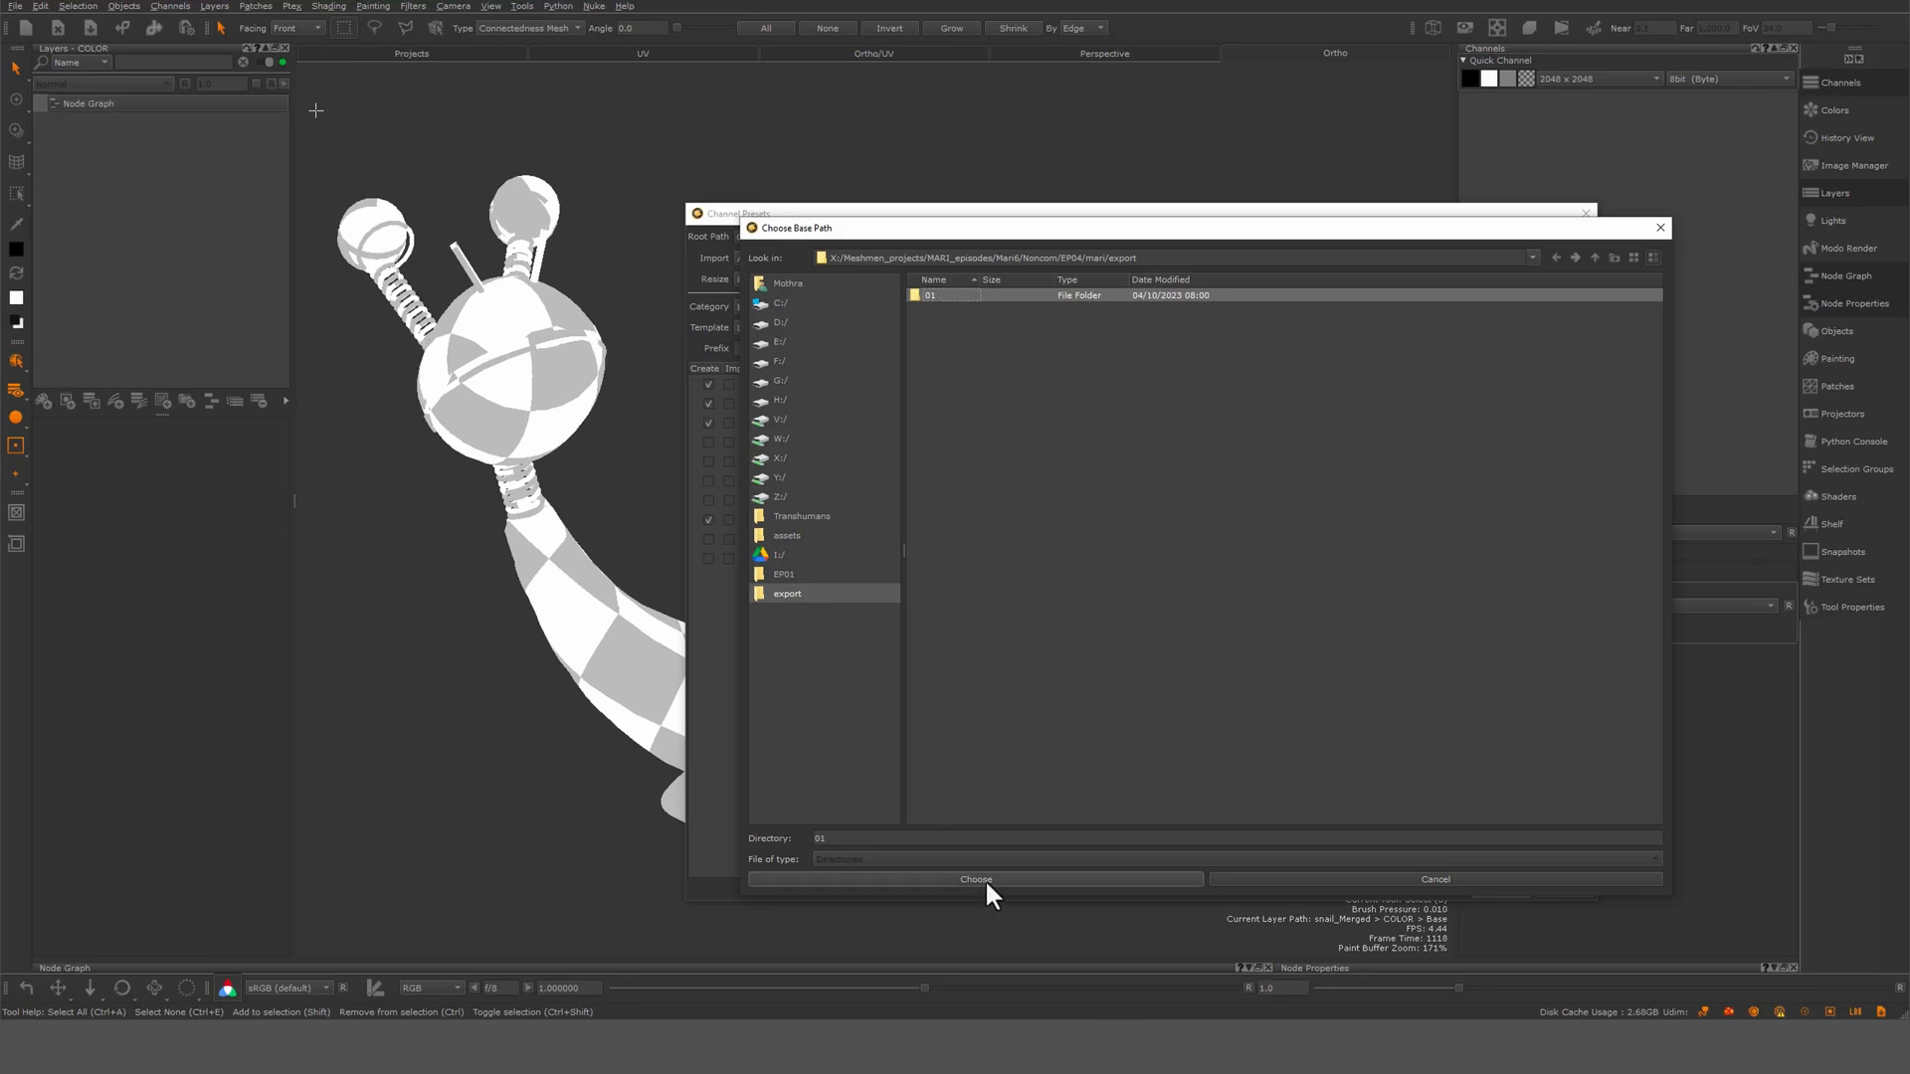
left_click(975, 880)
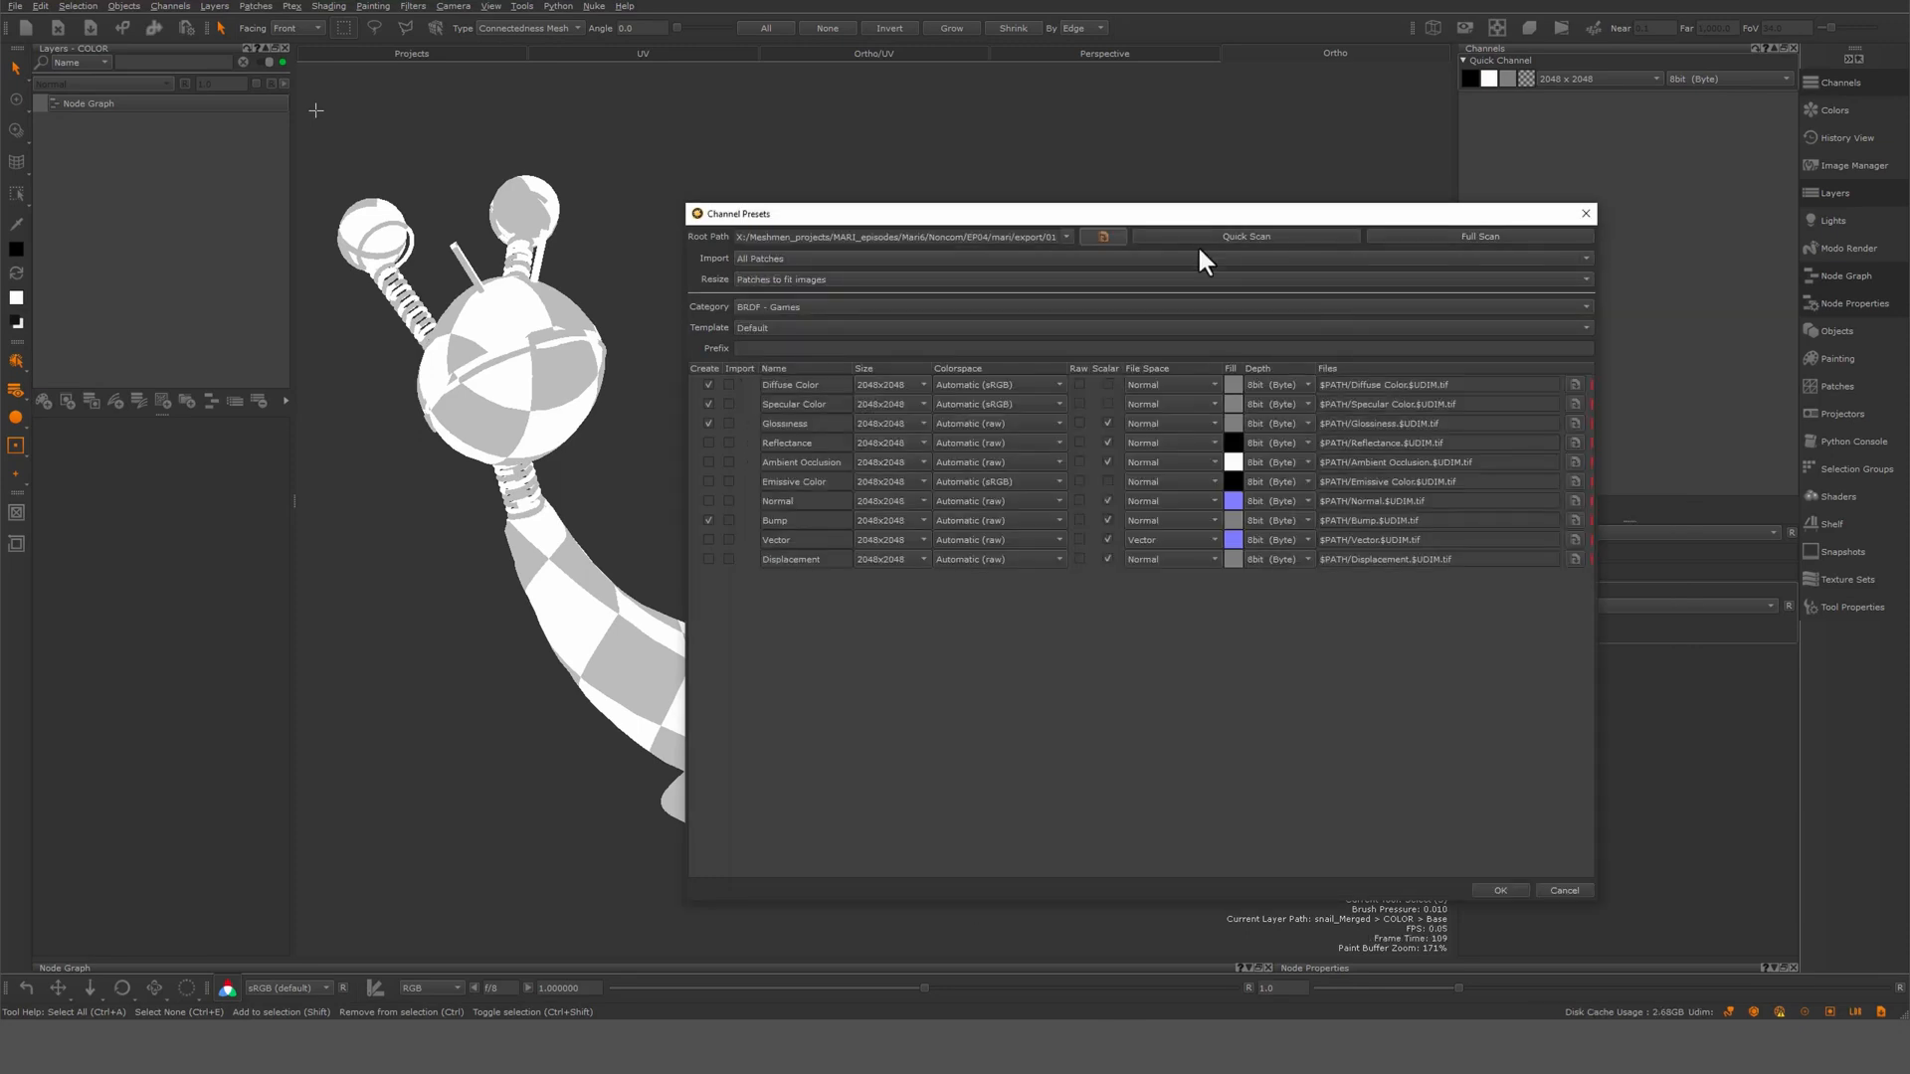
Quick Scan the folder, import Roughness, and mark Bump and Roughness as scalar
left_click(1244, 236)
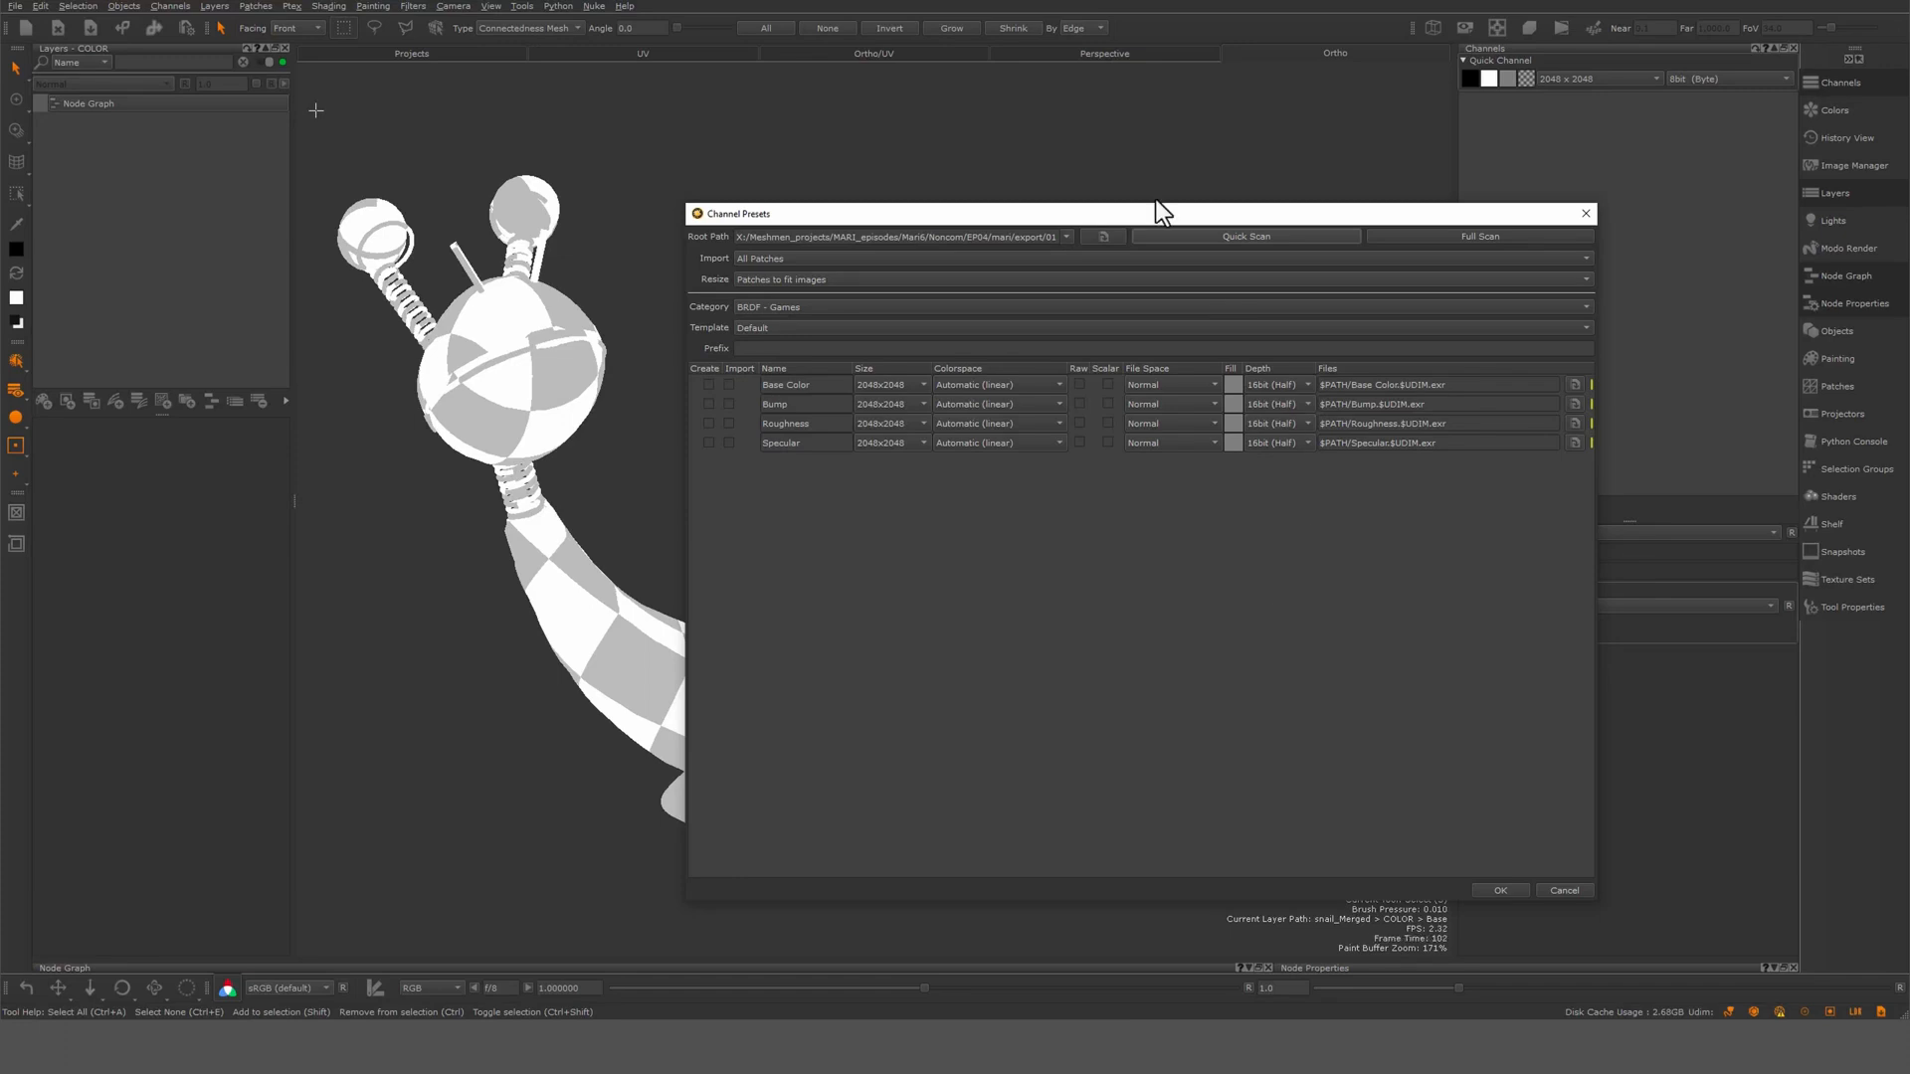
mouse_move(869, 494)
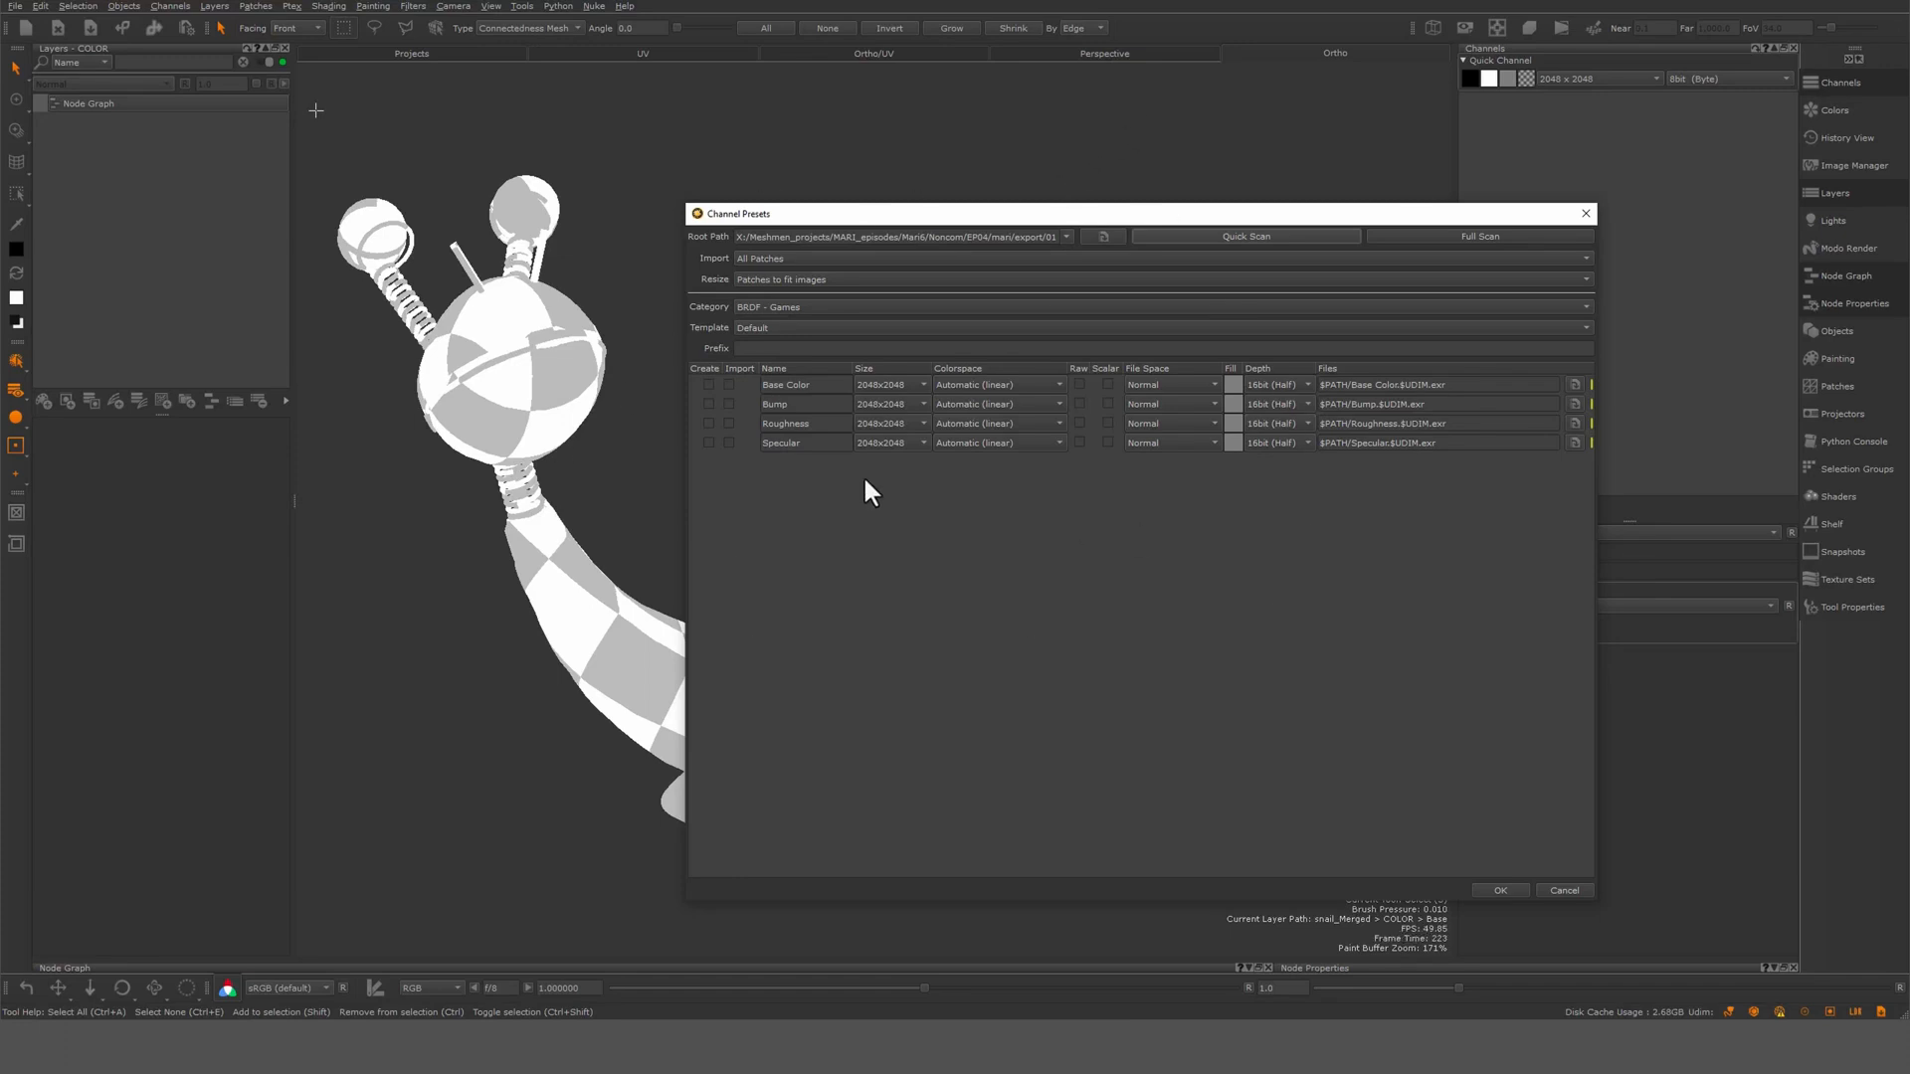
mouse_move(837, 501)
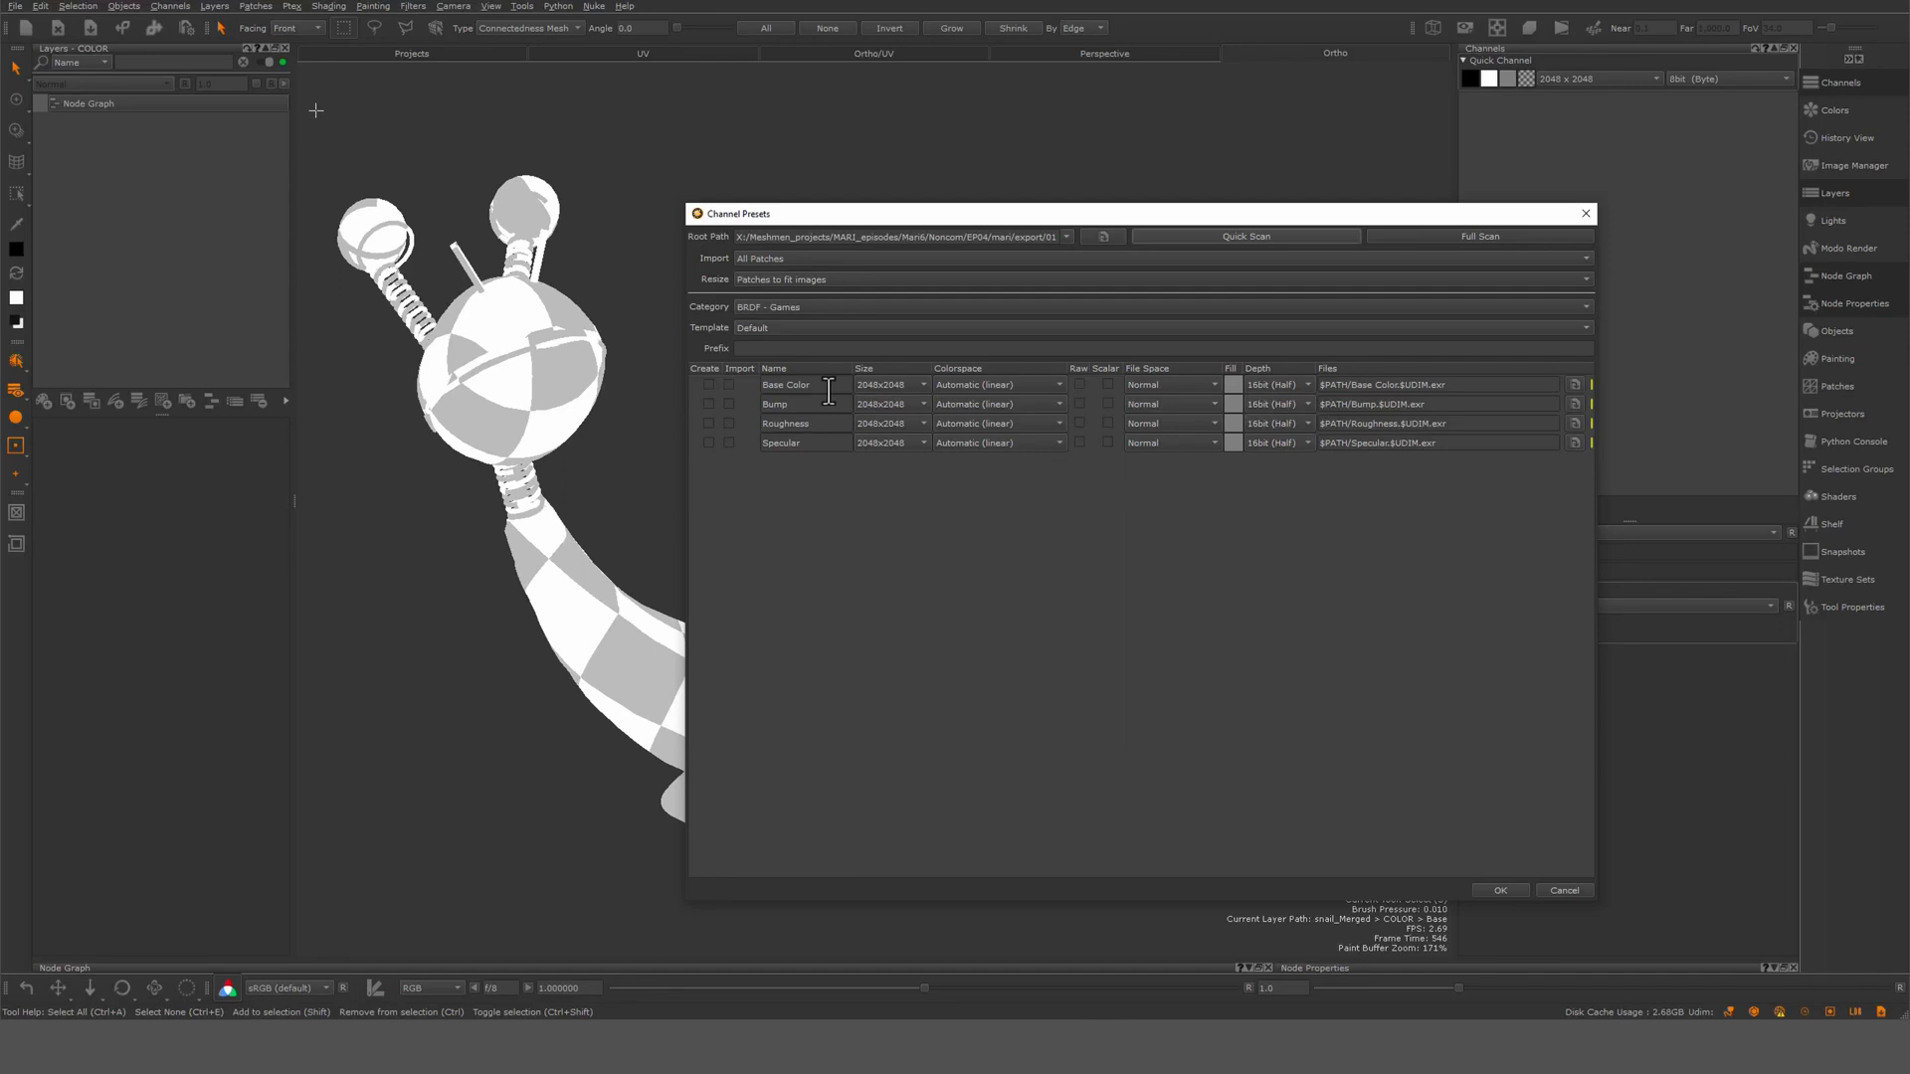
mouse_move(819, 473)
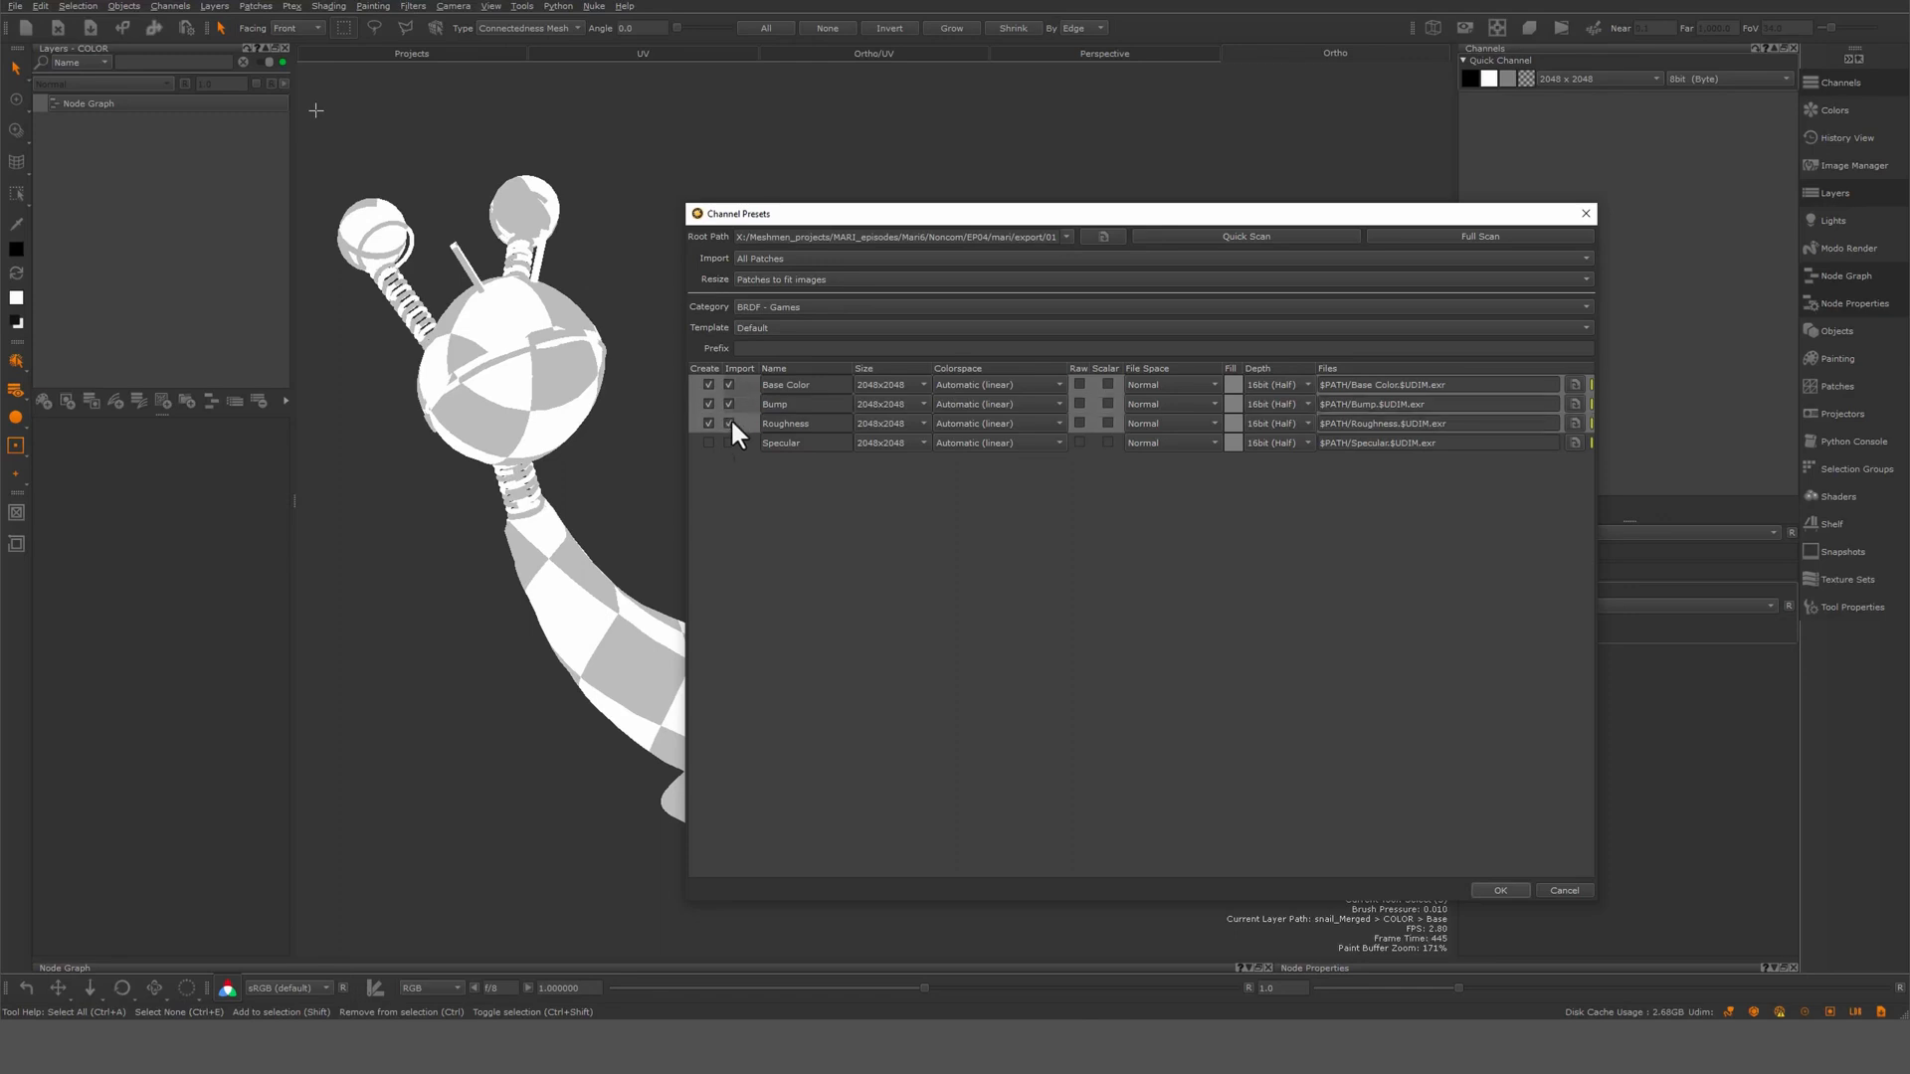
left_click(728, 423)
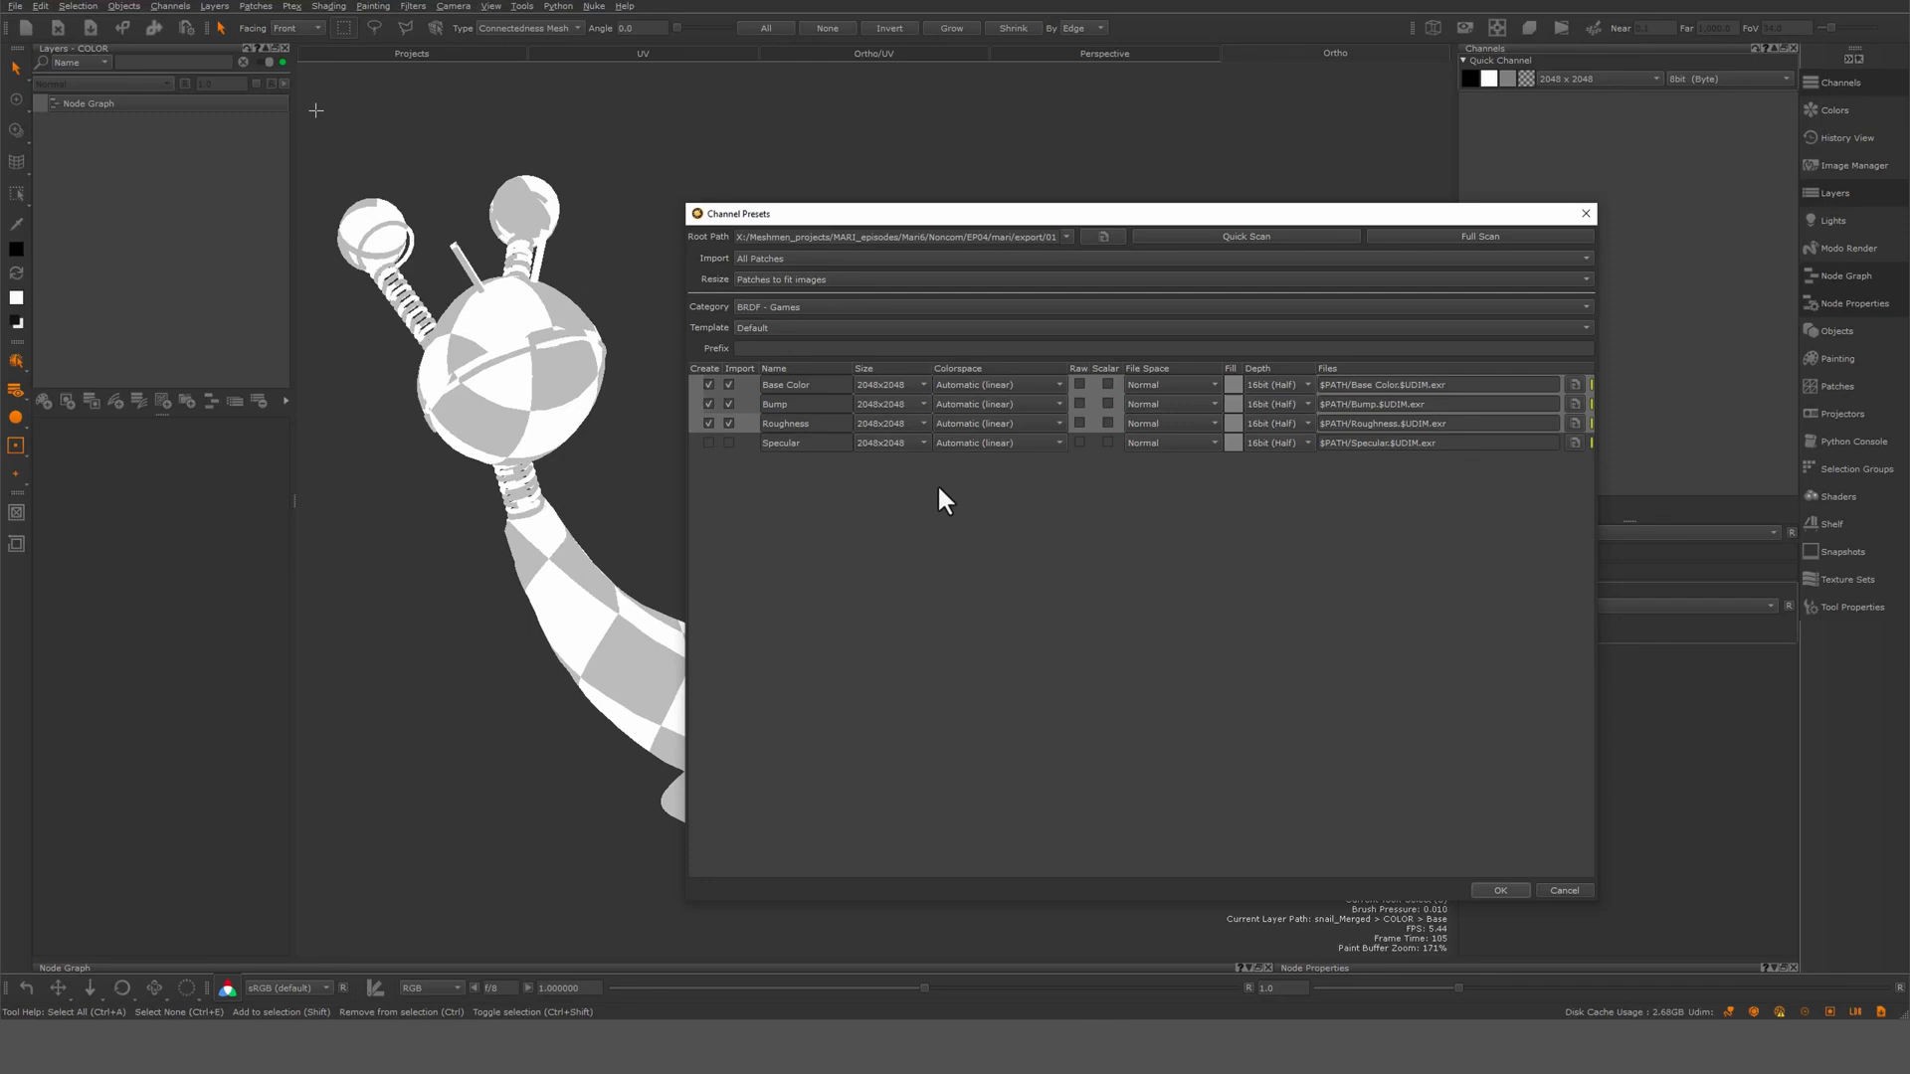
mouse_move(1067, 521)
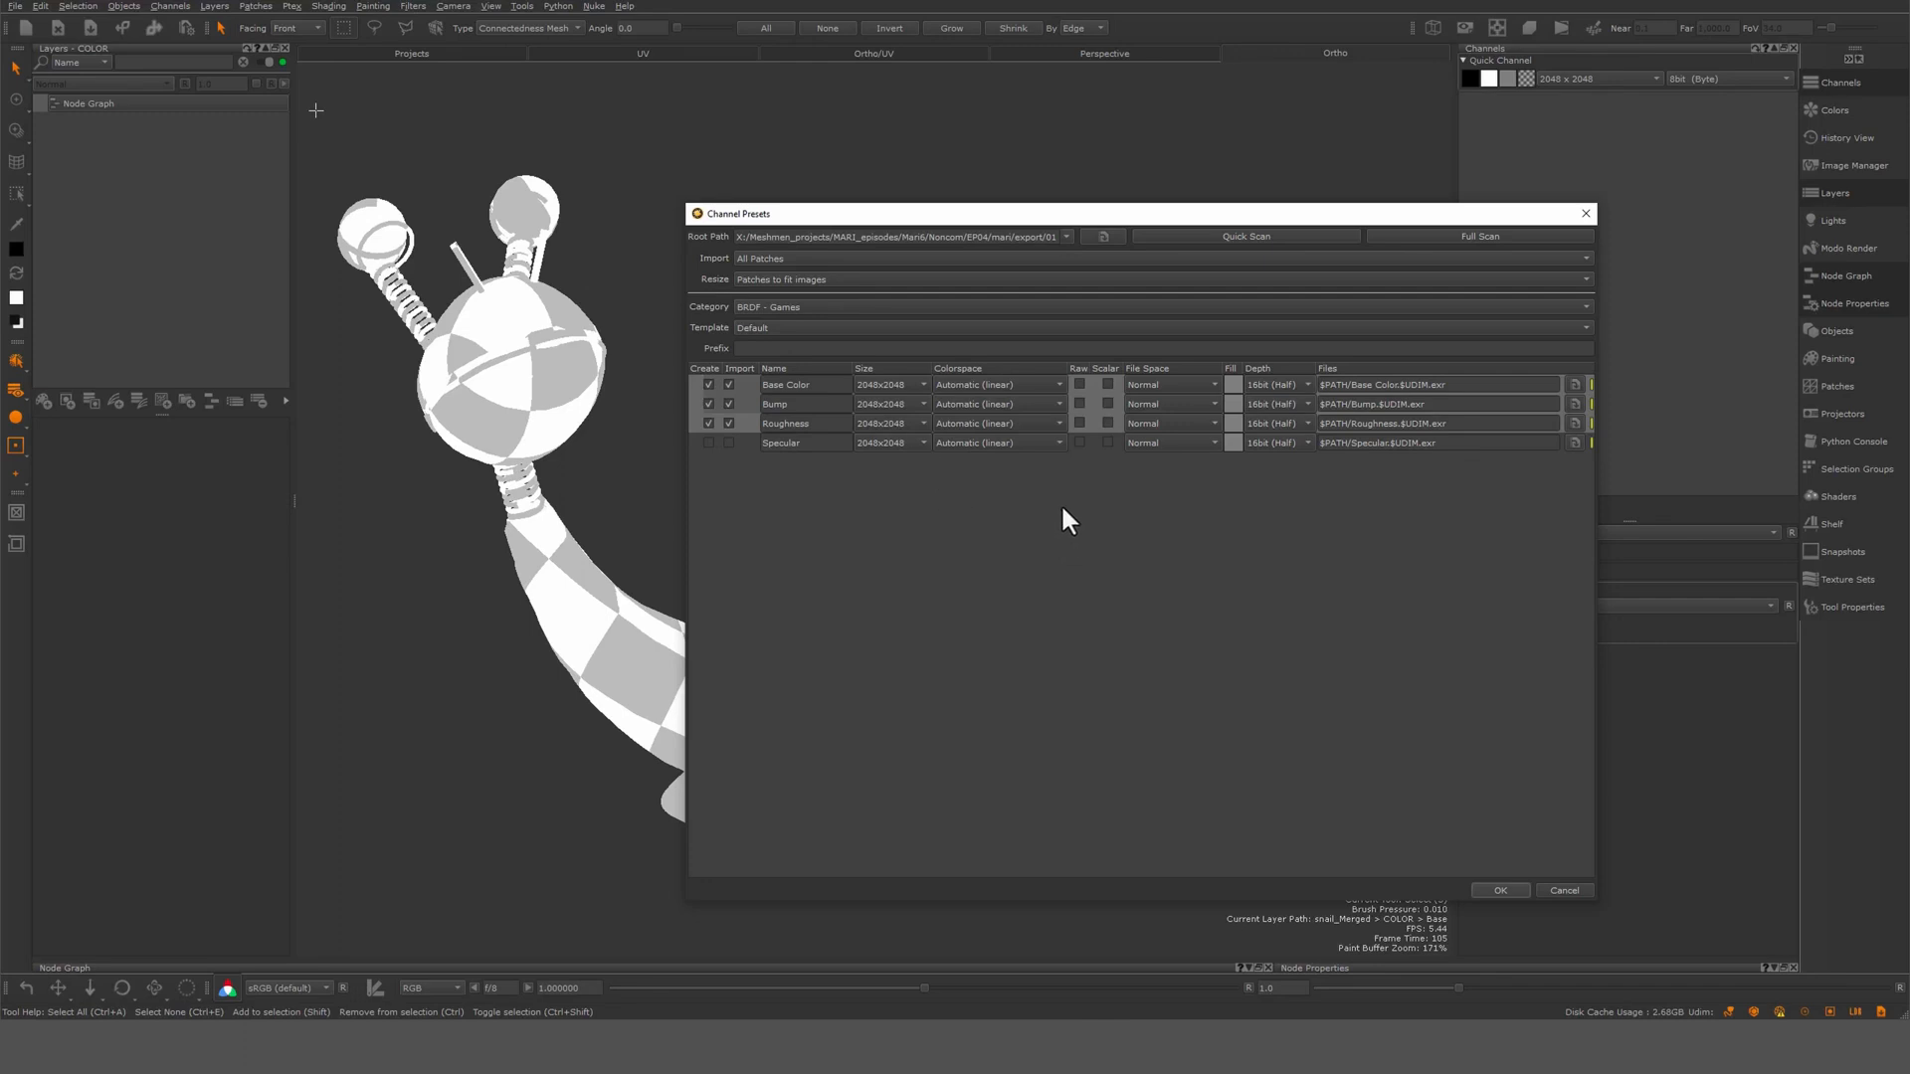
mouse_move(1033, 411)
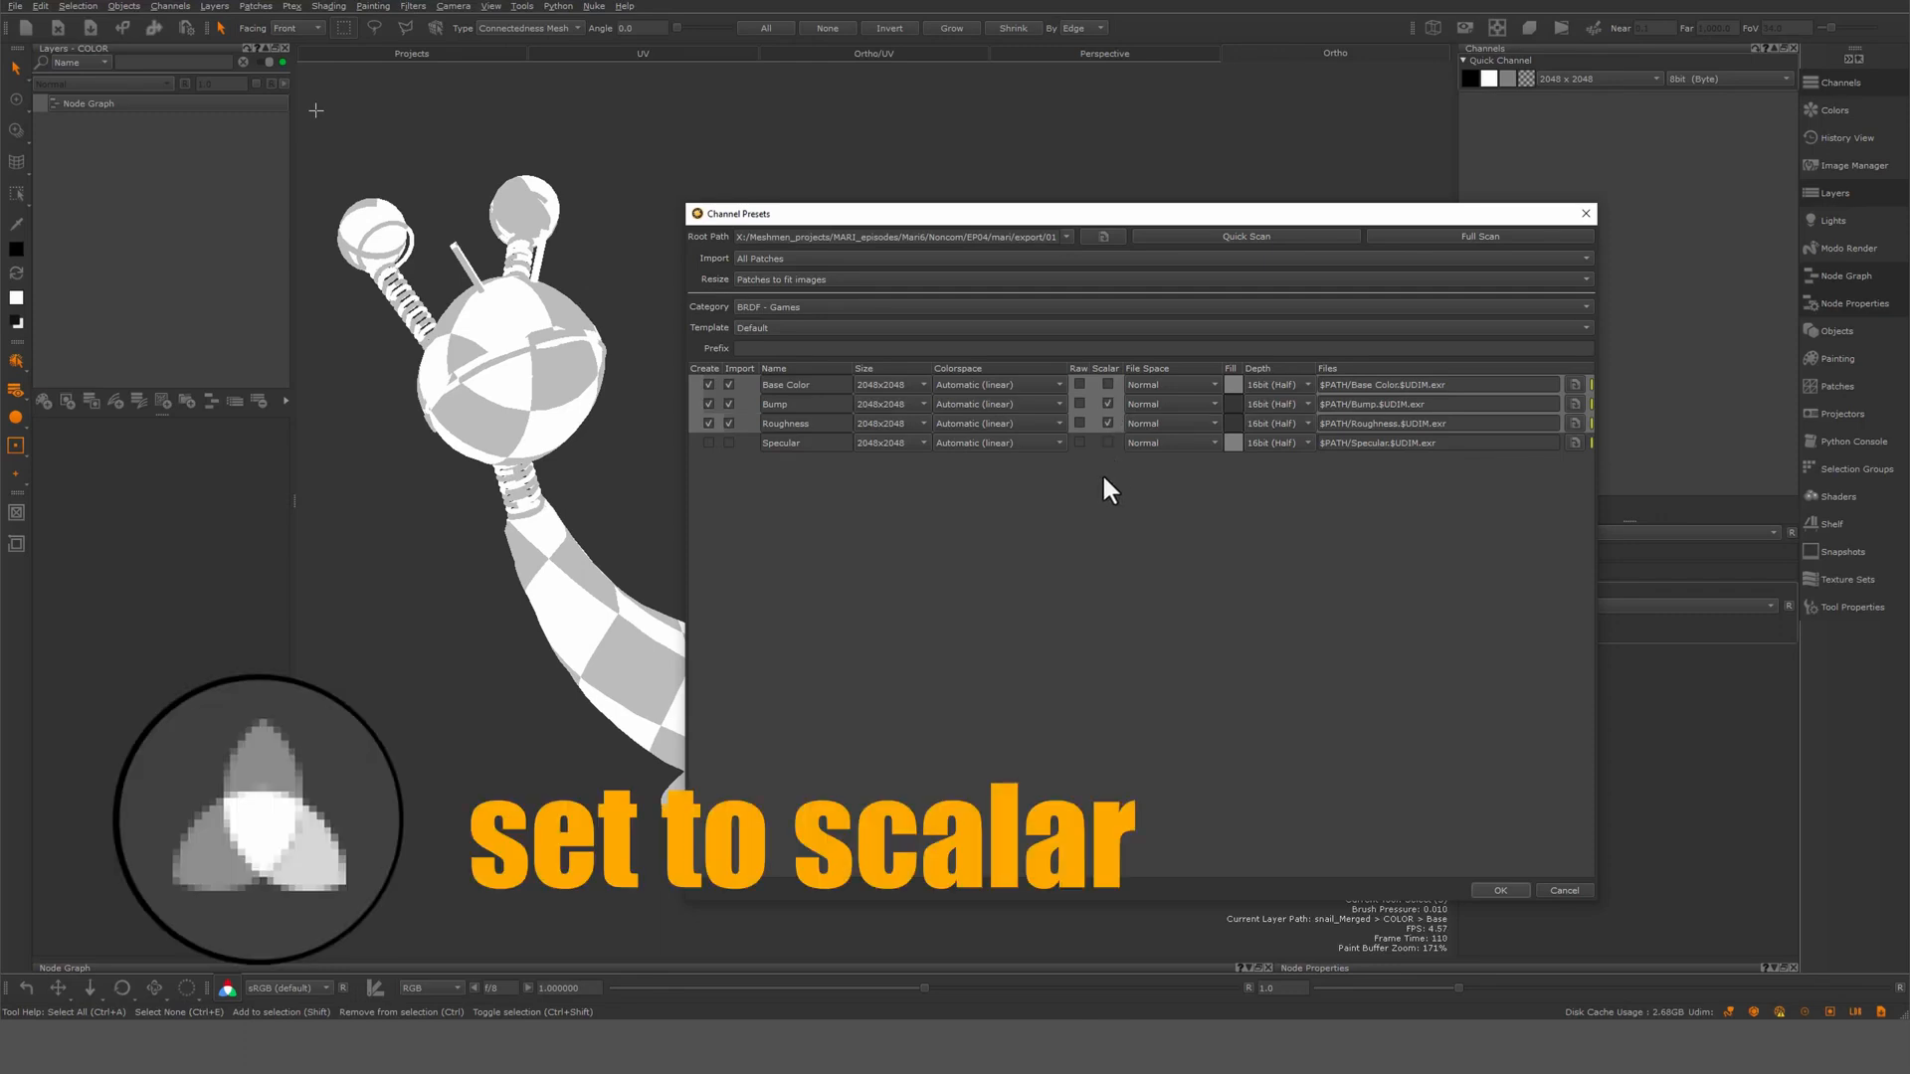
left_click(1106, 423)
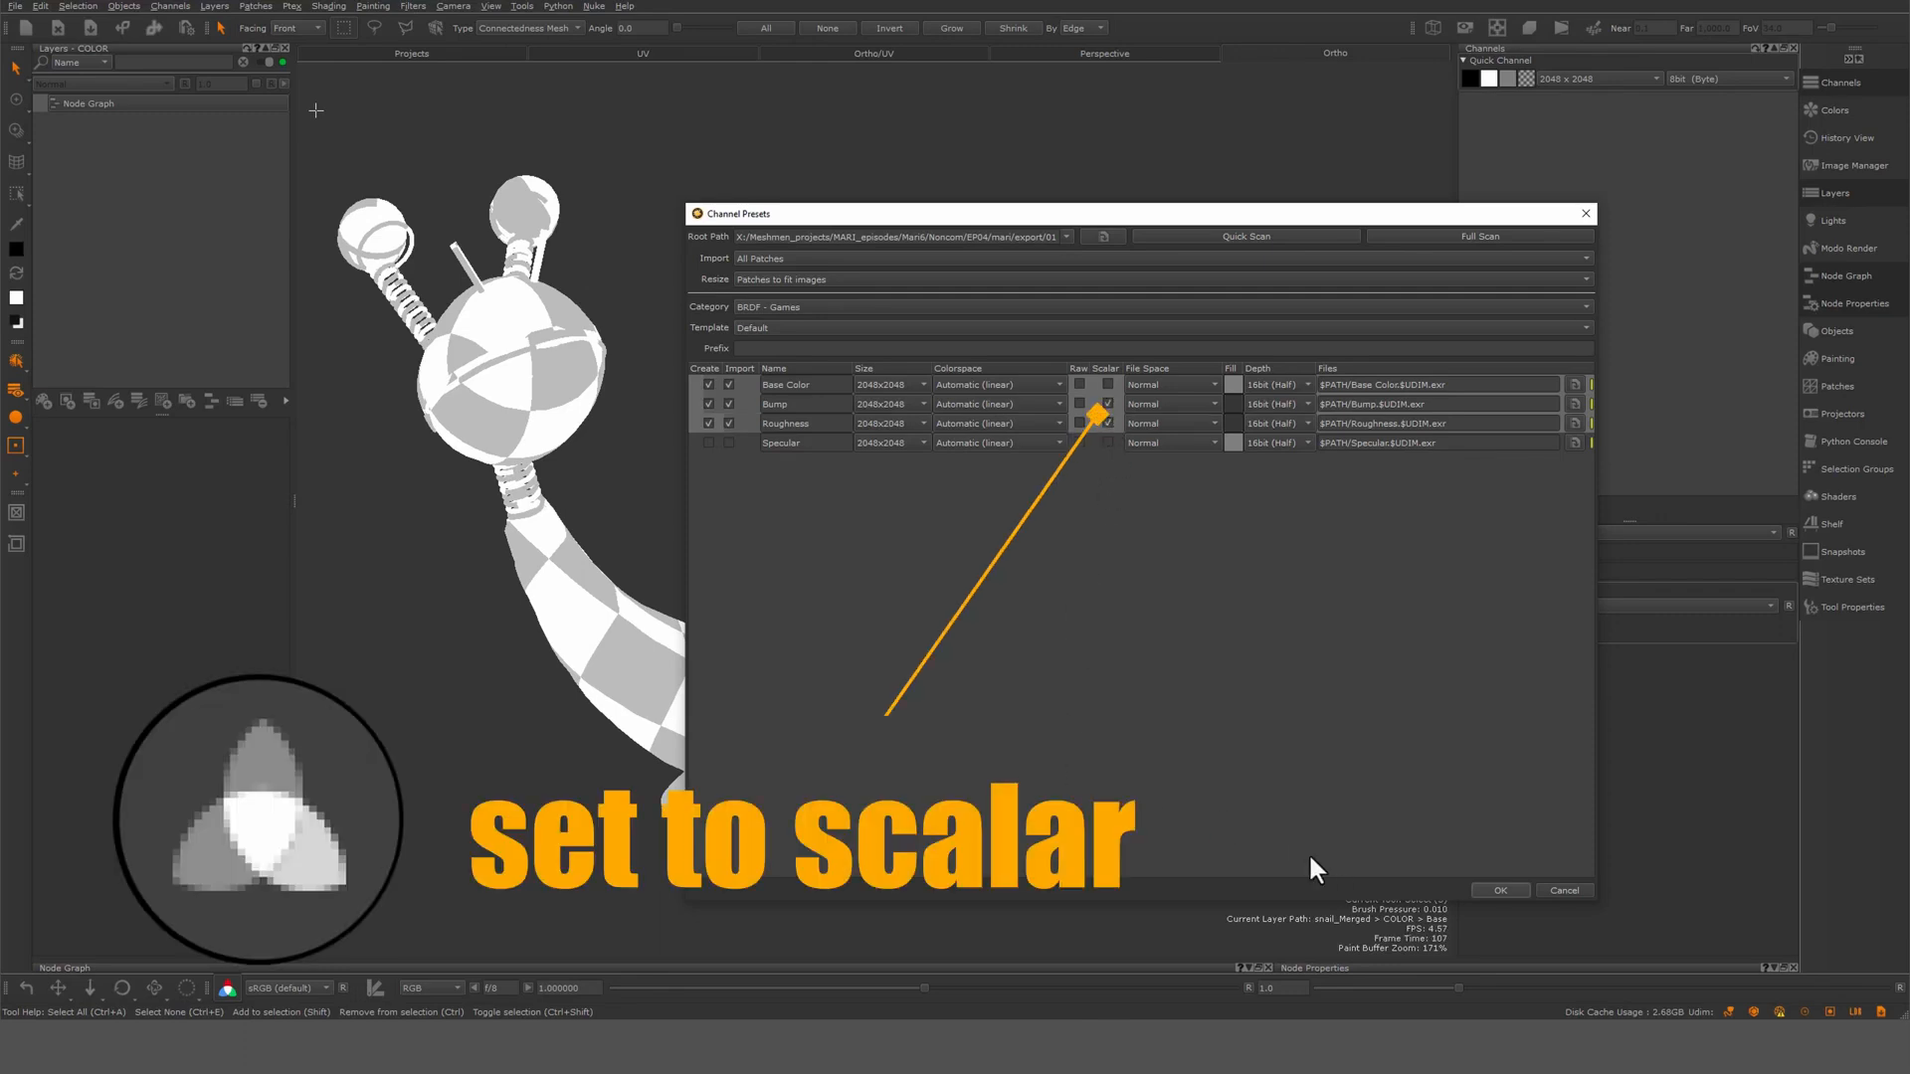
left_click(1498, 891)
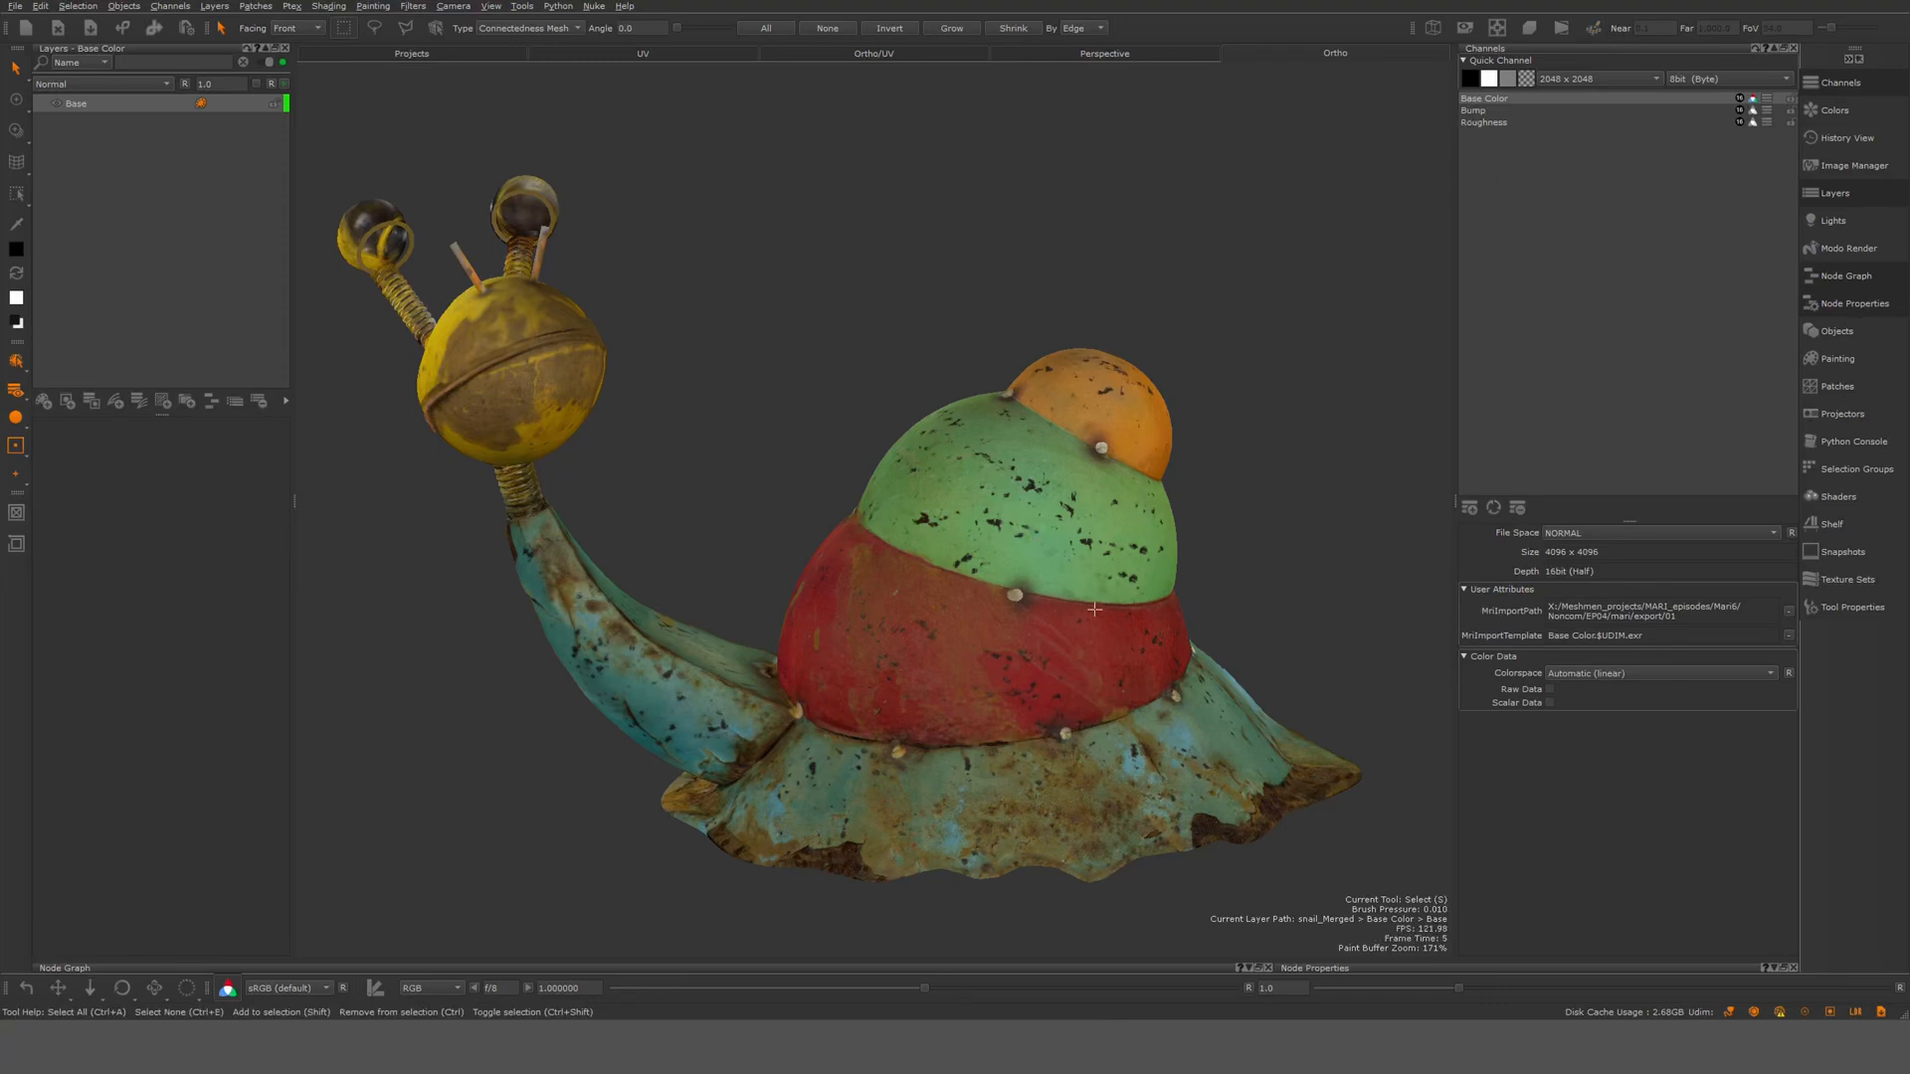
mouse_move(975, 648)
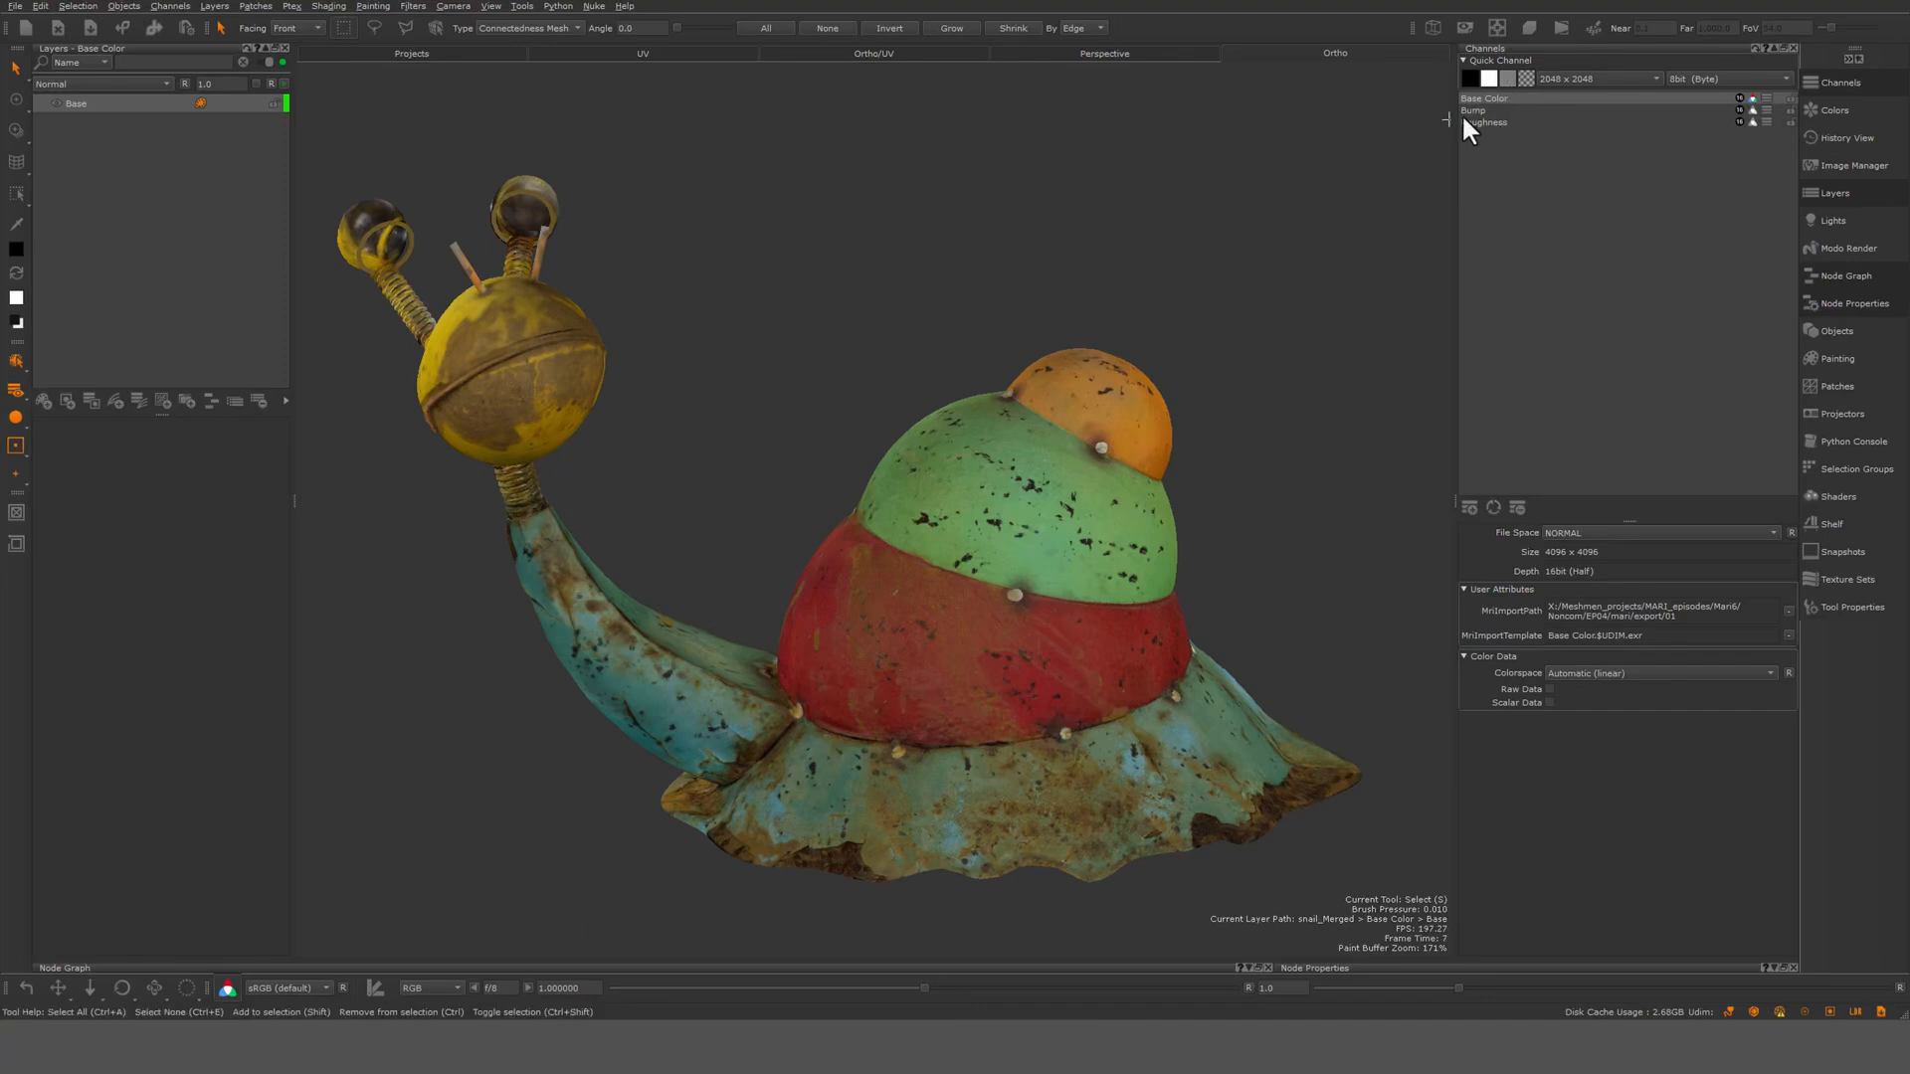
mouse_move(1488, 123)
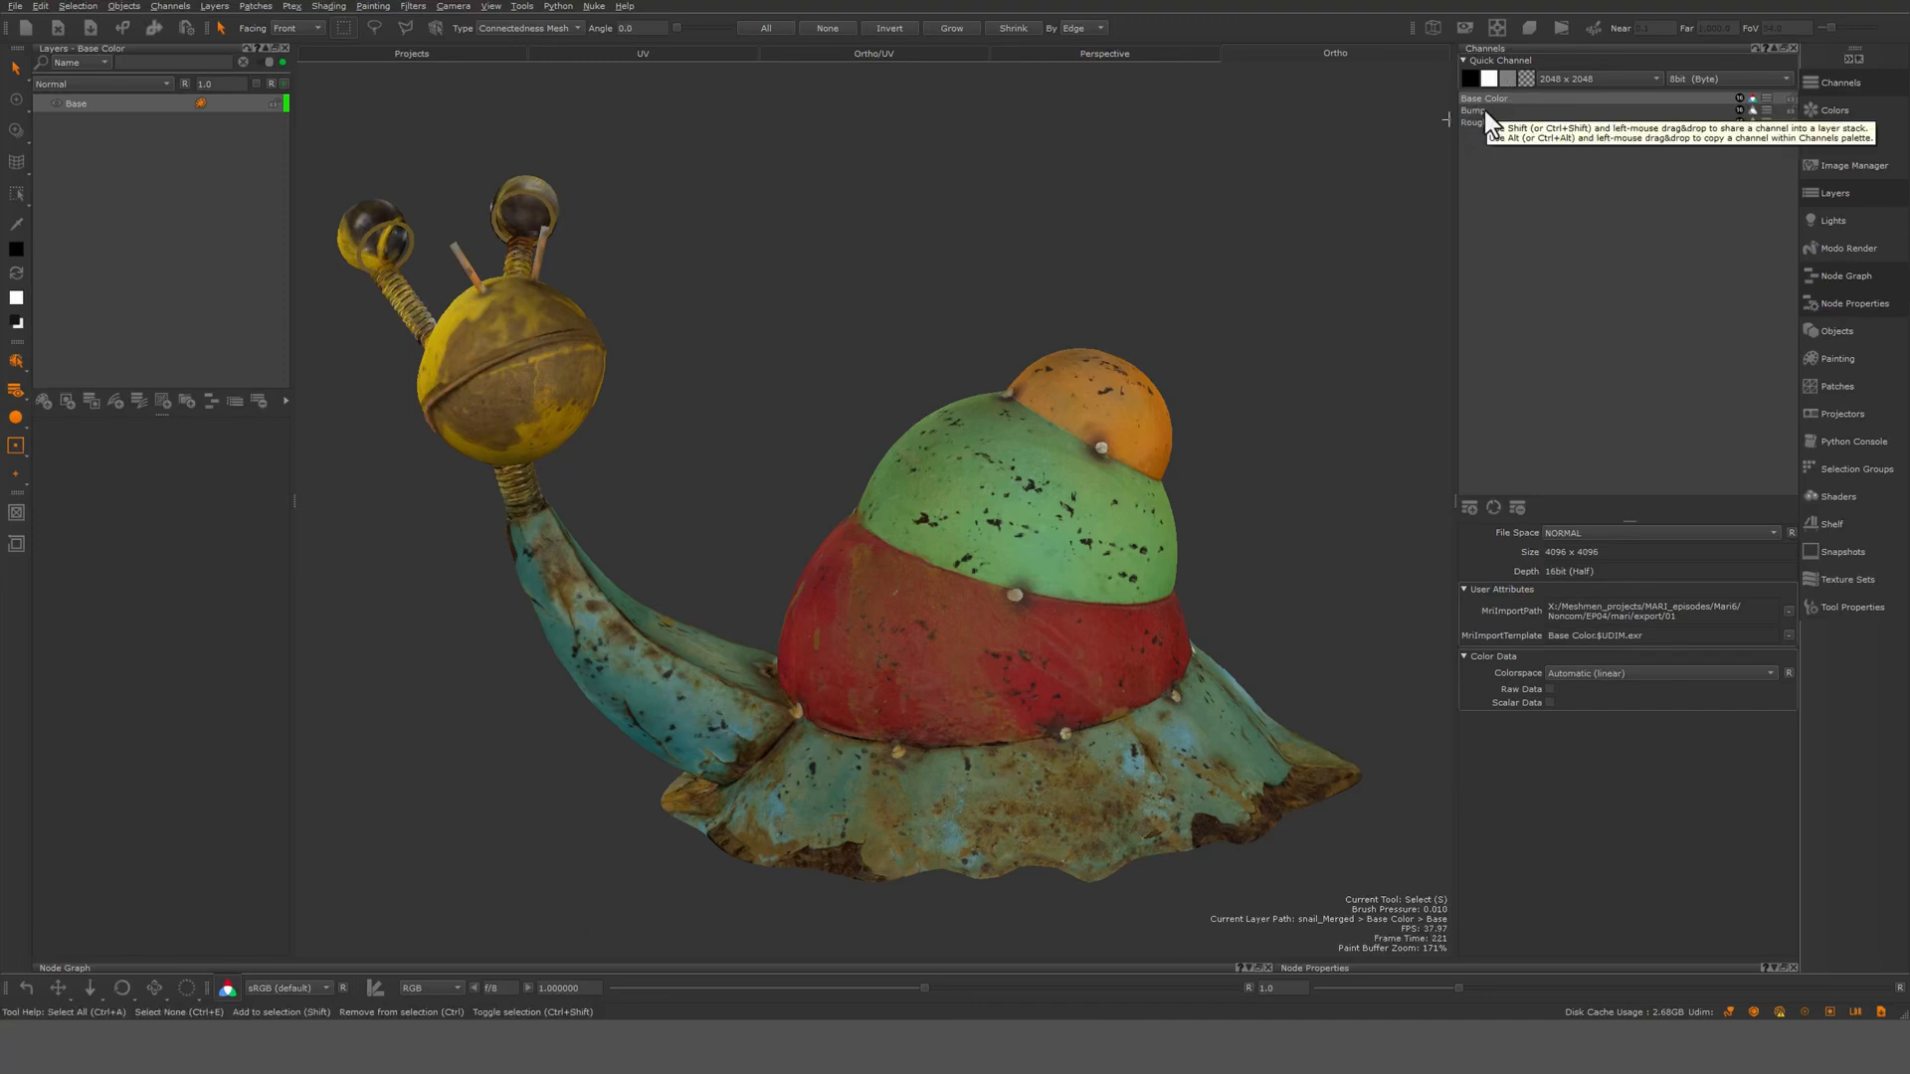
Preview the Bump and Roughness channels on the snail, then return to Base Color
left_click(1474, 109)
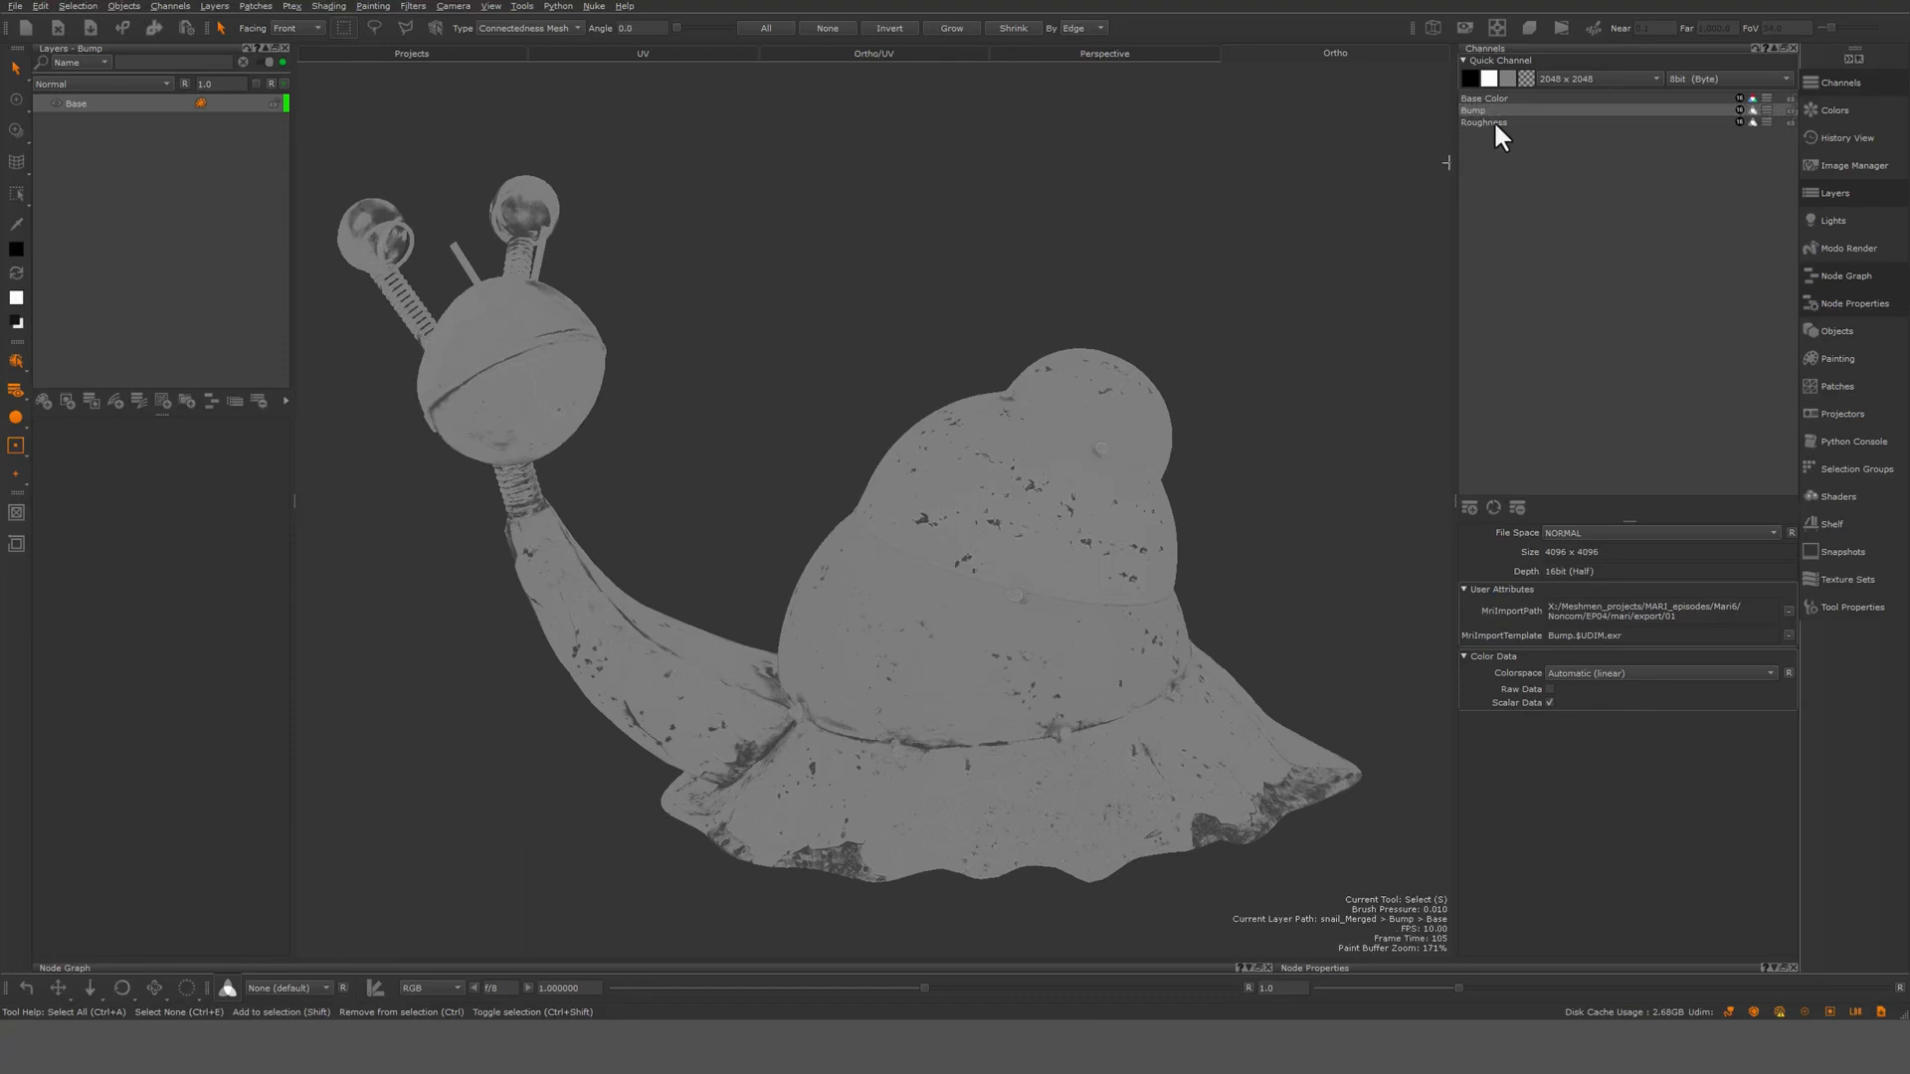
left_click(1484, 122)
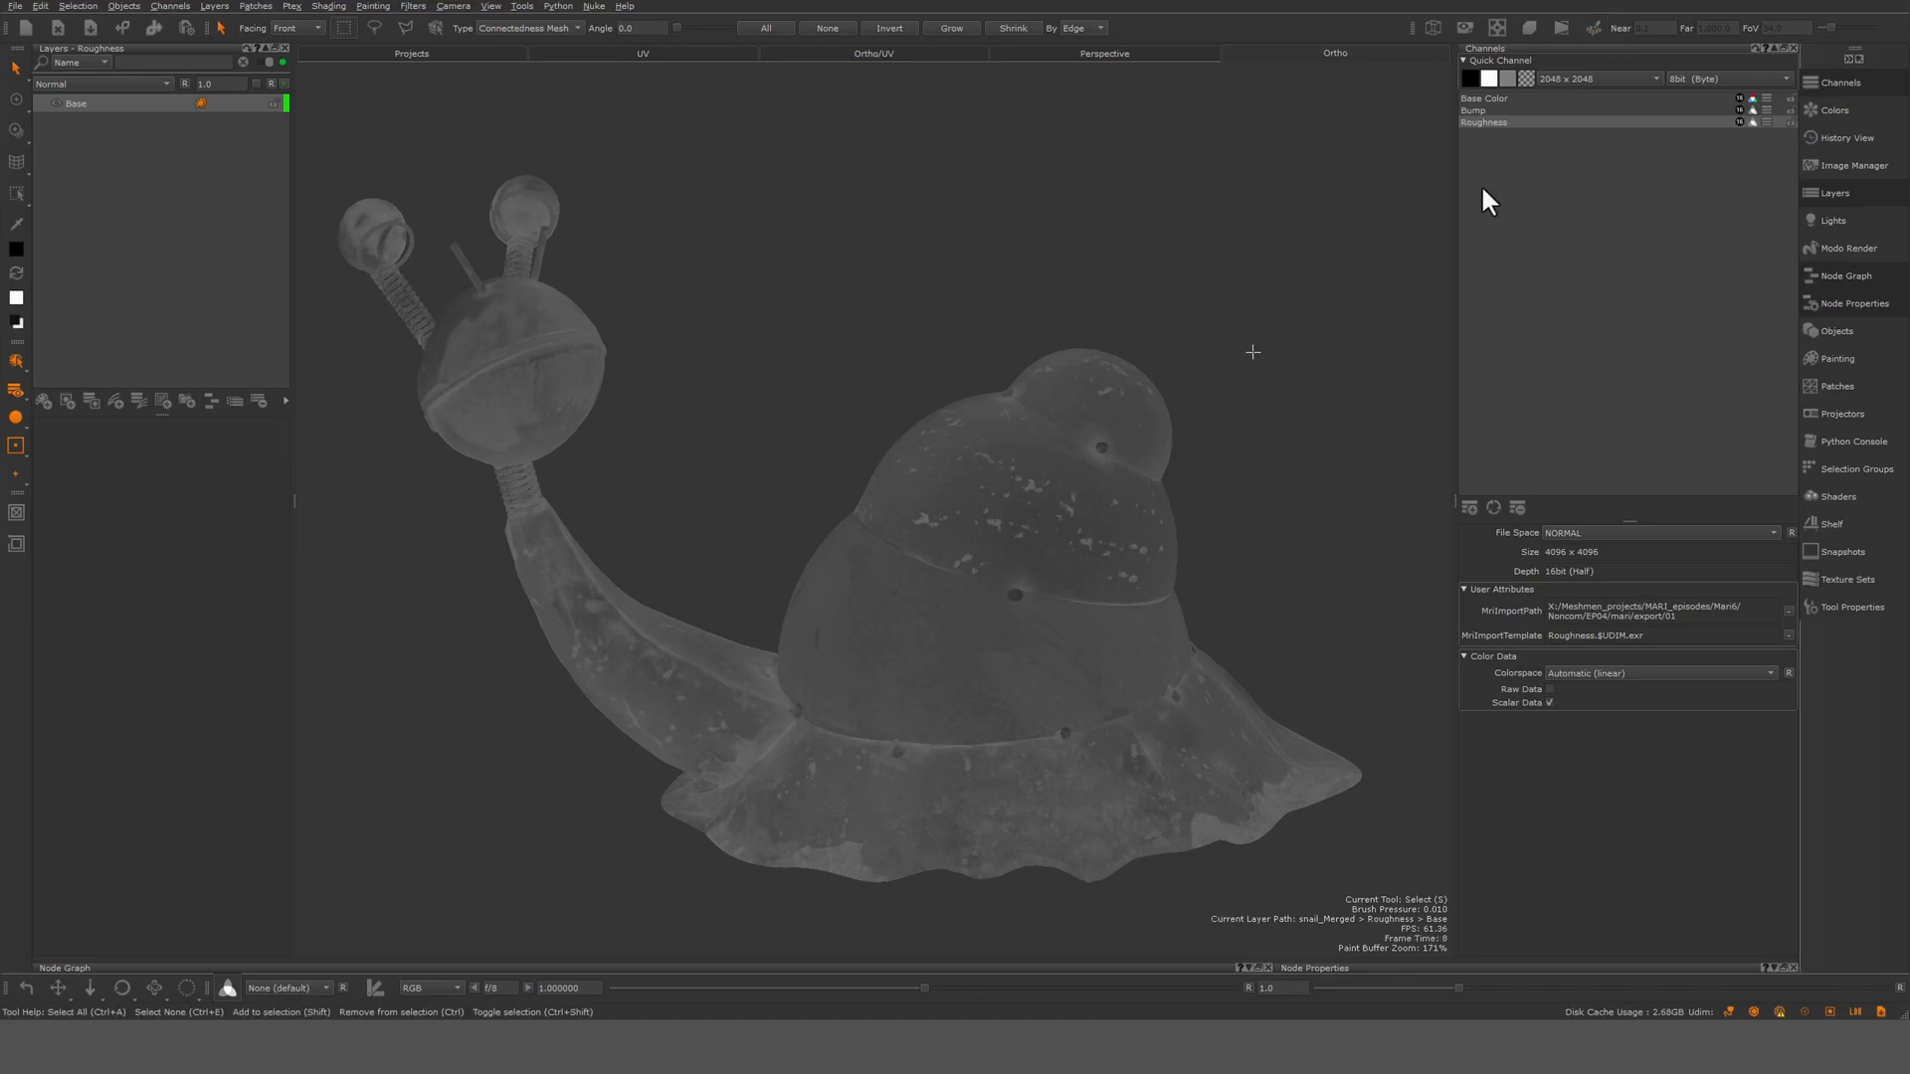
mouse_move(1501, 152)
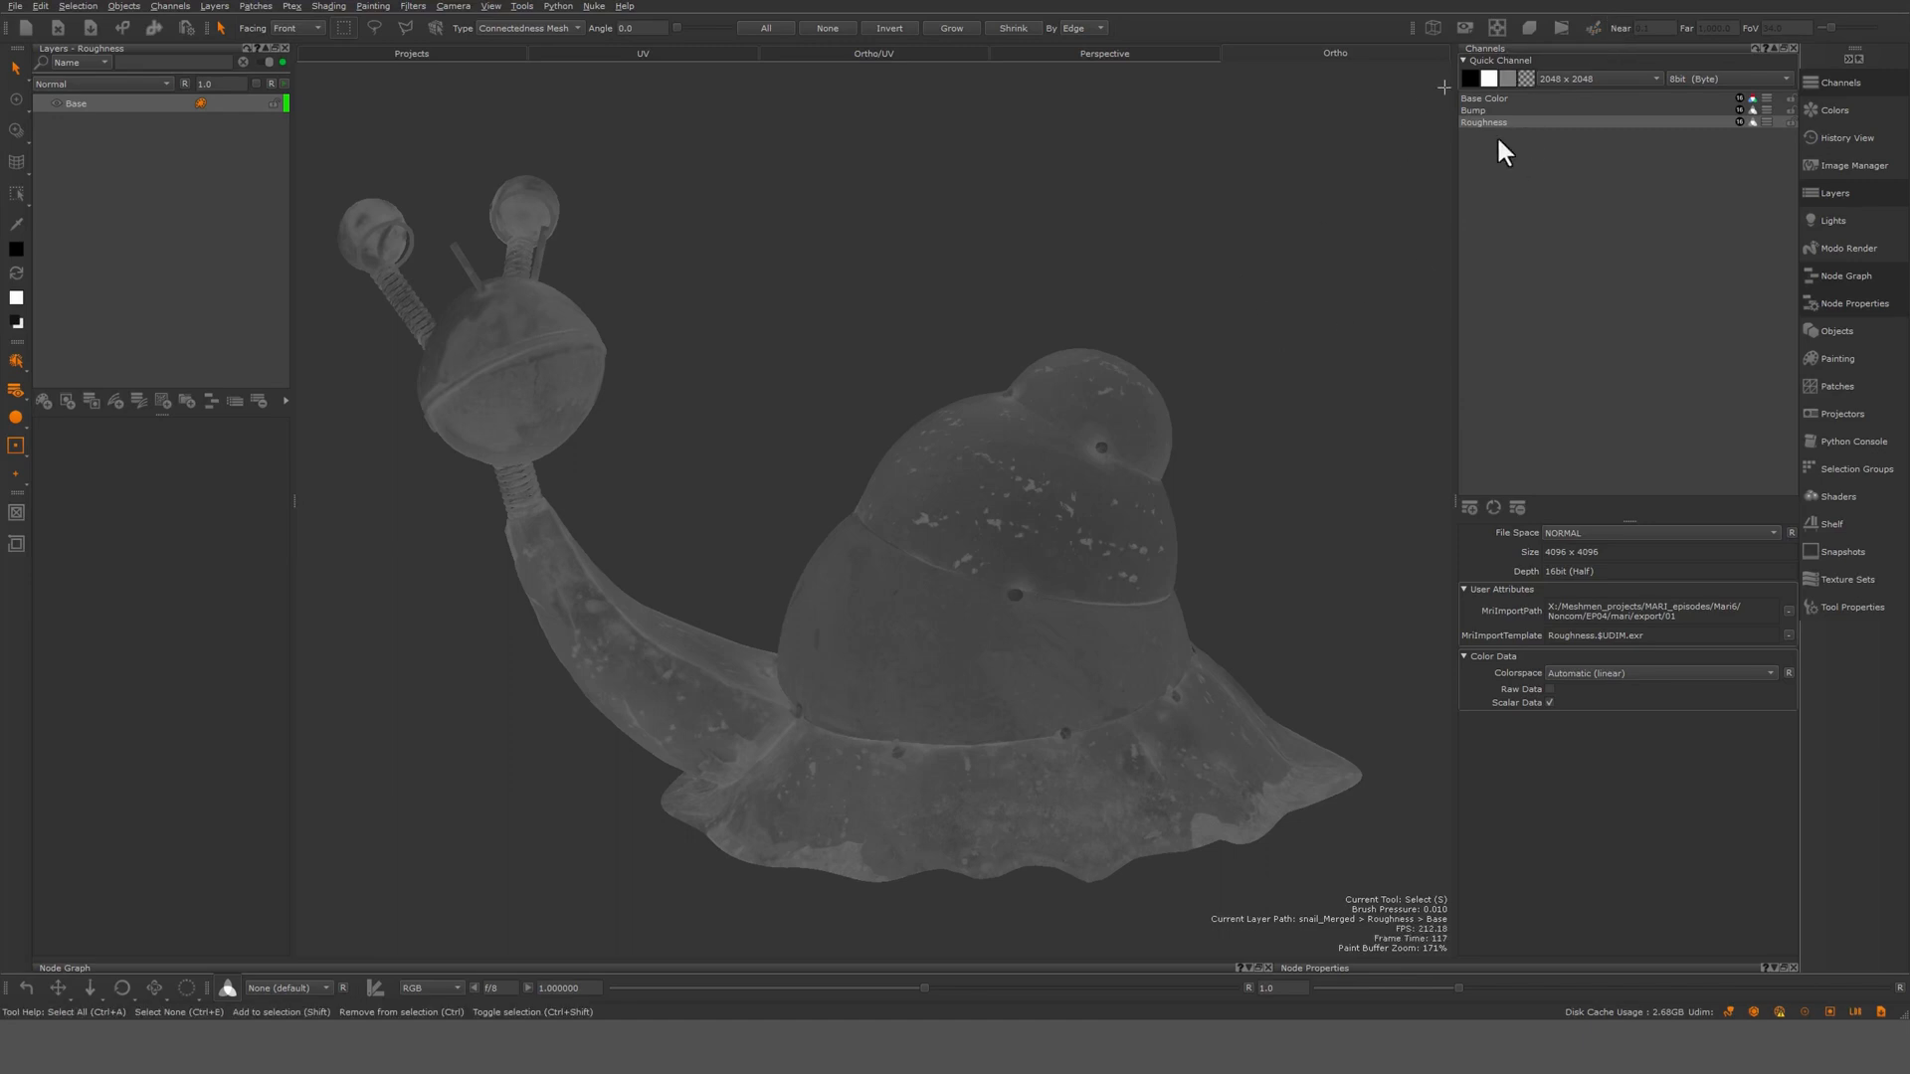
left_click(1483, 98)
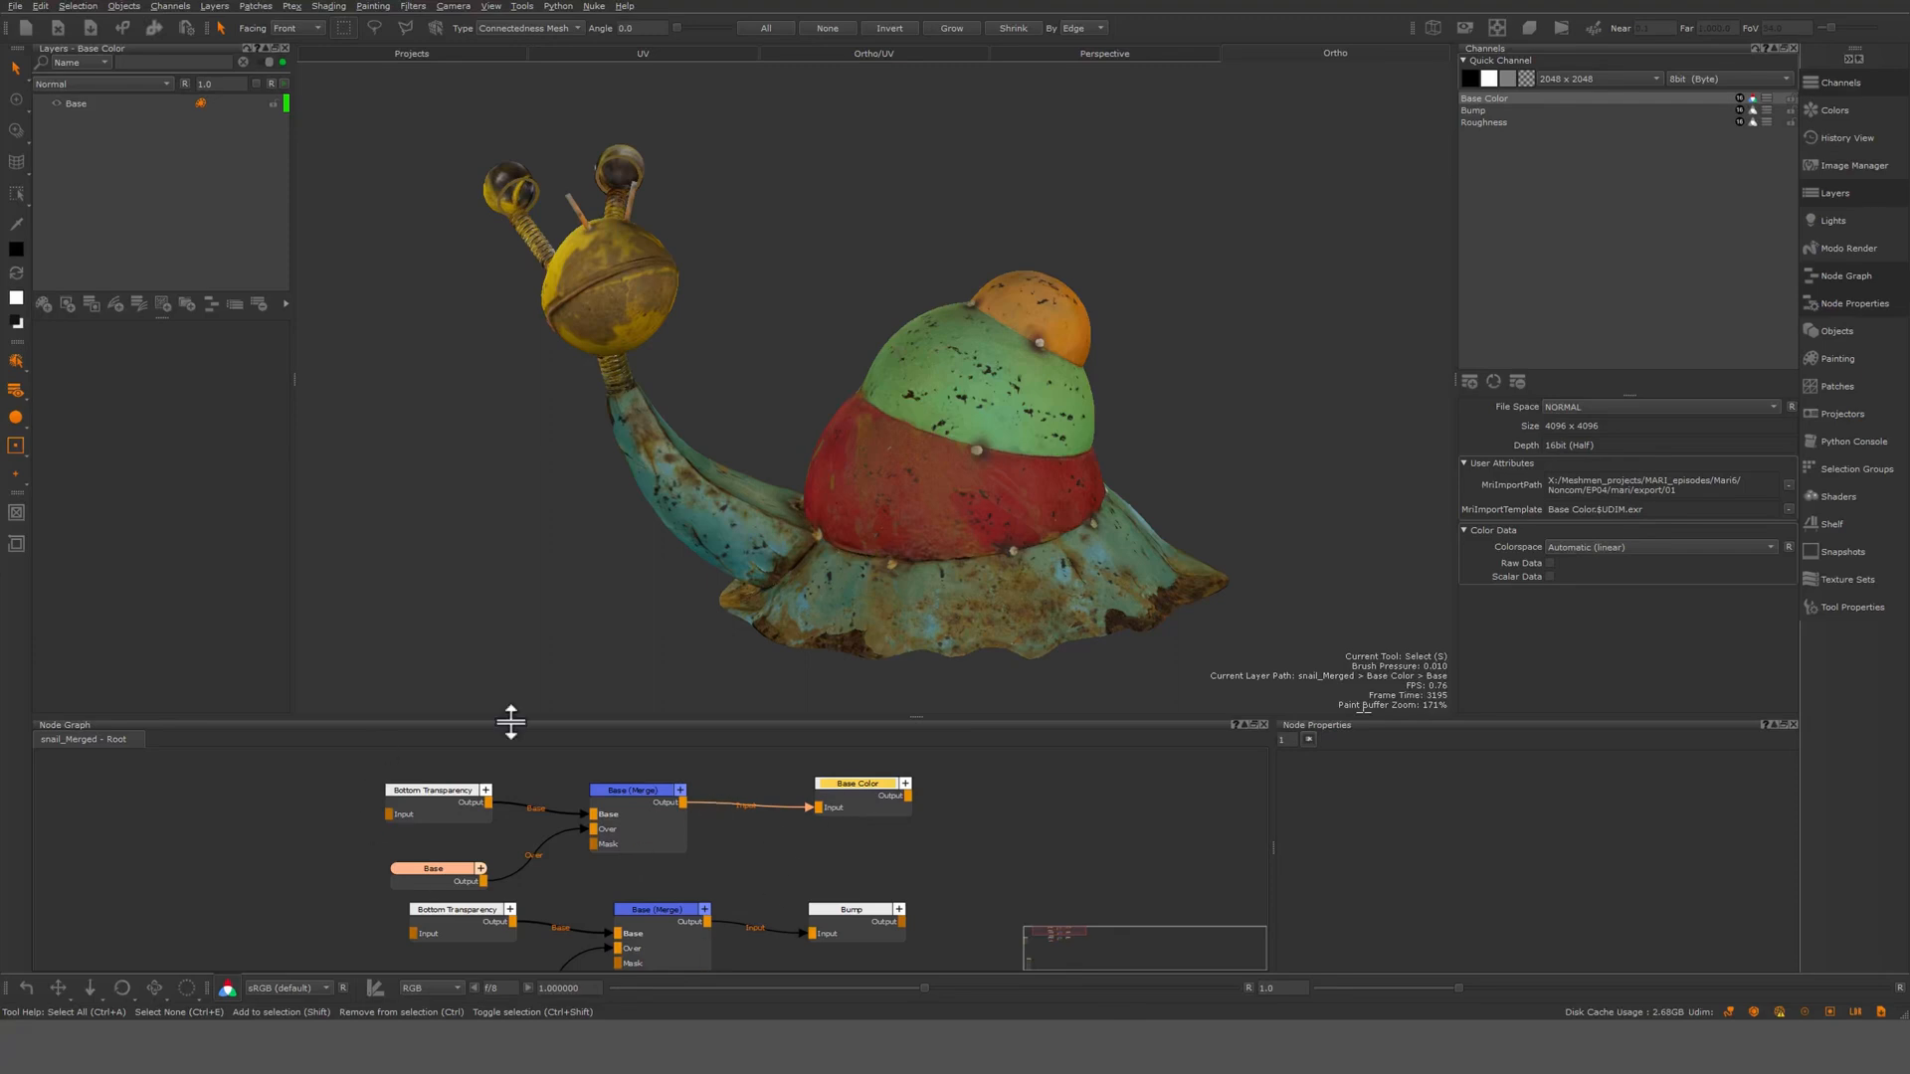
Select the Base layer node in the Node Graph to inspect the Base Color network
left_click(634, 789)
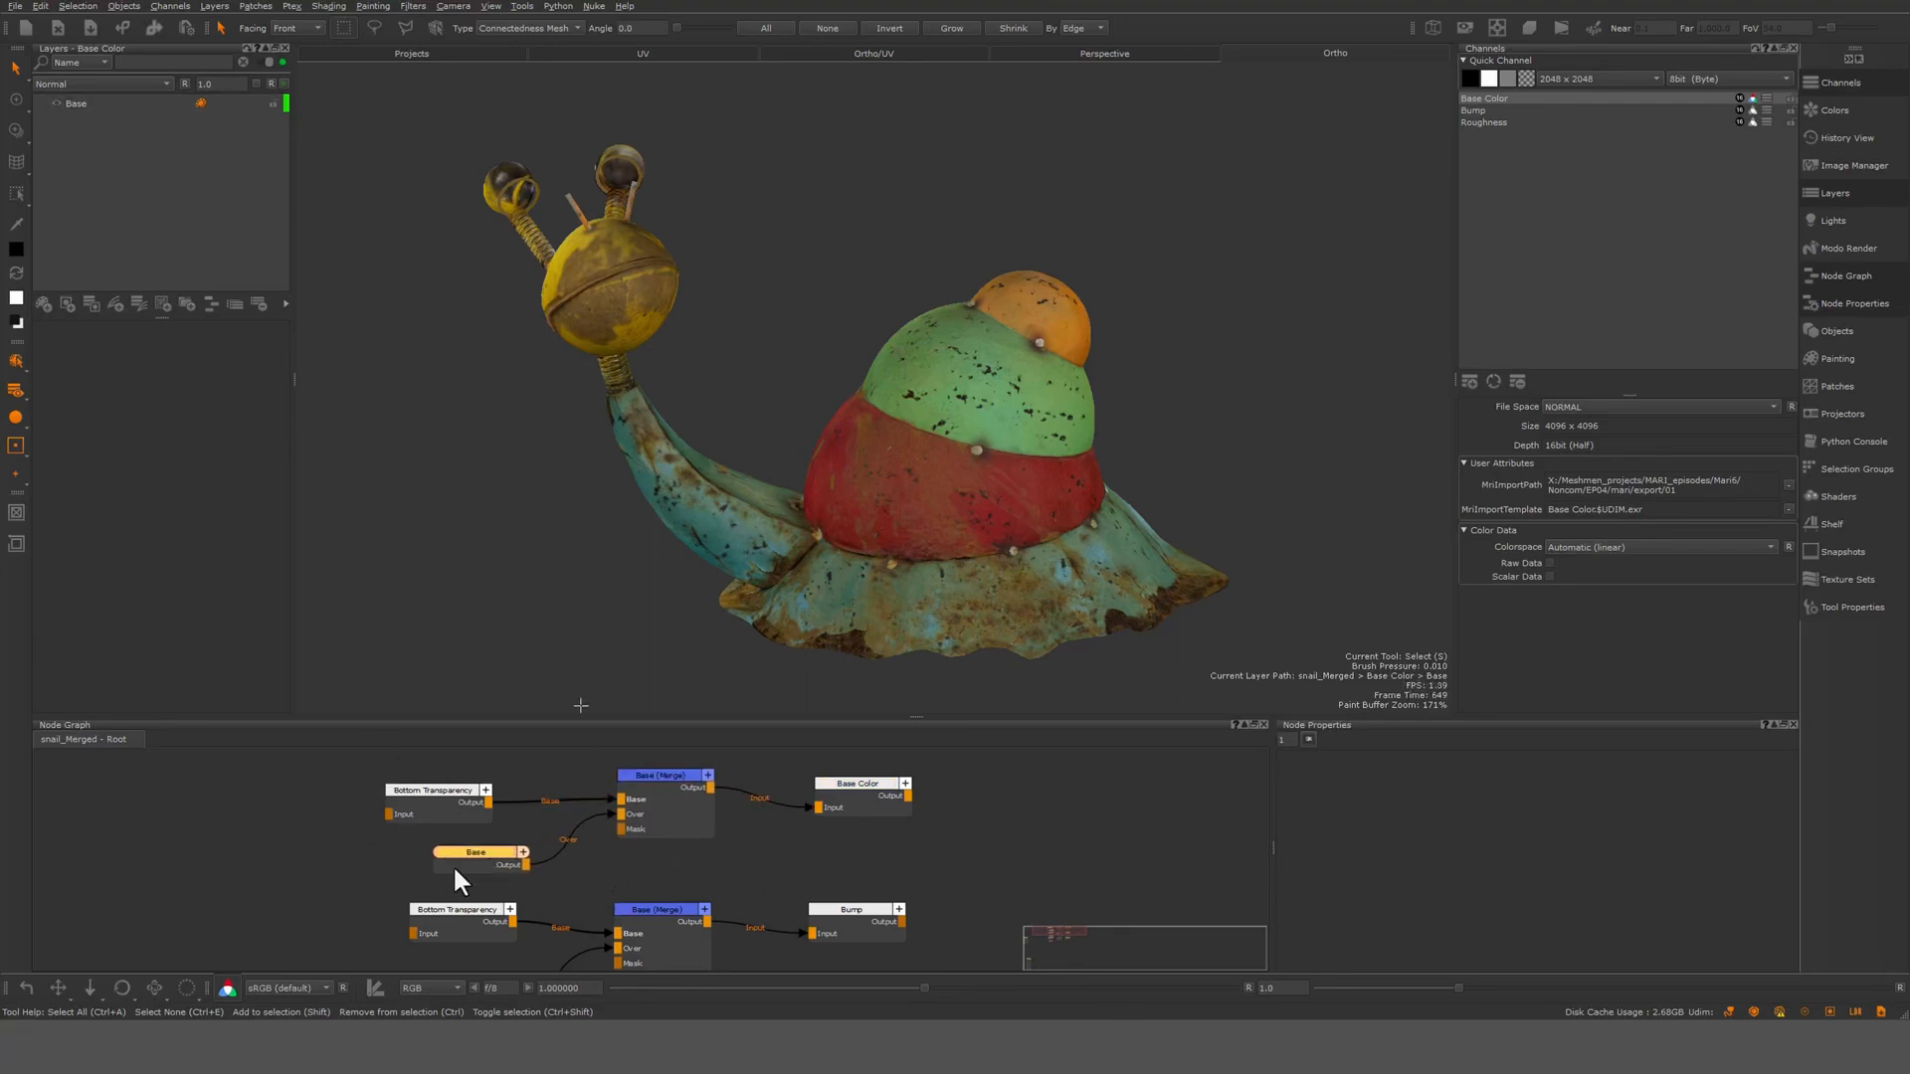
left_click(665, 776)
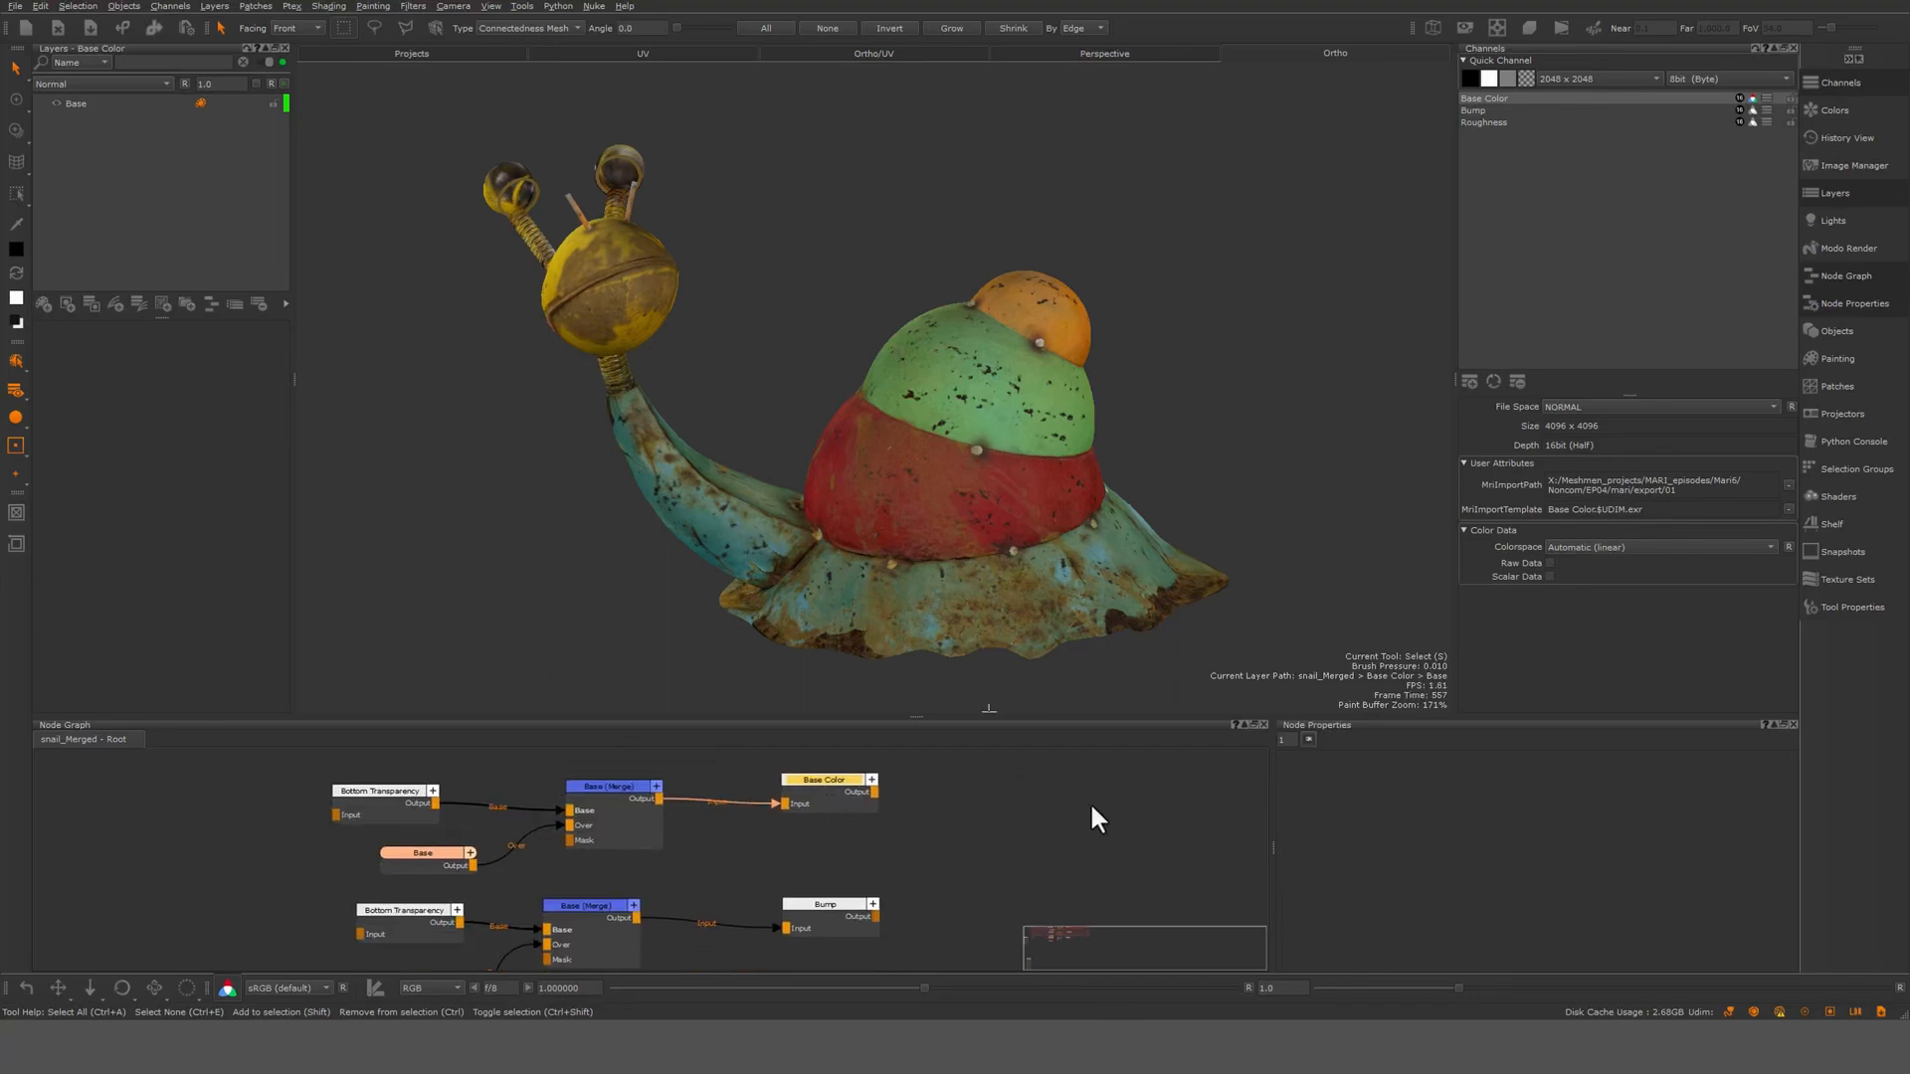
mouse_move(1313, 577)
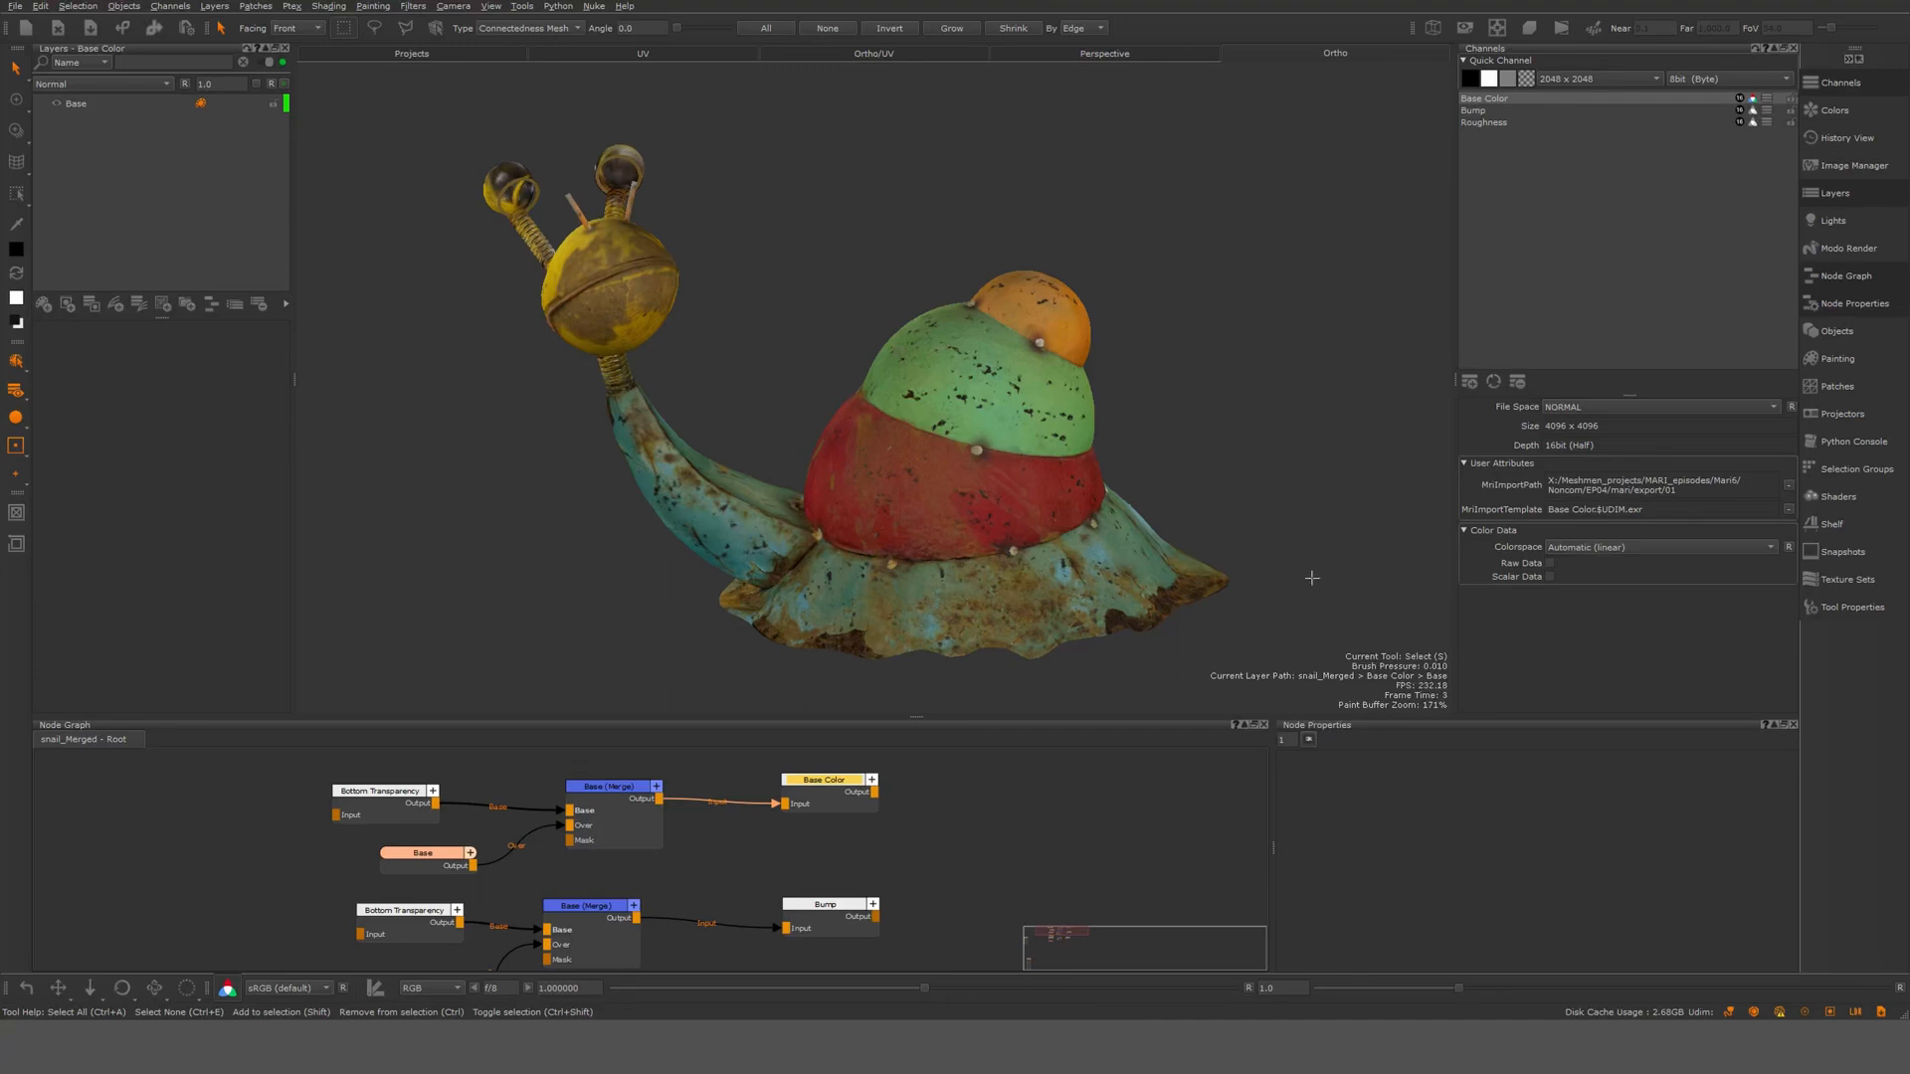
mouse_move(1027, 883)
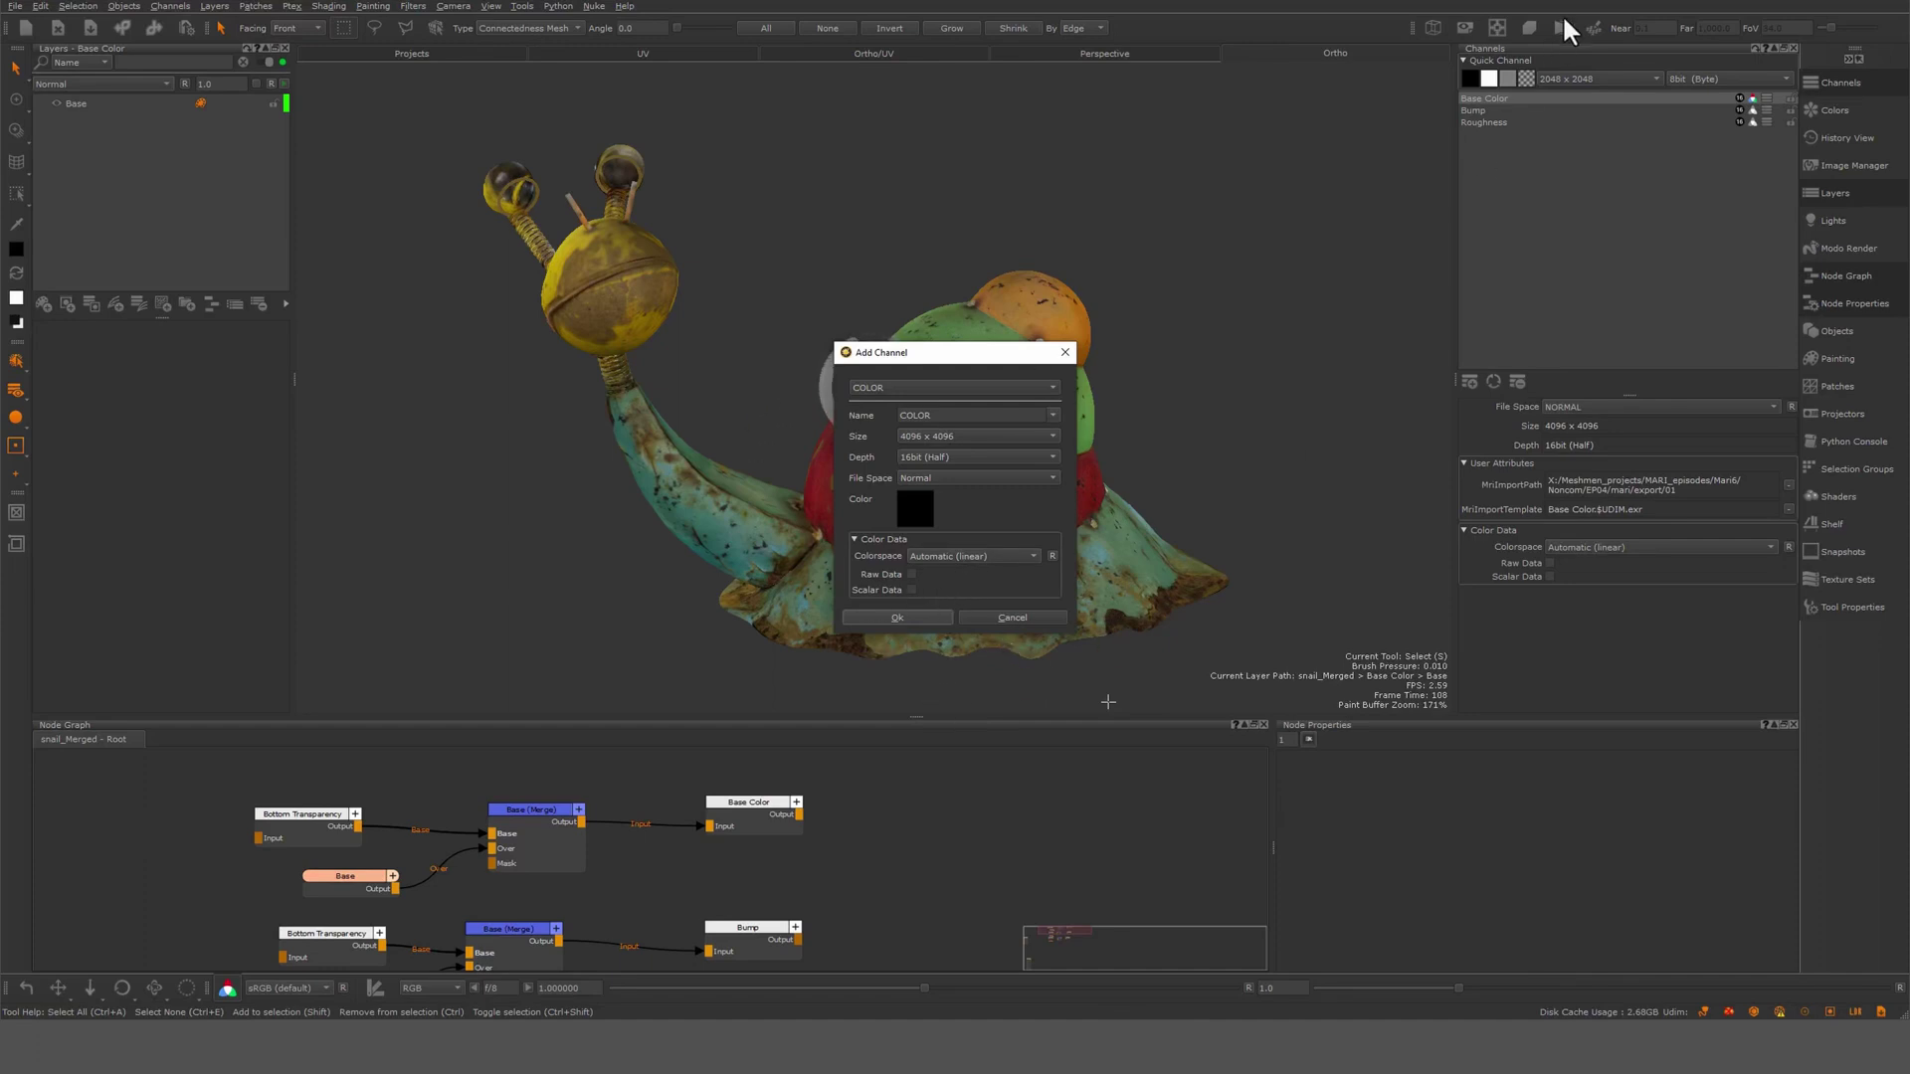
mouse_move(1629, 250)
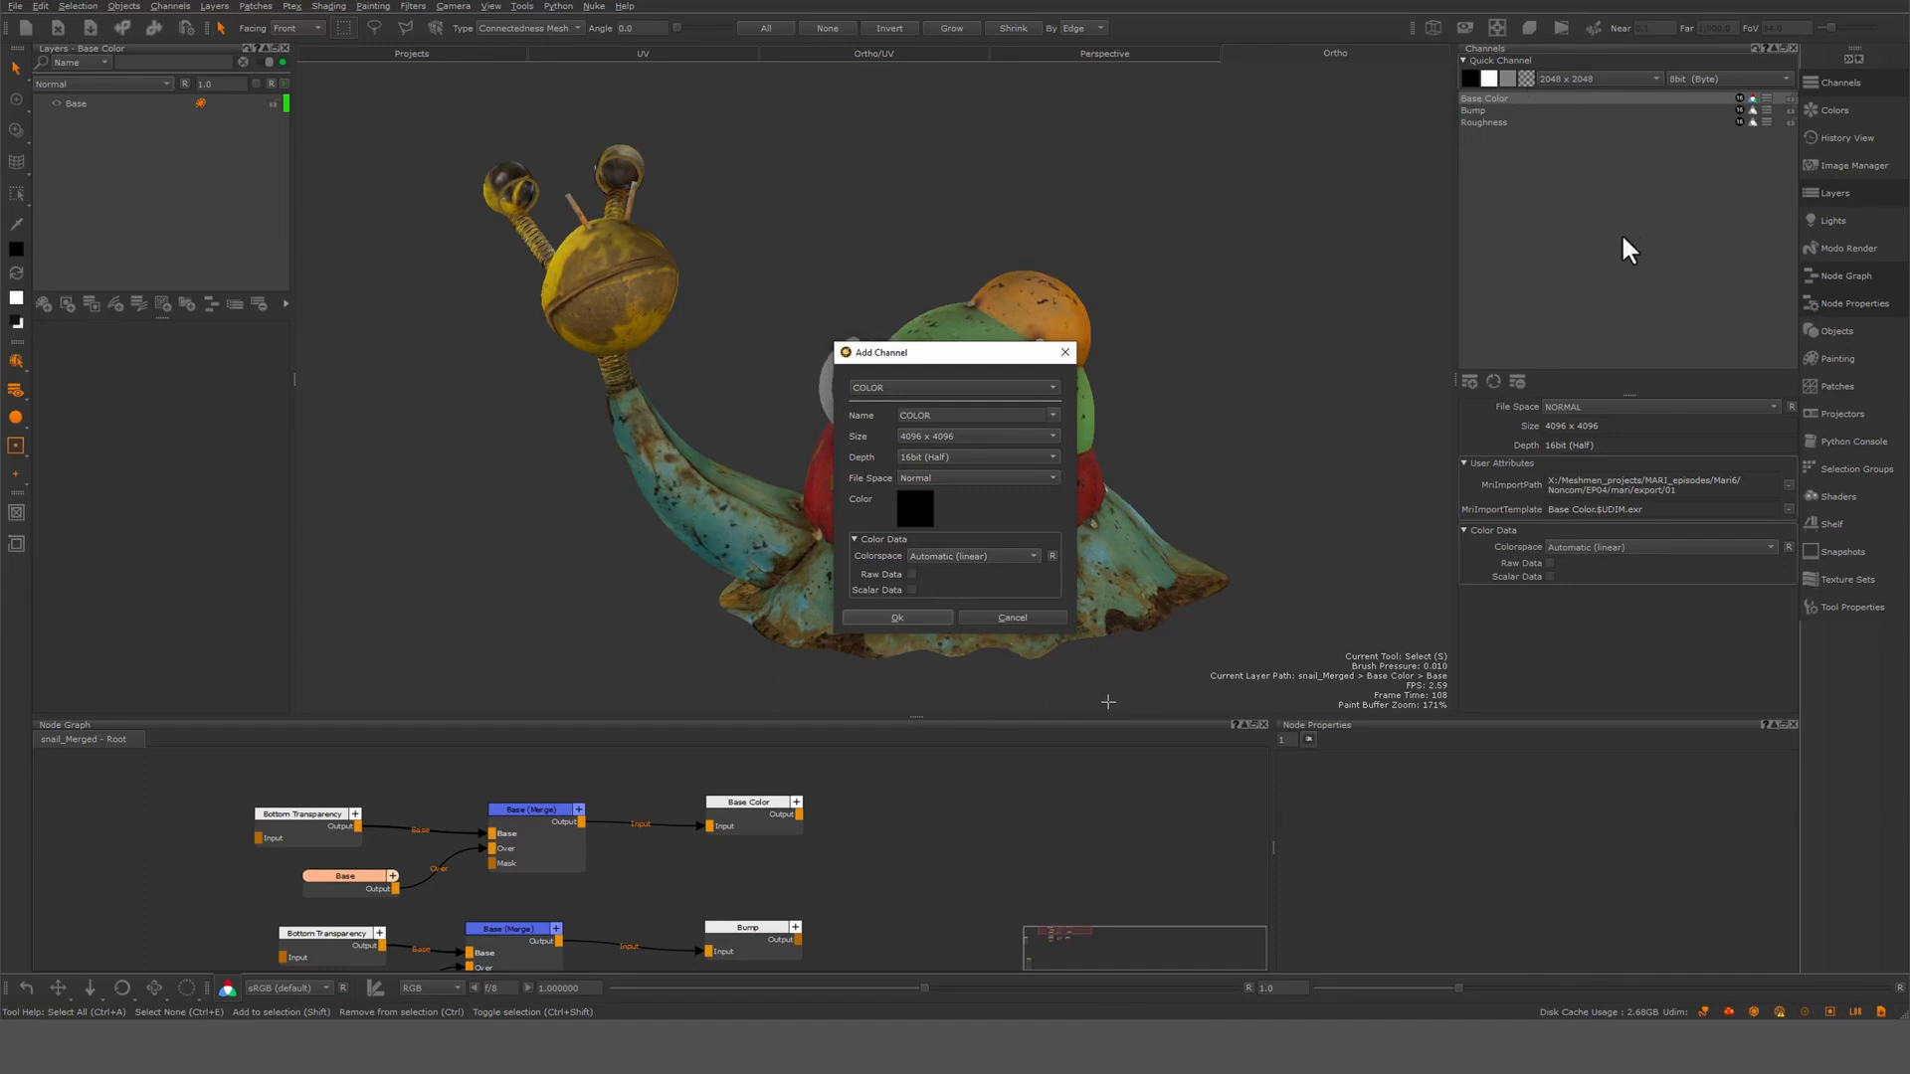
mouse_move(1464, 487)
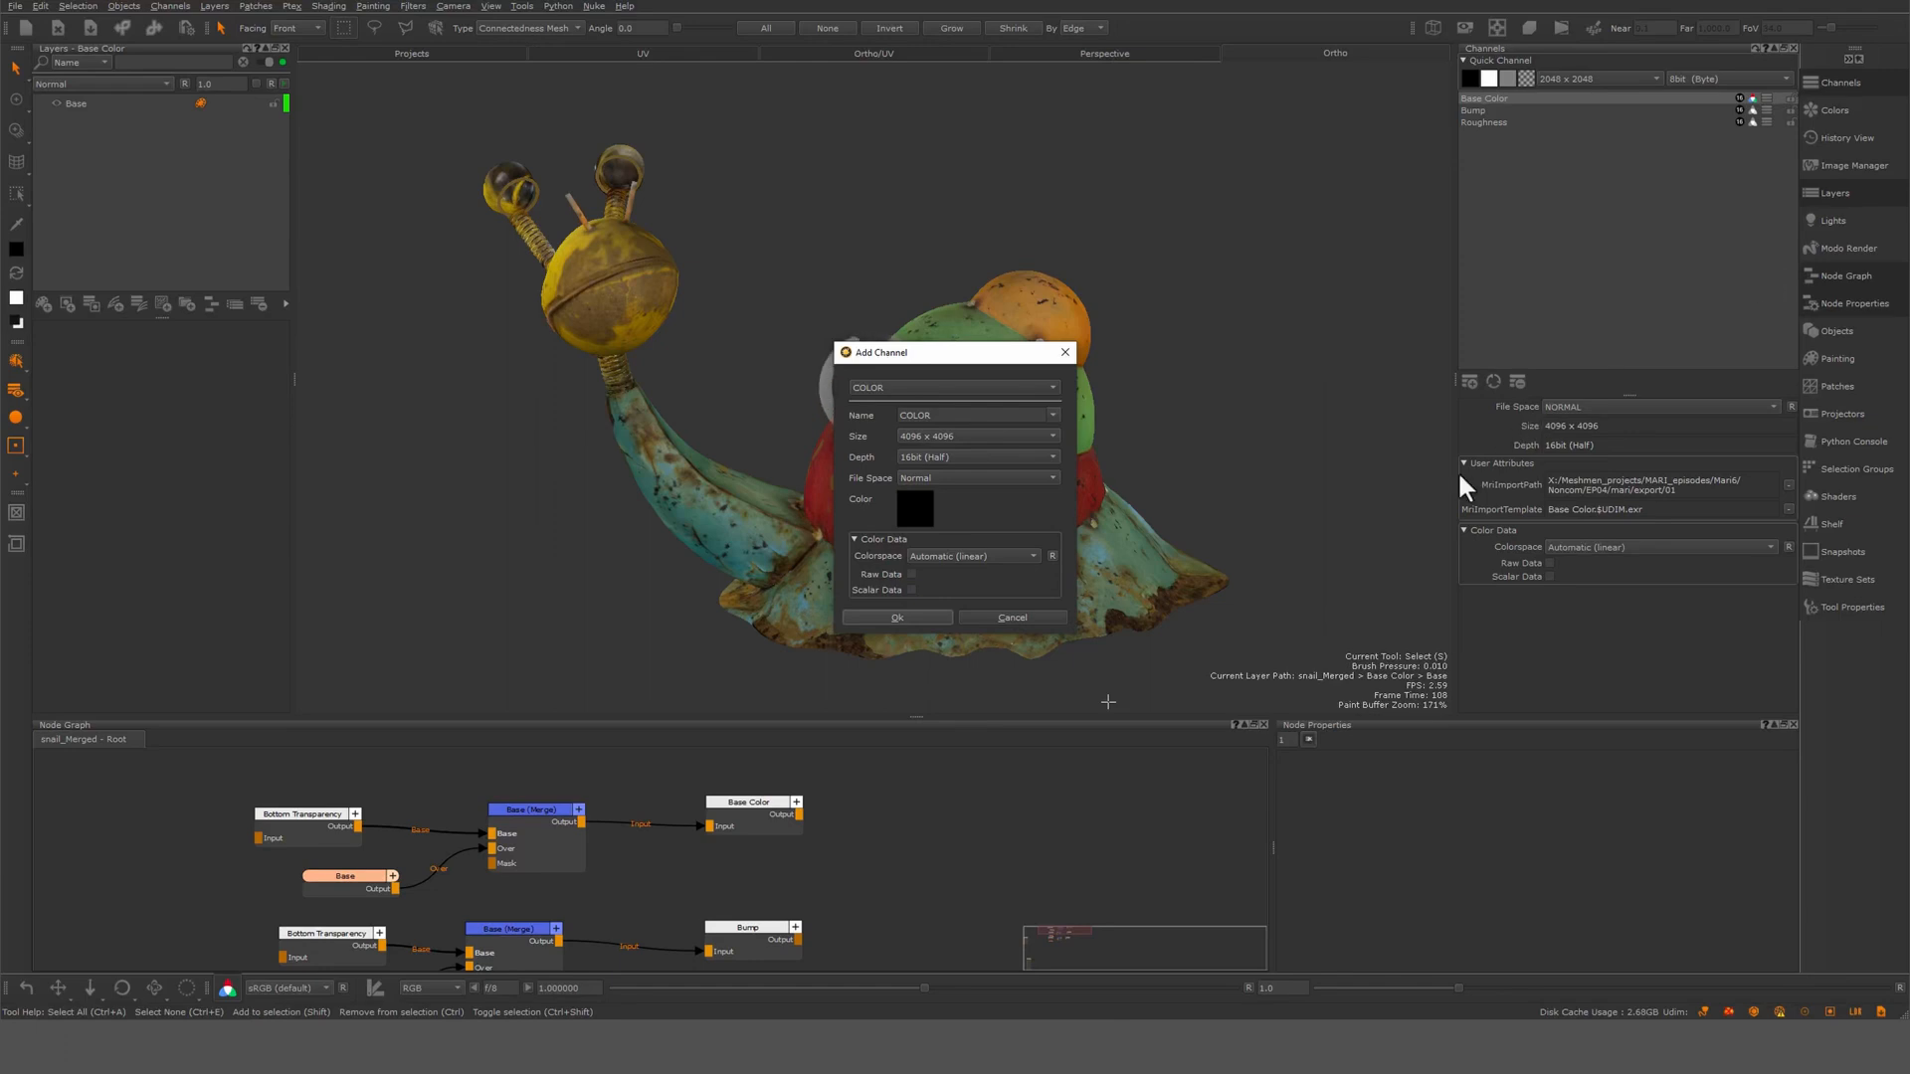
mouse_move(852, 414)
type("RGB")
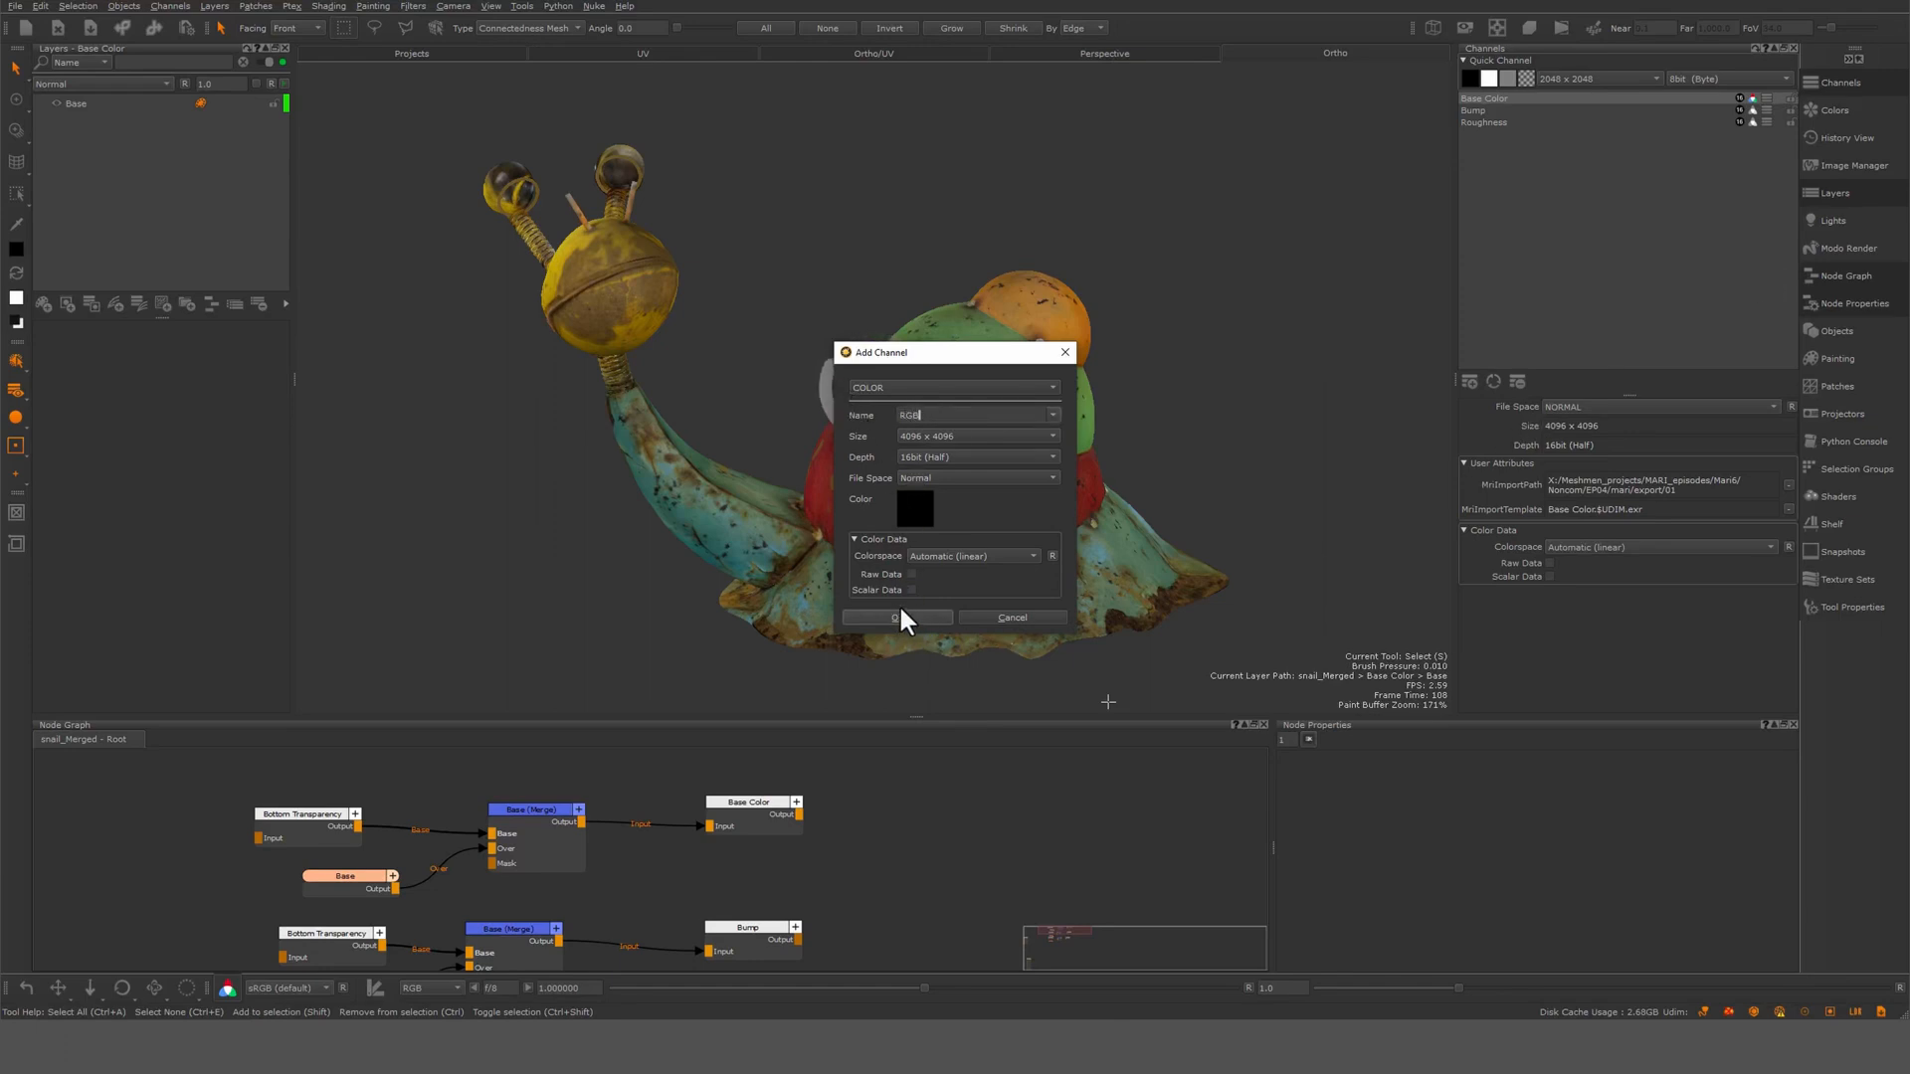
Create the RGB channel and accept its black Paint node
left_click(897, 617)
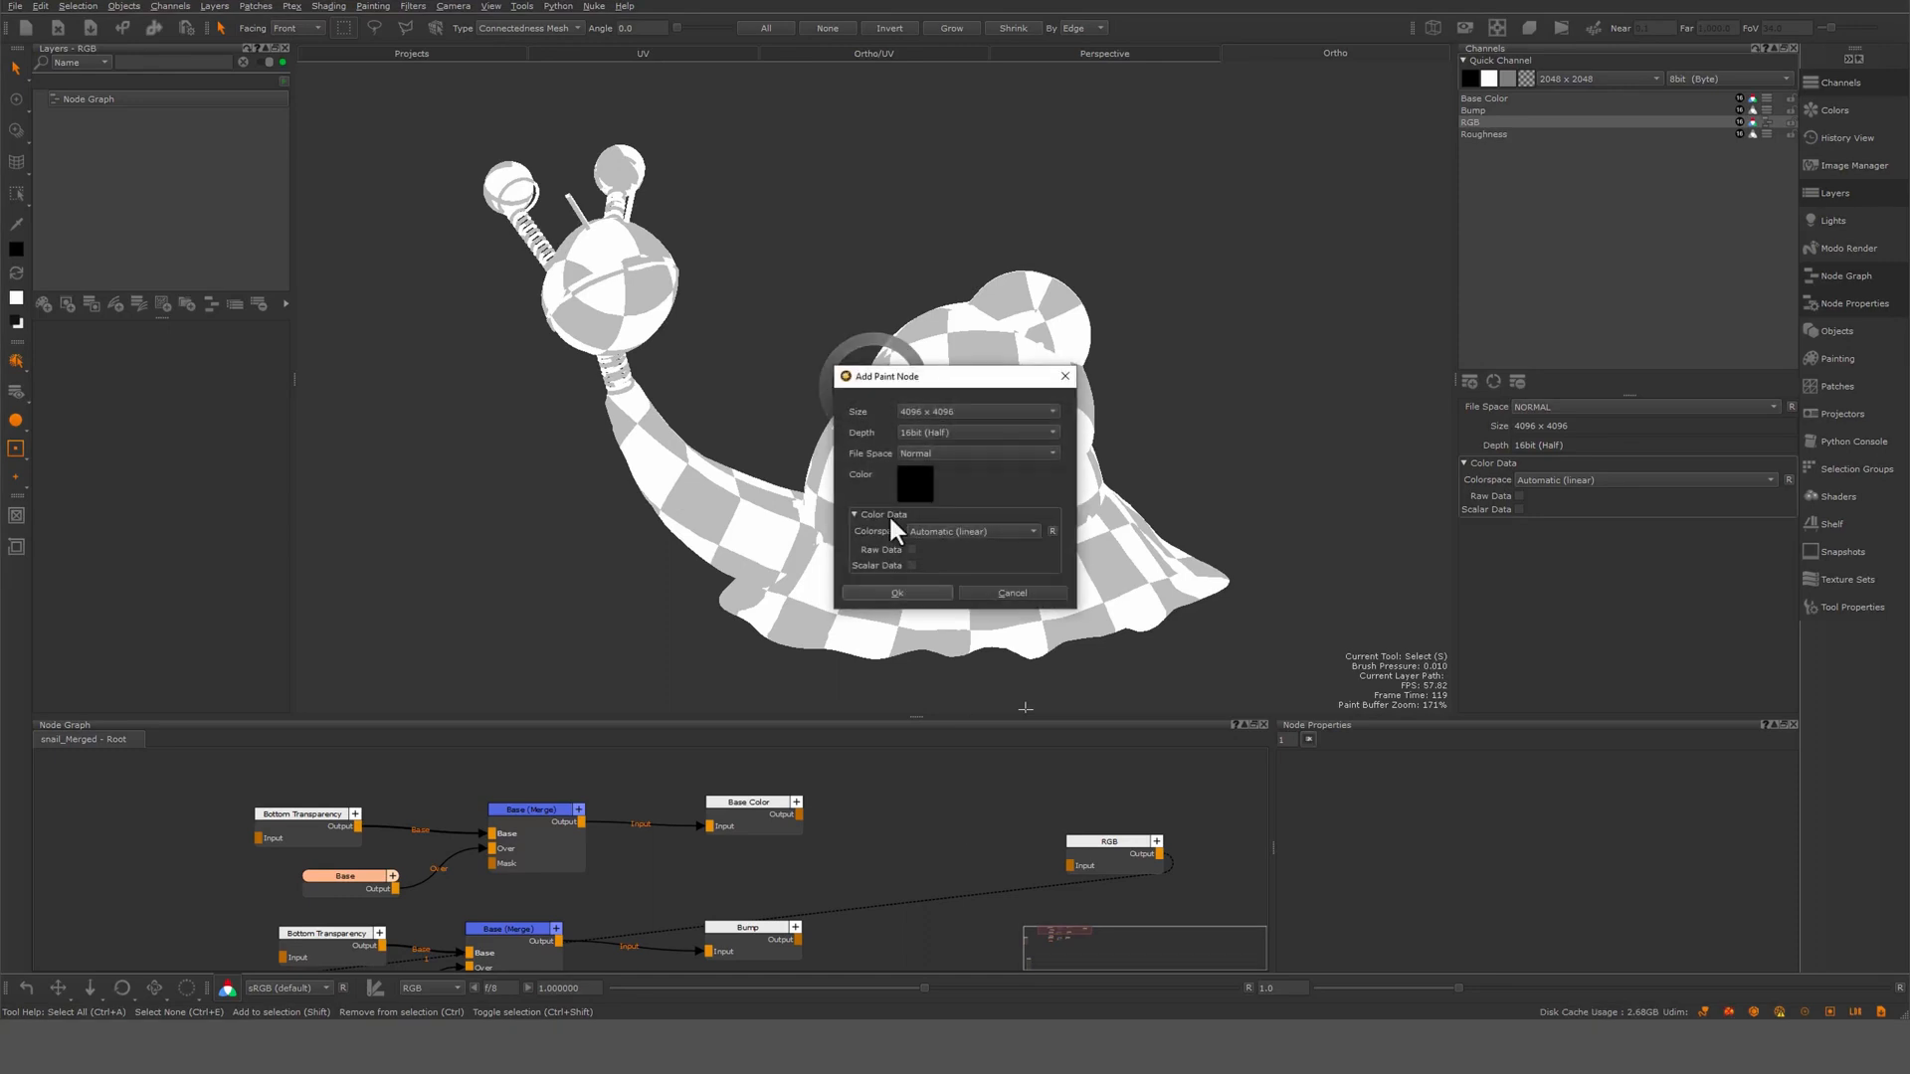
left_click(896, 593)
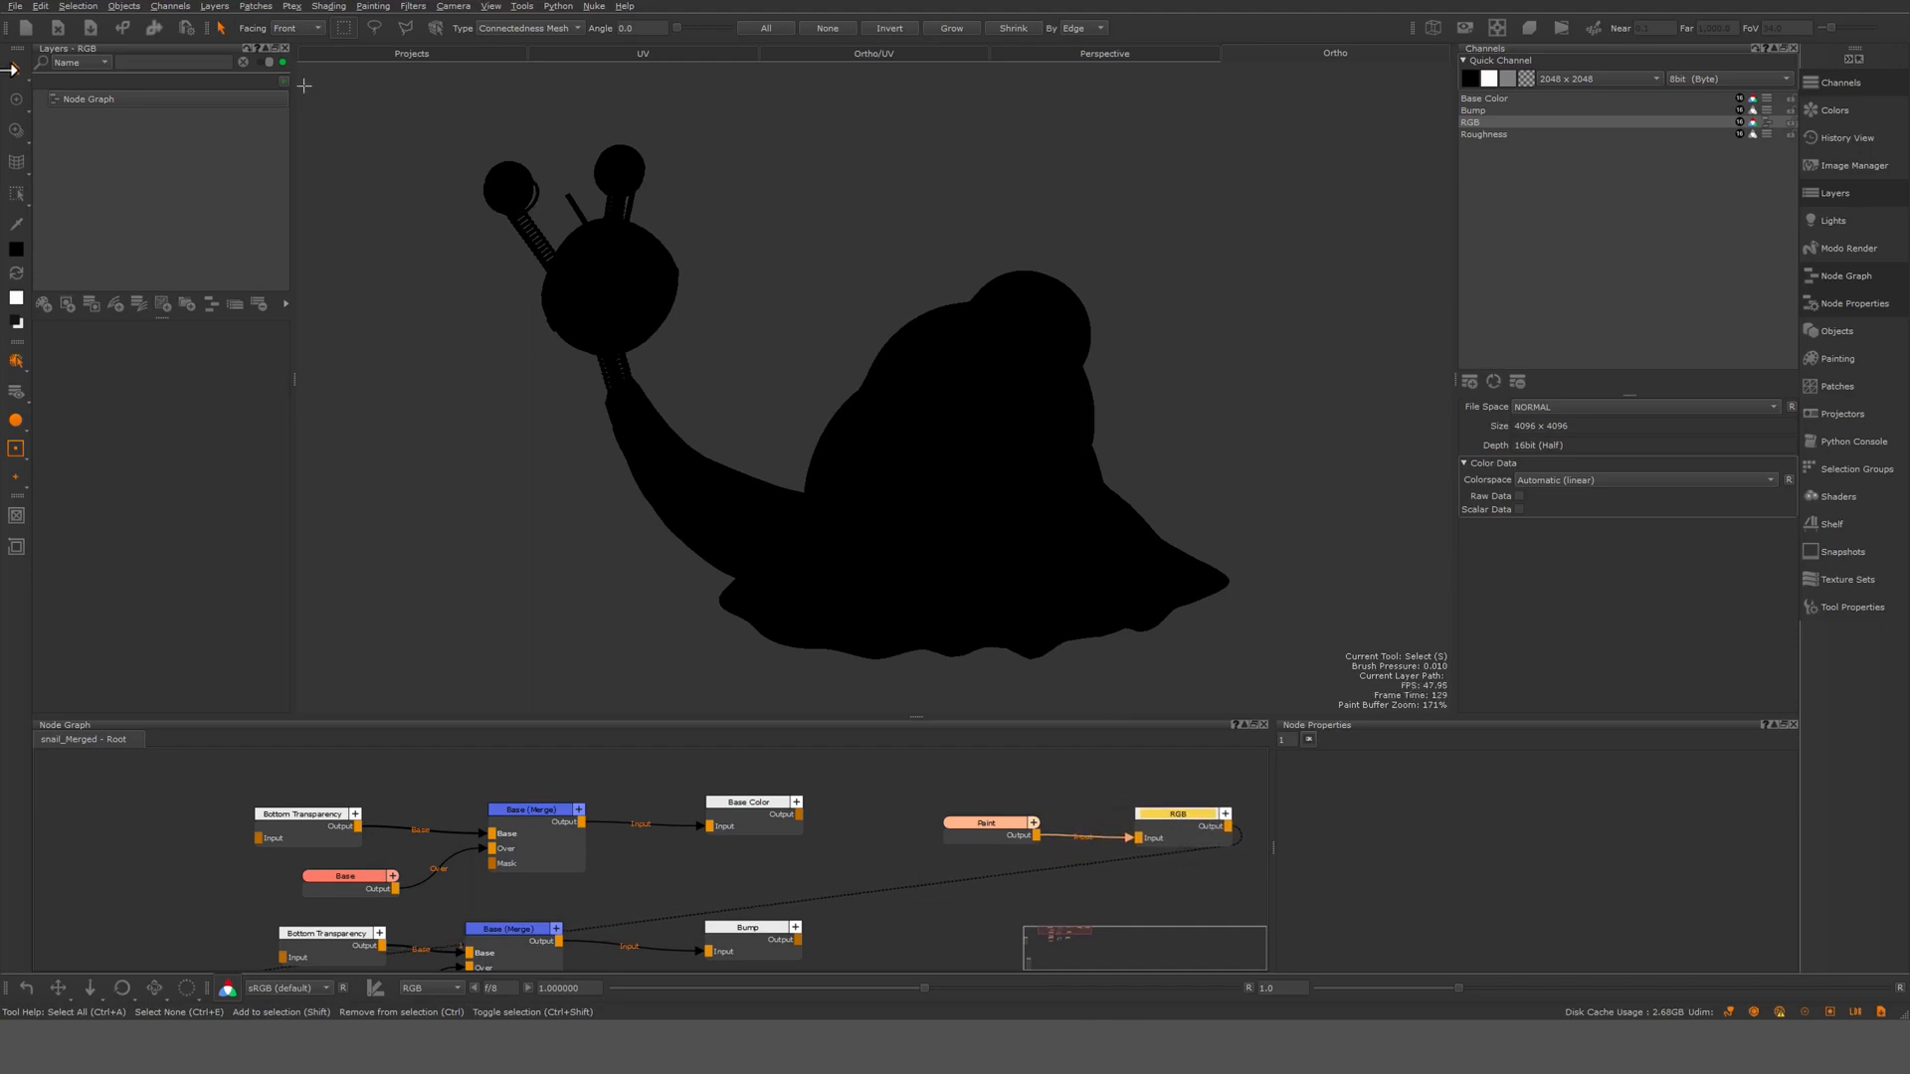
left_click(183, 27)
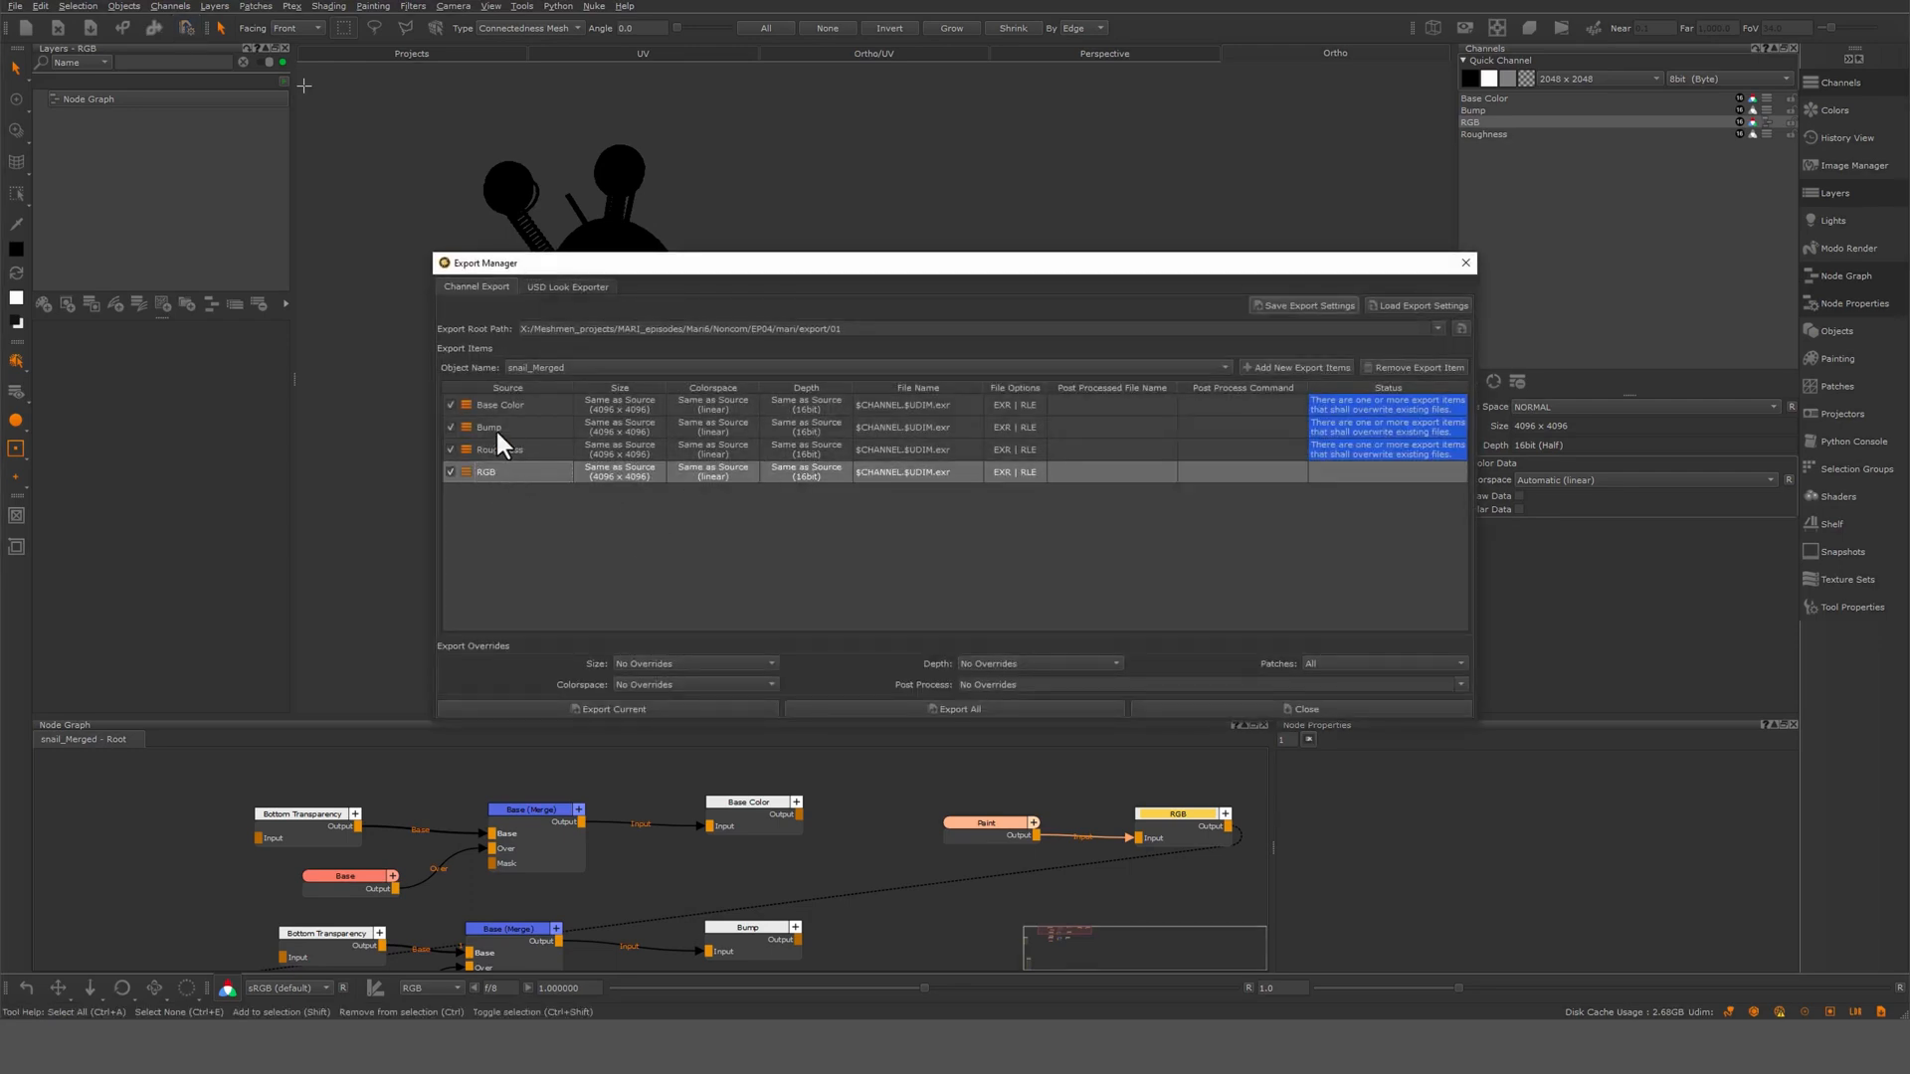
Select all four export items and remove them from the Export Manager
left_click(499, 405)
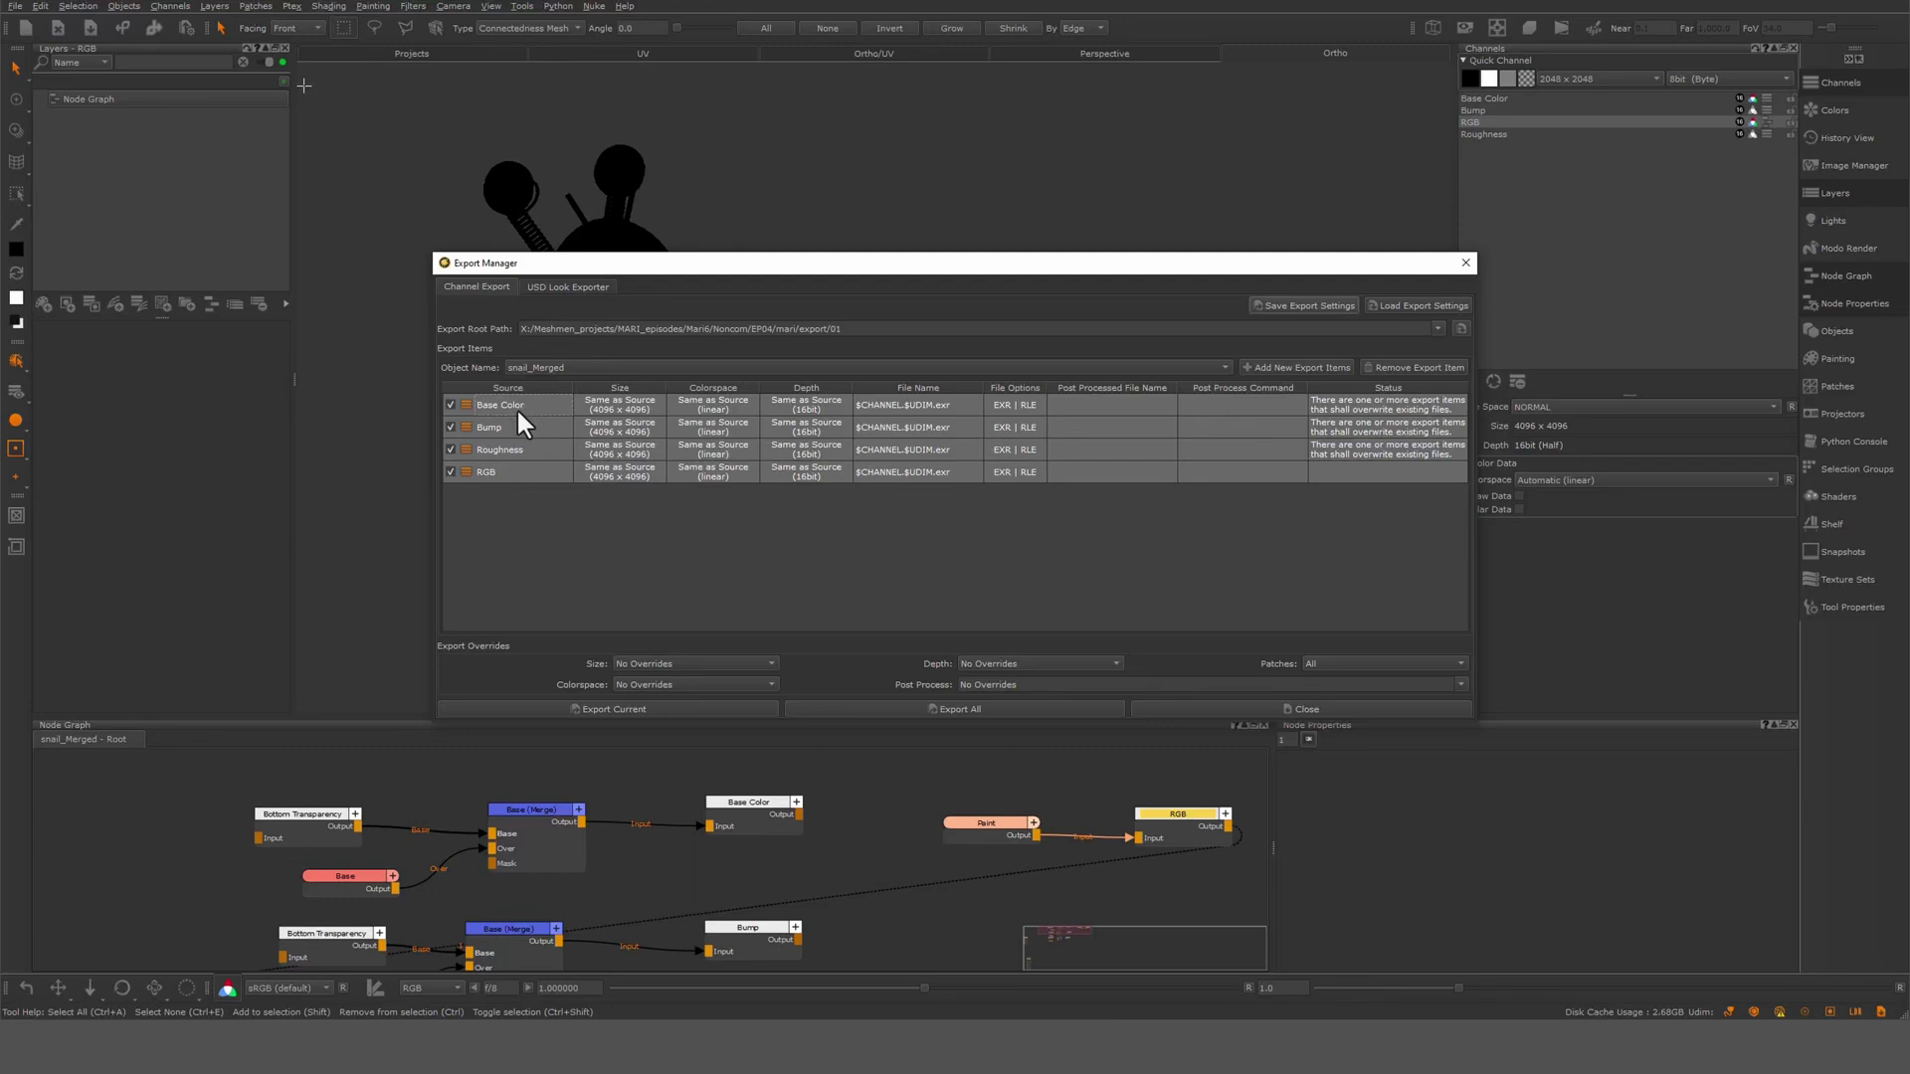
right_click(518, 420)
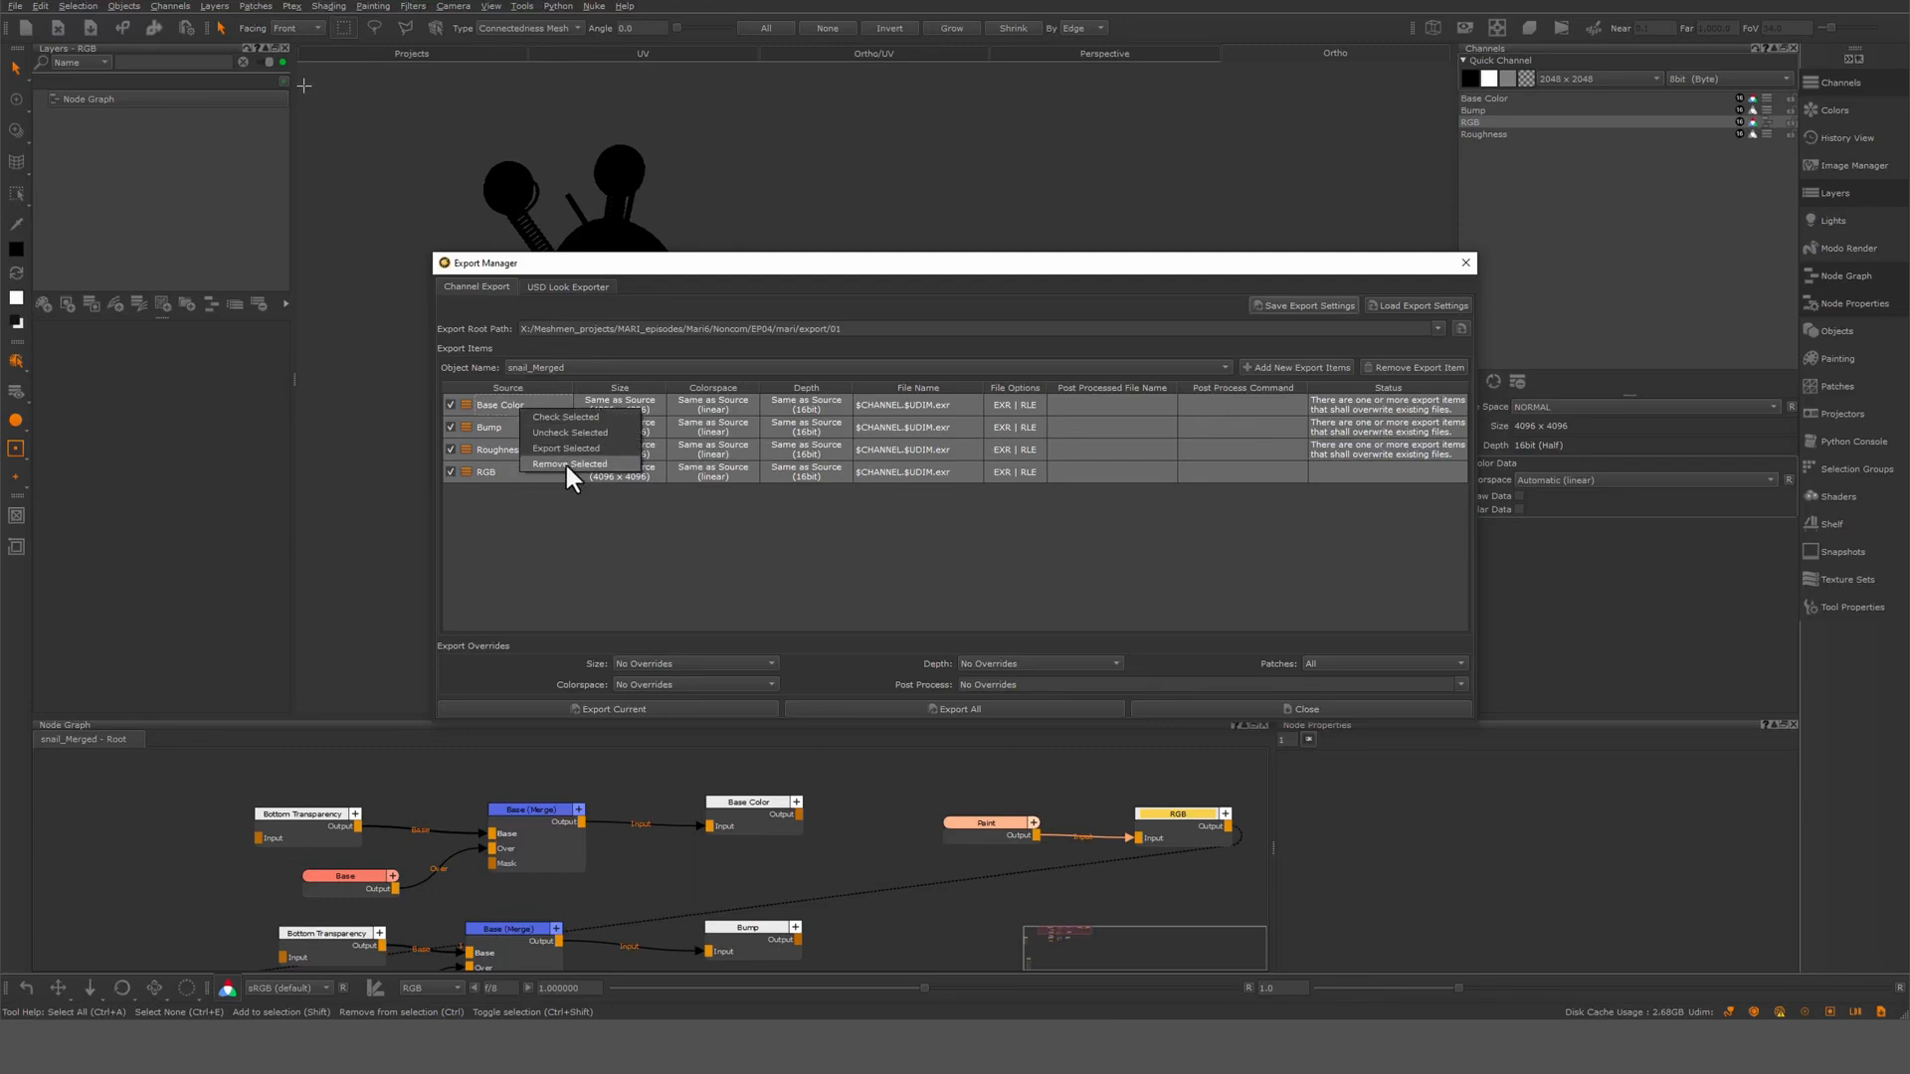
left_click(566, 465)
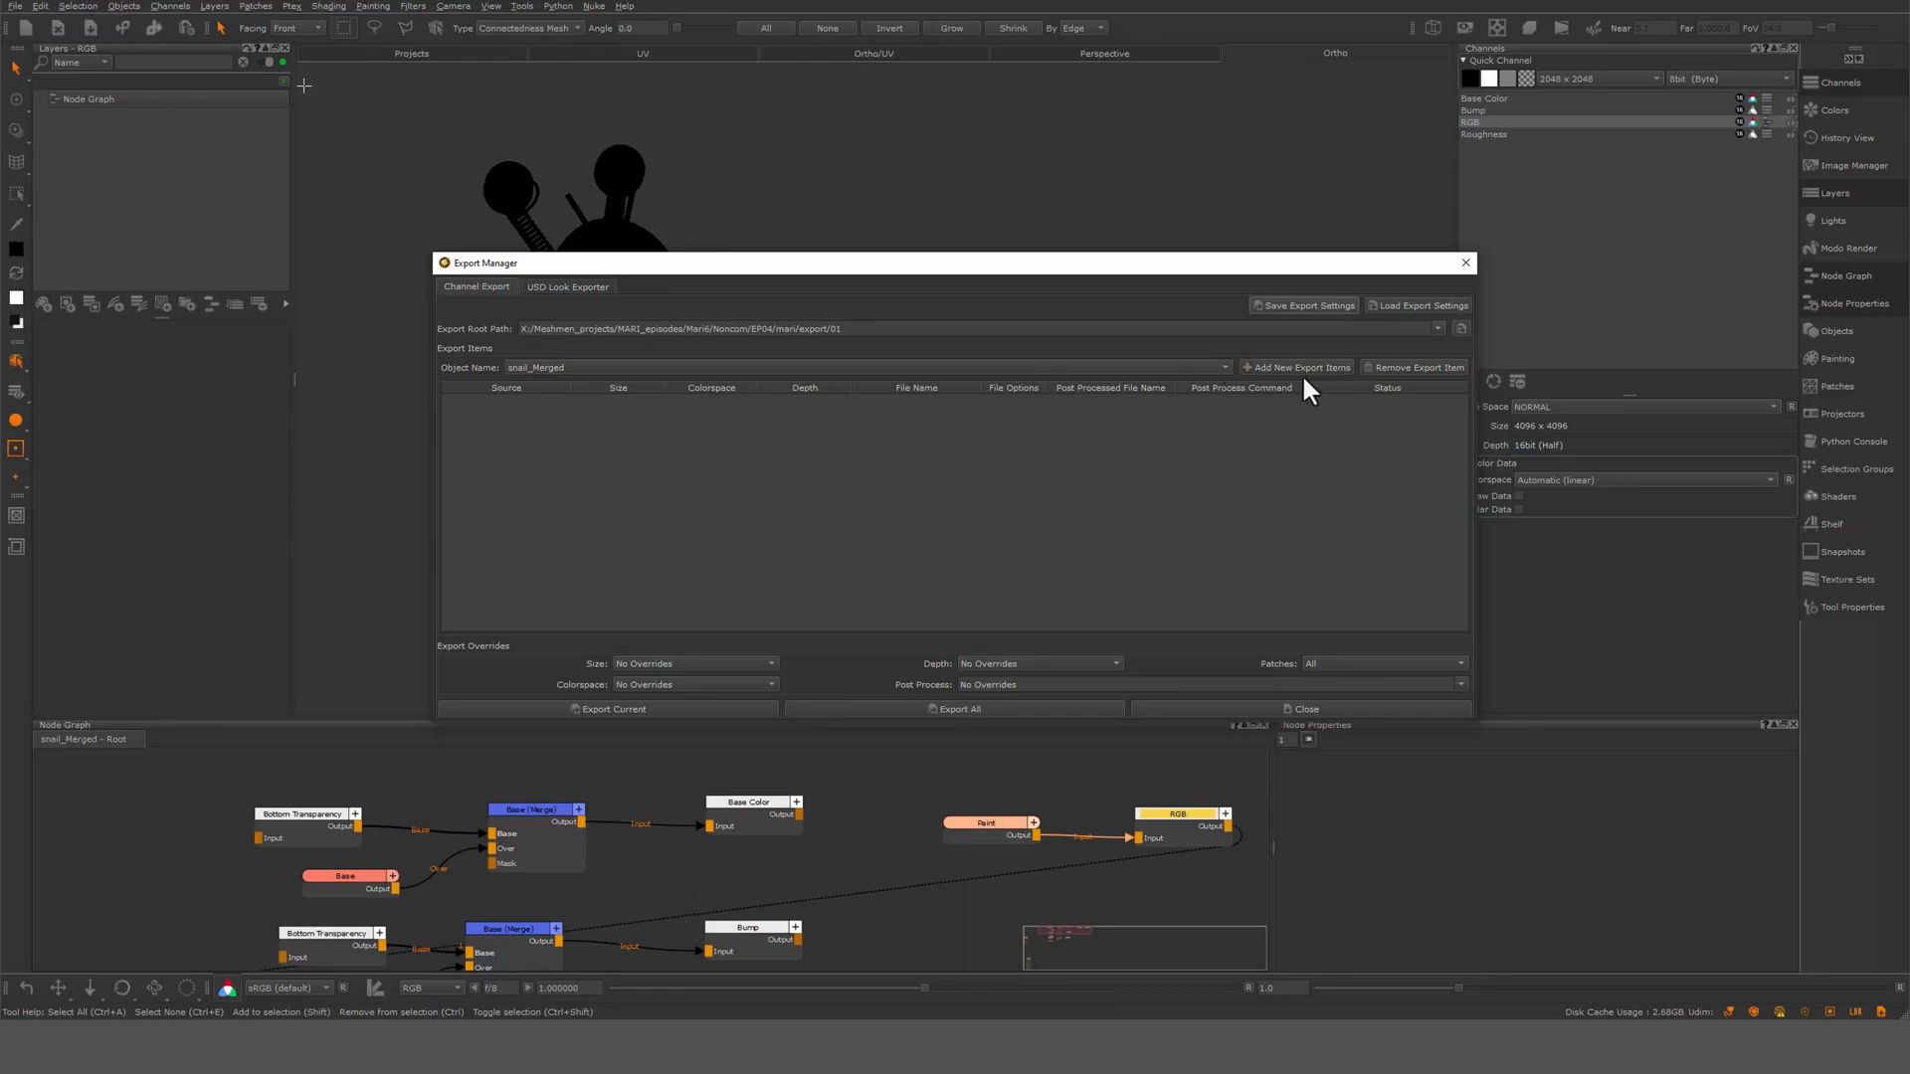
Add the Base Color channel back as the sole export item
left_click(1296, 367)
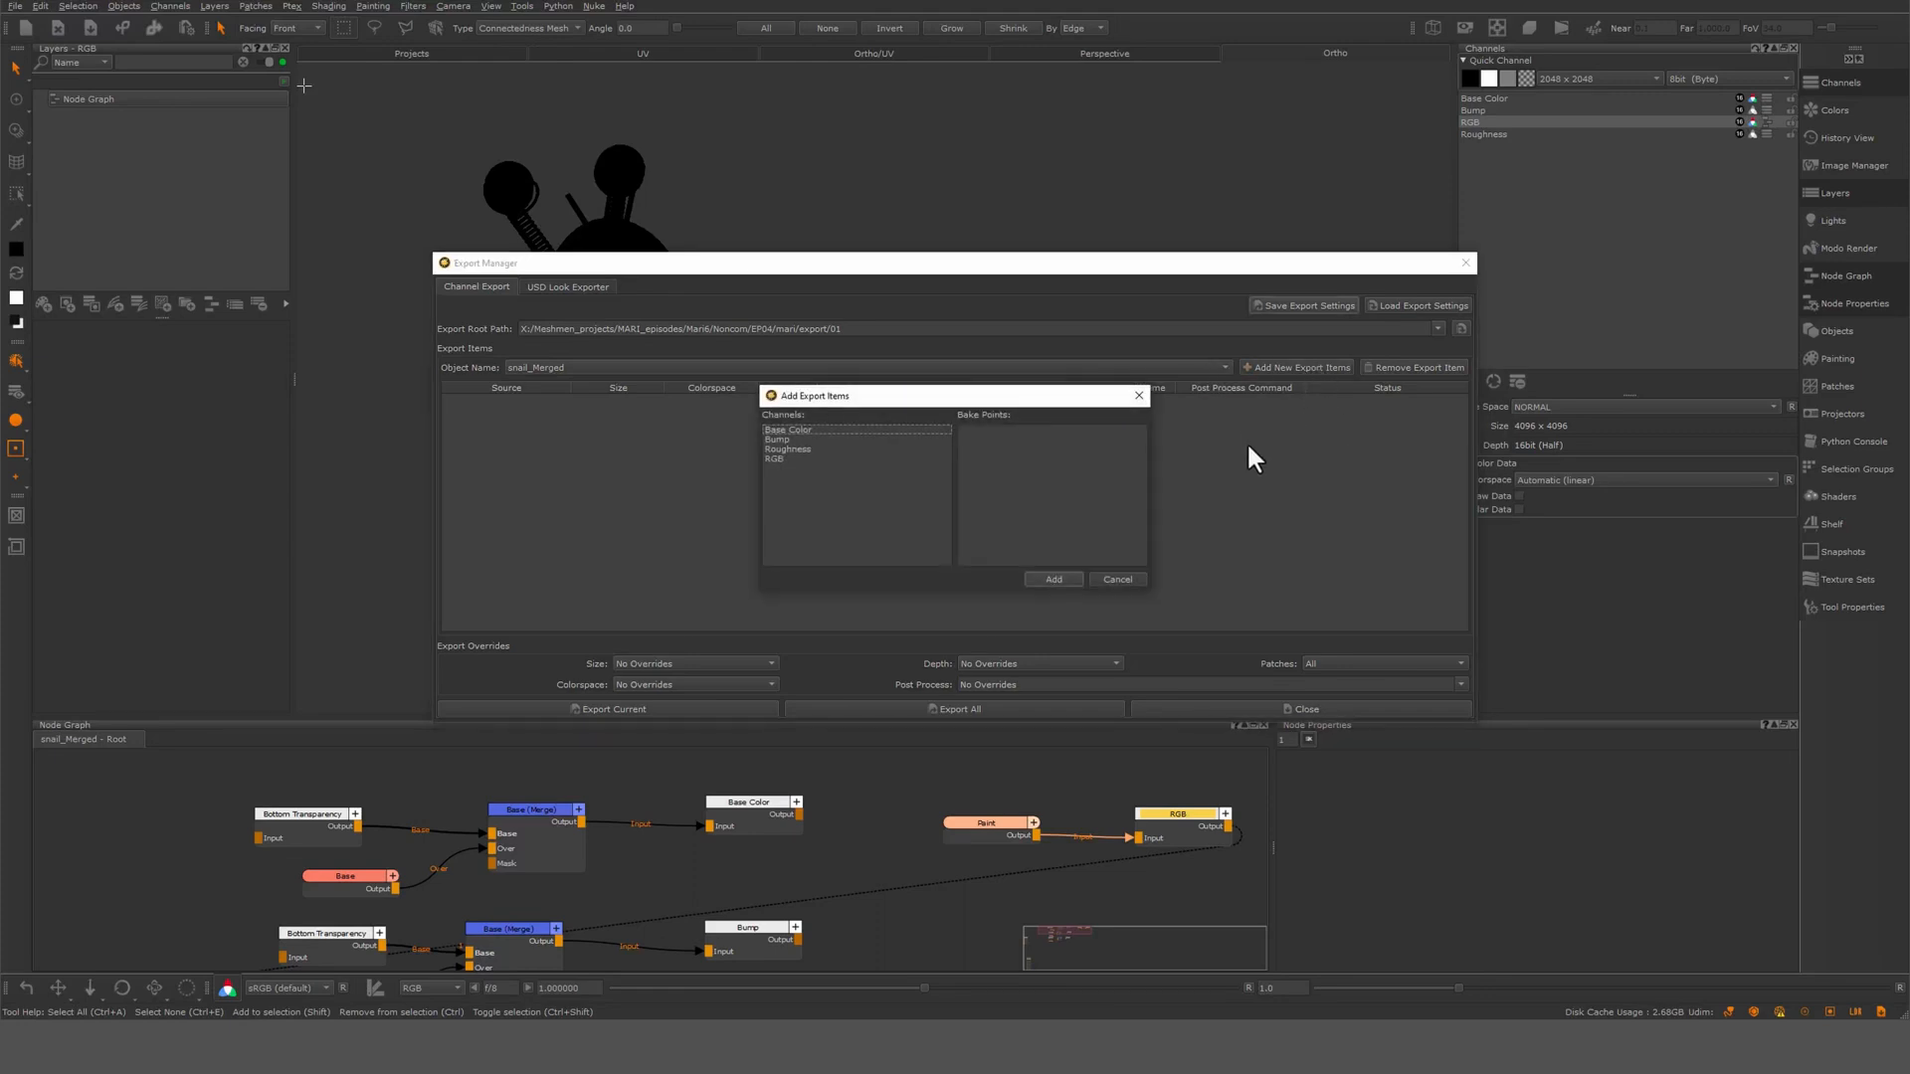
mouse_move(858, 587)
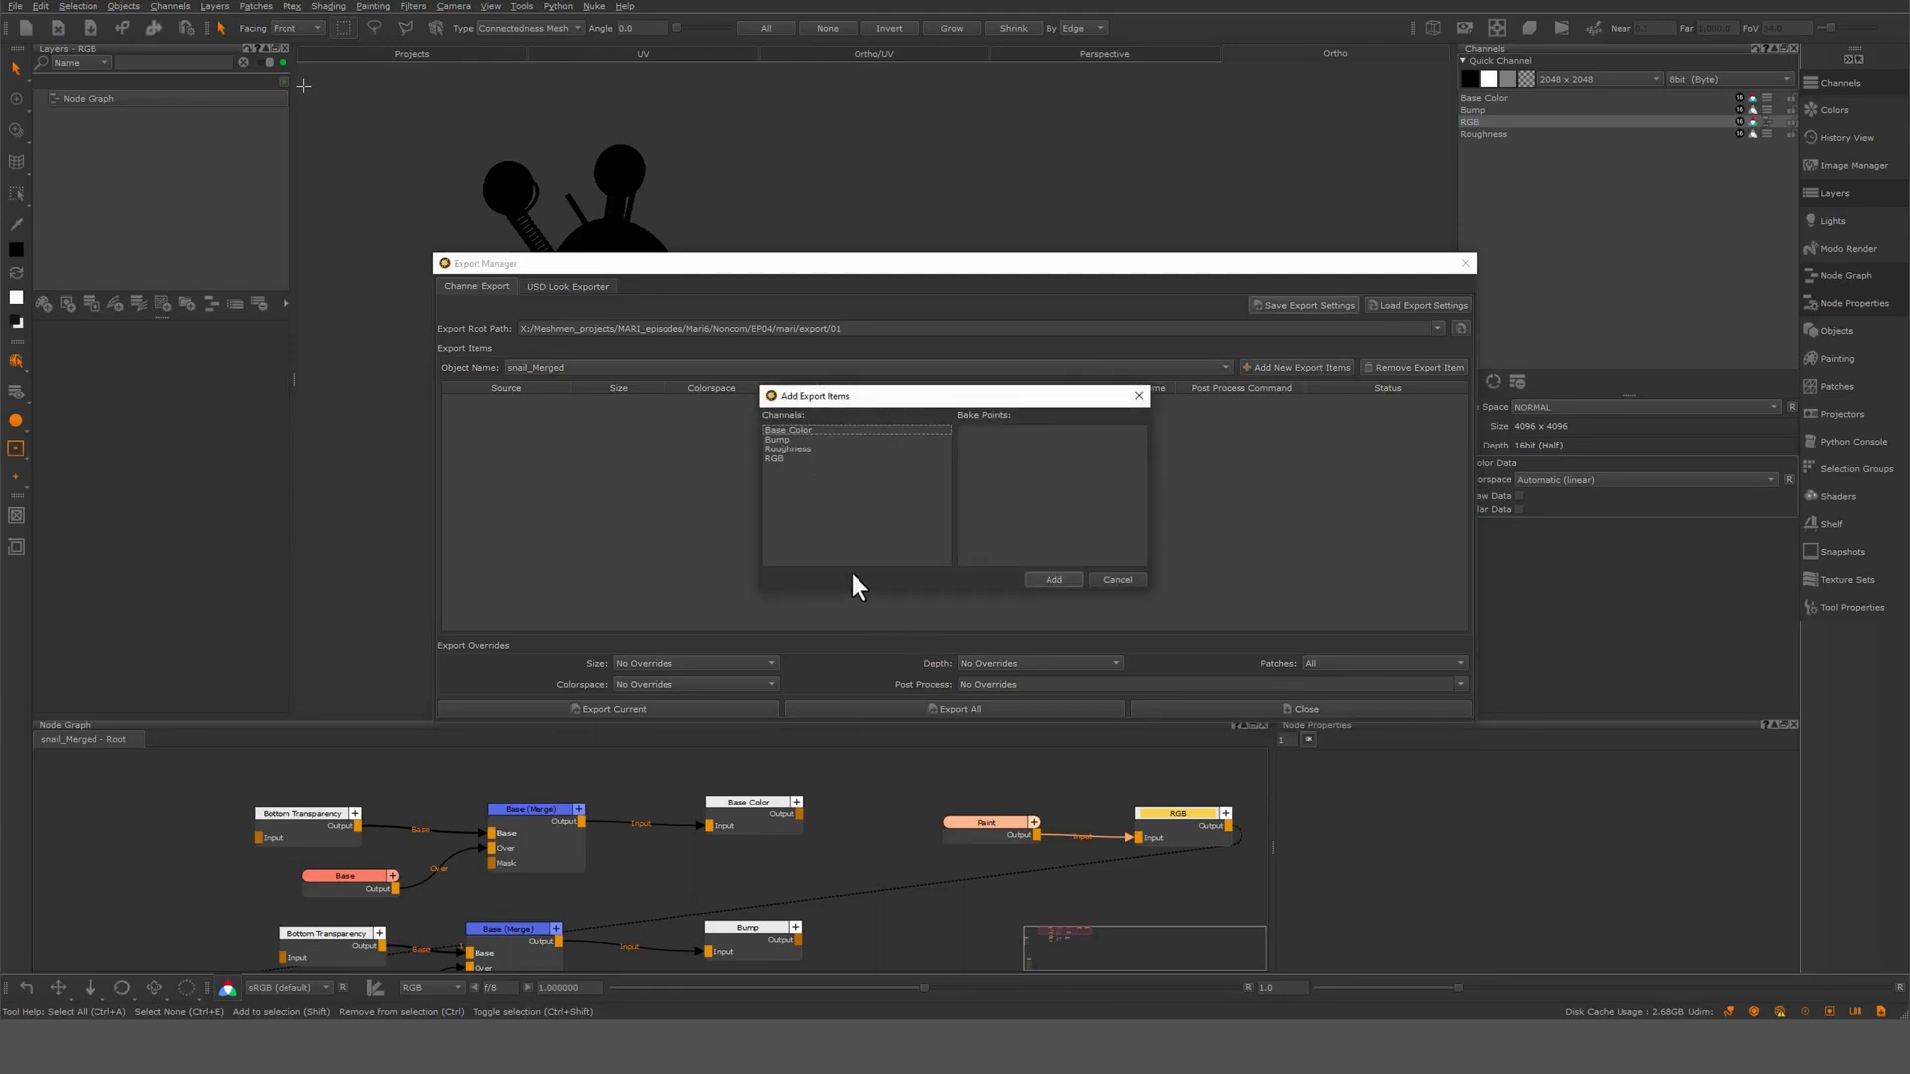
mouse_move(996, 457)
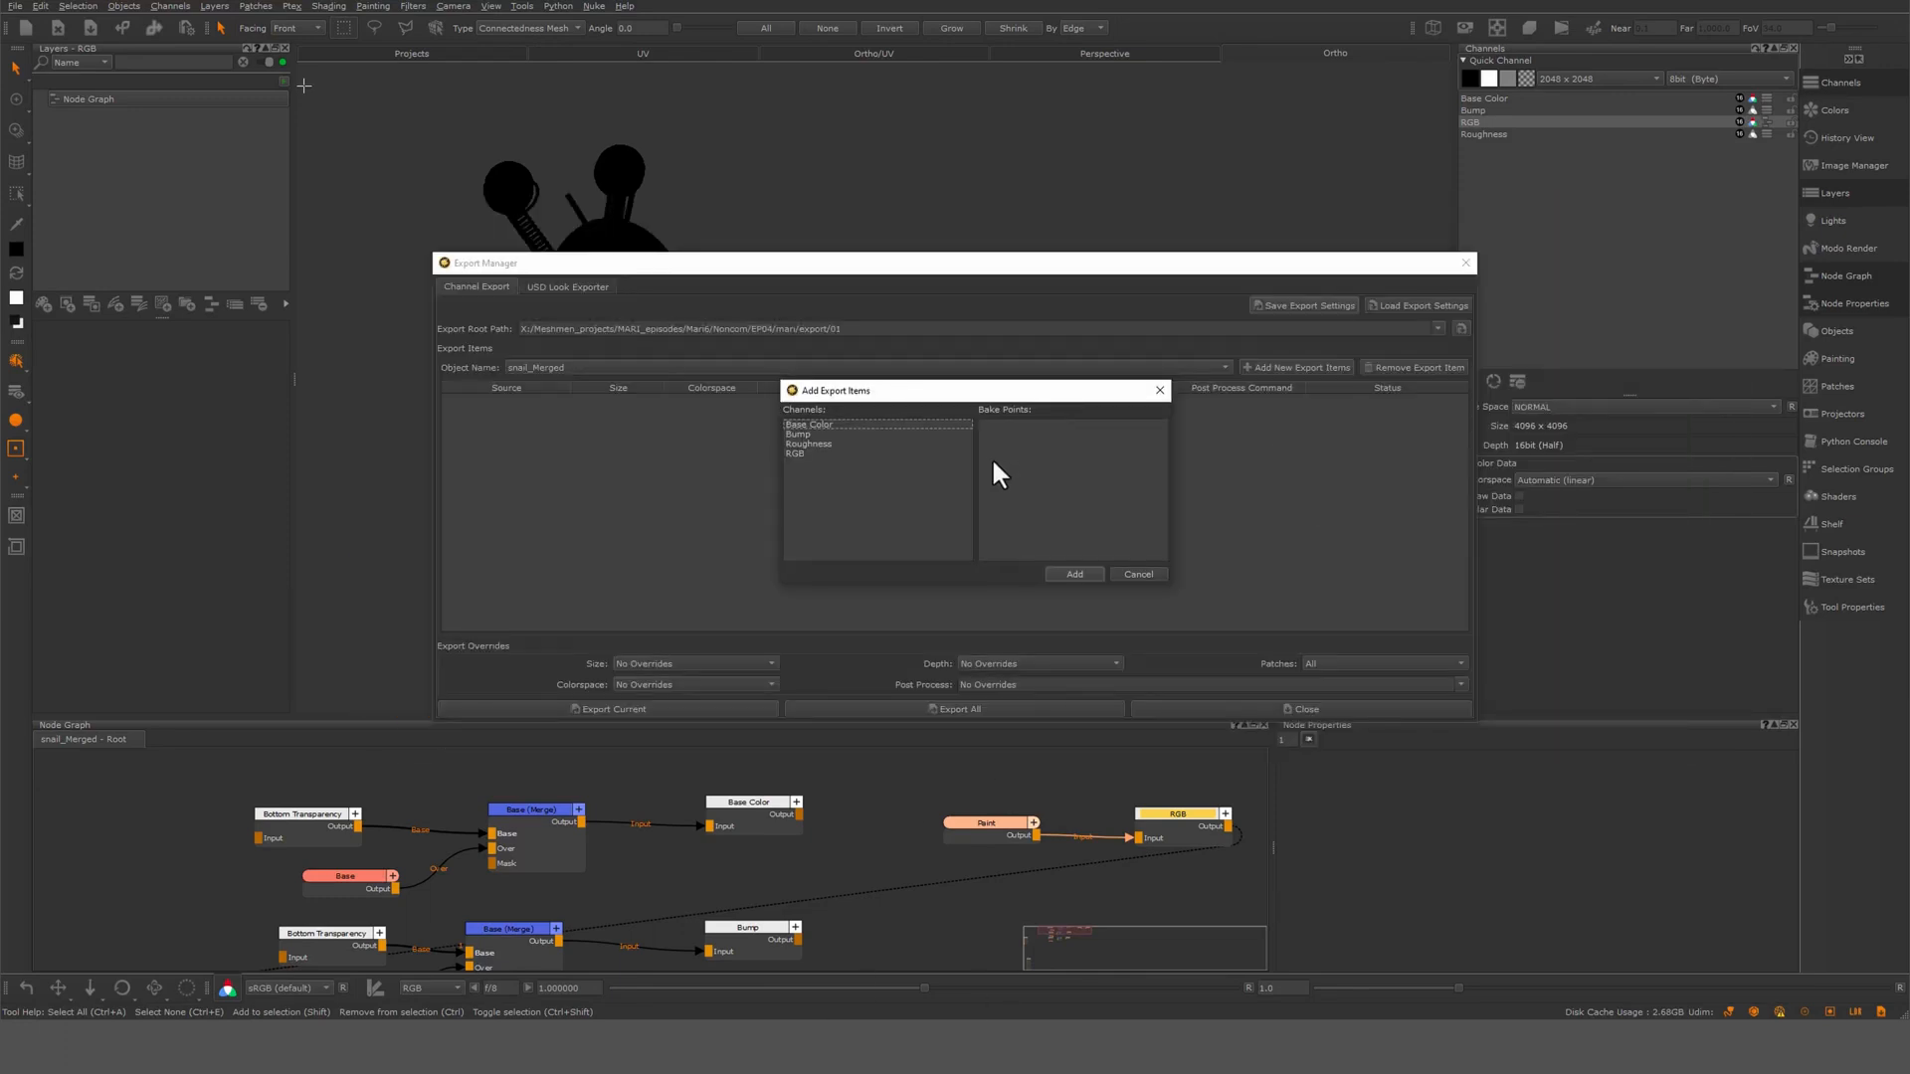
mouse_move(907, 517)
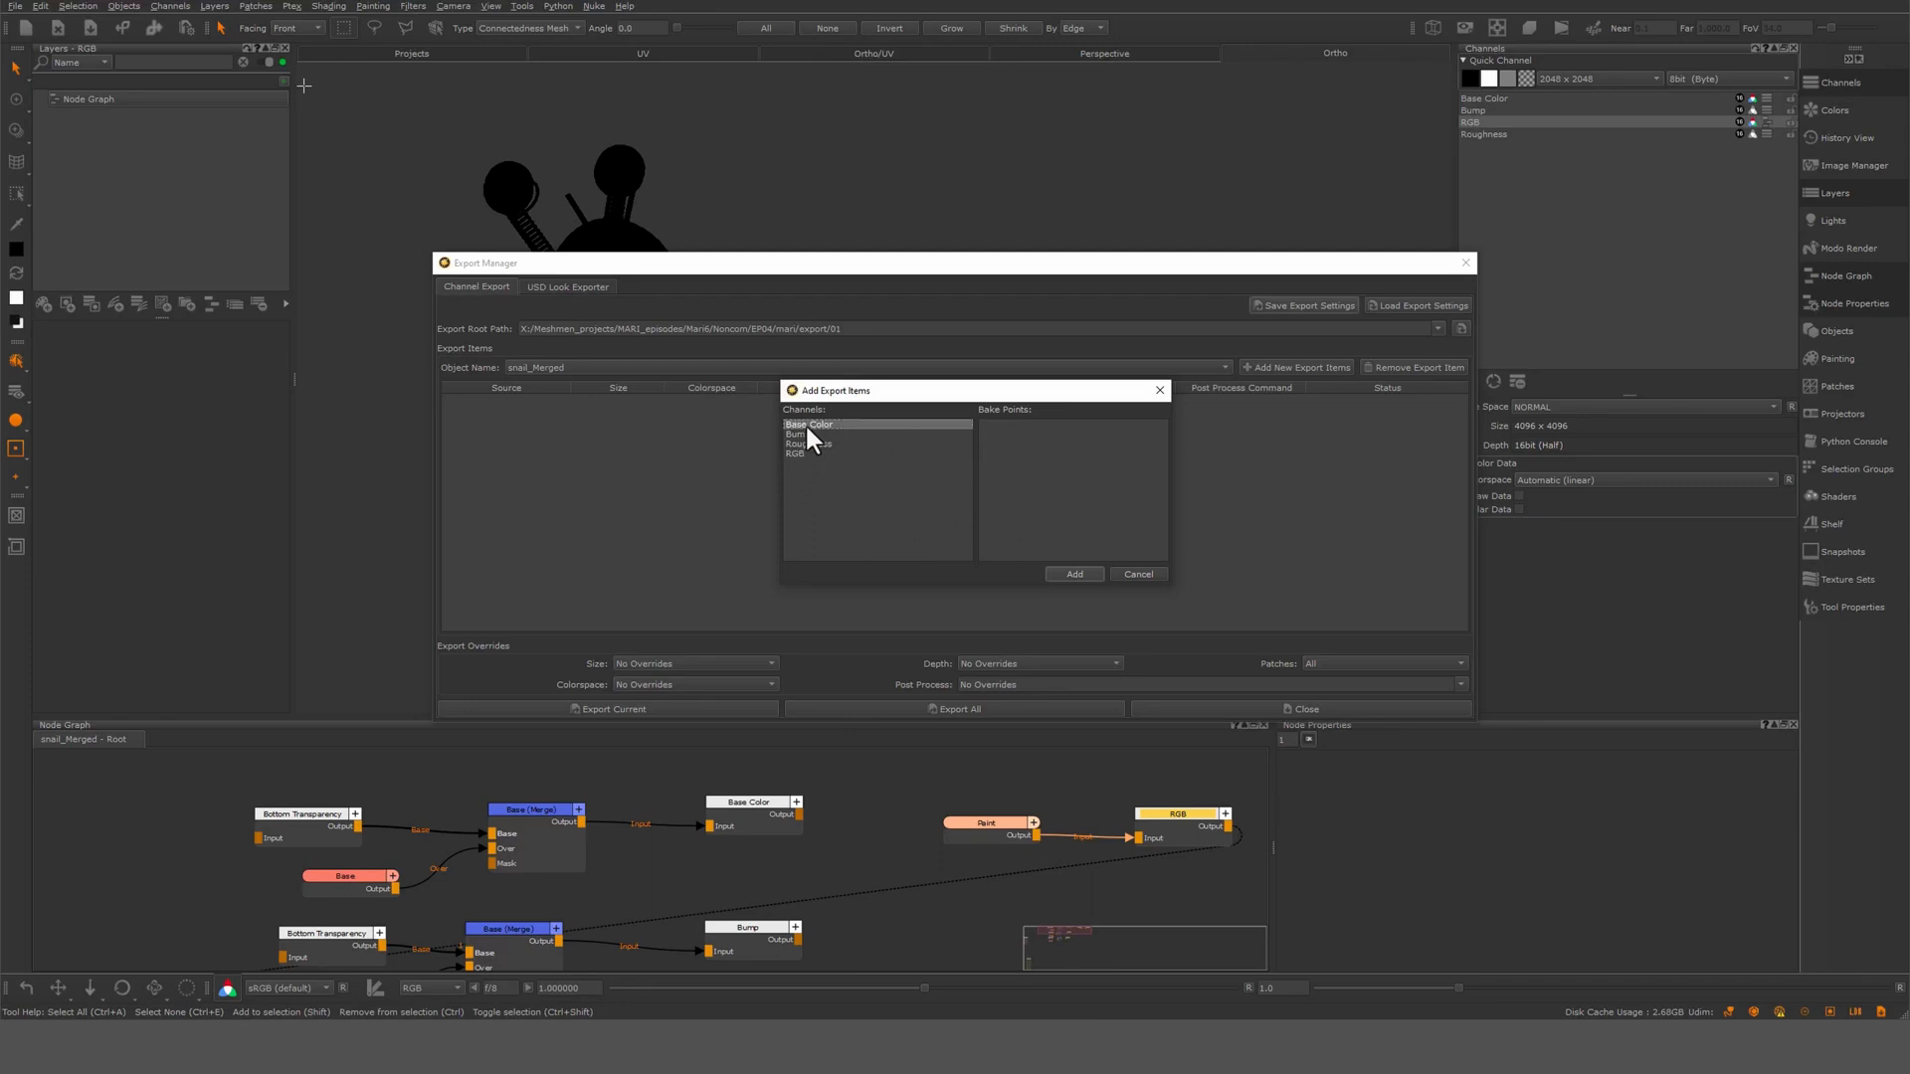
left_click(1073, 574)
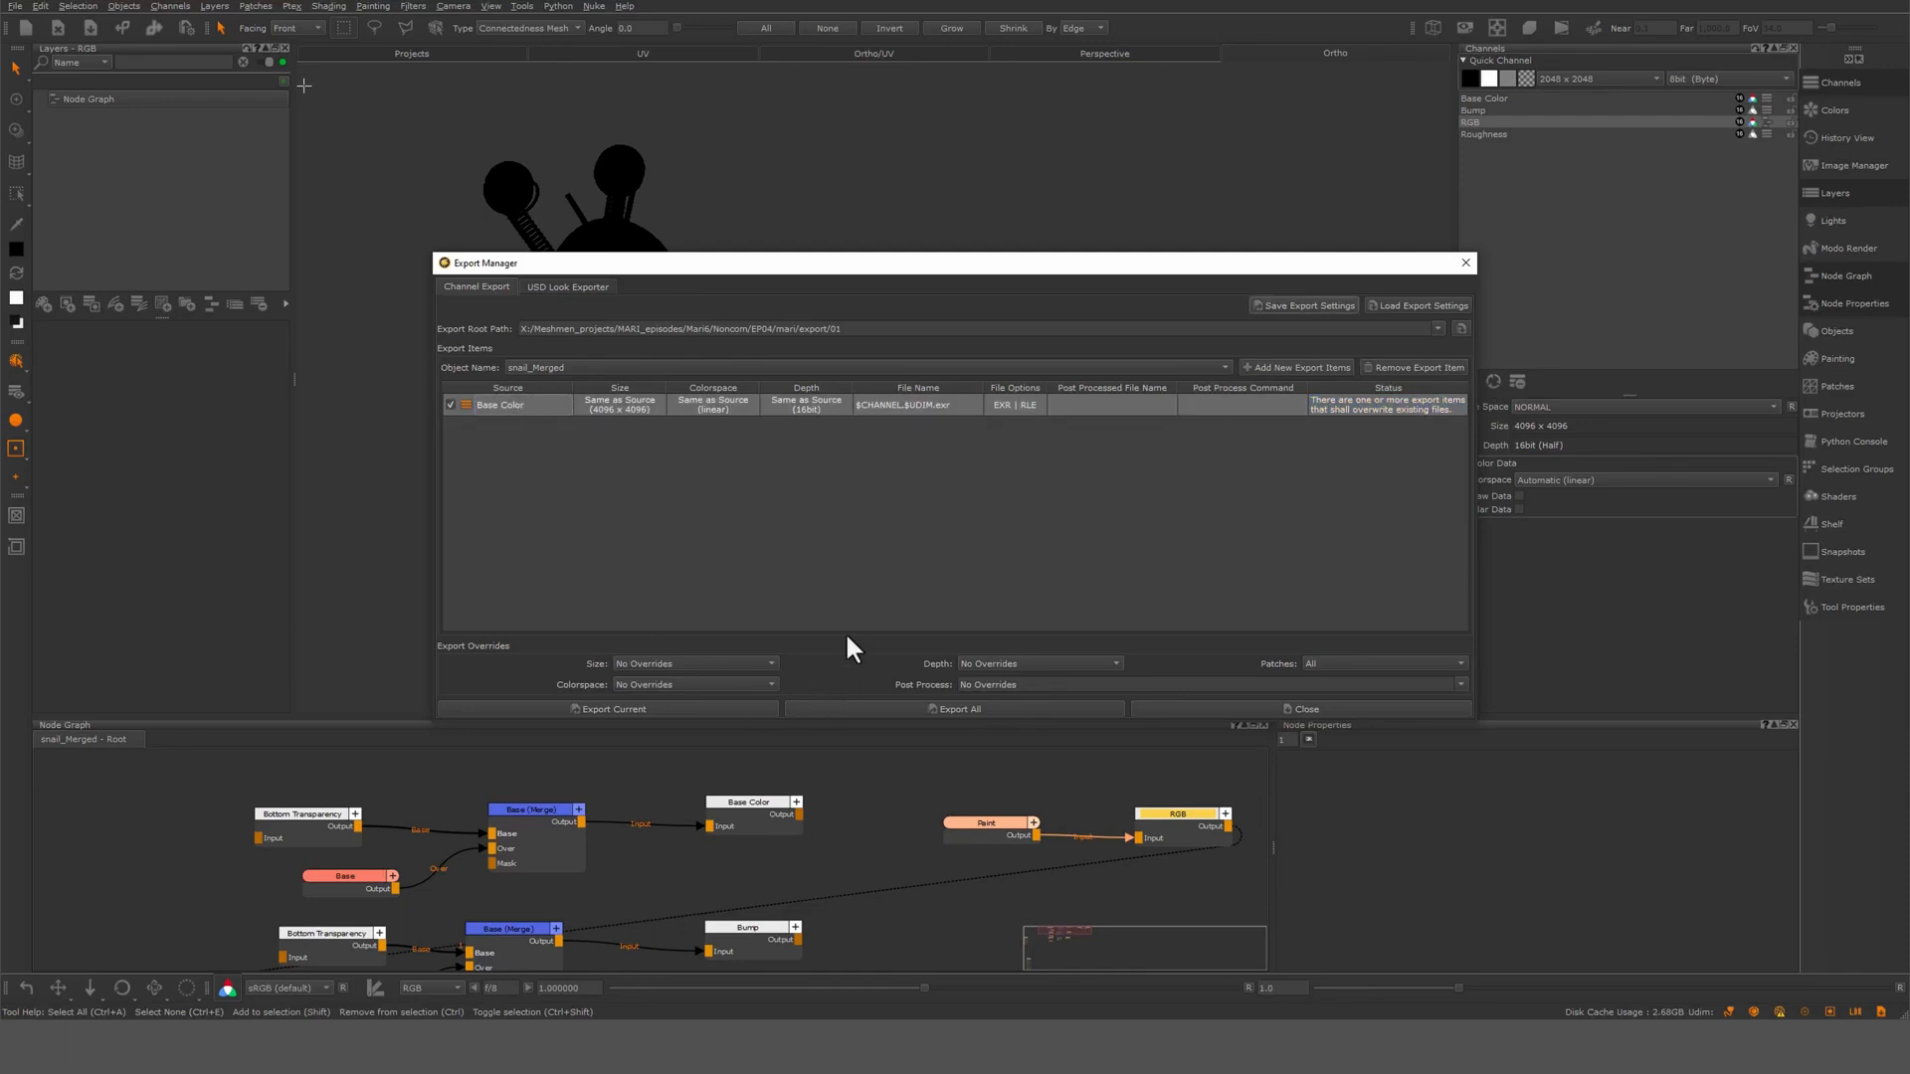
mouse_move(656, 418)
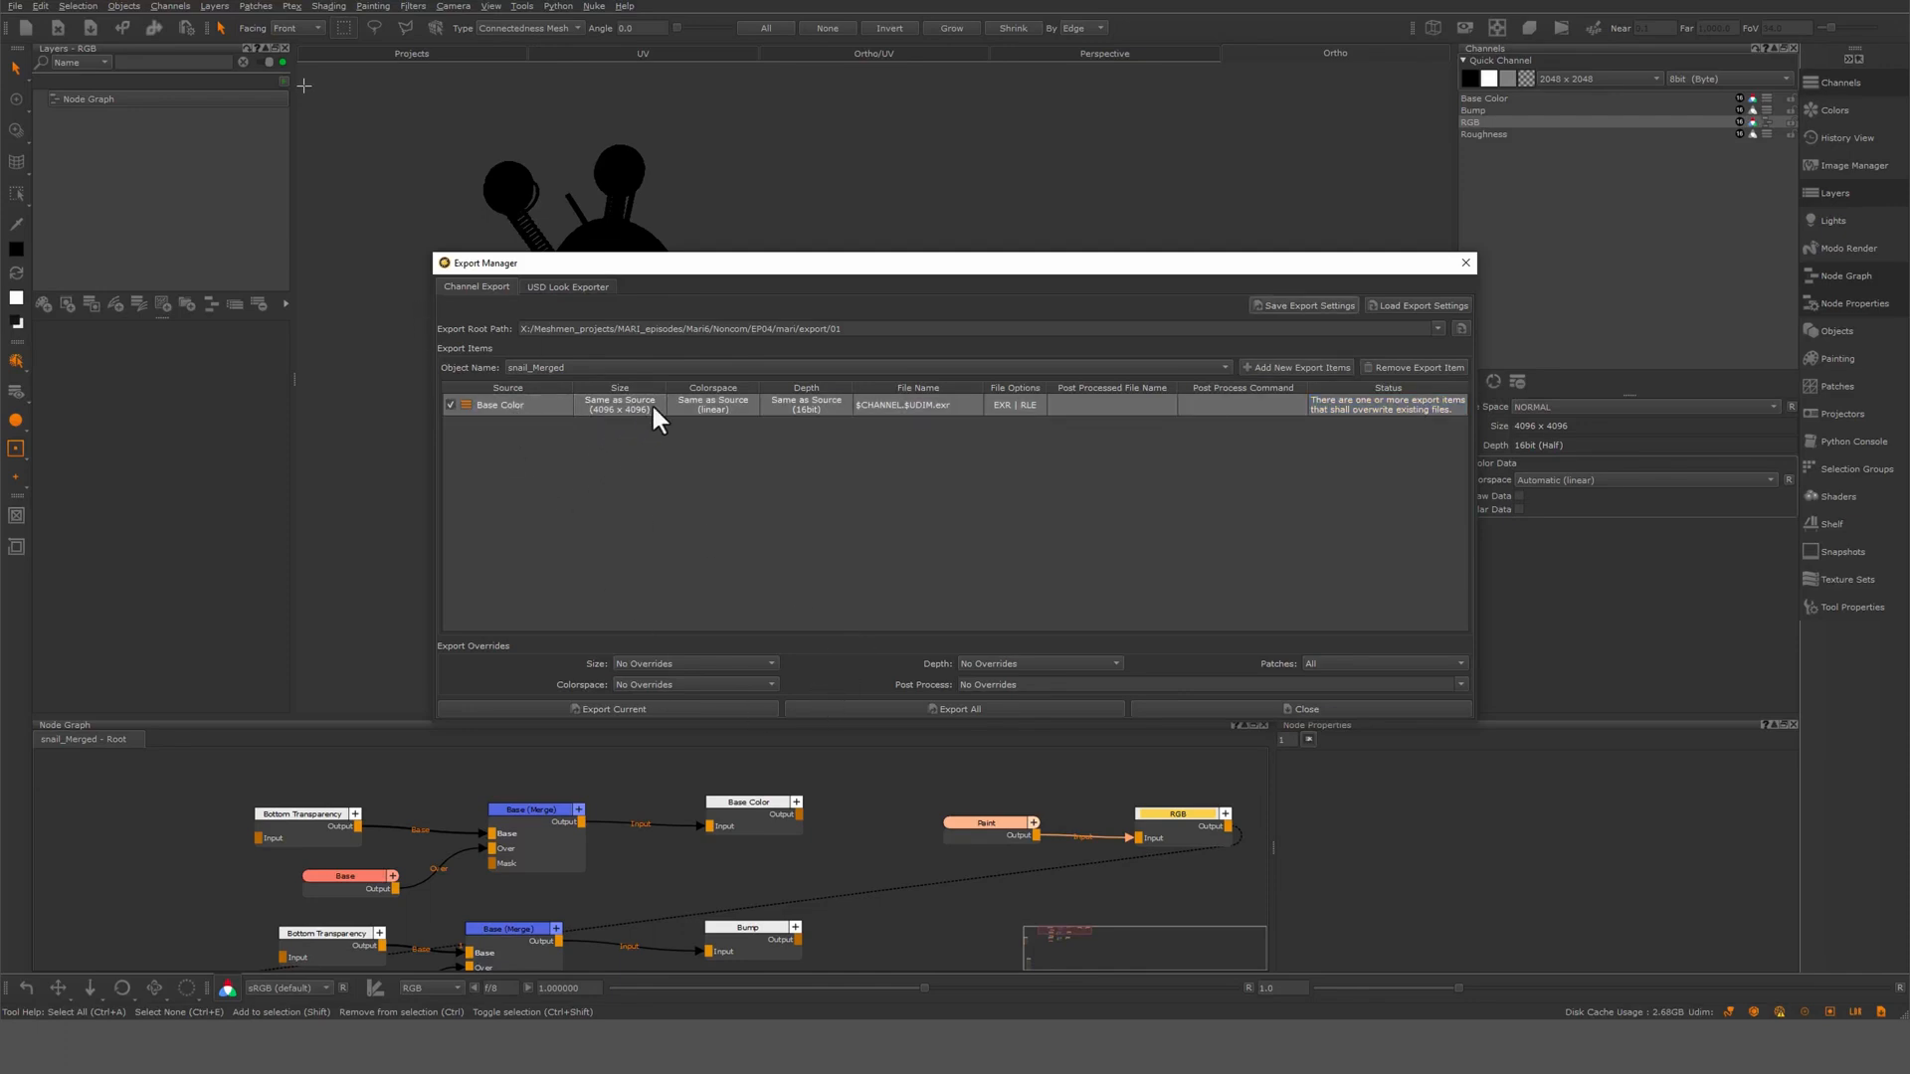
Override the Base Color export size to 4096 × 4096
left_click(619, 402)
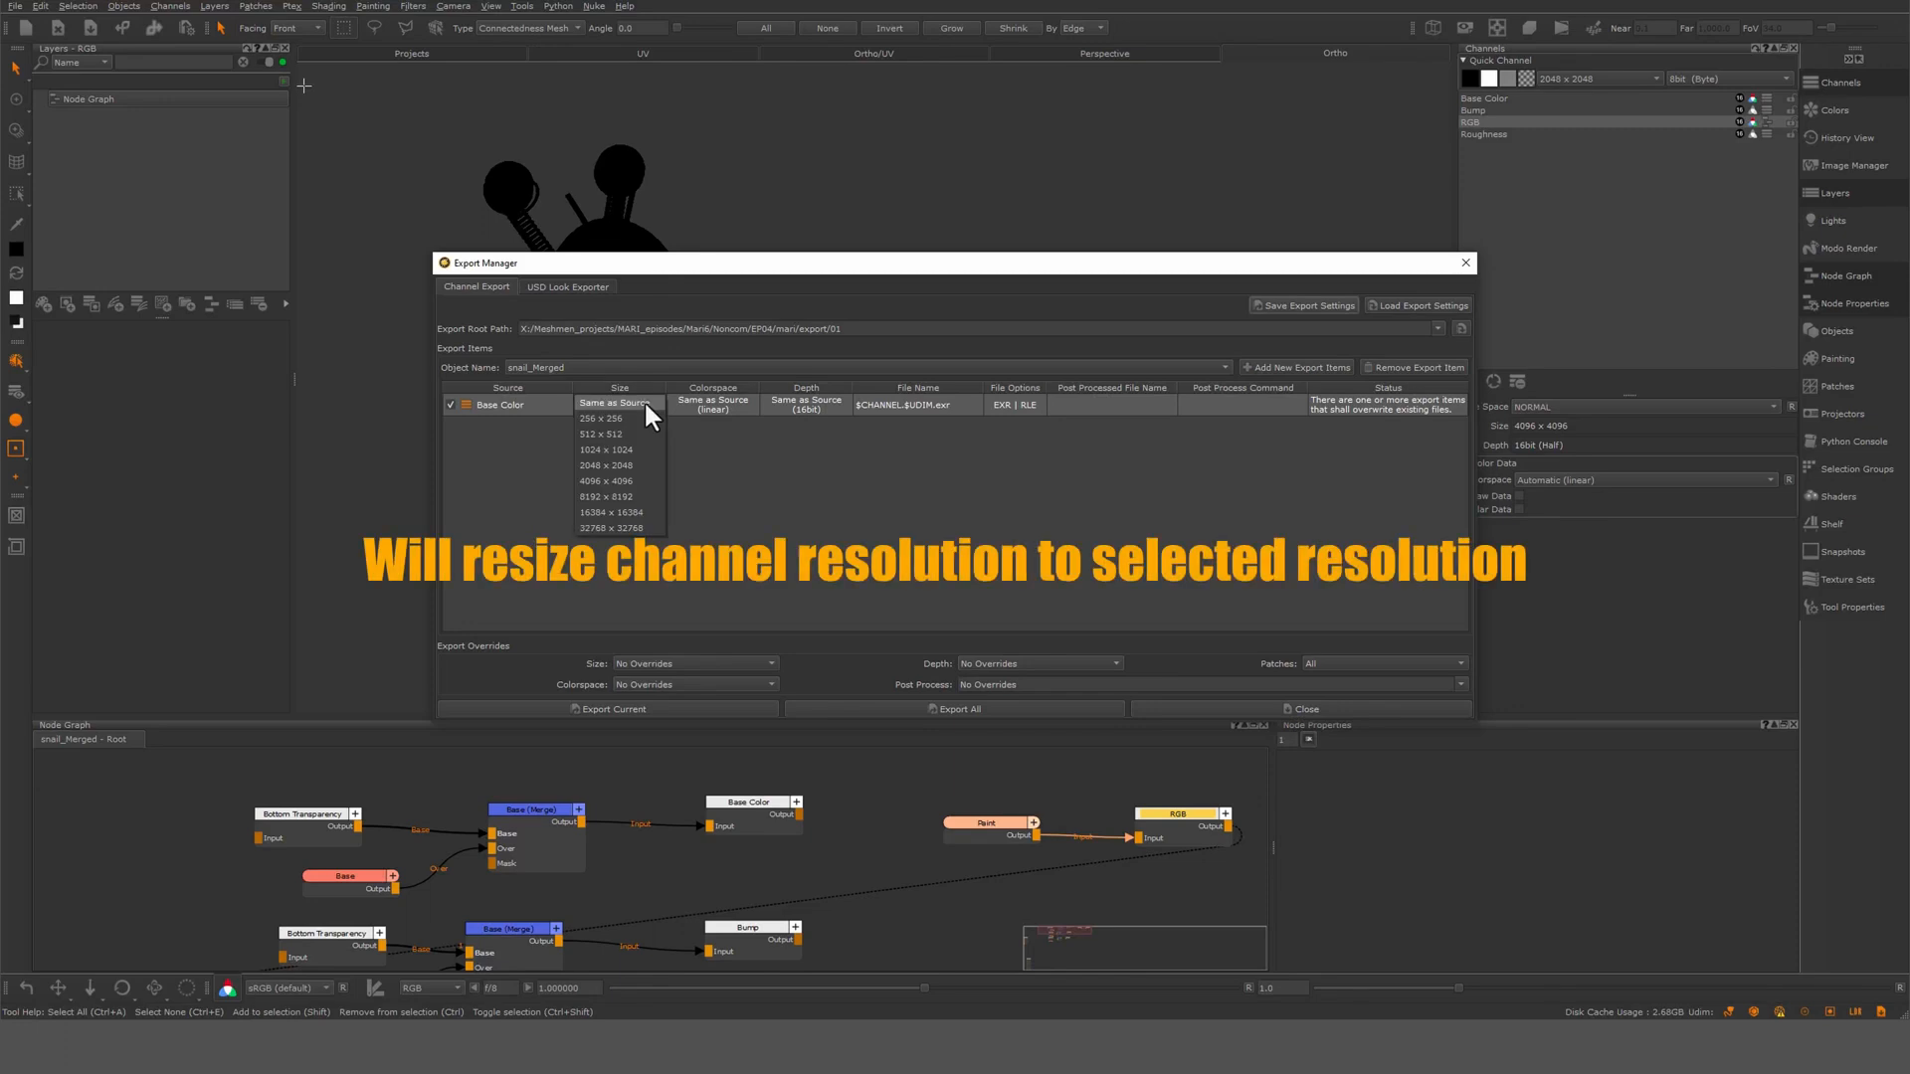
left_click(604, 450)
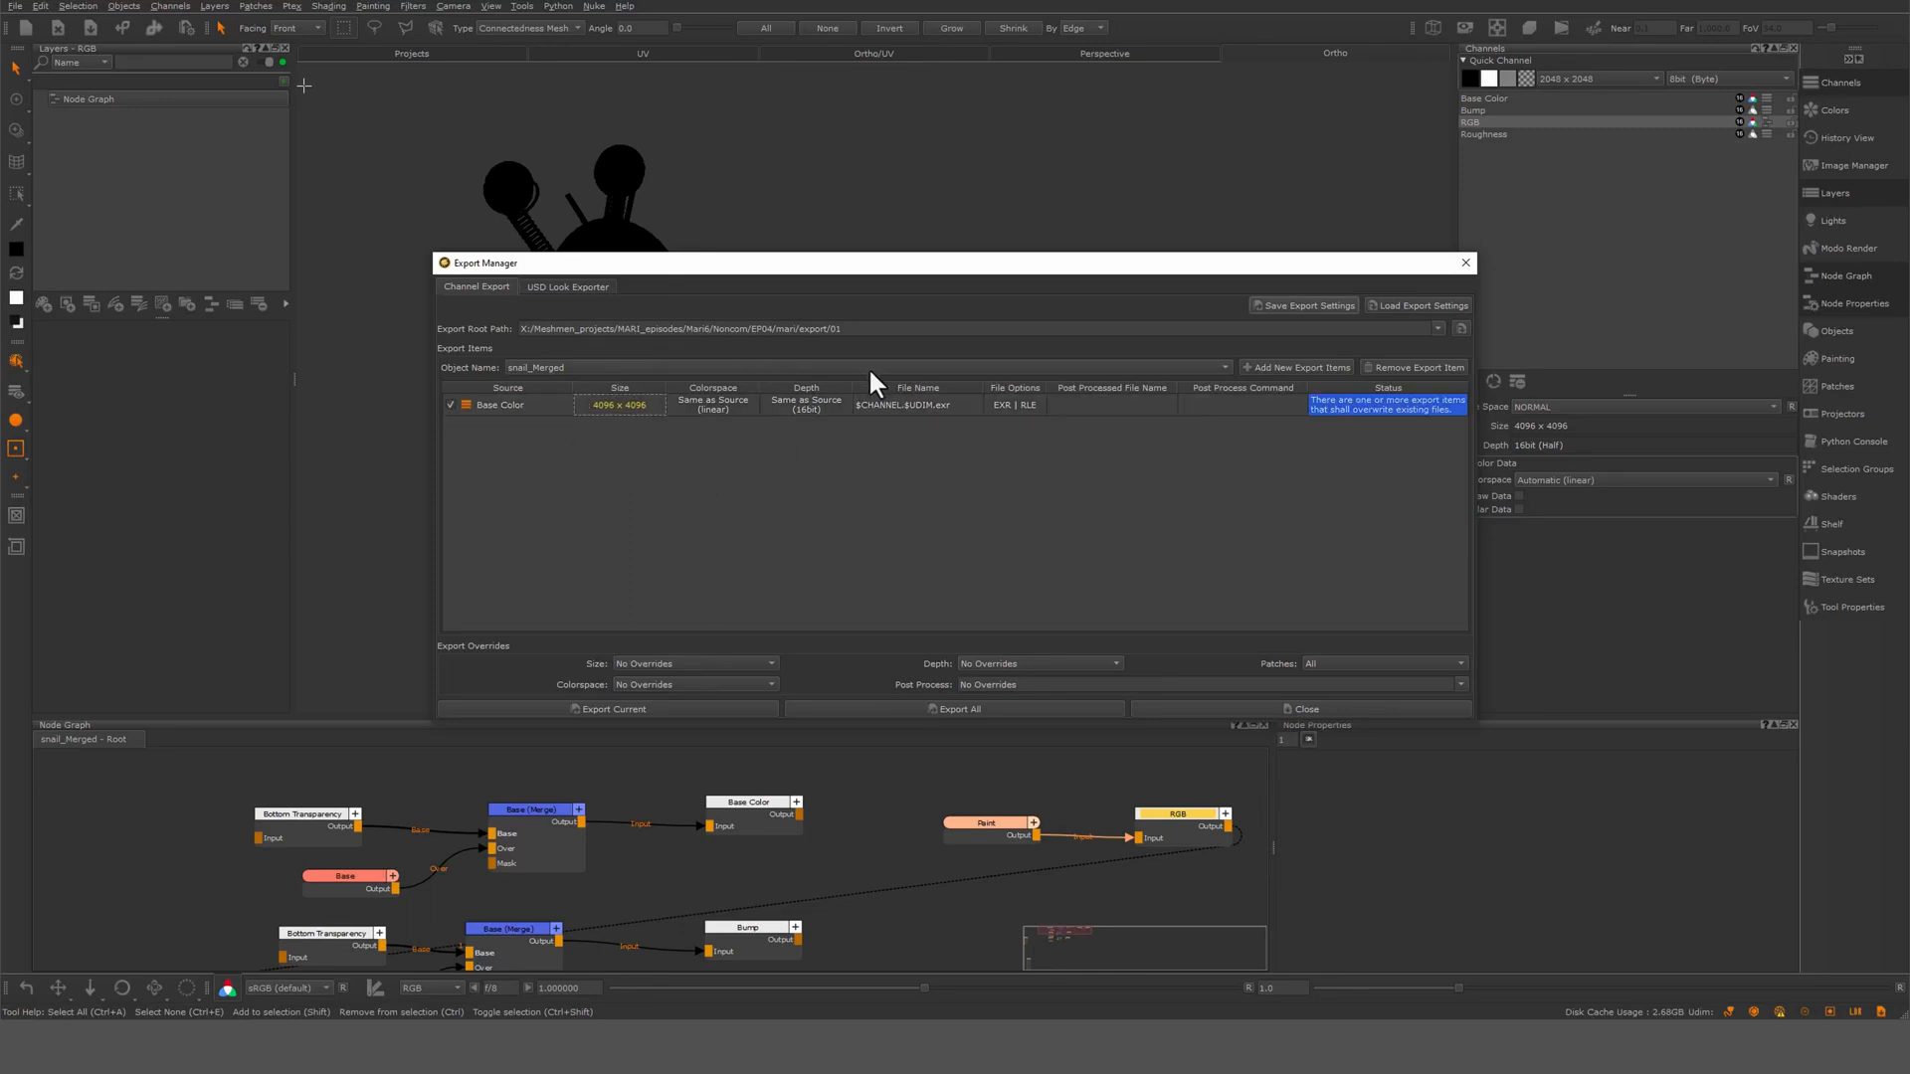
mouse_move(962, 461)
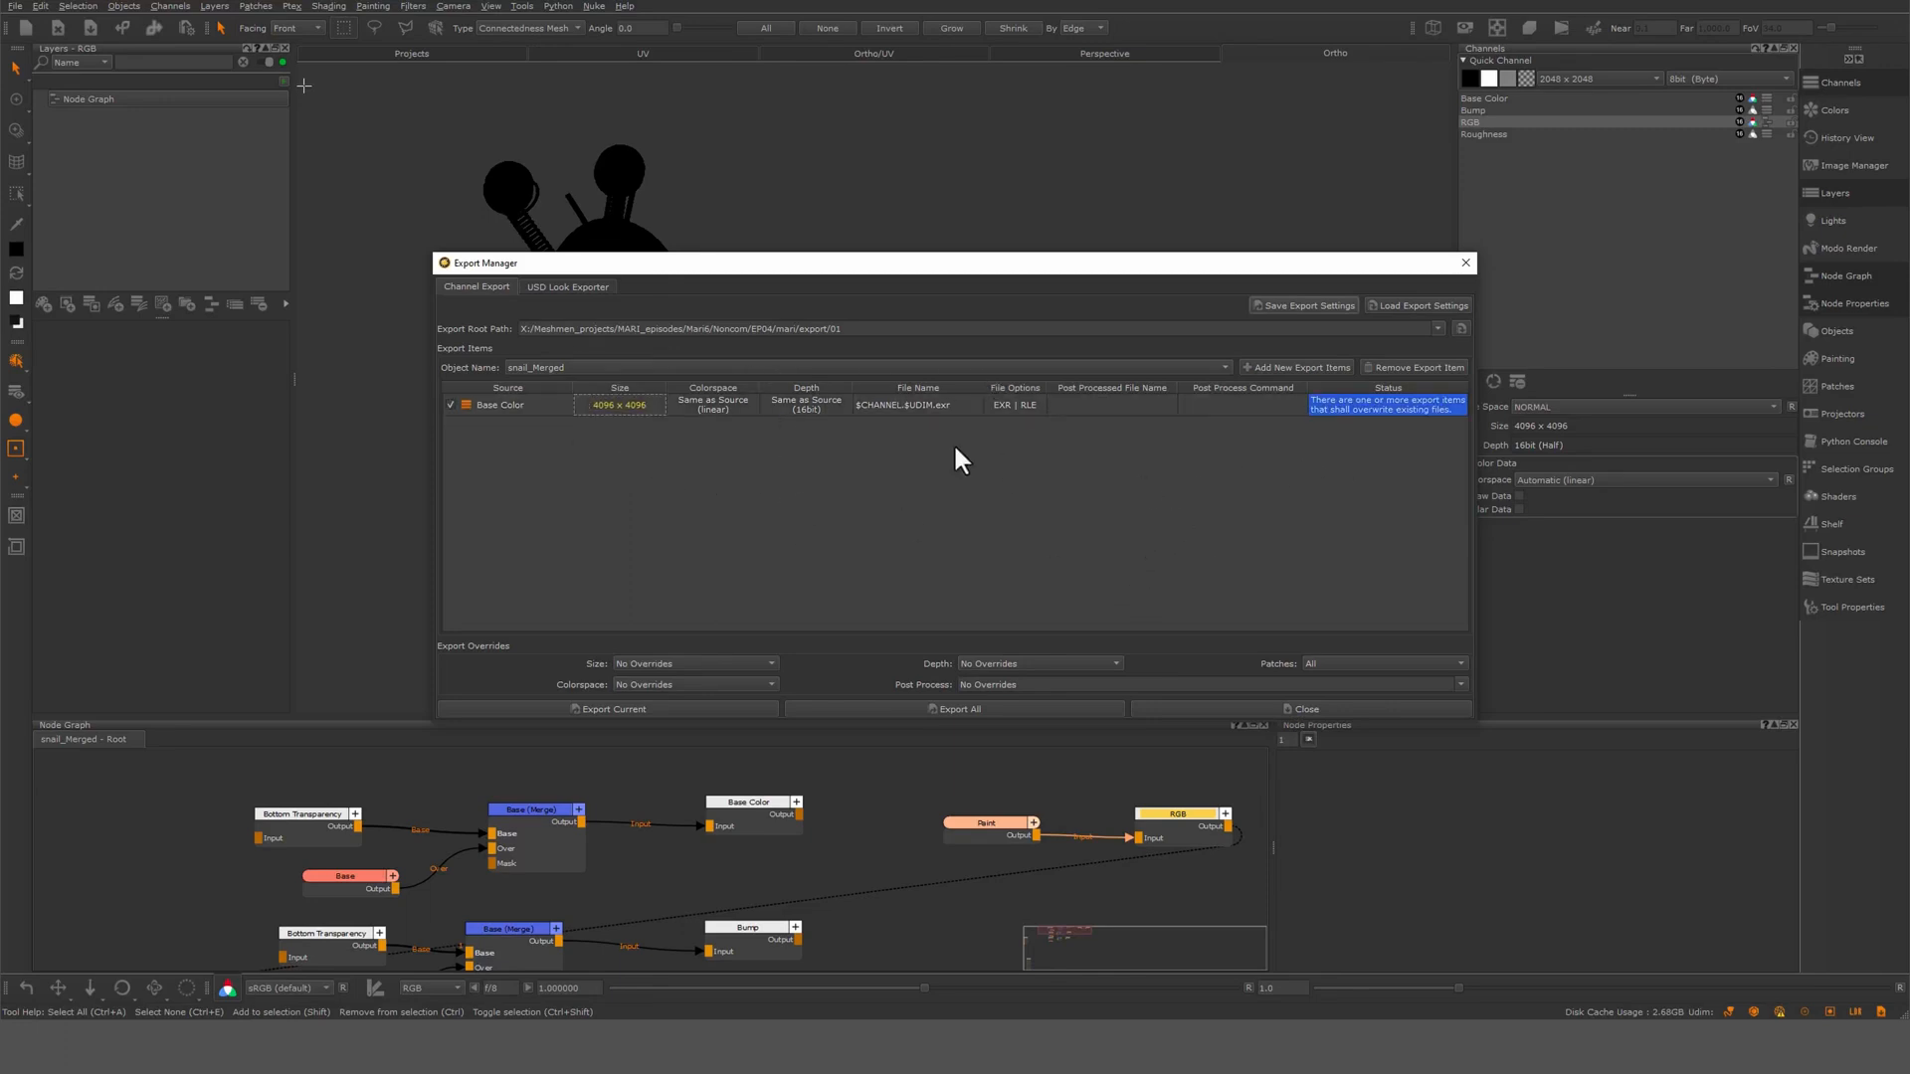
mouse_move(926, 425)
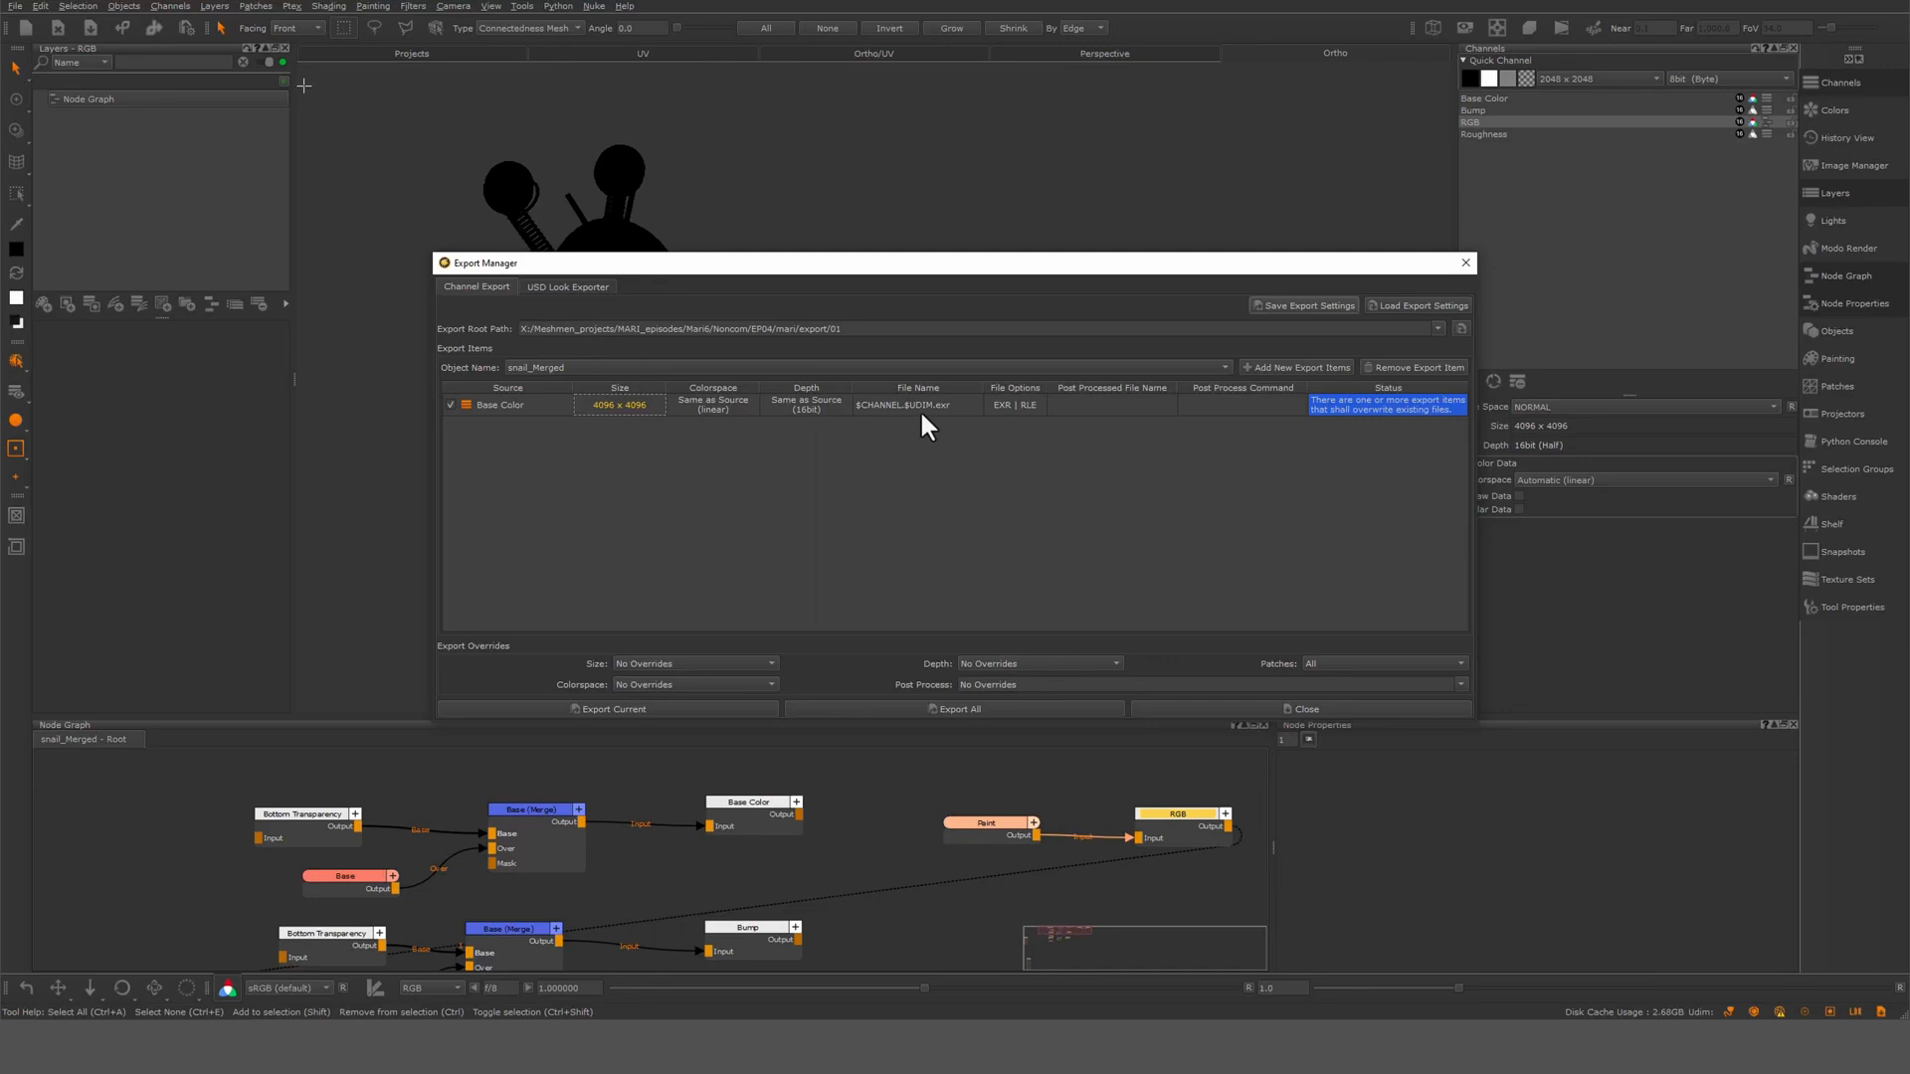
mouse_move(875, 428)
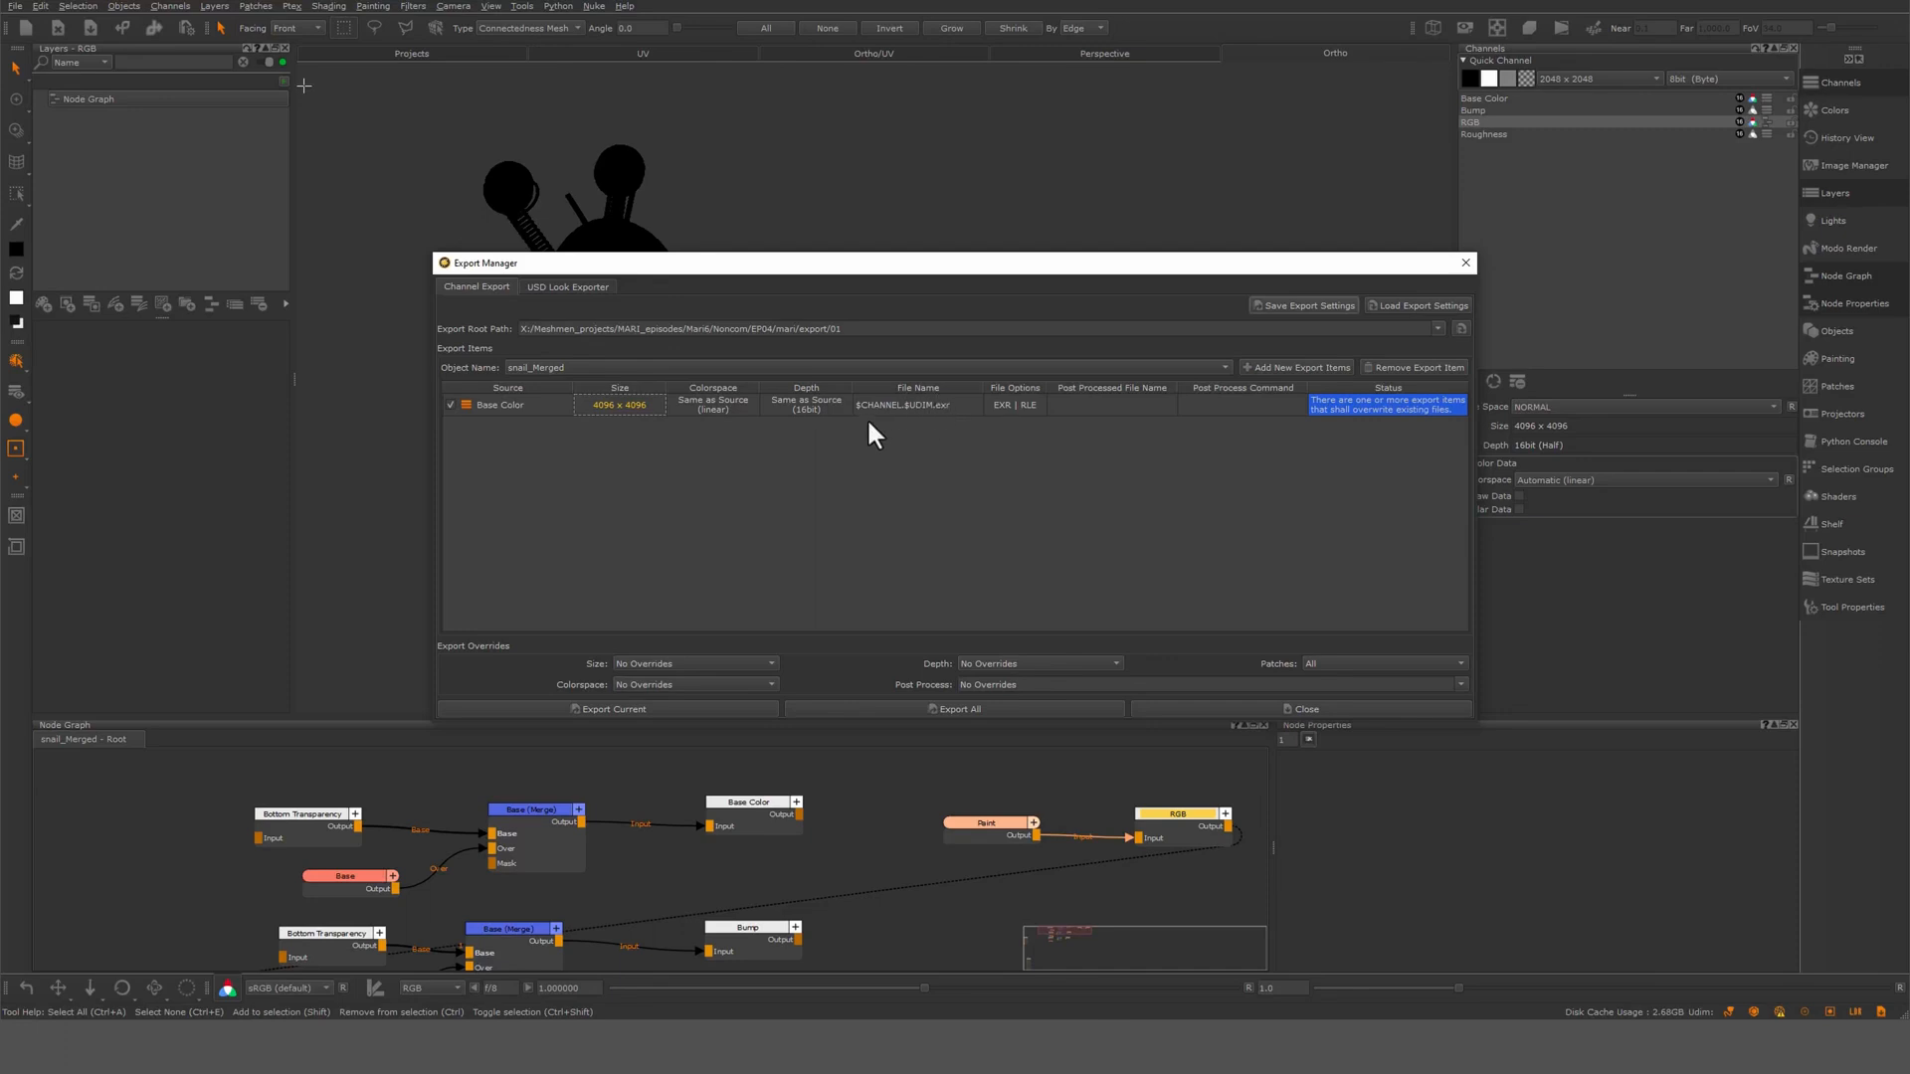
mouse_move(900, 422)
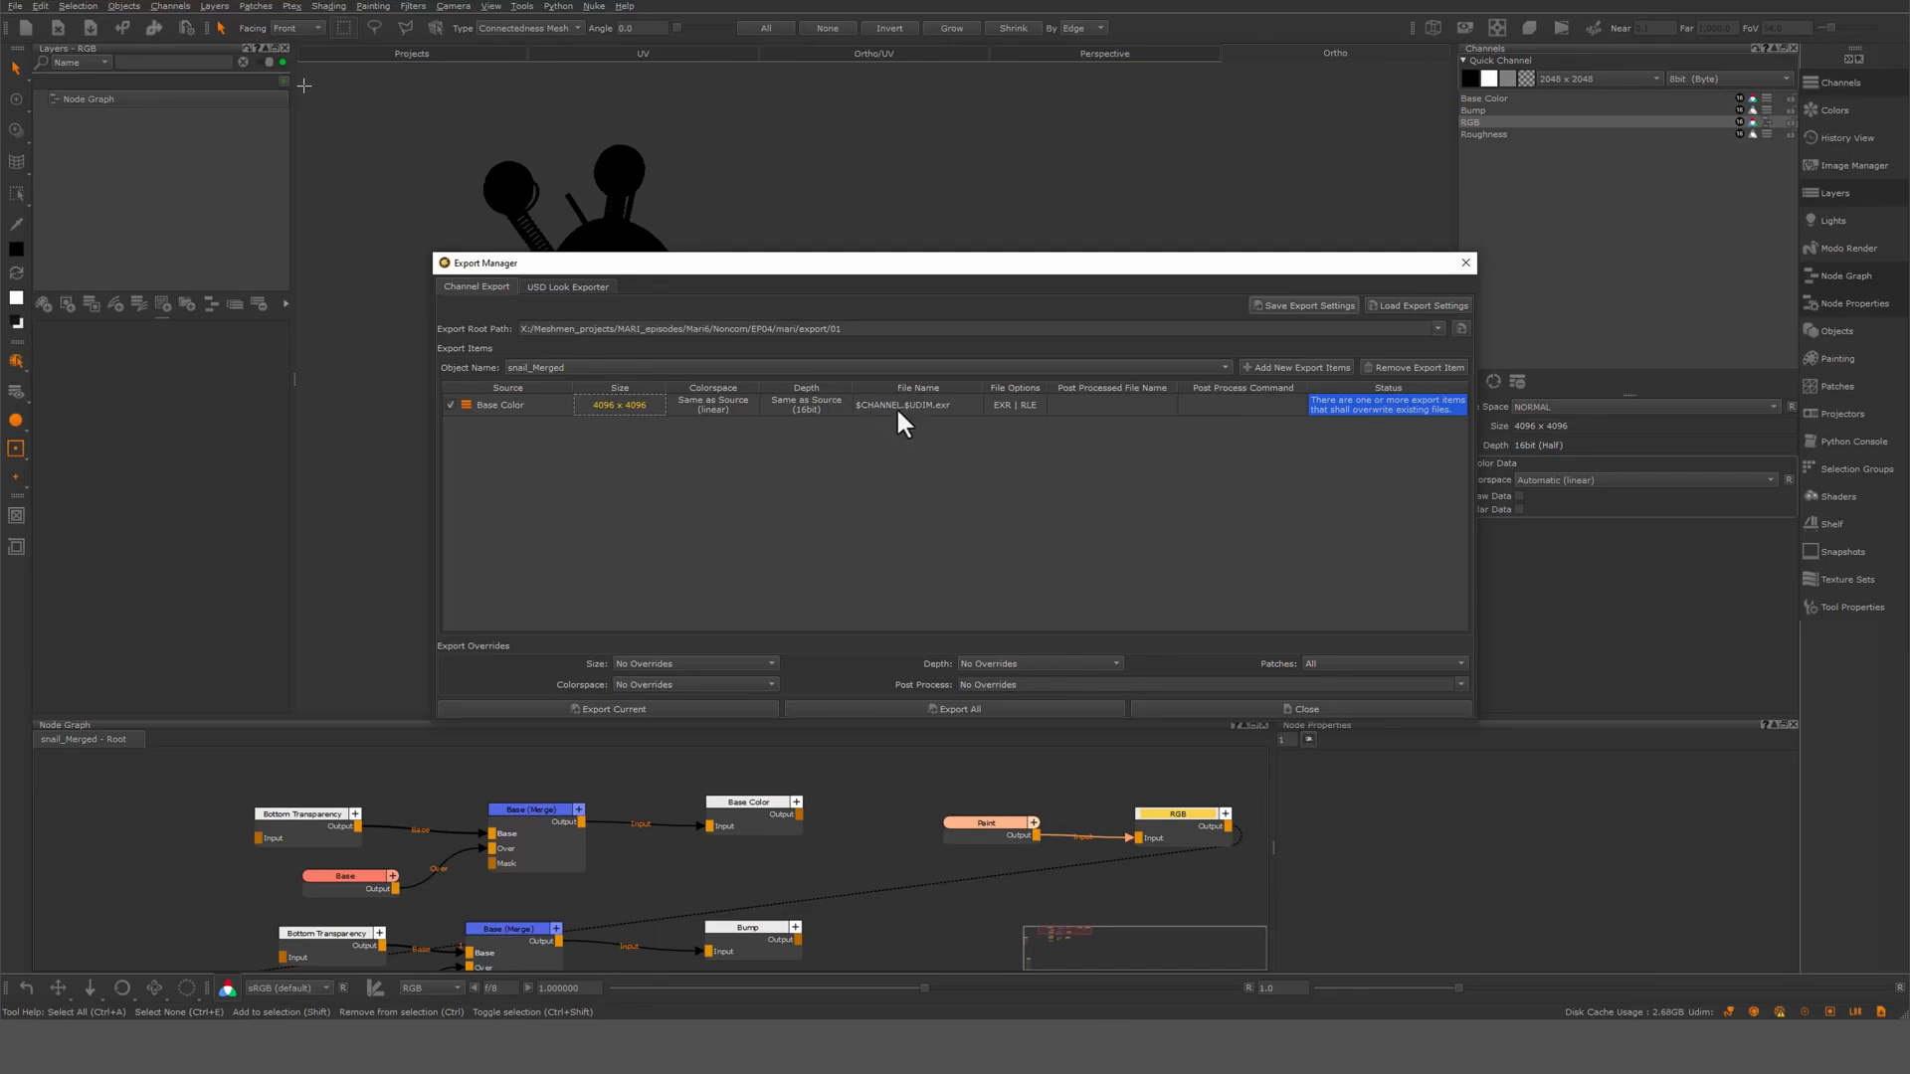
mouse_move(847, 441)
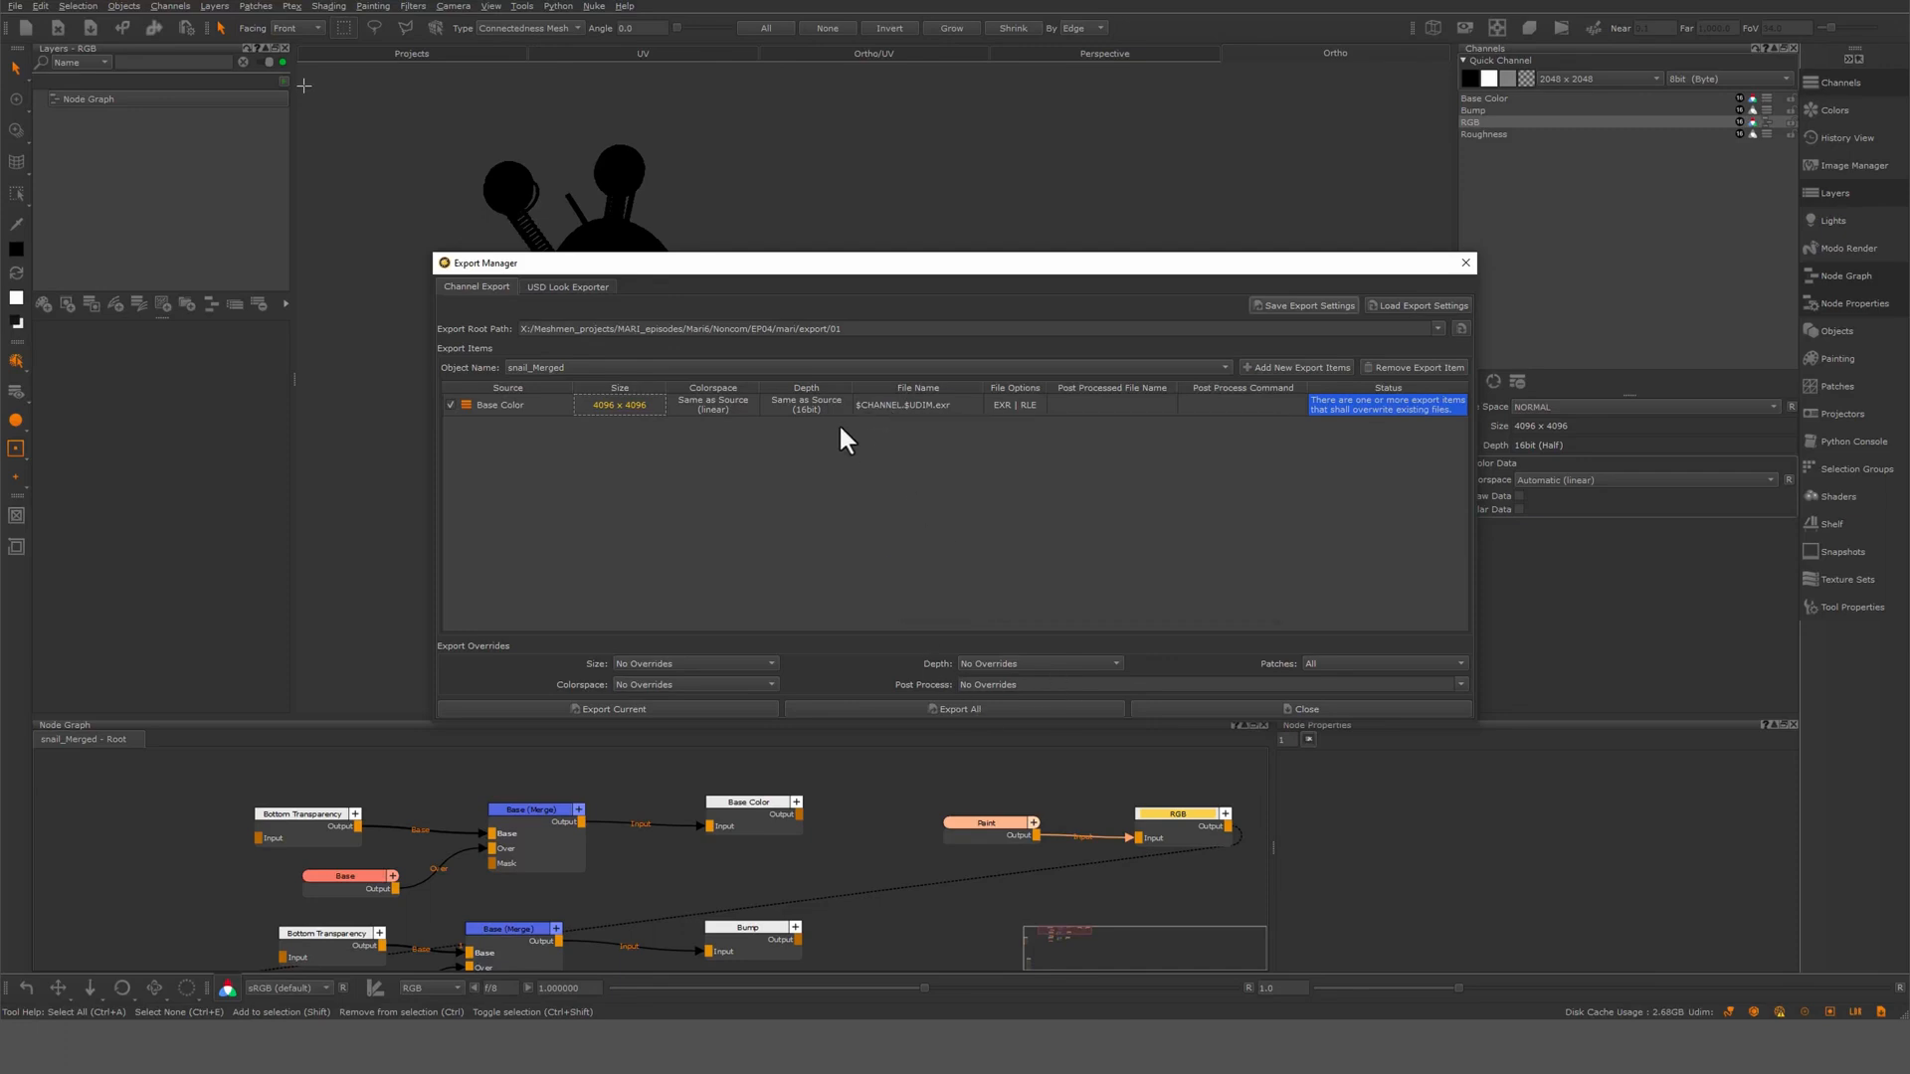
mouse_move(901, 405)
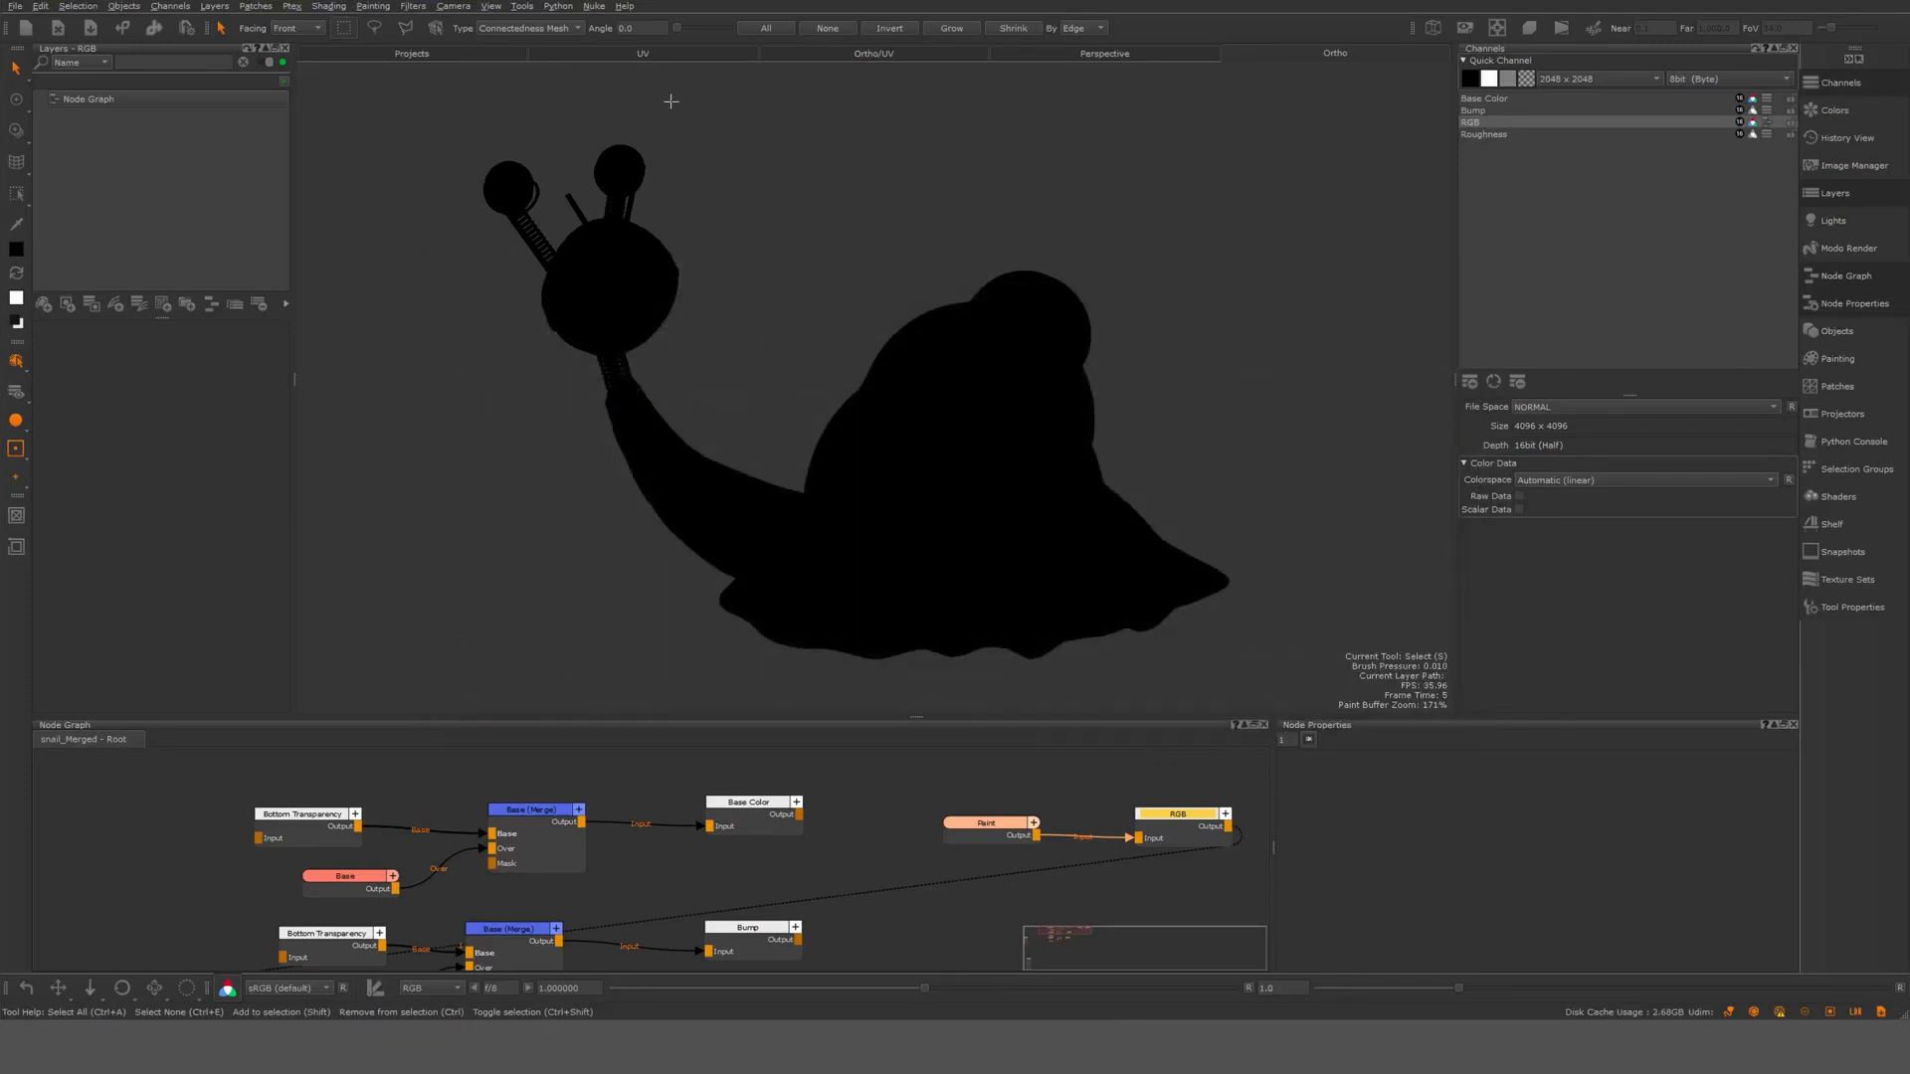
left_click(642, 53)
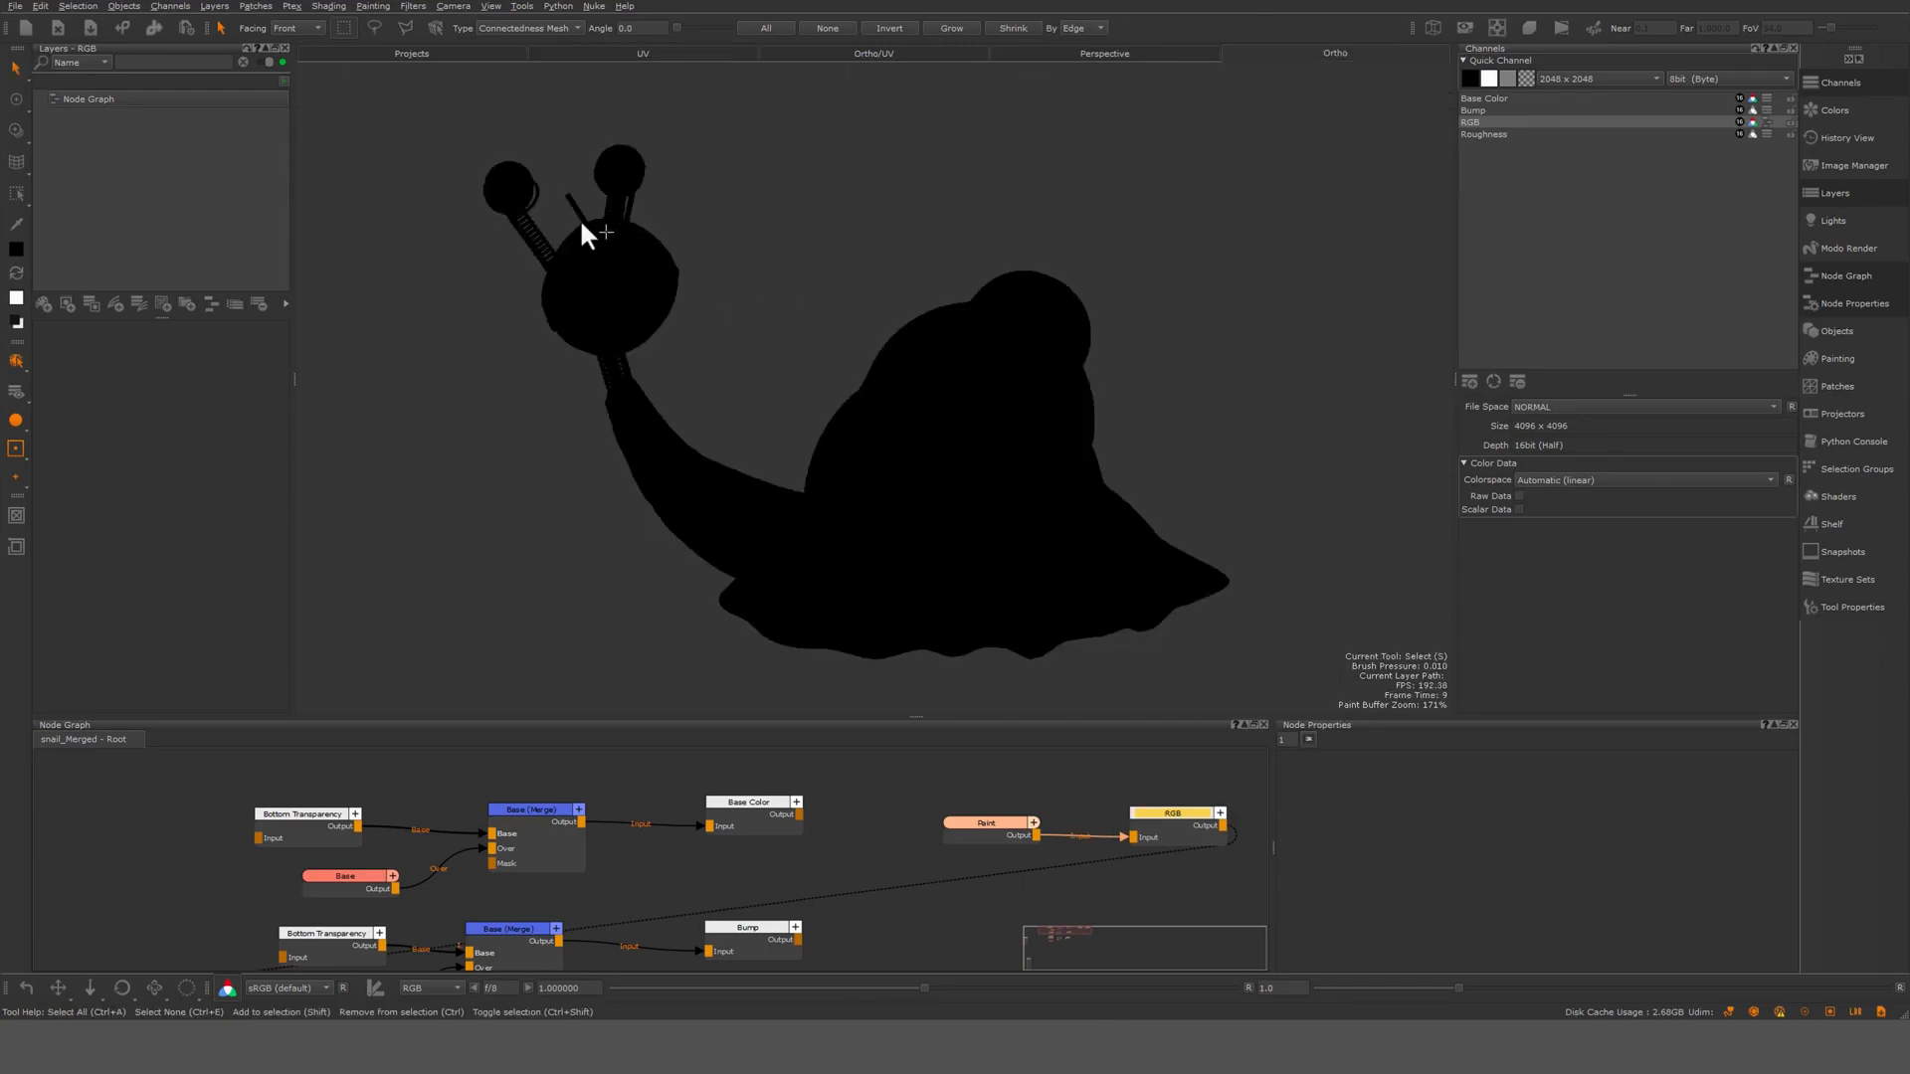
mouse_move(747, 303)
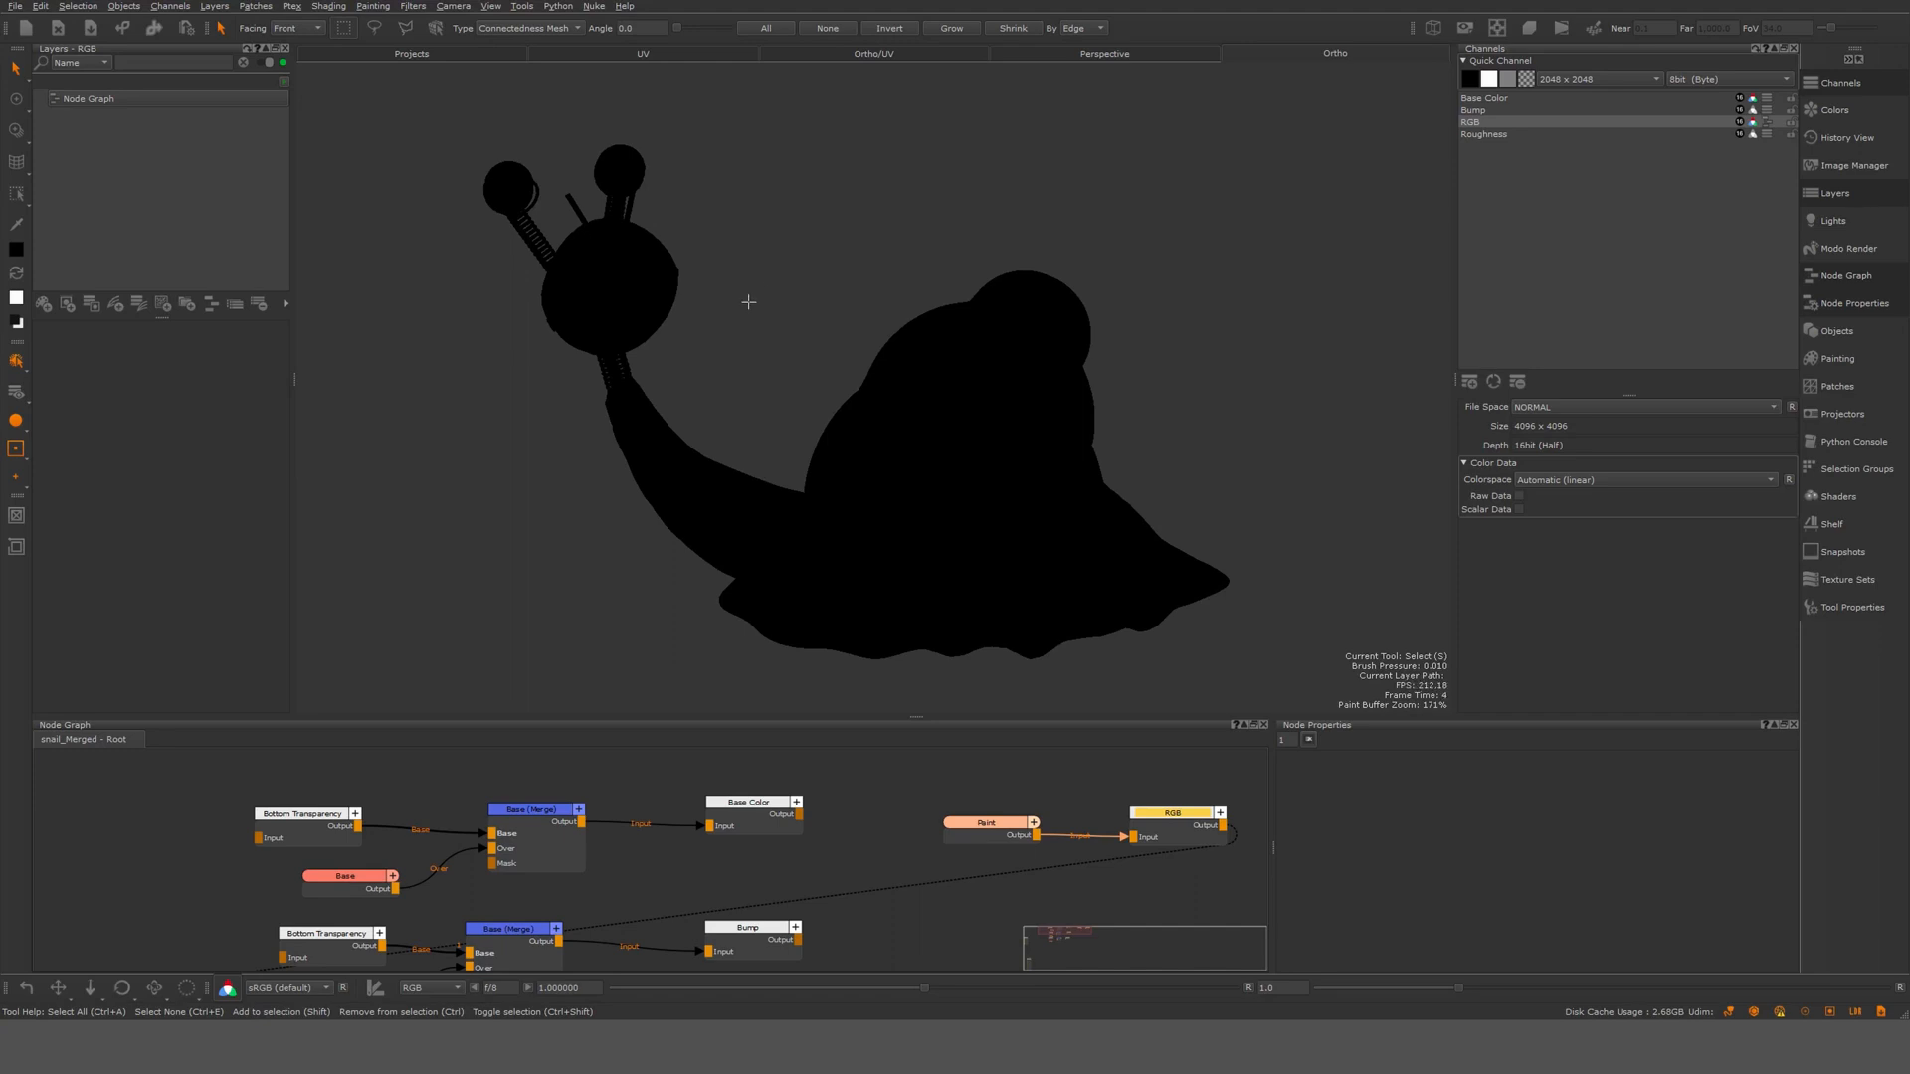
mouse_move(581, 226)
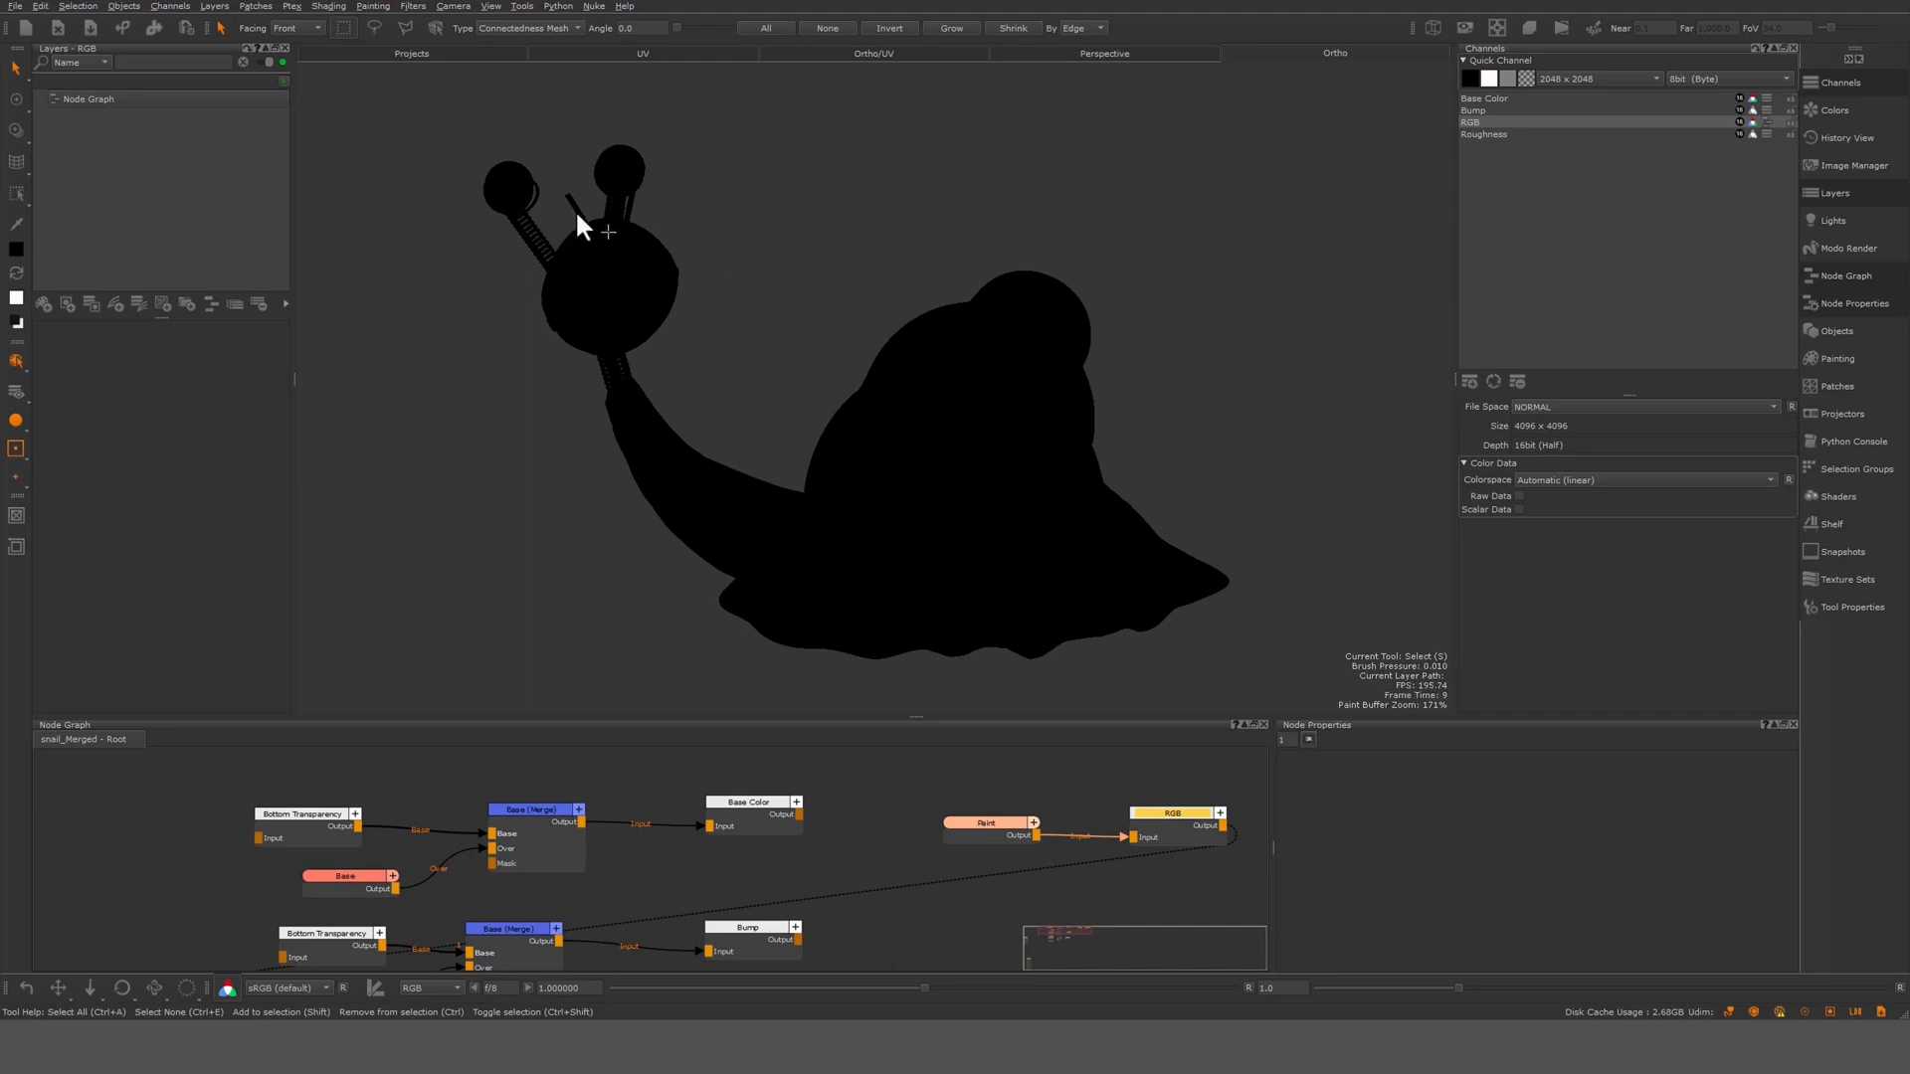